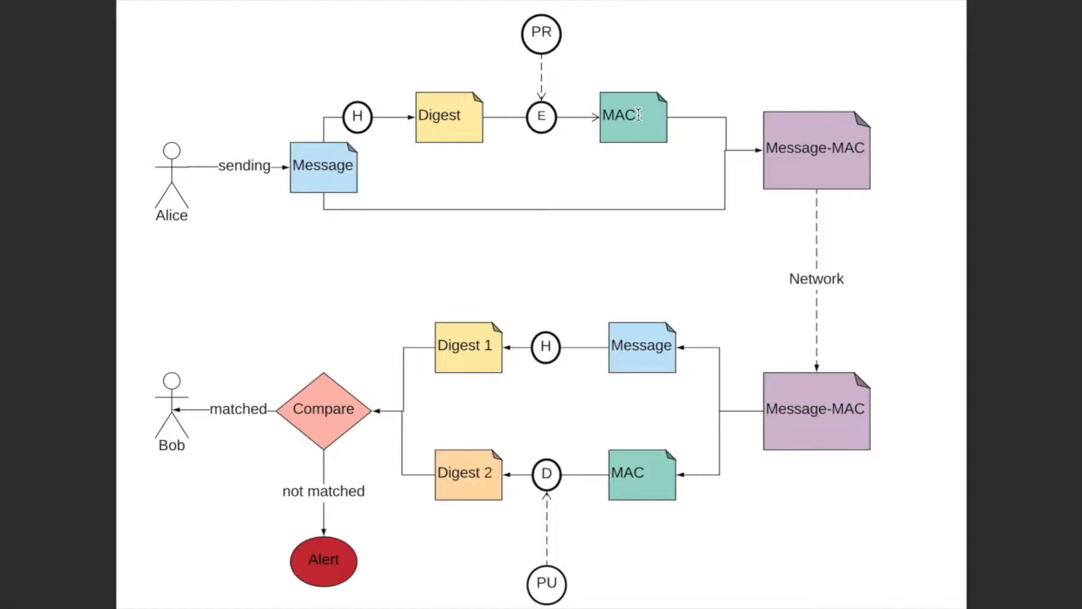
mouse_move(864, 147)
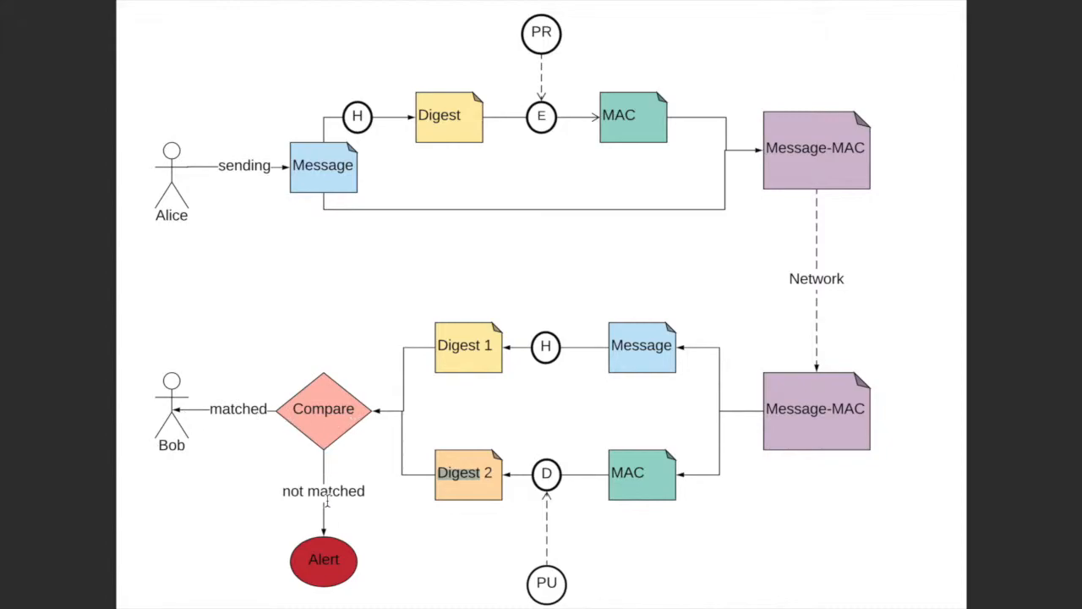
mouse_move(323, 503)
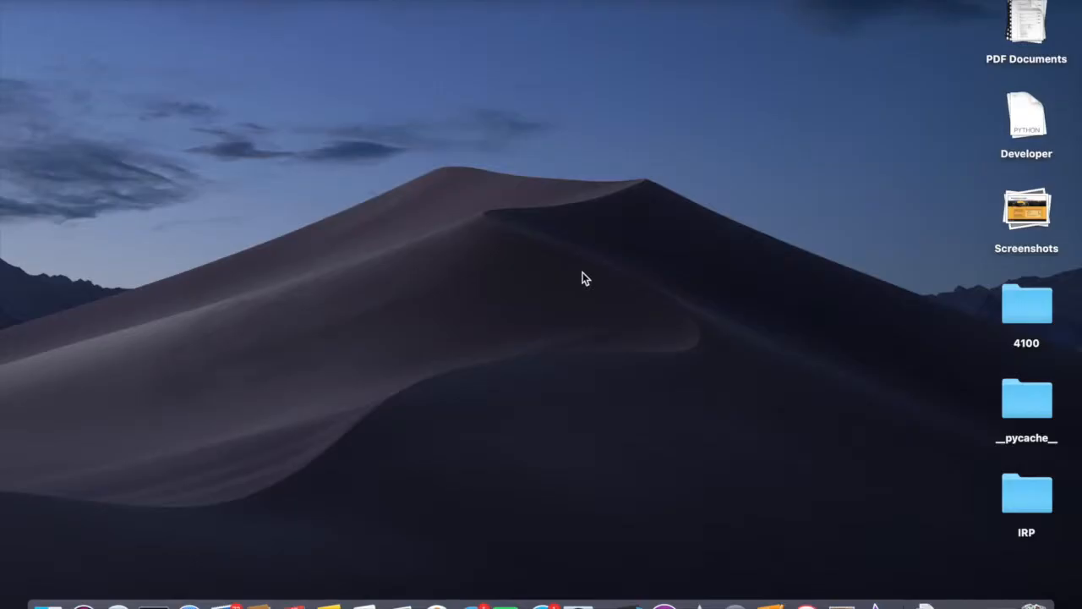
mouse_move(529, 293)
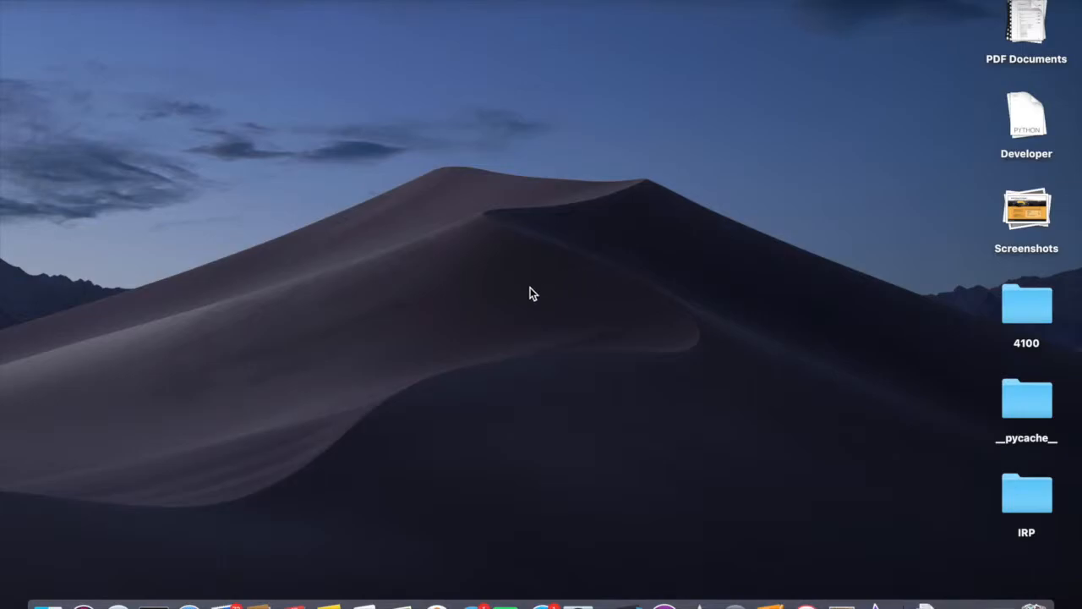
mouse_move(435, 345)
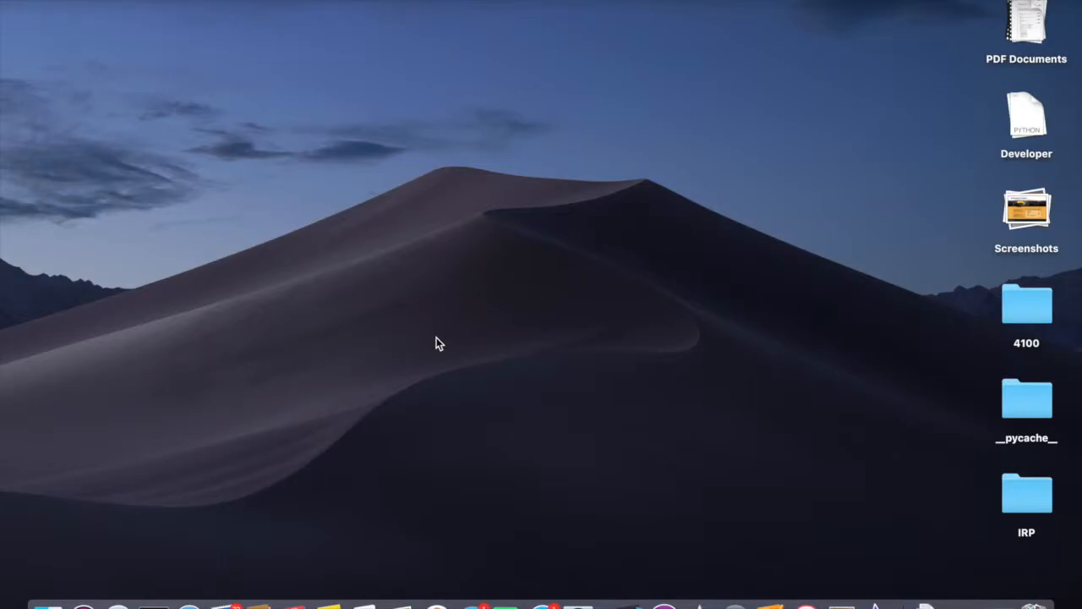
mouse_move(430, 344)
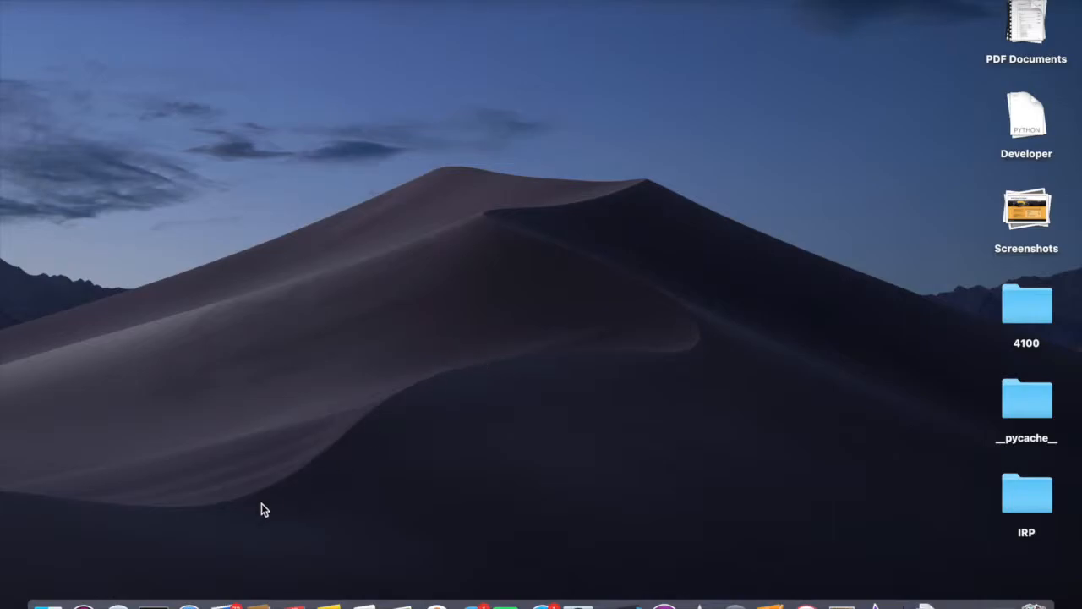
Step: Enter 'pip3 install pyopenssl' at a terminal prompt
click(156, 601)
text(pip)
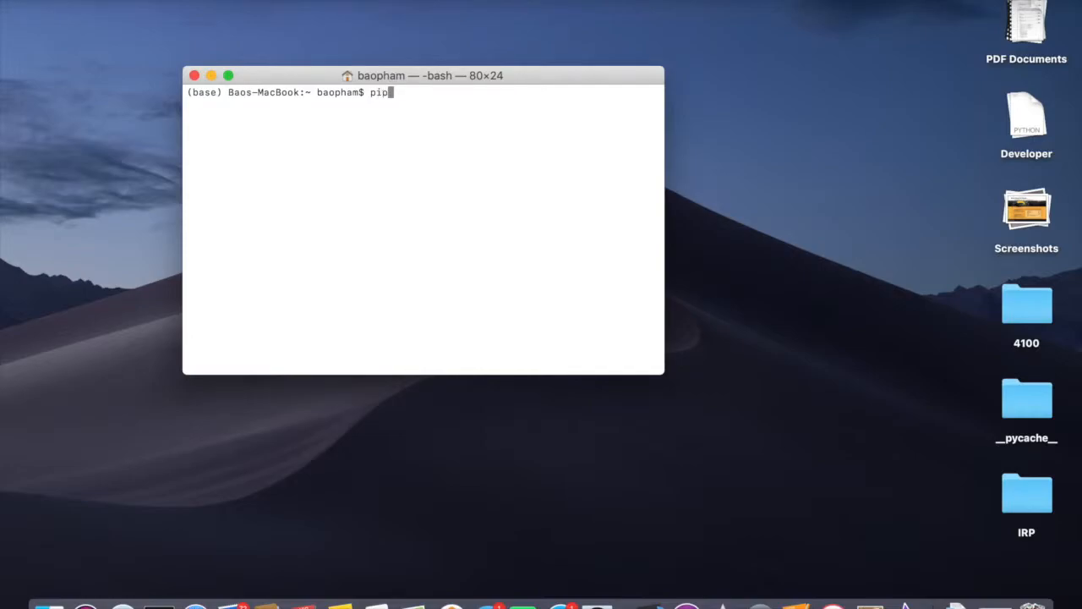
text(3 inst)
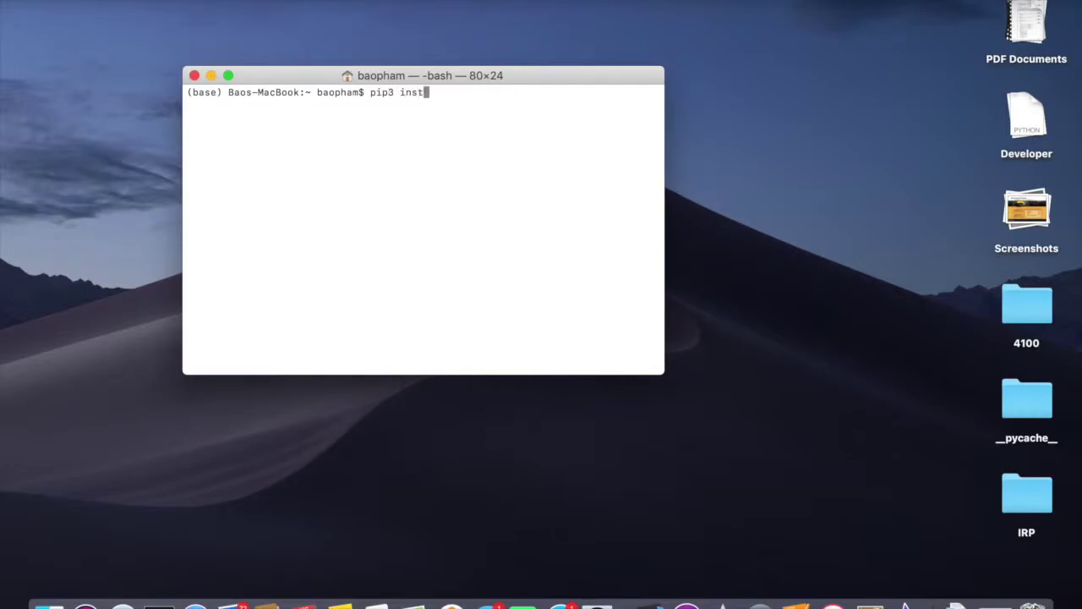
text(all p)
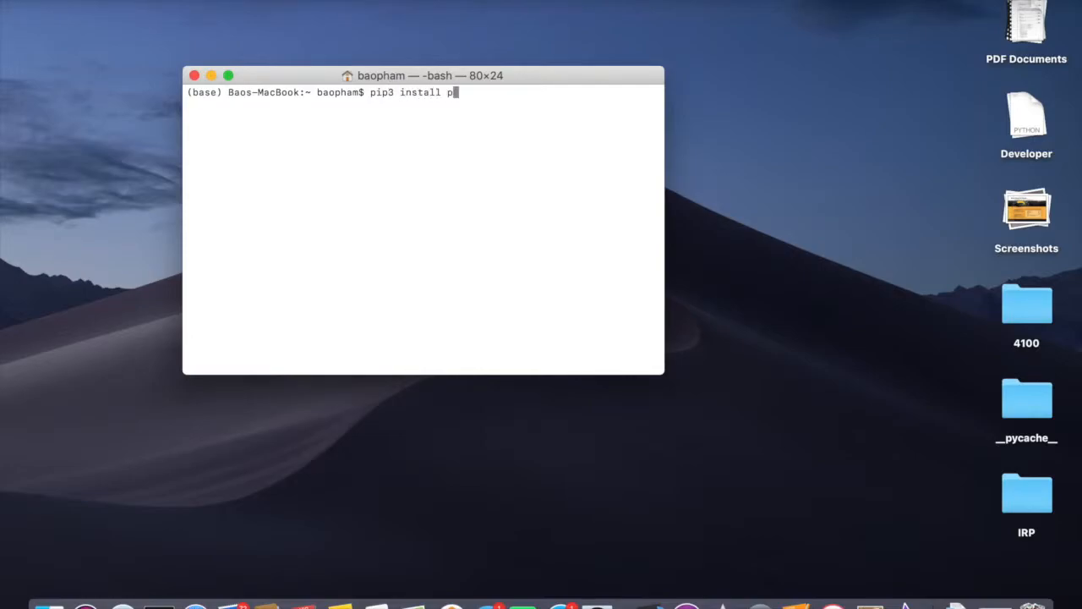
text(yopenssl)
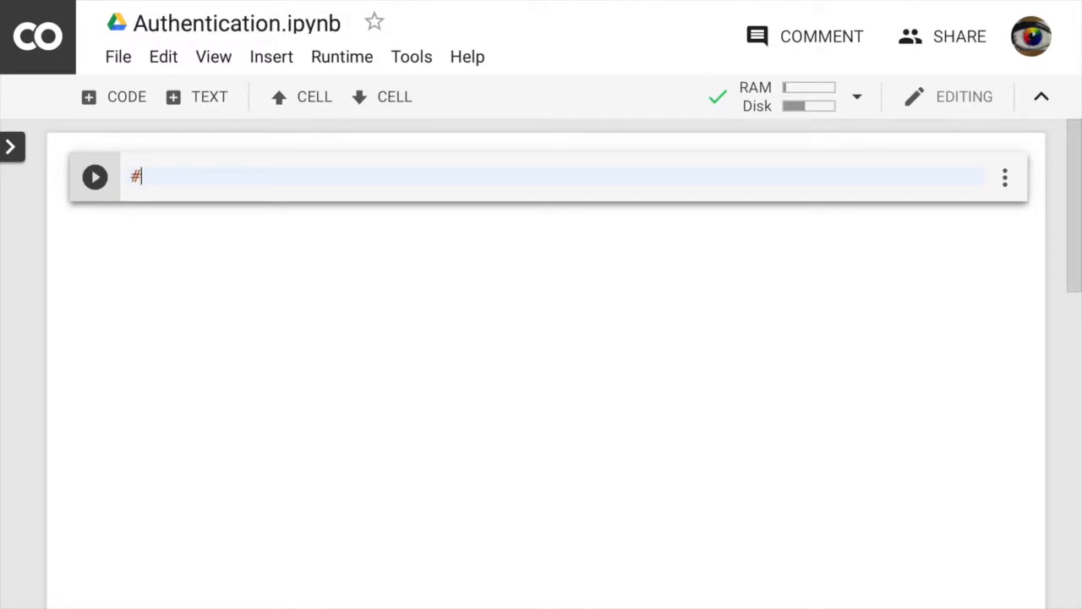
Step: Write a #library comment and 'from OpenSSL import crypto' in the first cell
text(1)
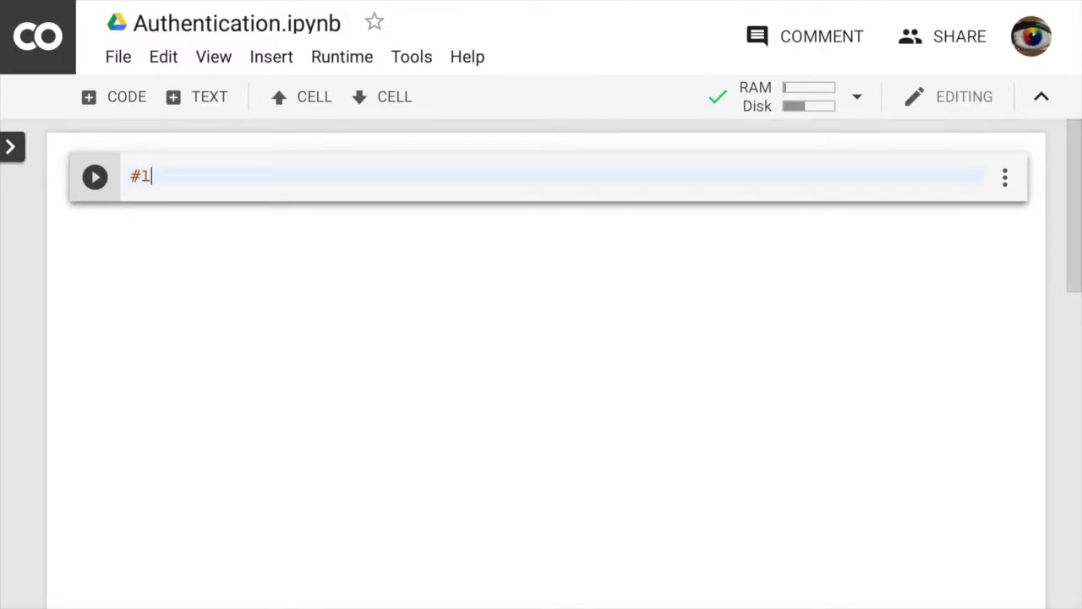
text(library)
text(from)
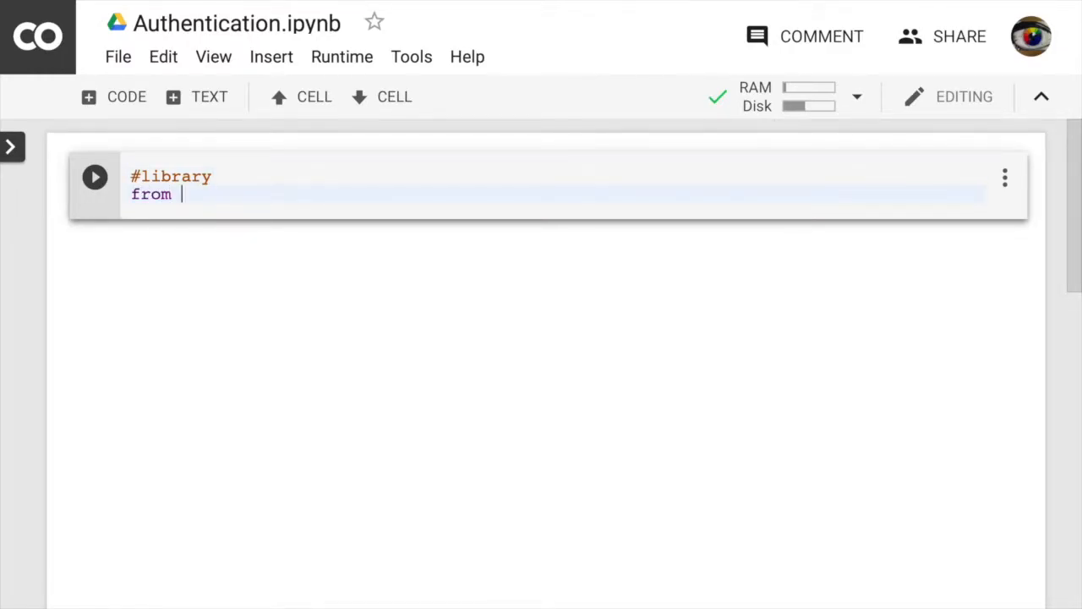
text(OpenSS)
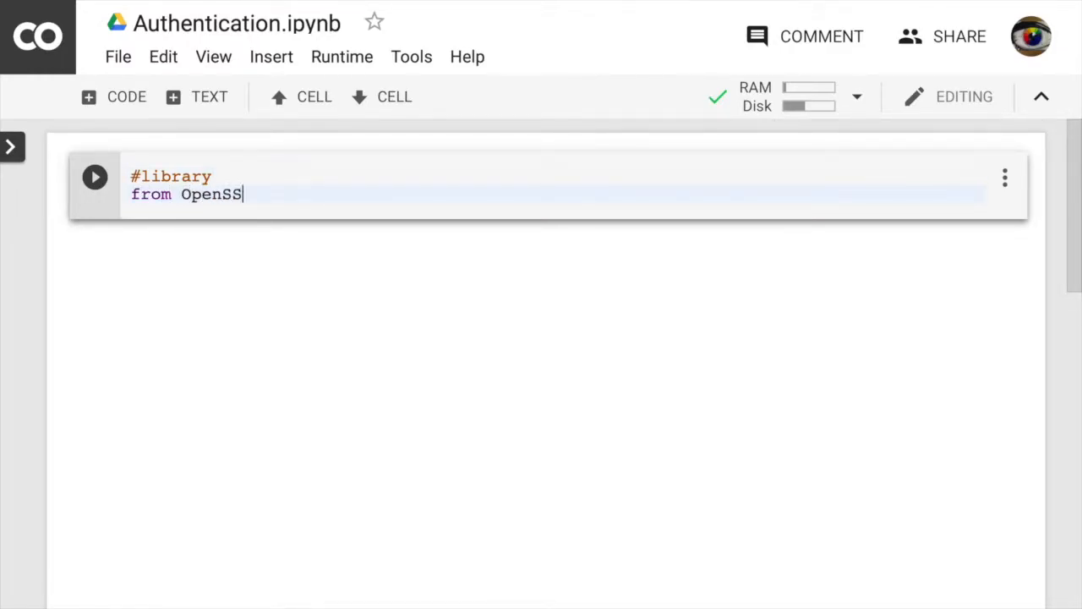
text(L import)
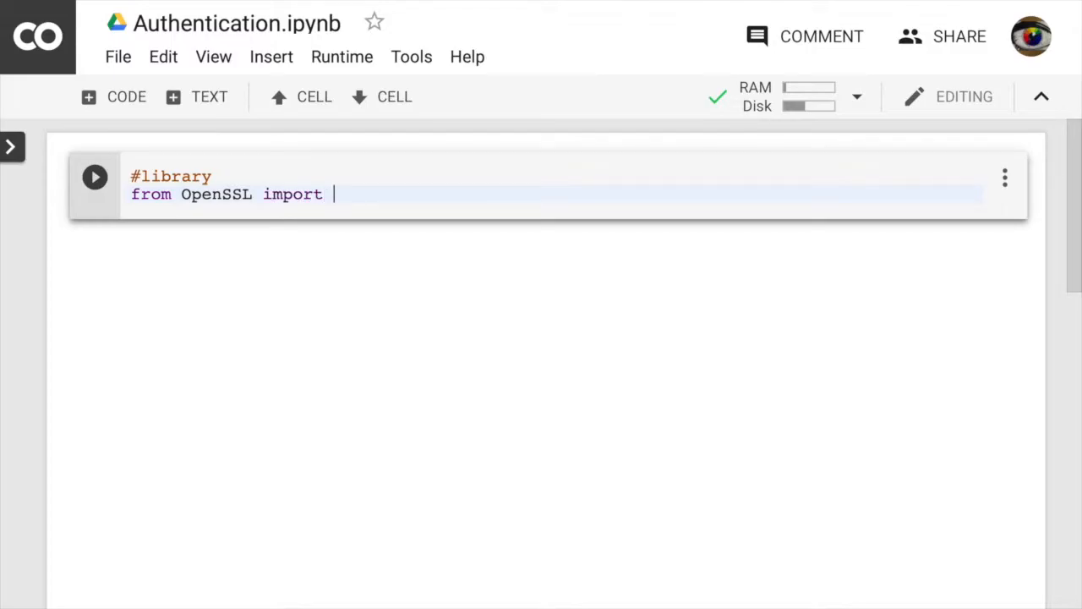
text(crypt)
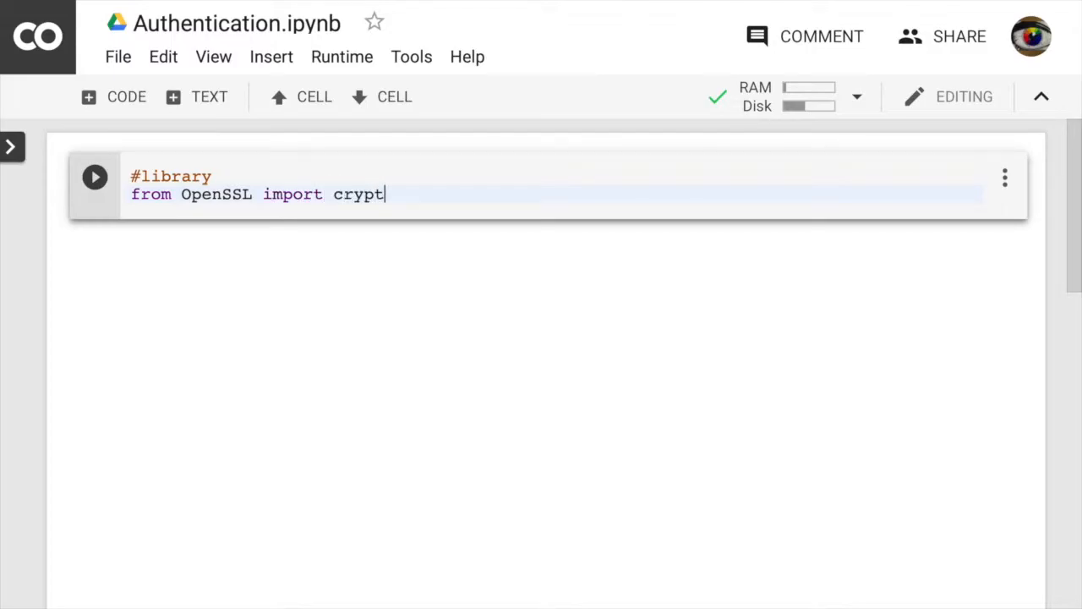
text(o)
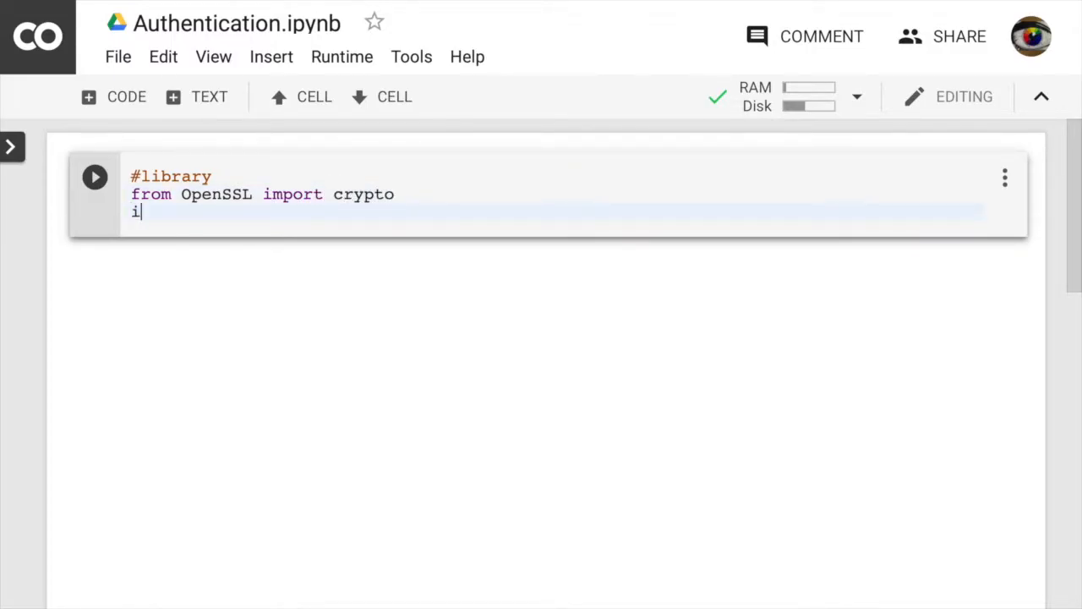
Step: Add 'import base64' and a '#Global Variables' comment line
text(mport)
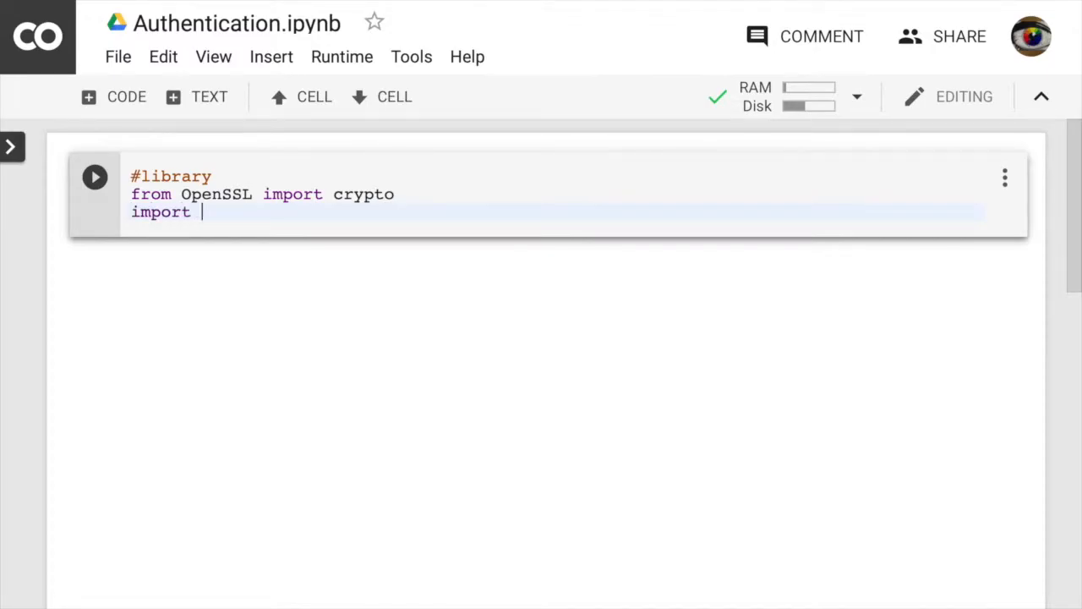
text(base64)
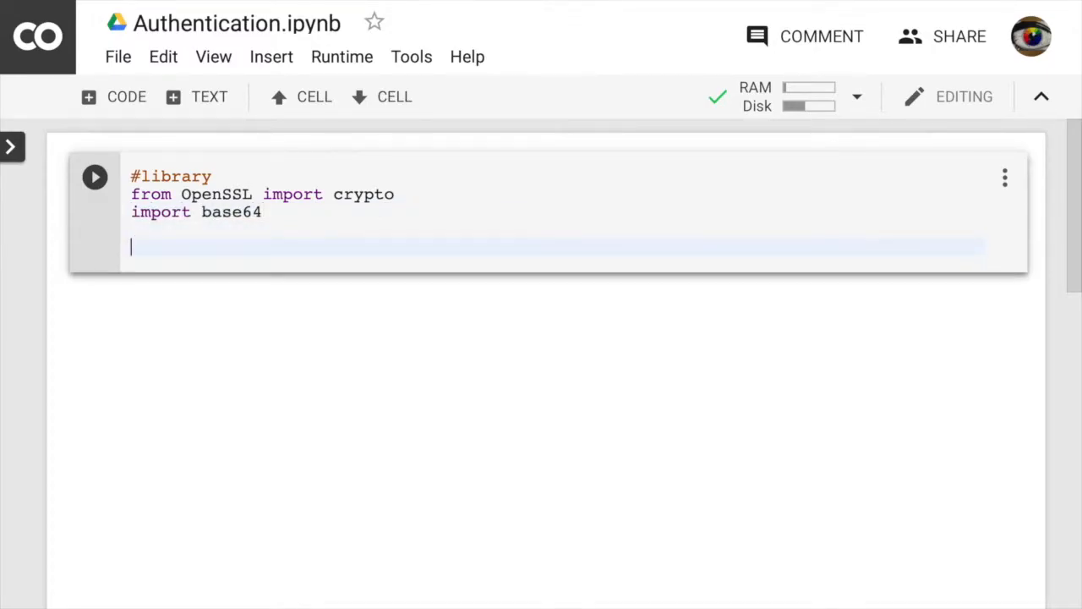
text(#)
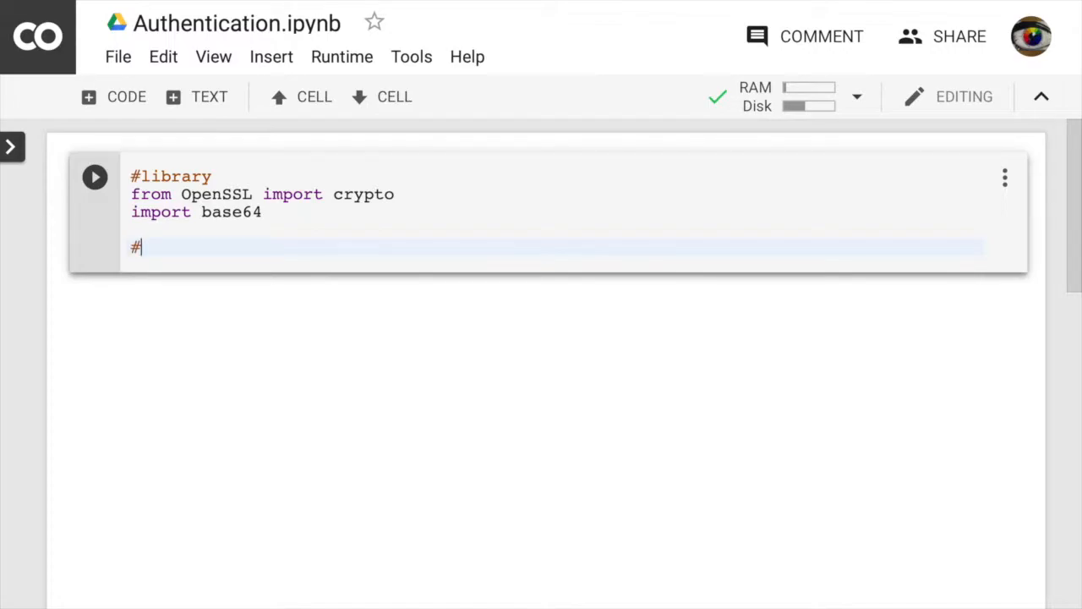
text(Go)
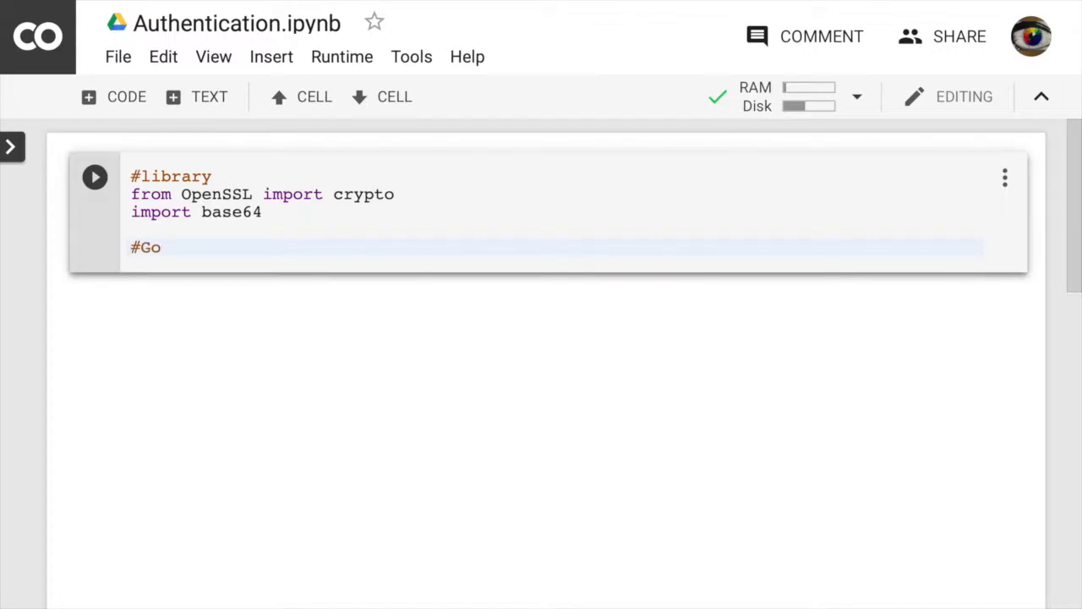
text(lobal V)
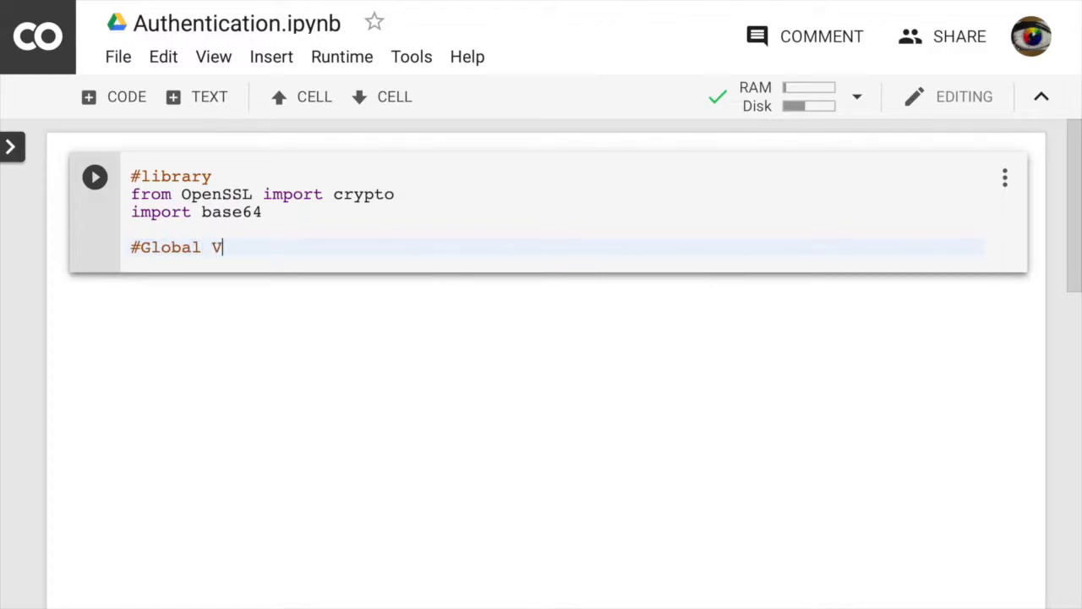
text(ariable)
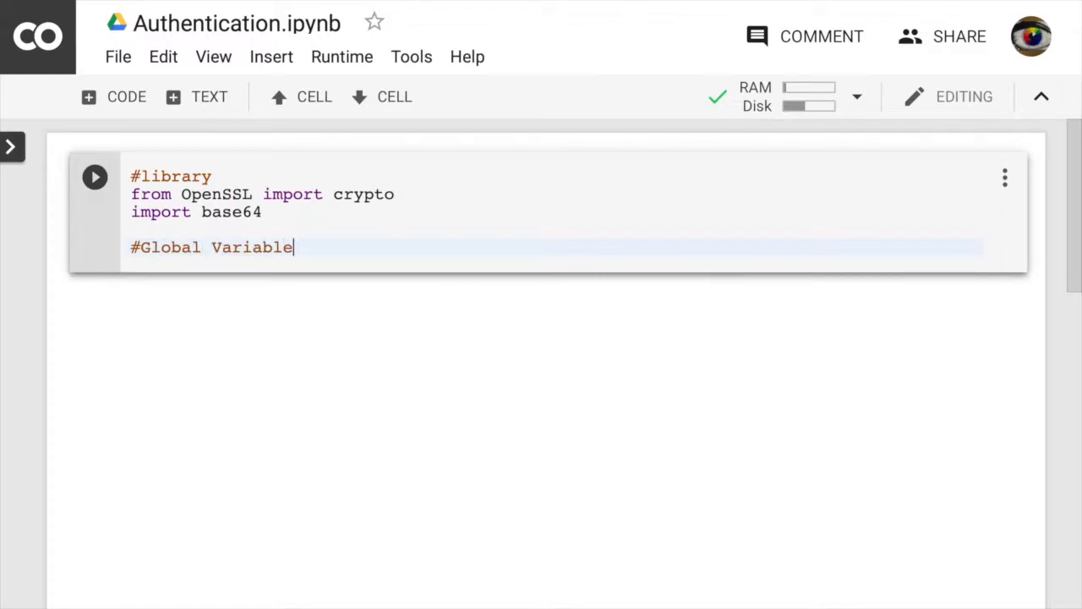
text(s)
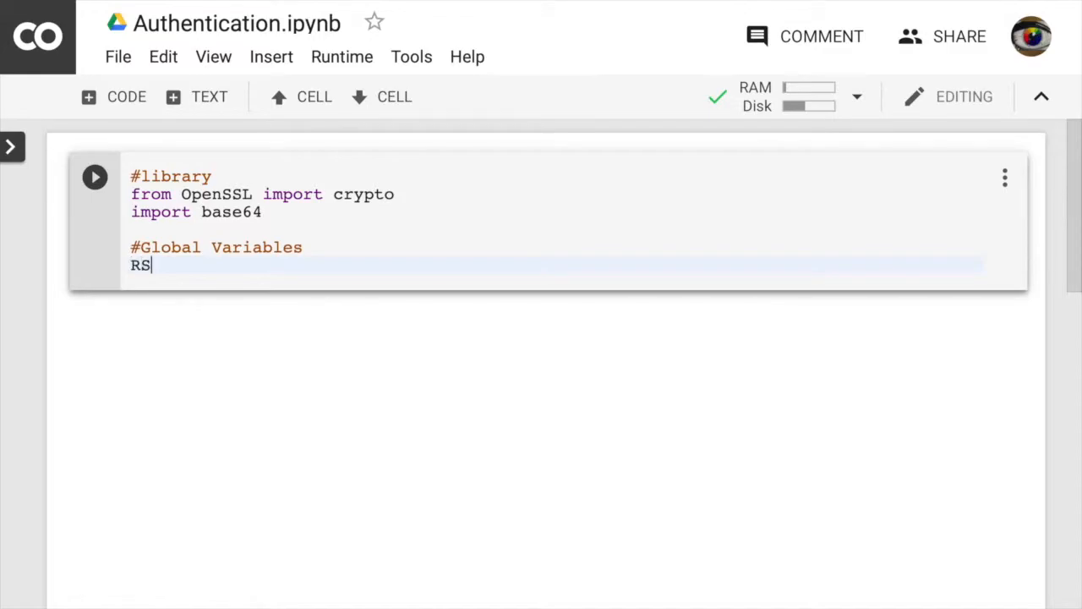
Step: Define RSA = crypto.TYPE_RSA and key_size = 3072 on separate lines
text(A =)
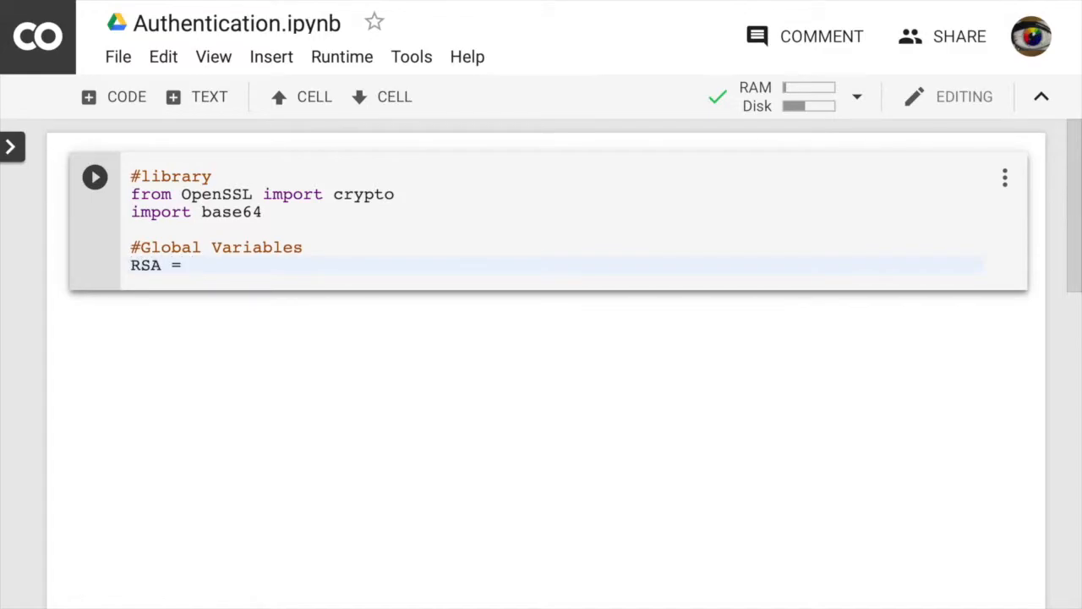
text(crypto)
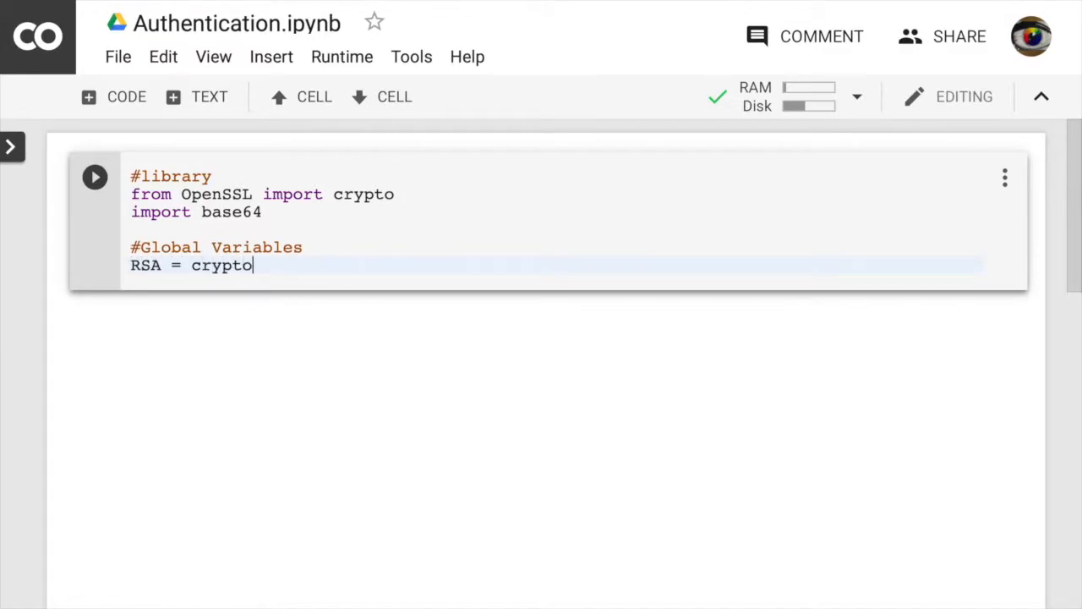
text(.)
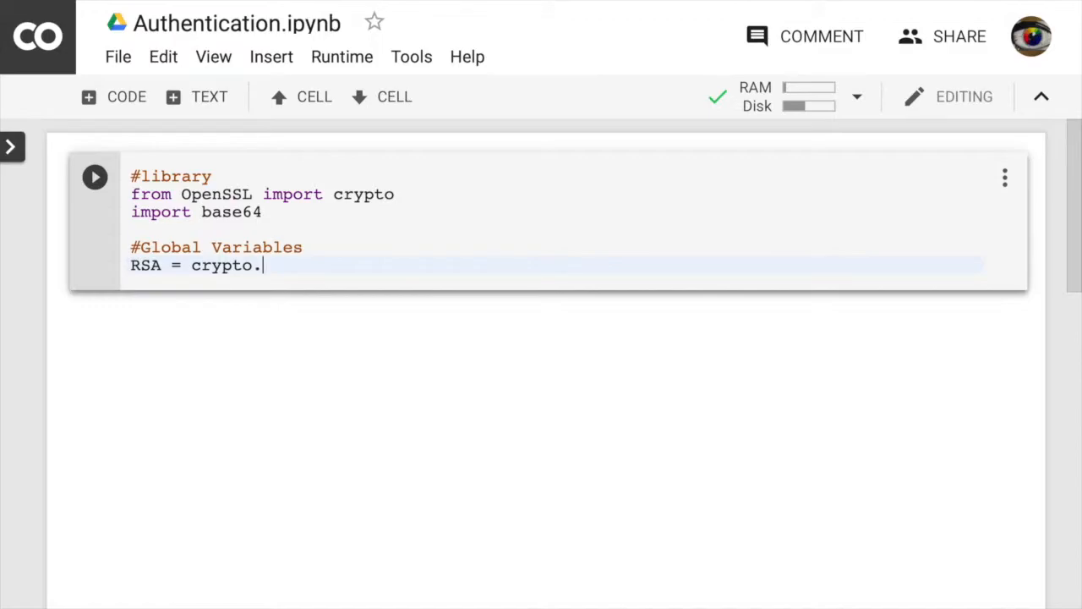
text(TYPE)
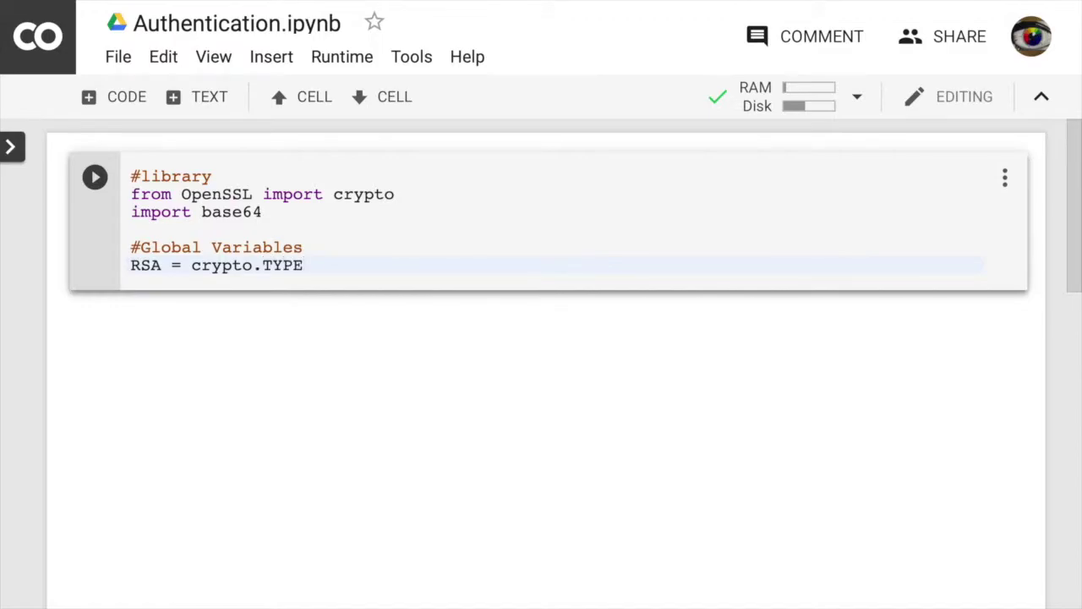
text(_RSA)
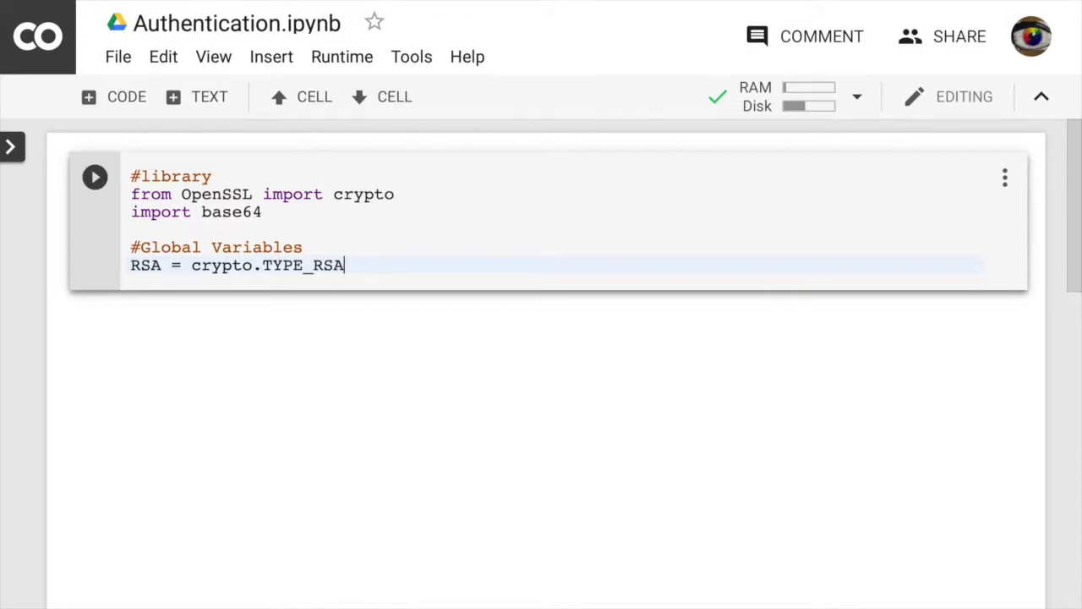
key(Enter)
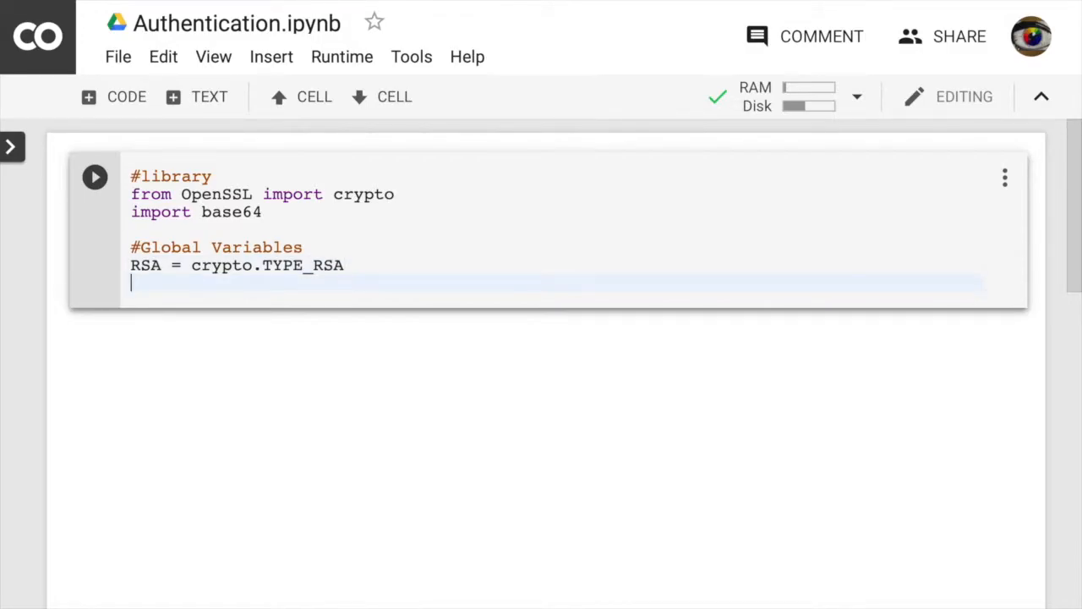
text(key_)
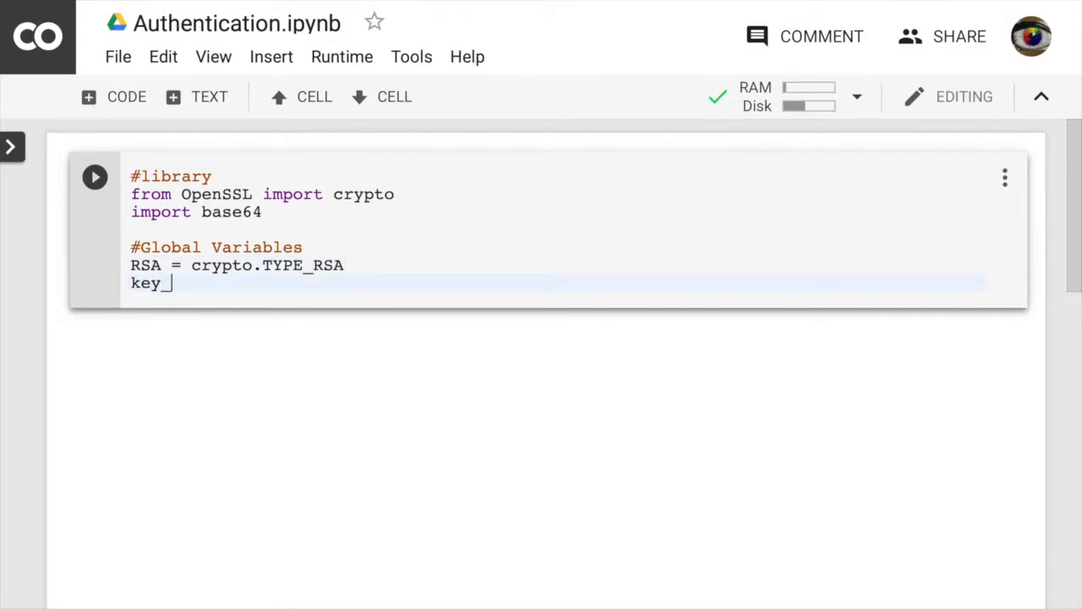
text(size =)
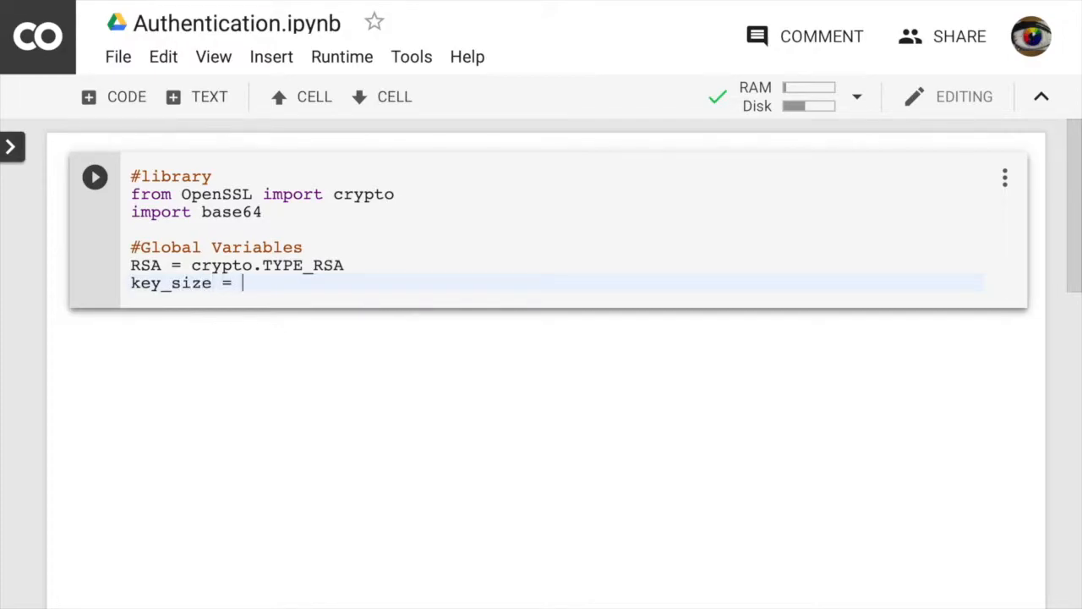
text(3072)
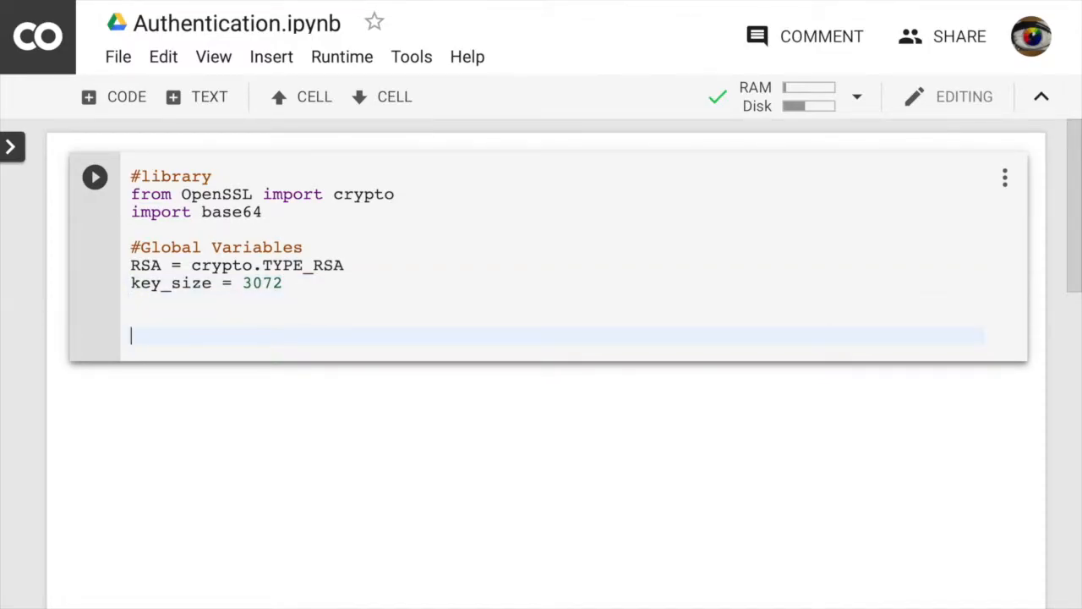
Step: Add the comment '#function to generate a pair key'
text(#)
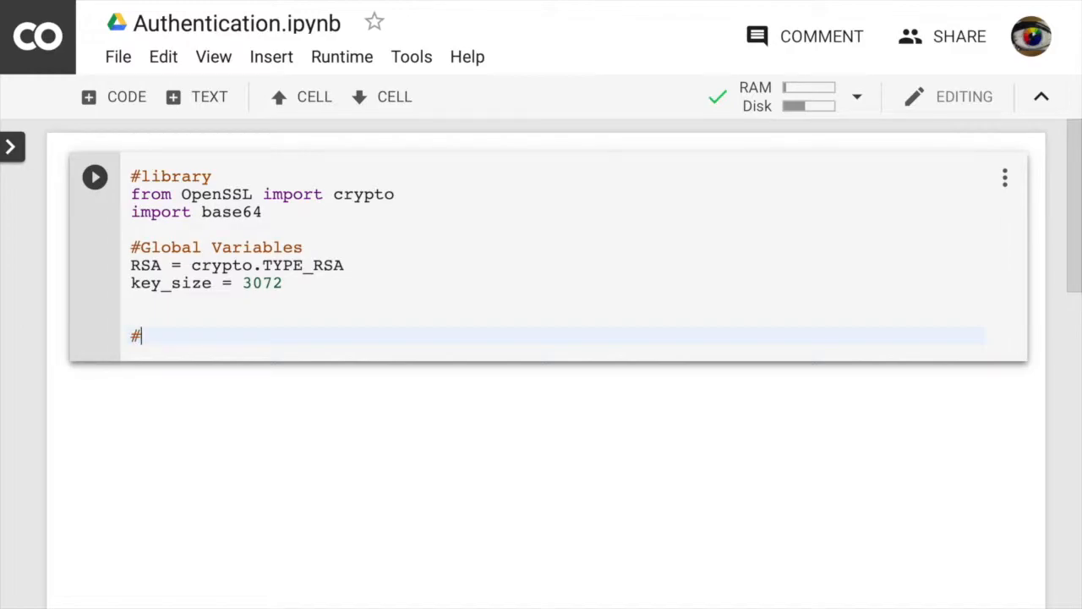
text(func)
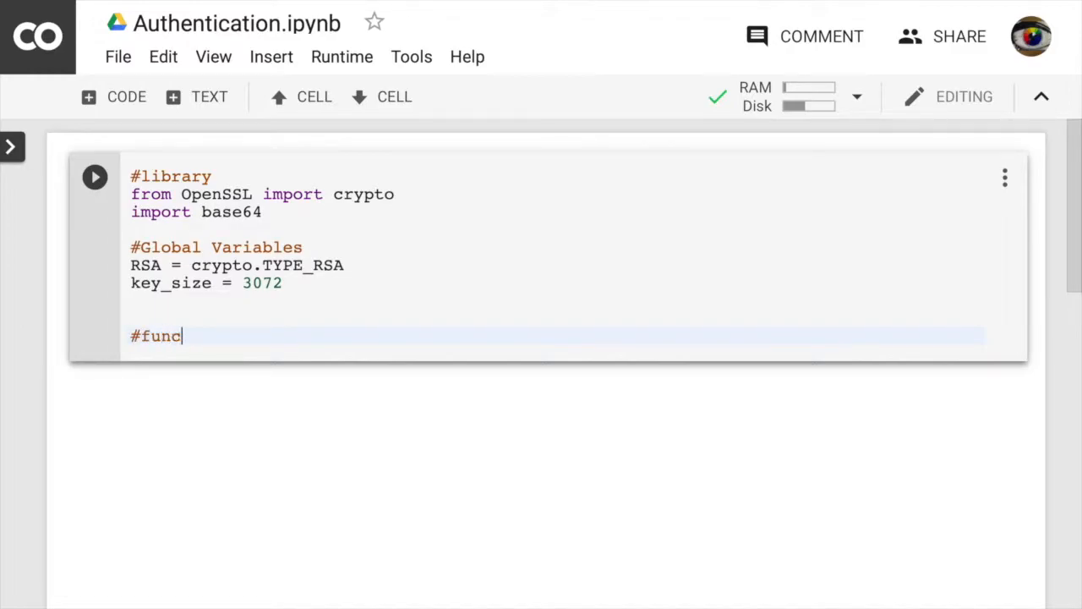
text(tion to g)
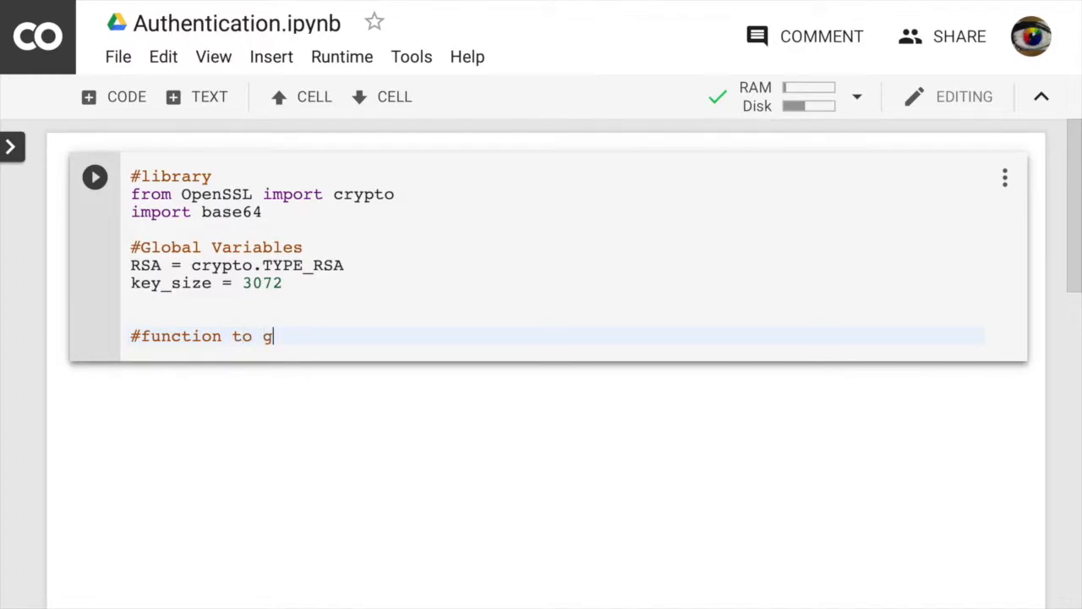
text(enerate)
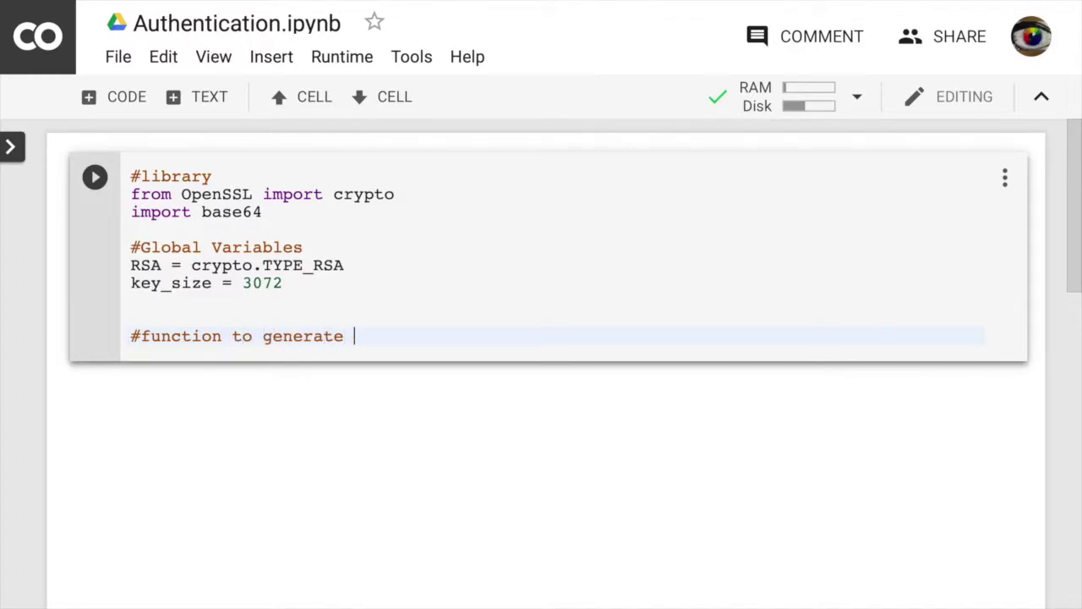
text(a pair of)
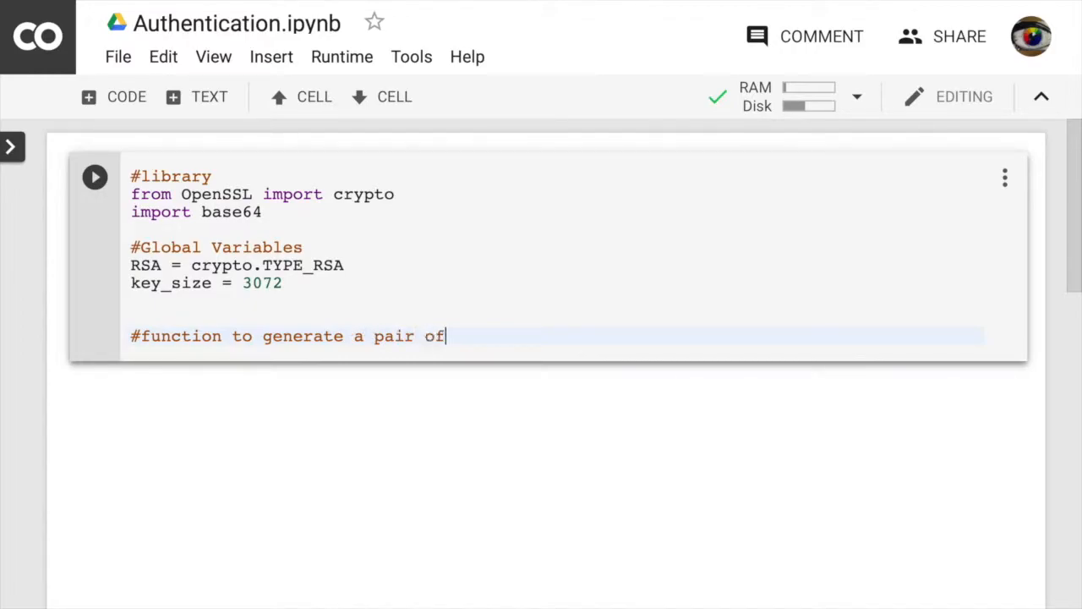
text(key type RSA)
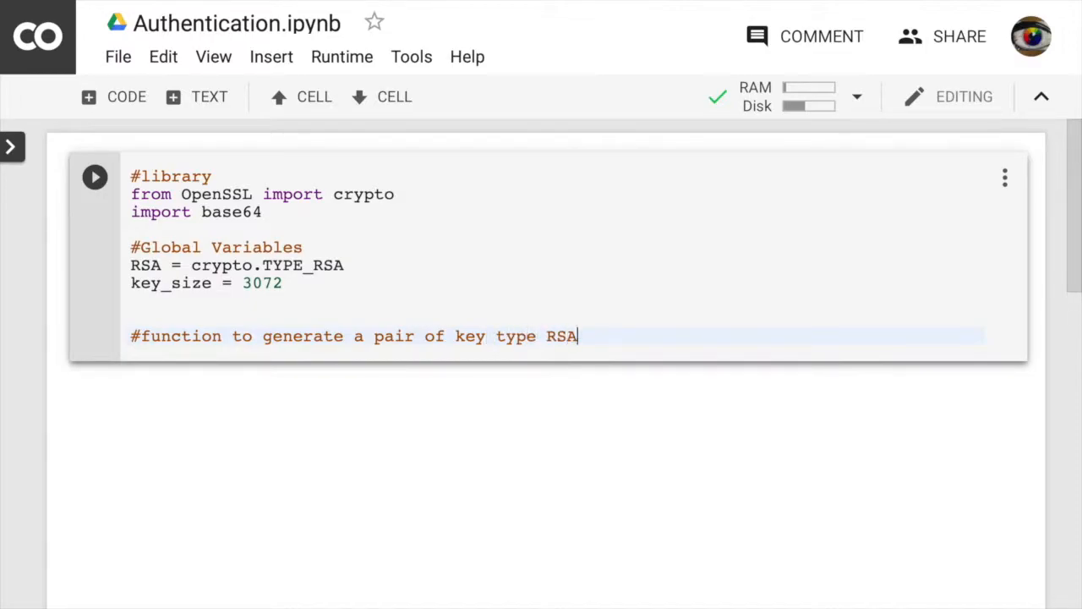
key(Enter)
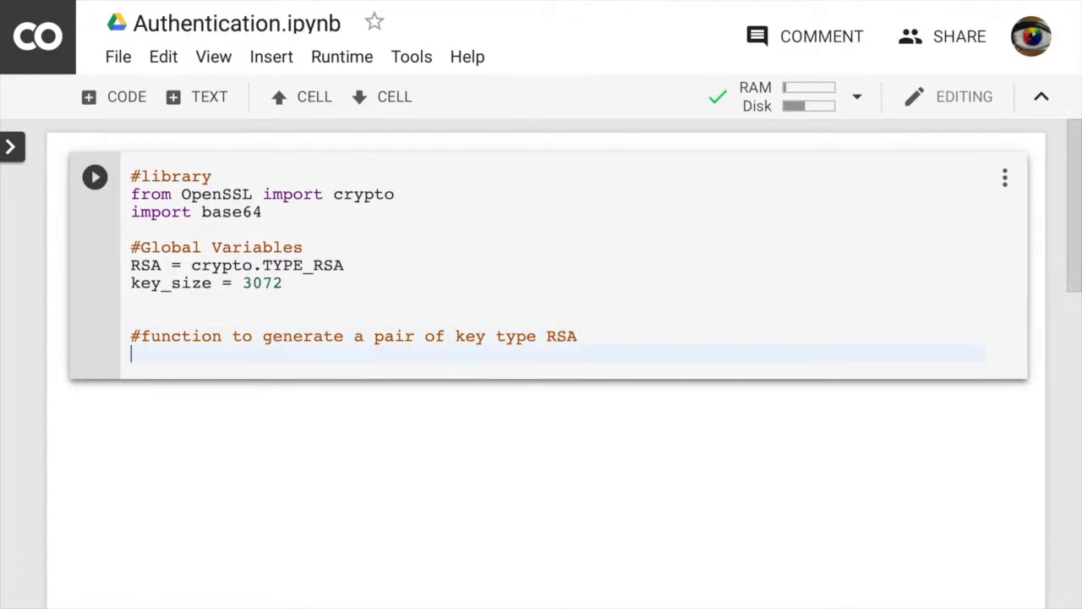
Step: Define getKeySet() creating key = crypto.PKey() and cert = crypto.X509()
text(d)
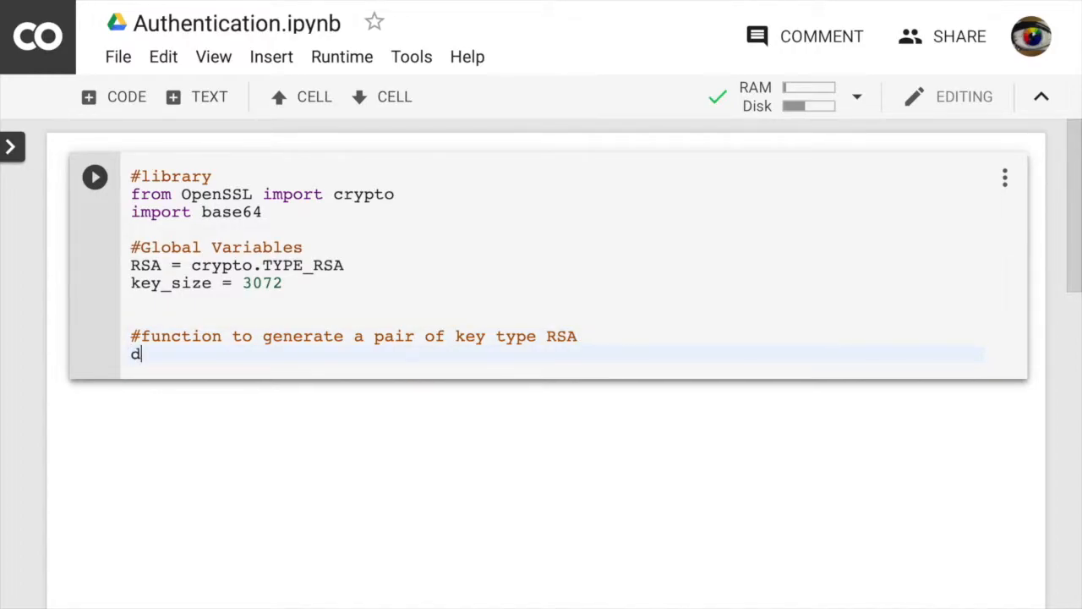
text(ef)
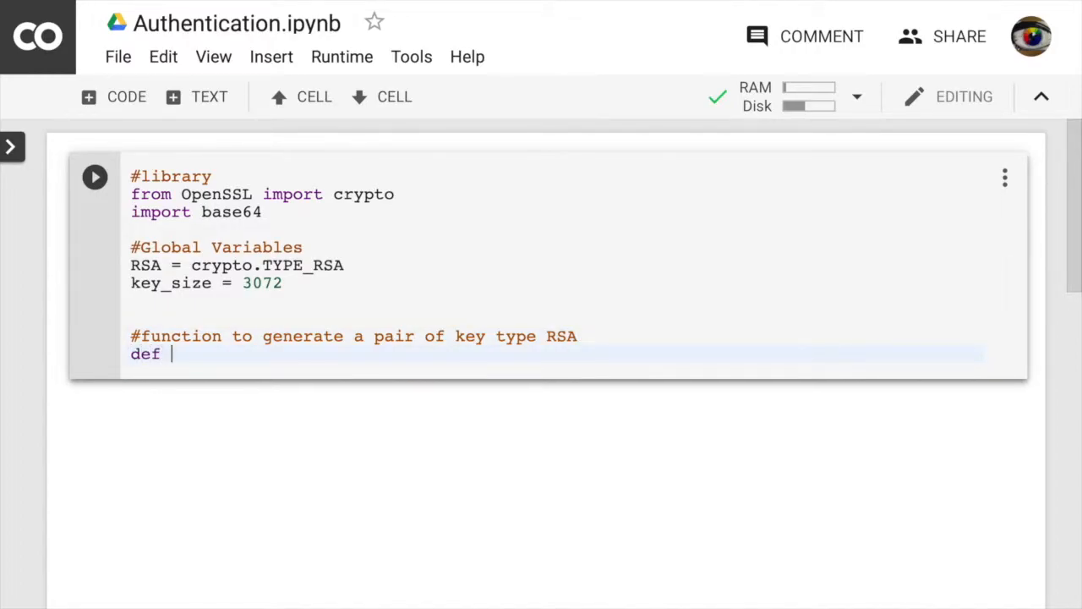
text(getKey)
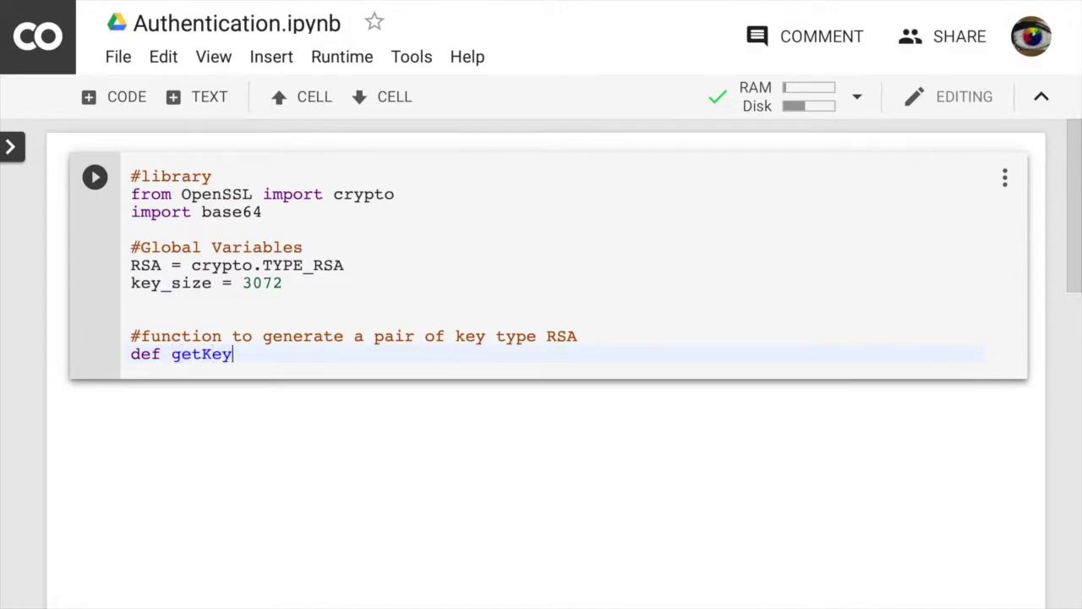
text(Set)
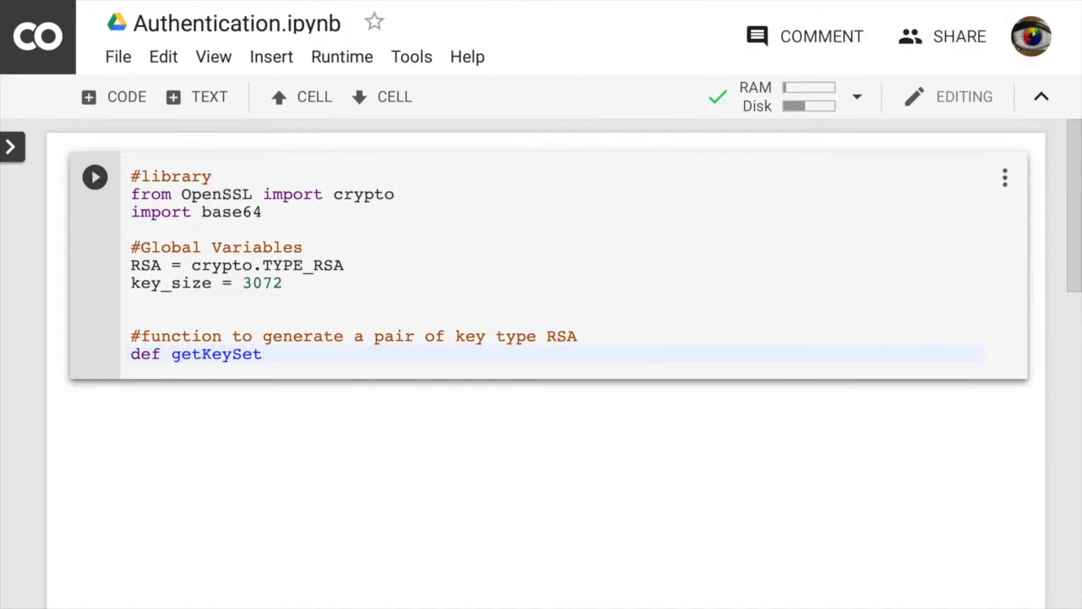
text(():)
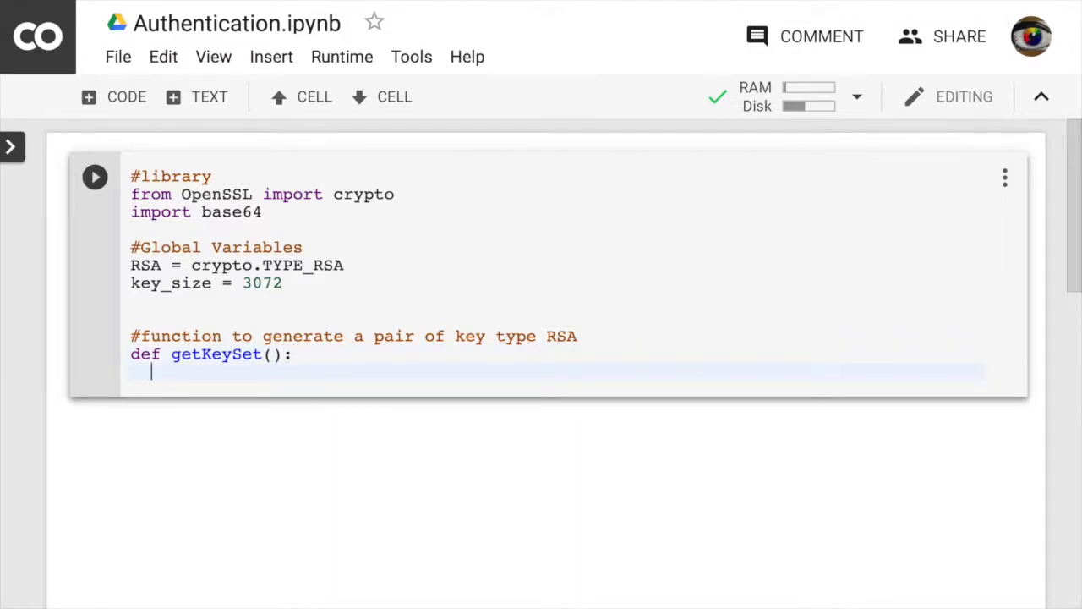
text(key)
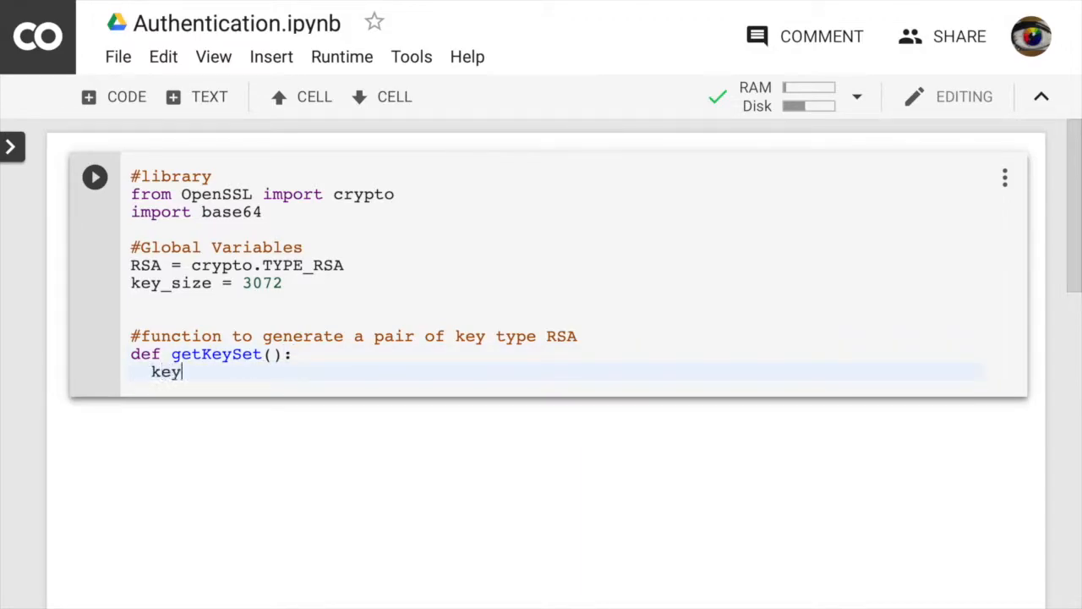
text(= crypto)
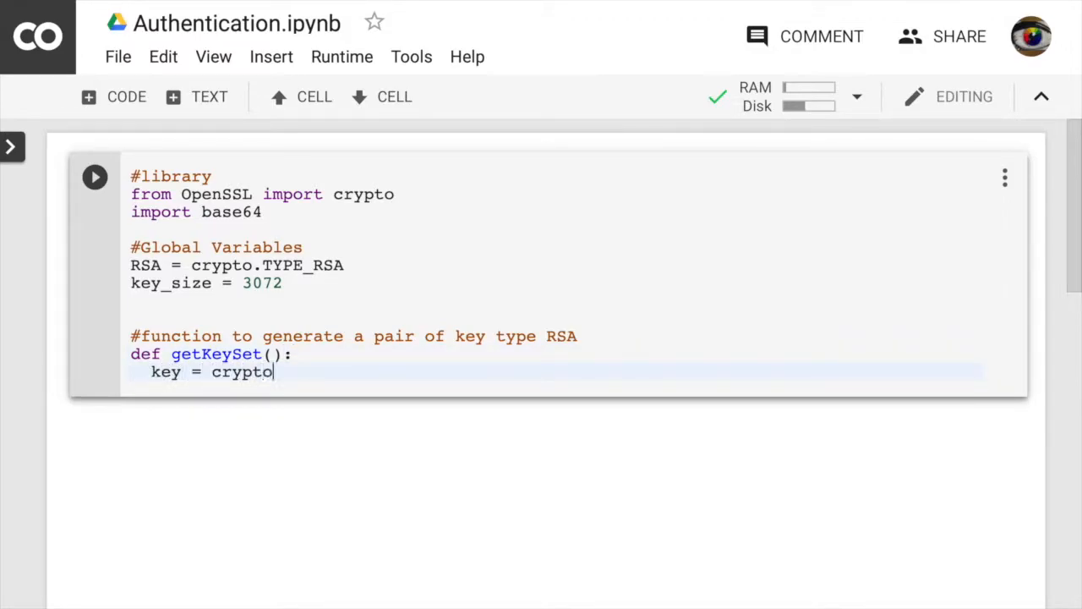
text(.)
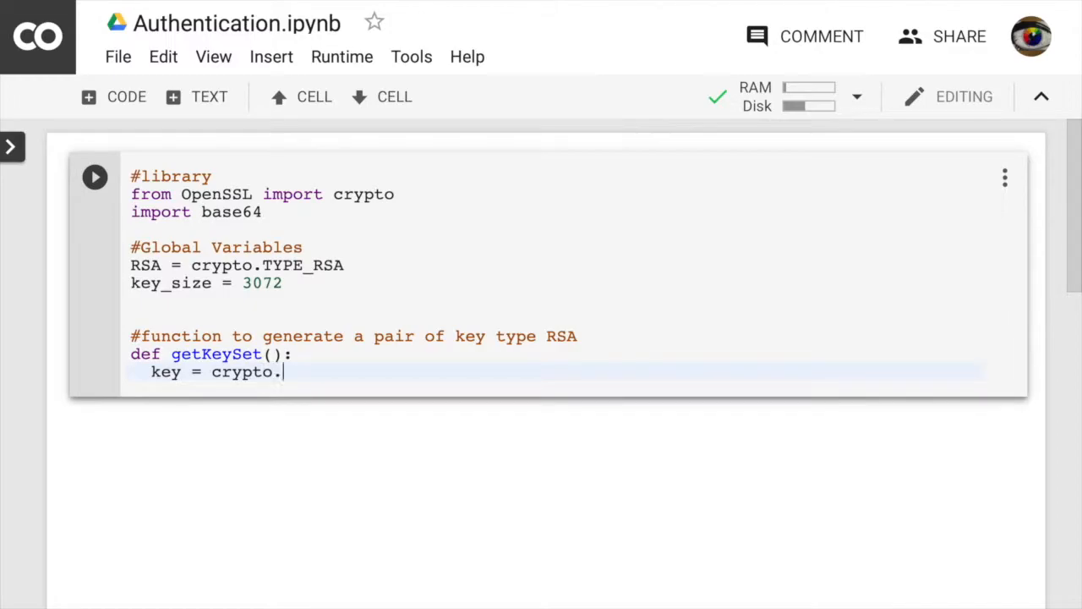
text(PKey()
text(cer)
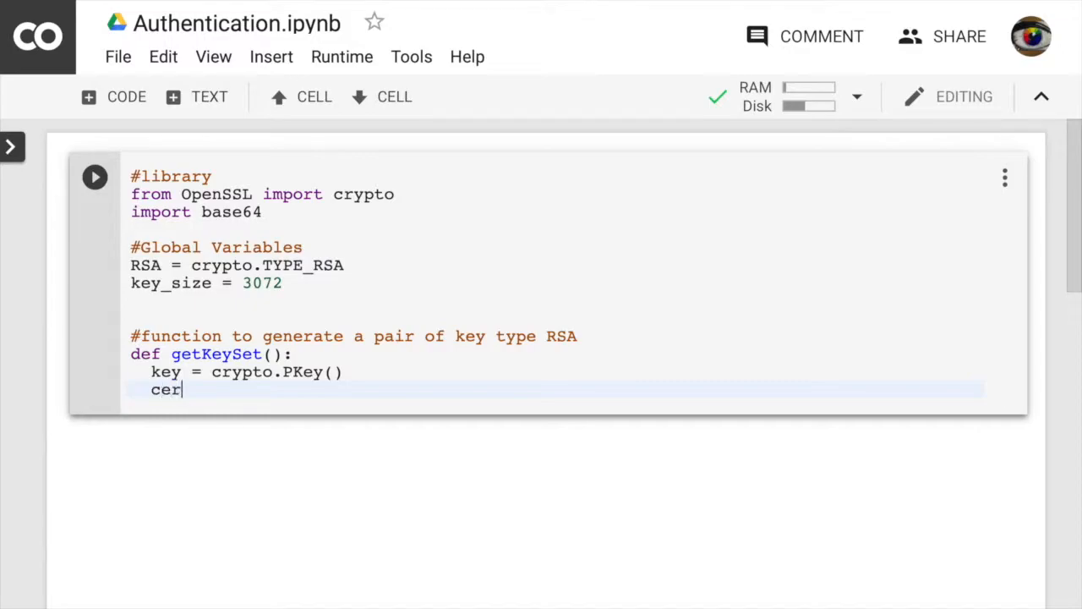
text(t = c)
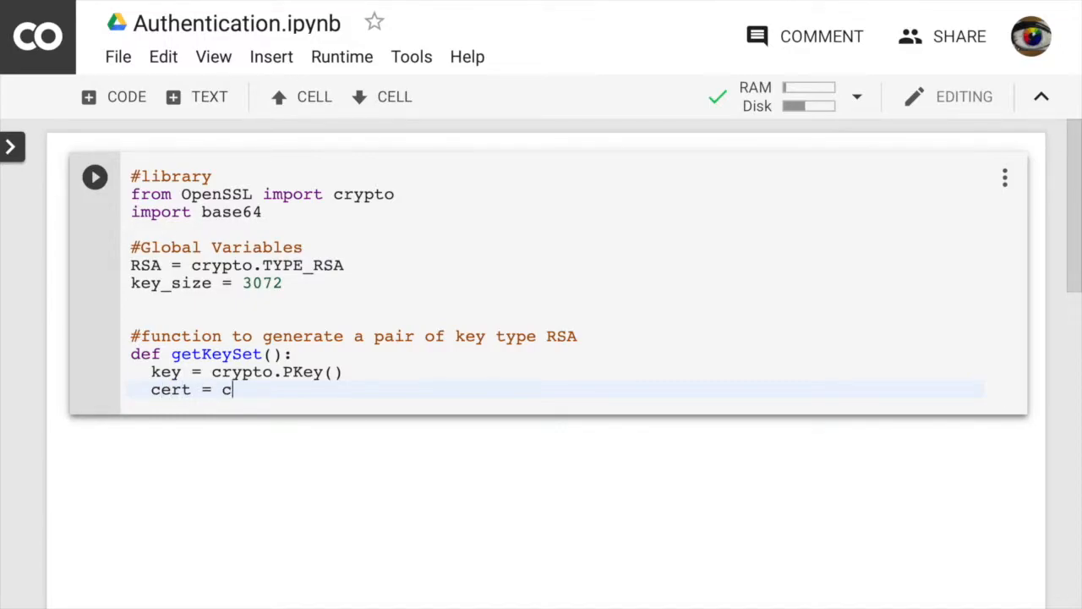
text(rypto.)
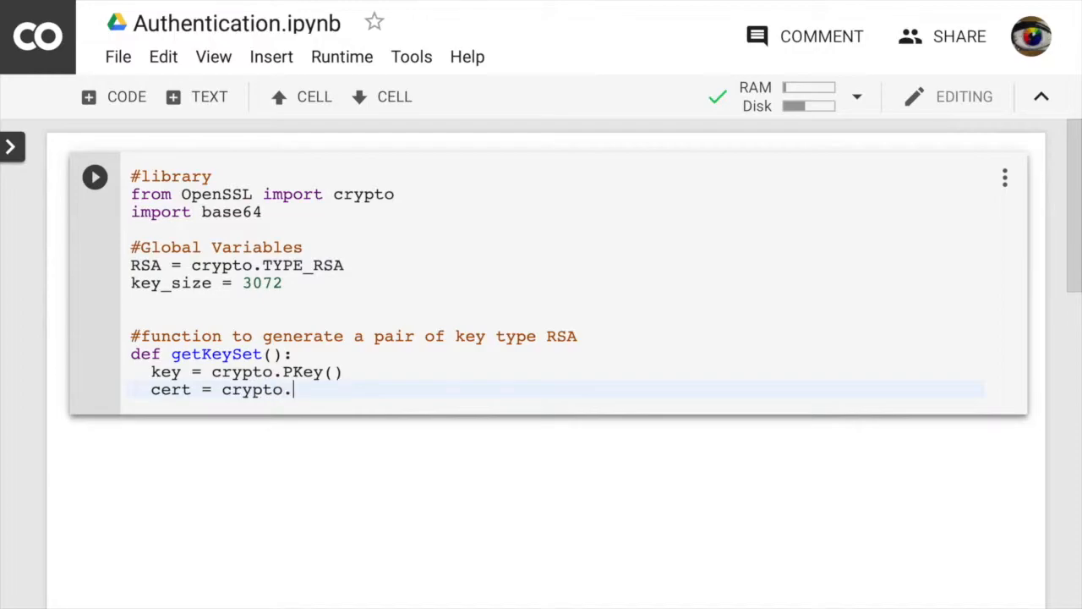
text(X509)
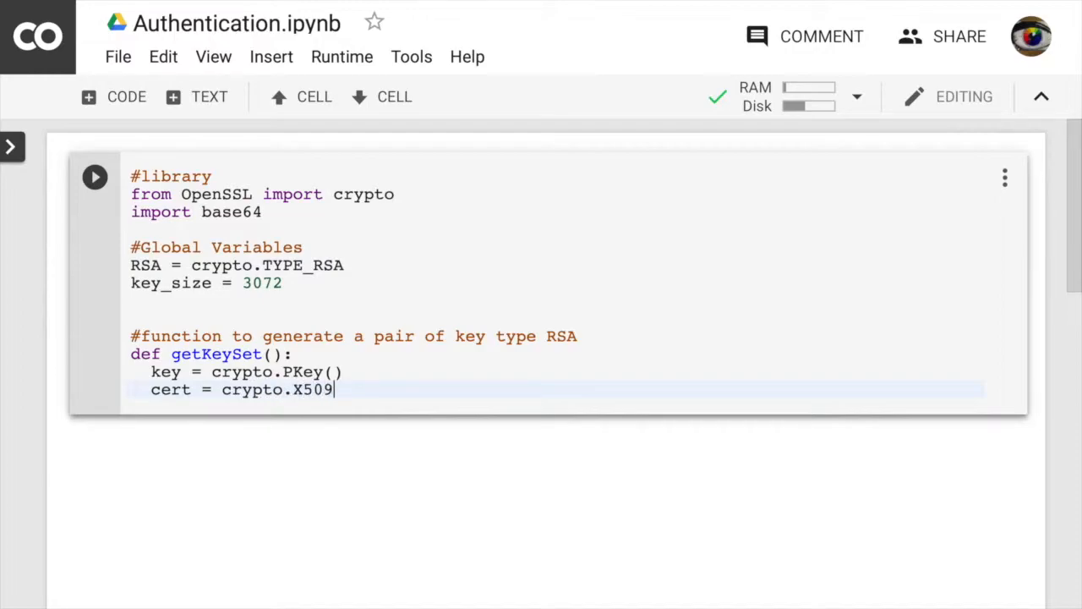
text(())
text(crypto)
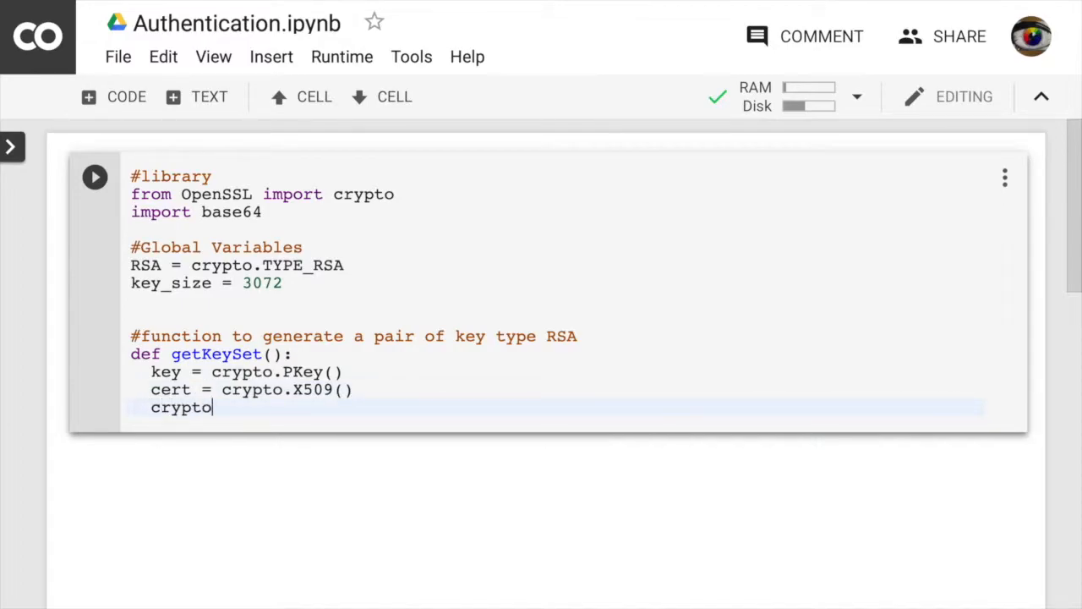
Step: Generate the key with crypto.PKey.generate_key(key, RSA, key_size)
text(.)
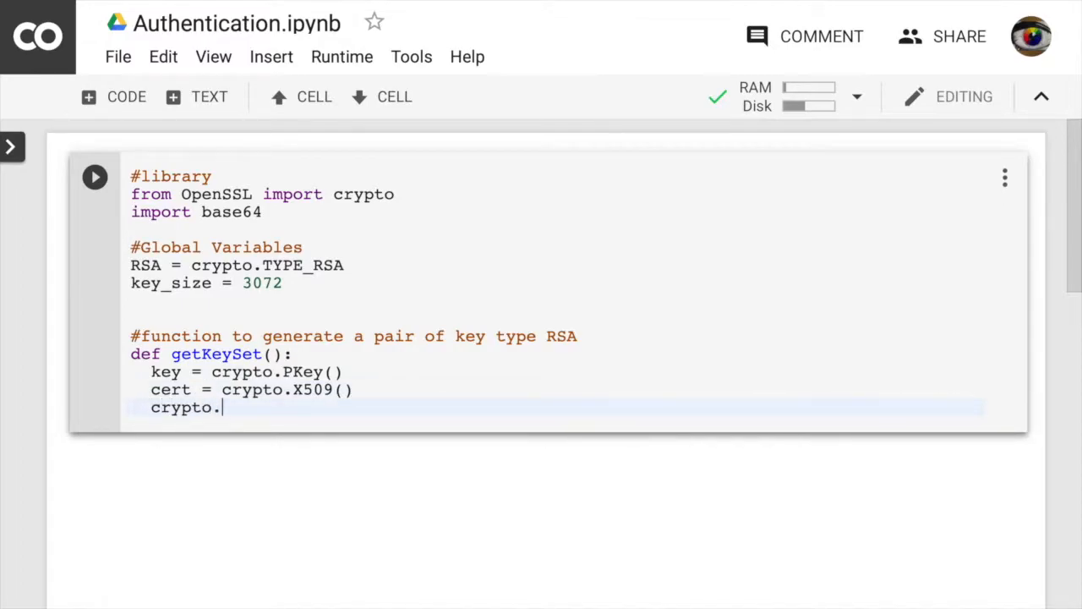
text(PKey)
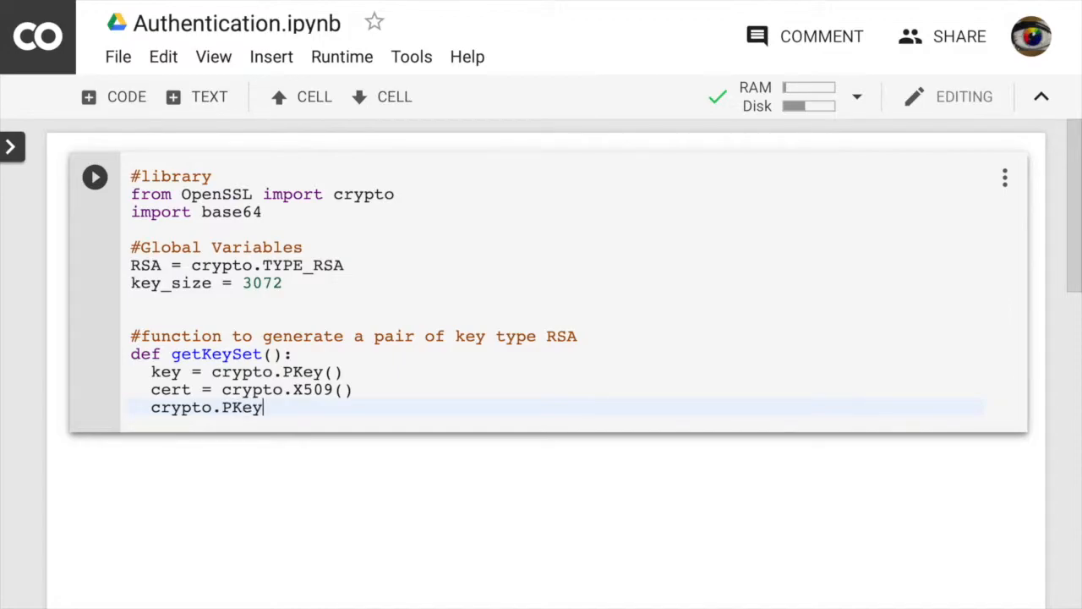
text(.)
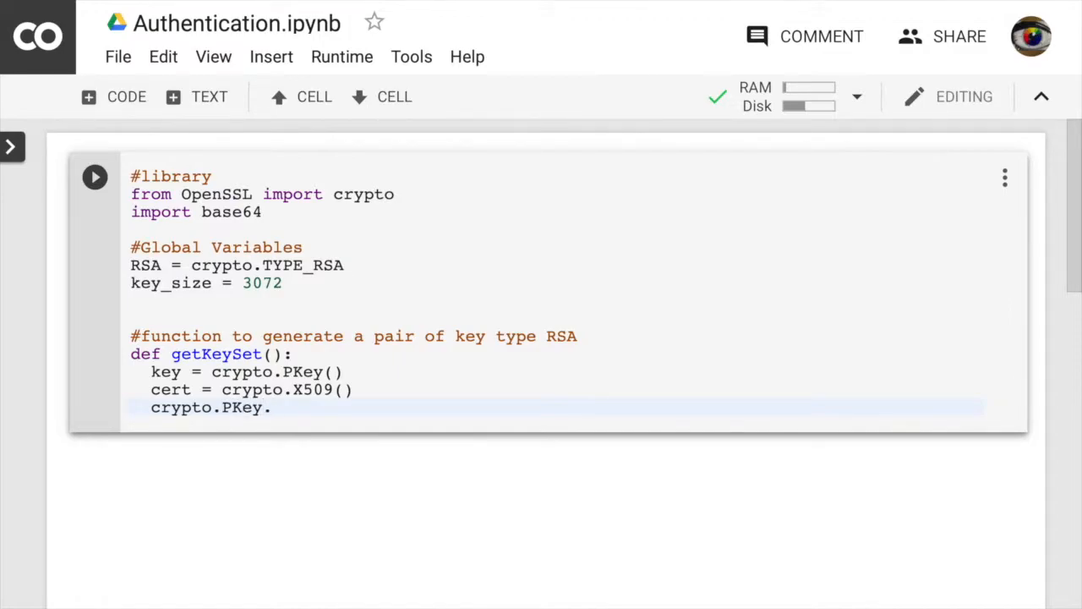
text(genert)
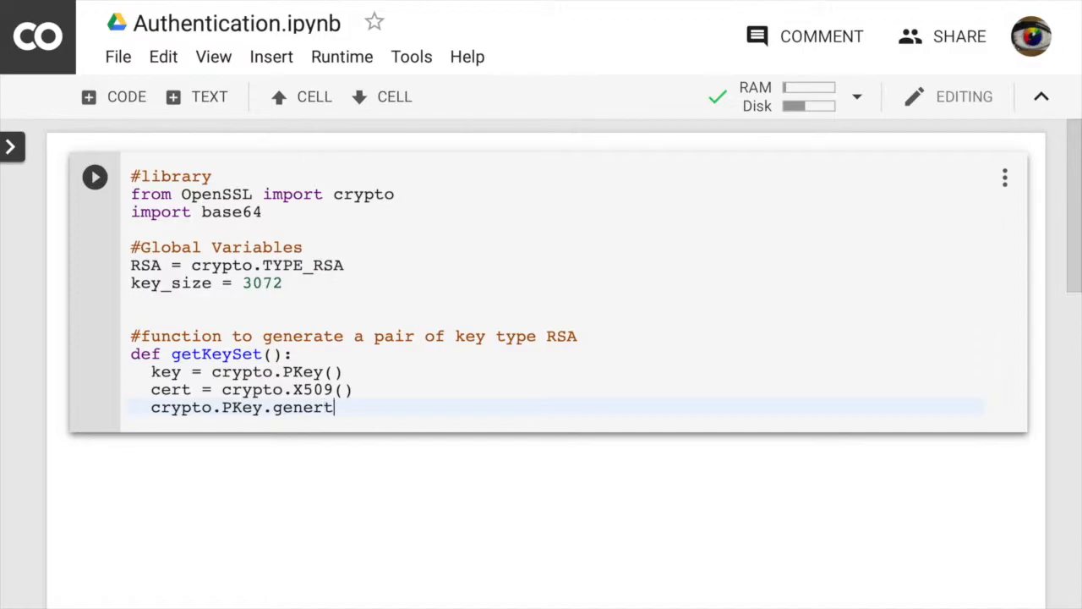
text(ate)
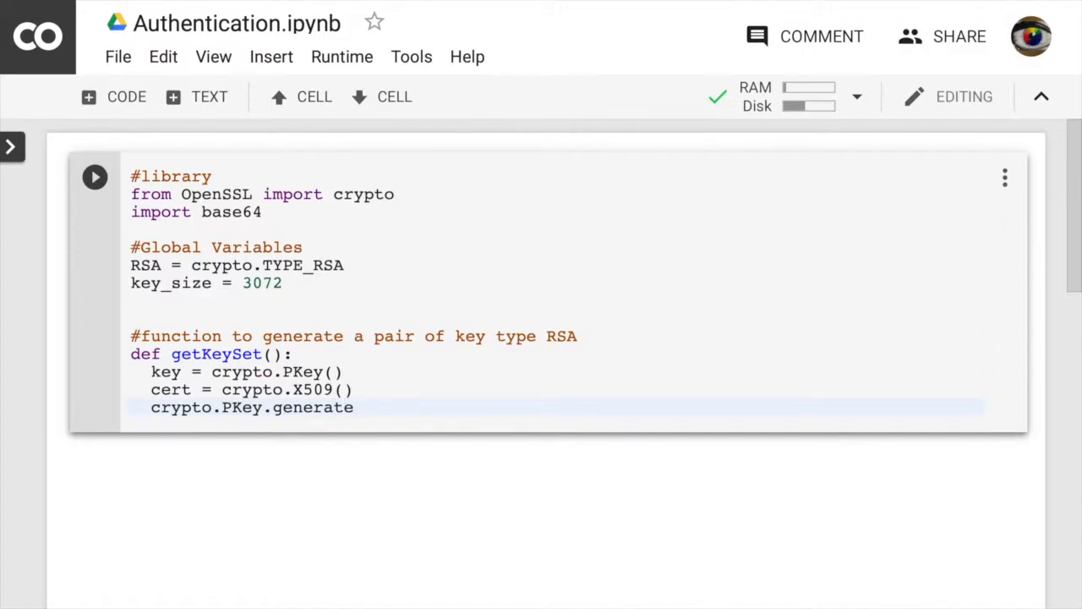
text(_key)
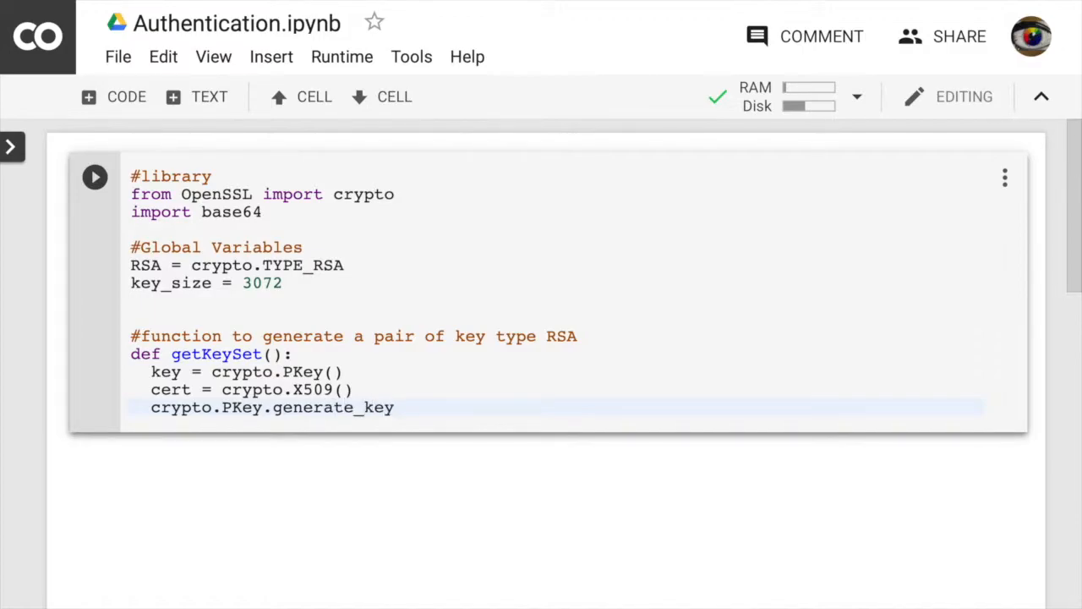
text((key))
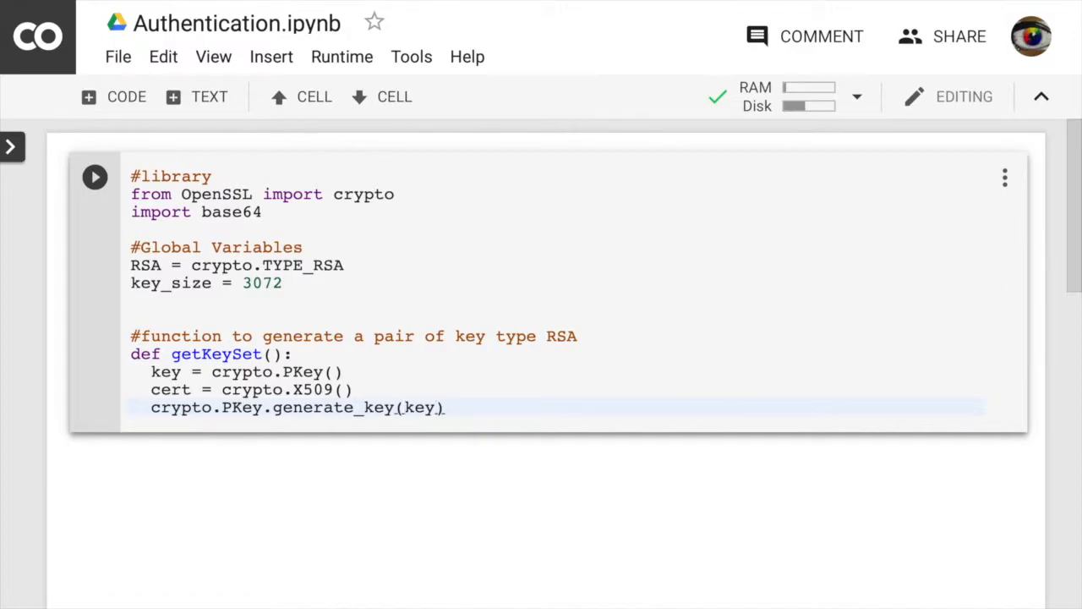
text(,)
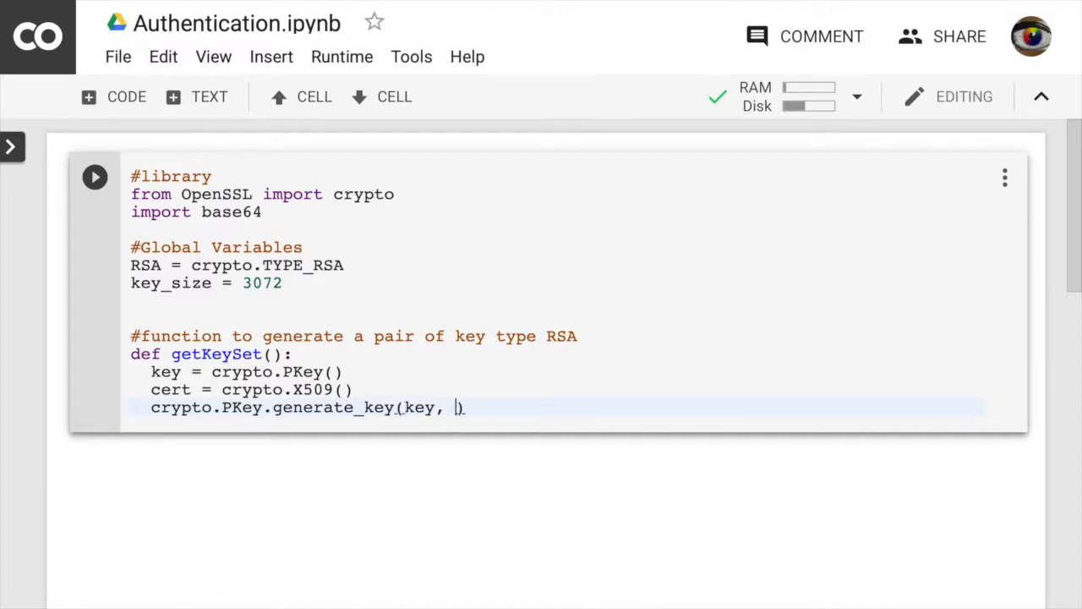
text(RSA,)
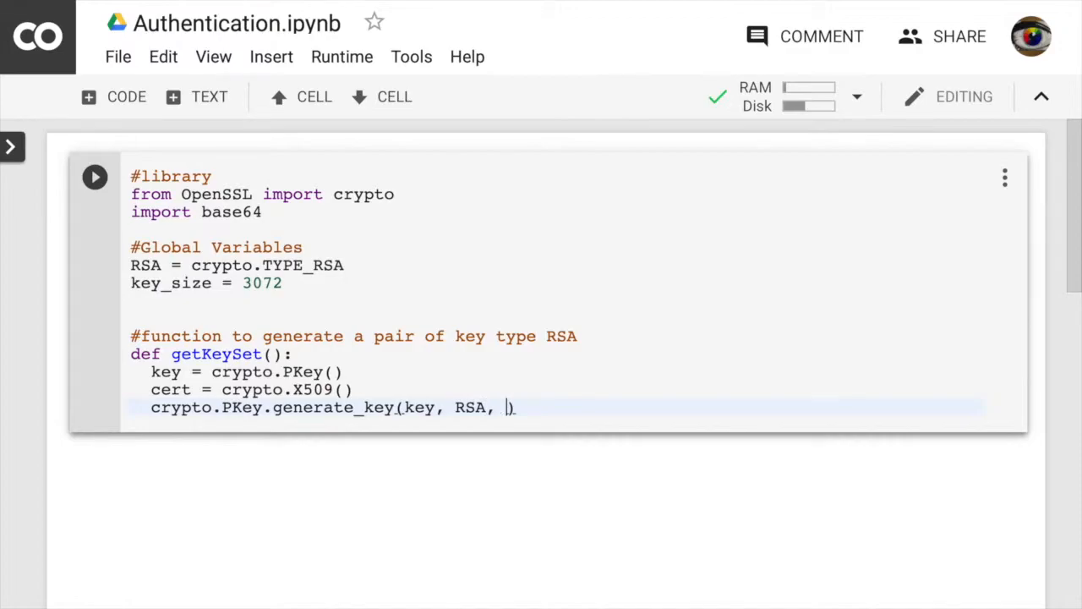
text(key_size)
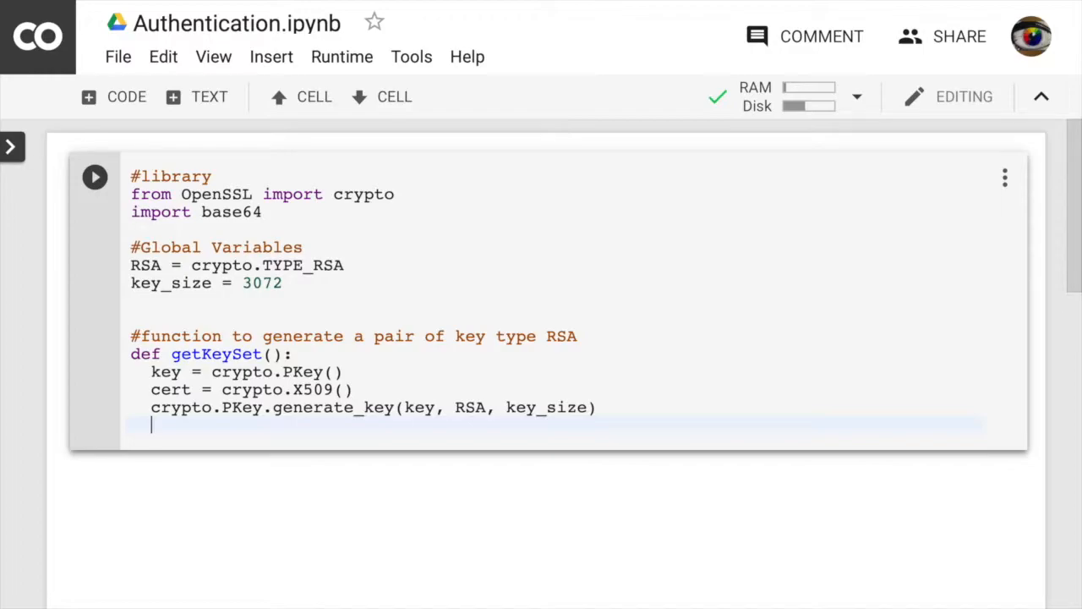
Step: Add cert.set_pubkey(key) and 'return key, cert' to getKeySet
text(cert)
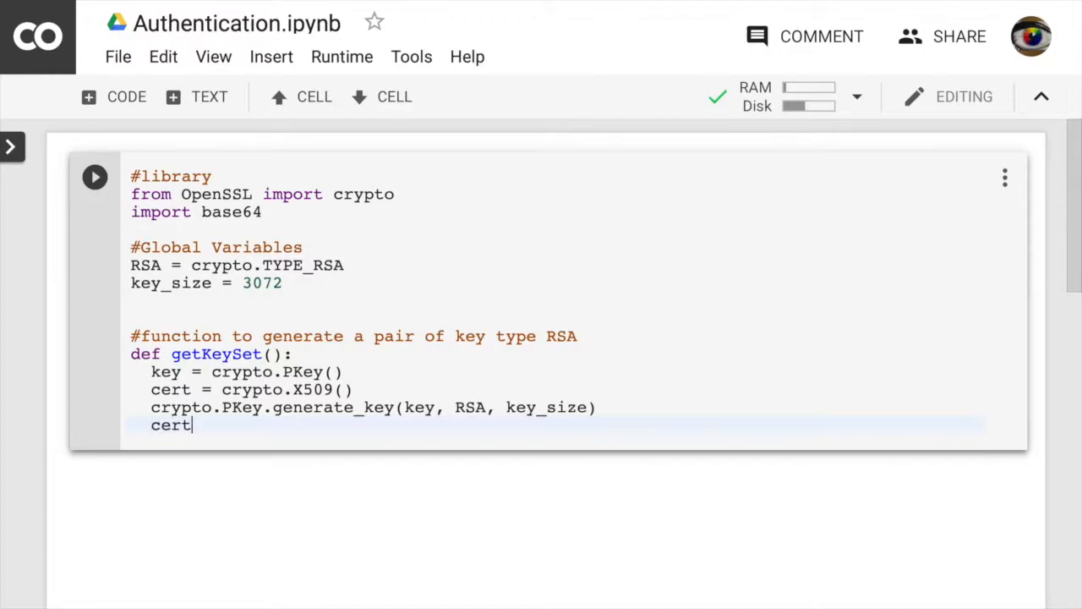
text(.se)
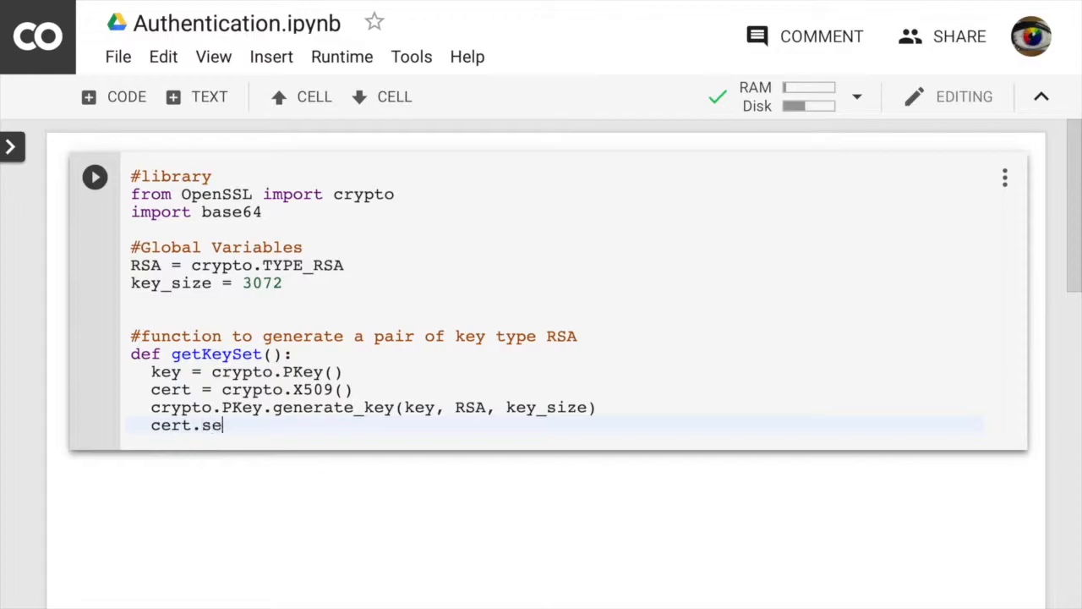
text(t_pub)
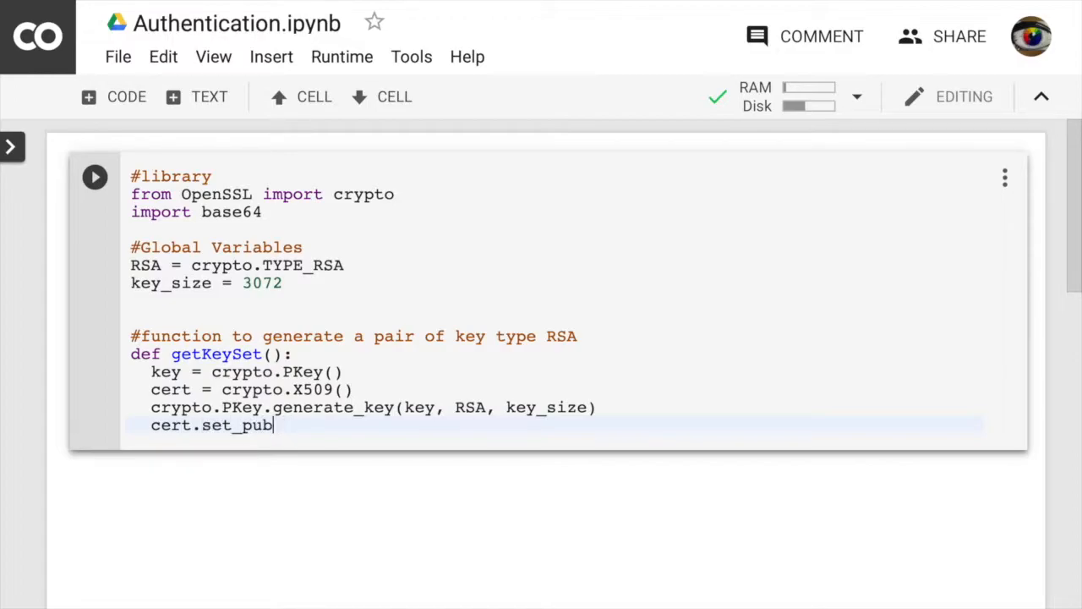
text(key)
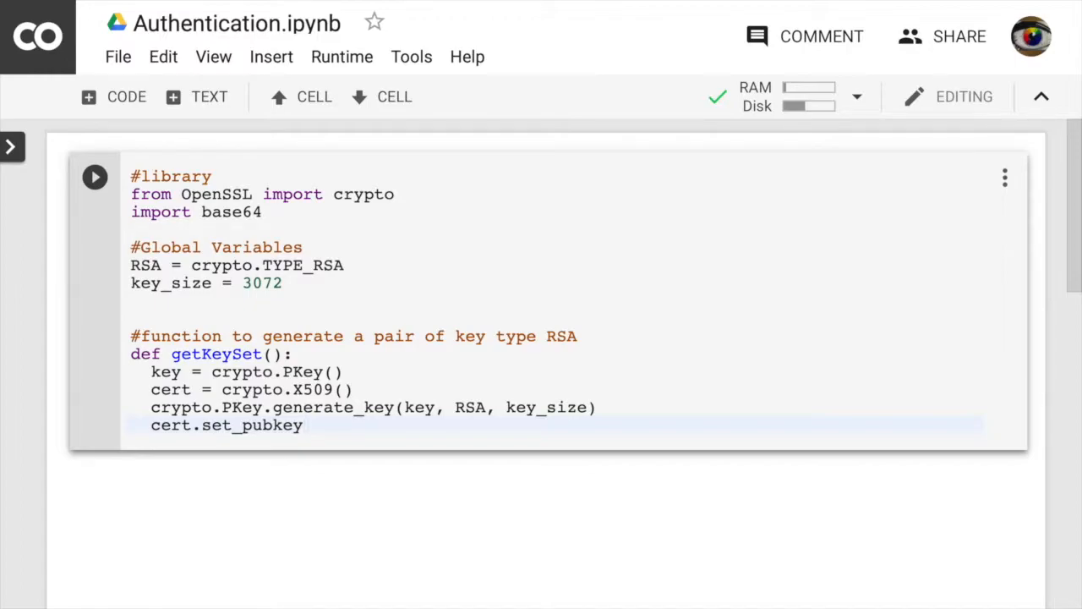
text((key))
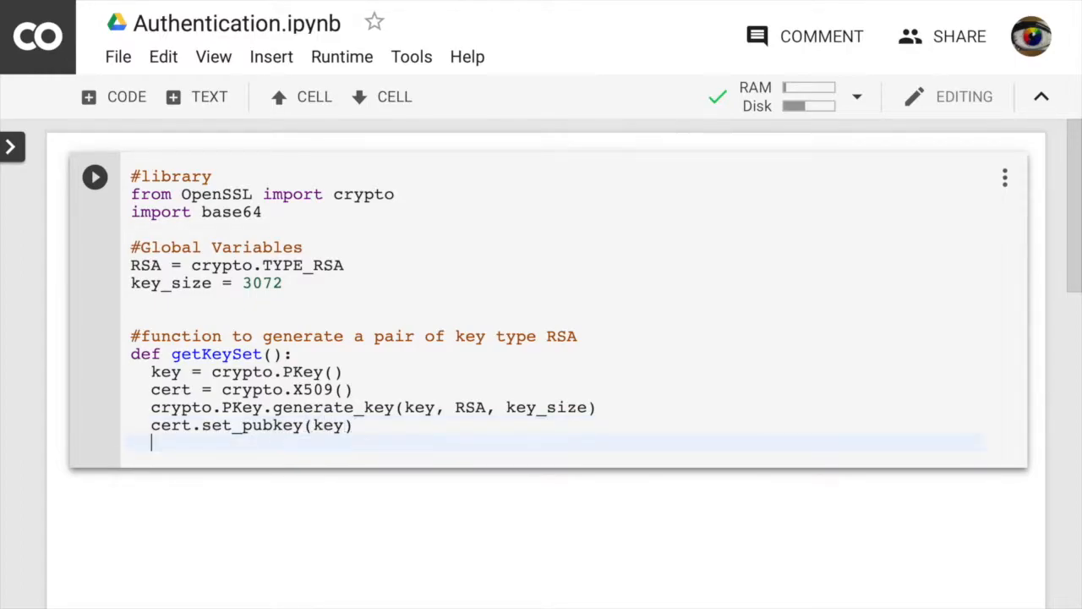
text(return k)
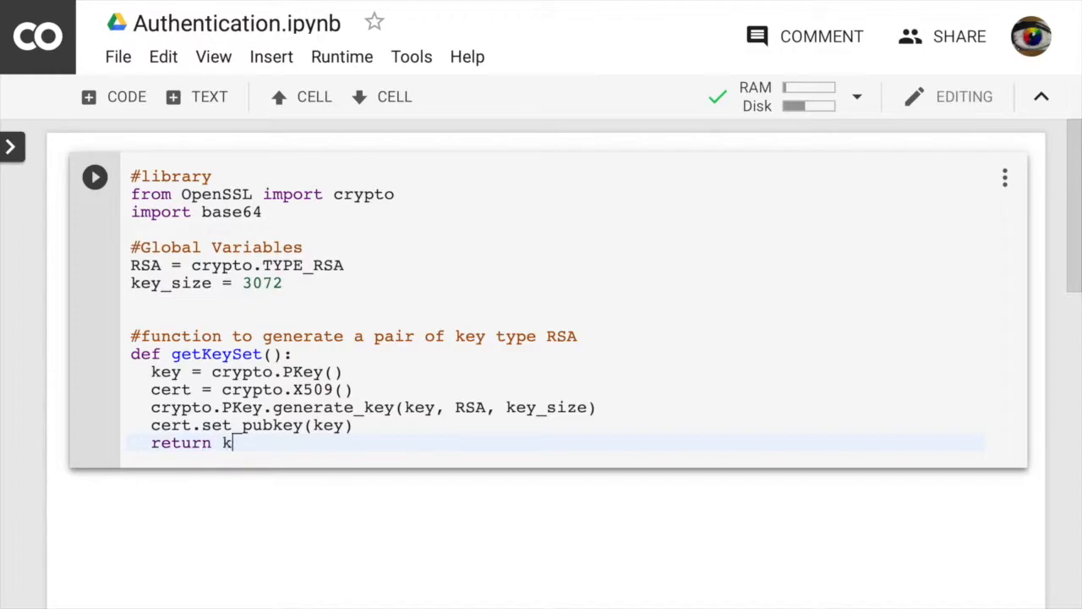
text(ey, cert)
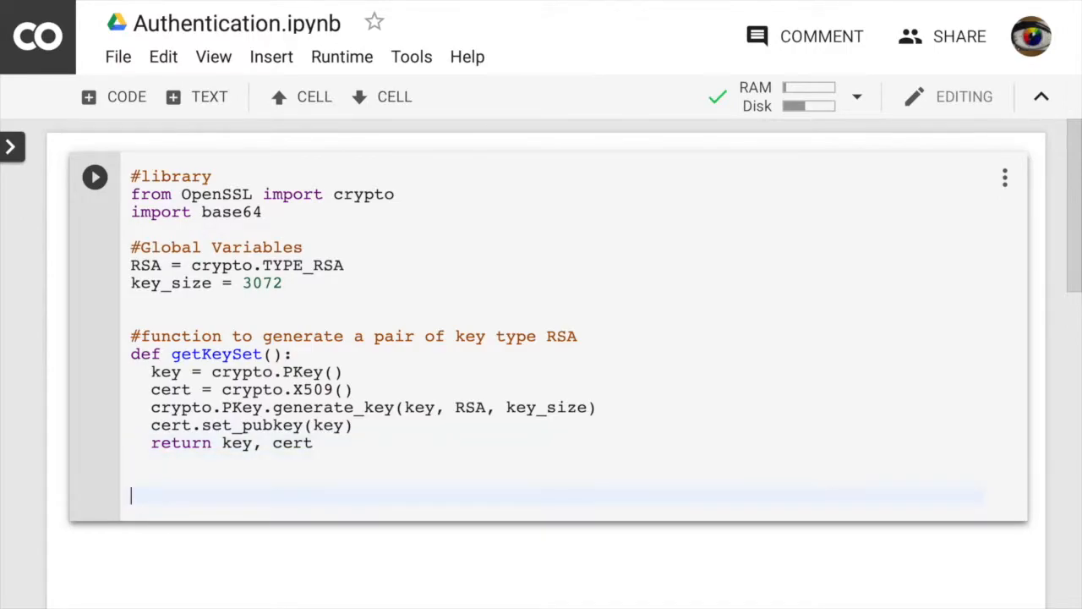
Step: Write '#function to generate MACs and combine with the message before sending' below getKeySet
text(functi)
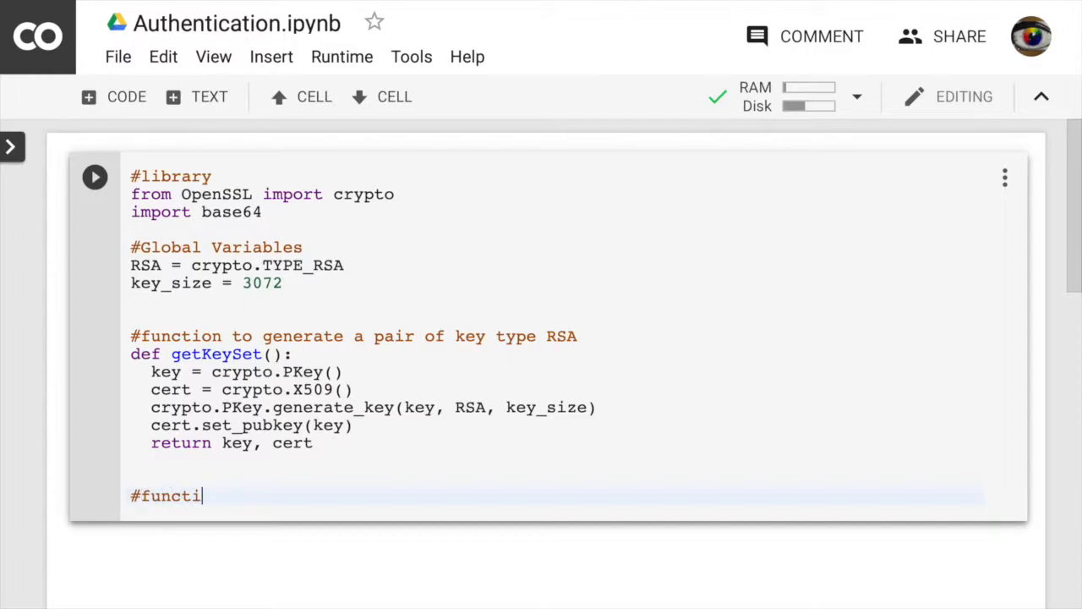
text(on to generate MA)
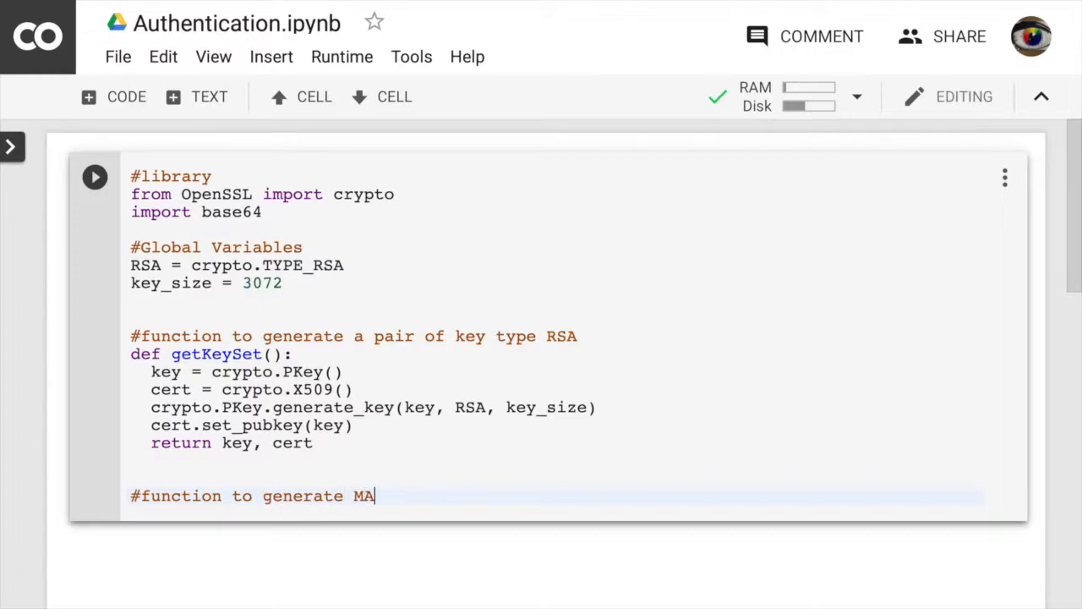
text(Cs and com)
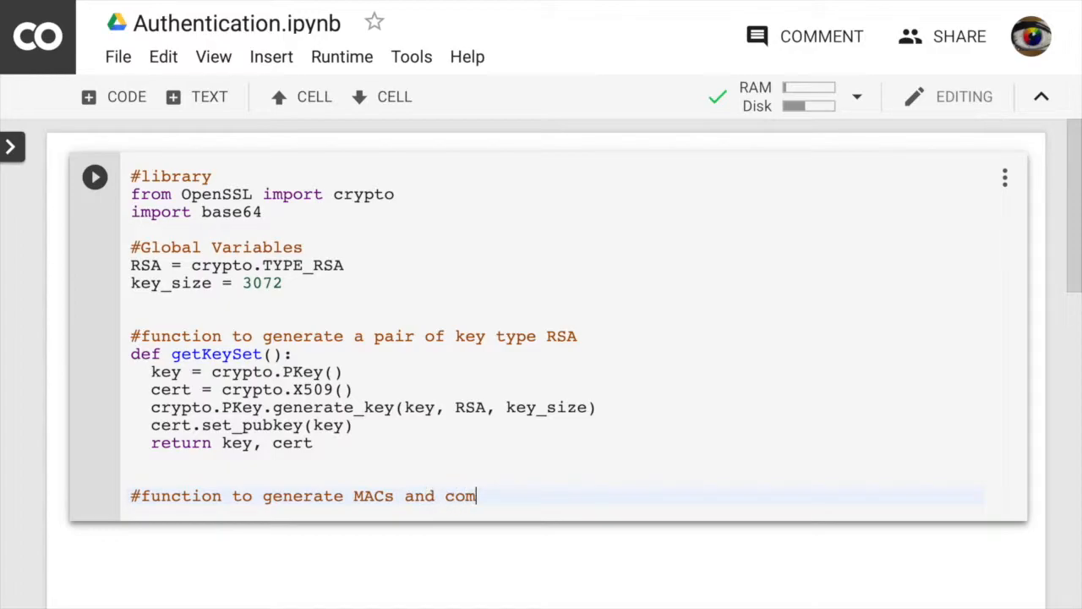
text(bine)
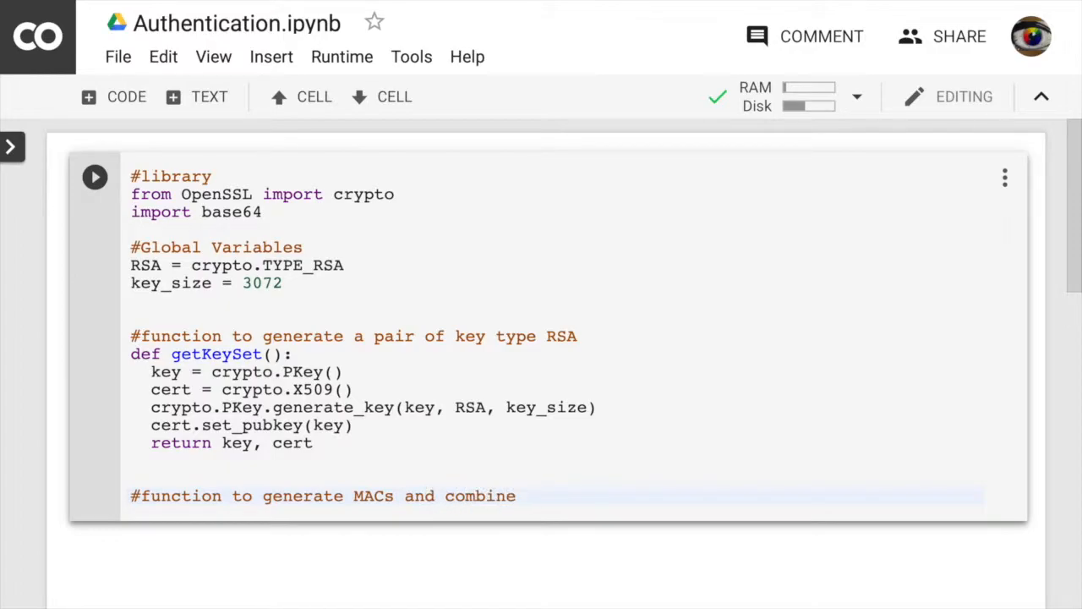
text(with the m)
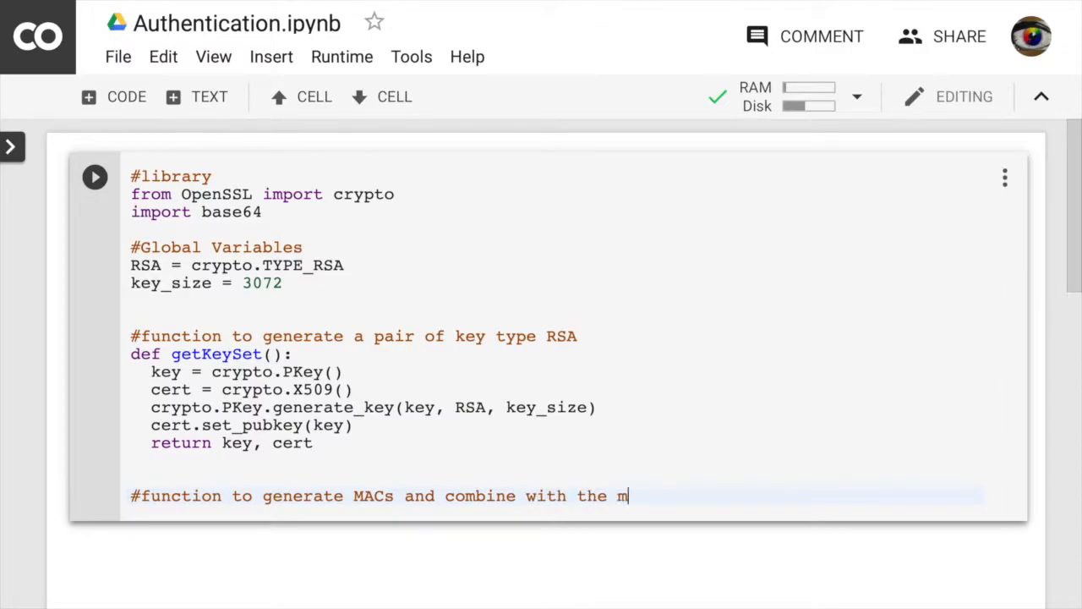
text(essage)
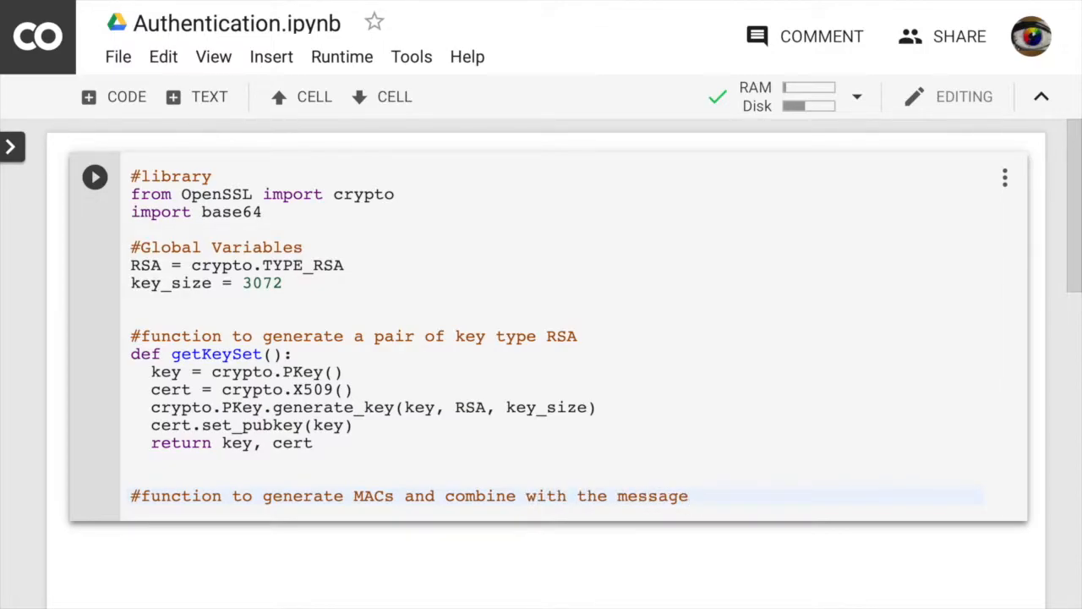
text(before sendti)
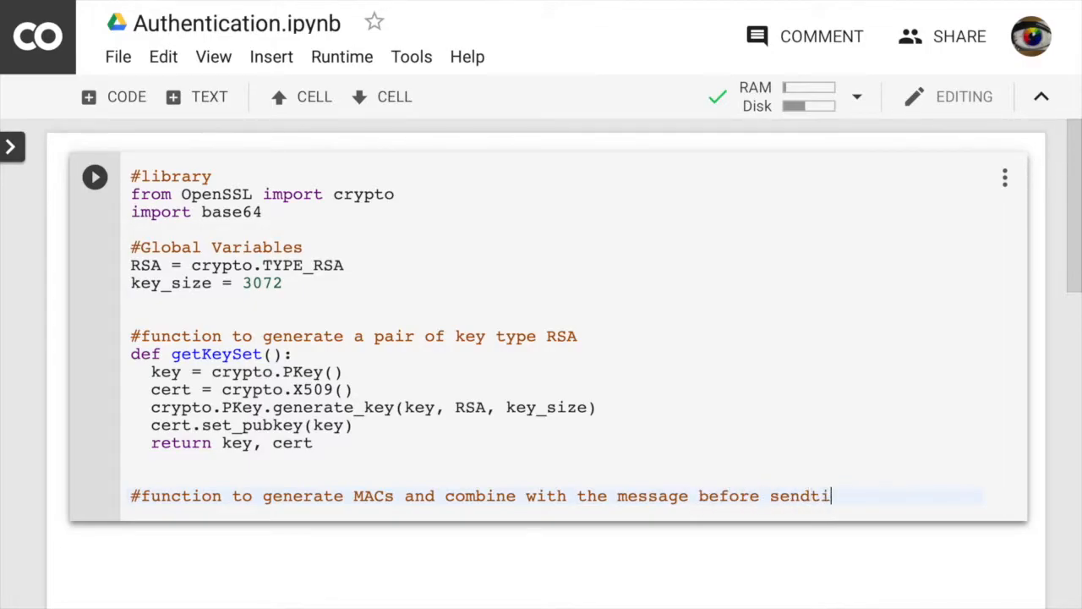
text(ng)
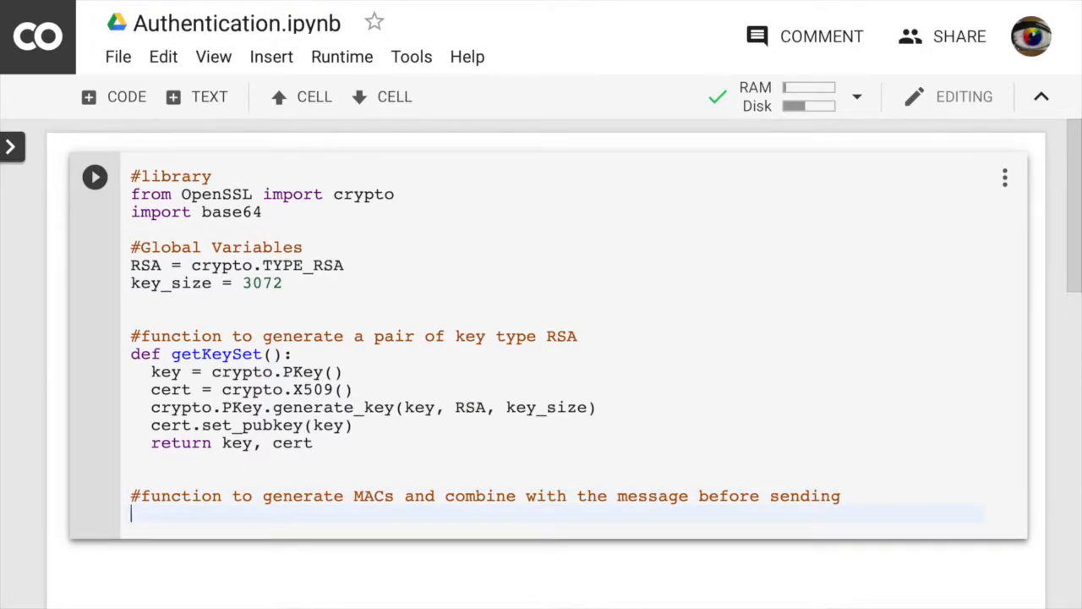
Step: Start the function definition 'def sender(message, key):'
scroll(down, 3)
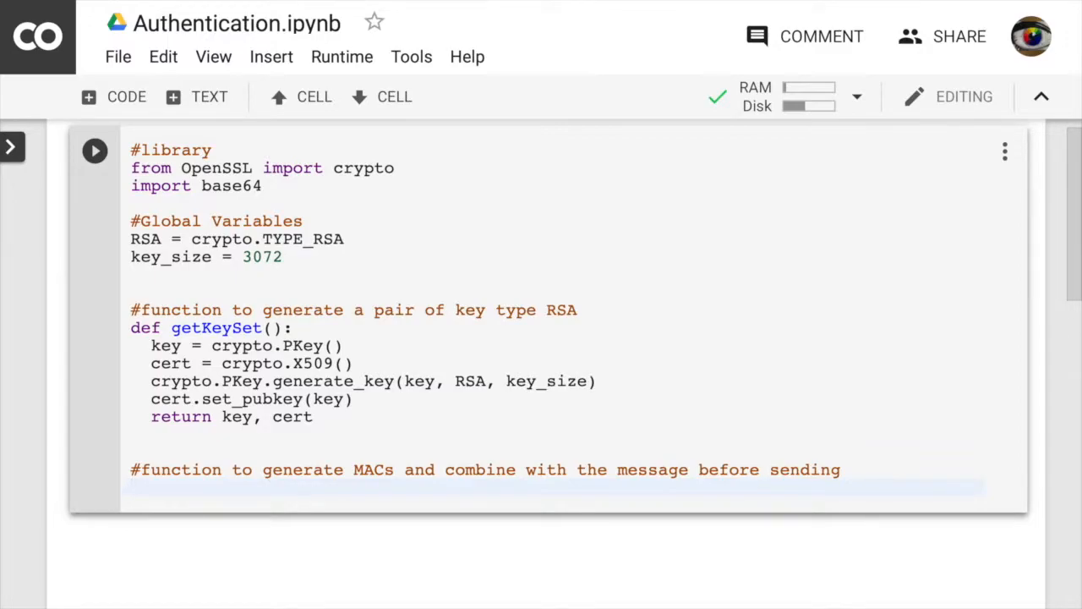
text(d)
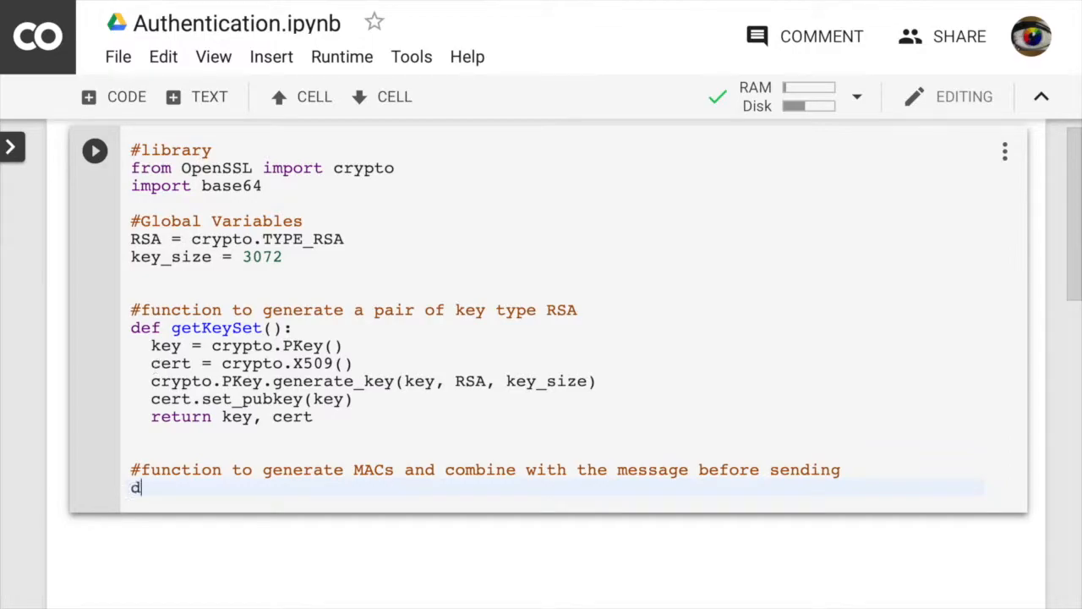
text(ef)
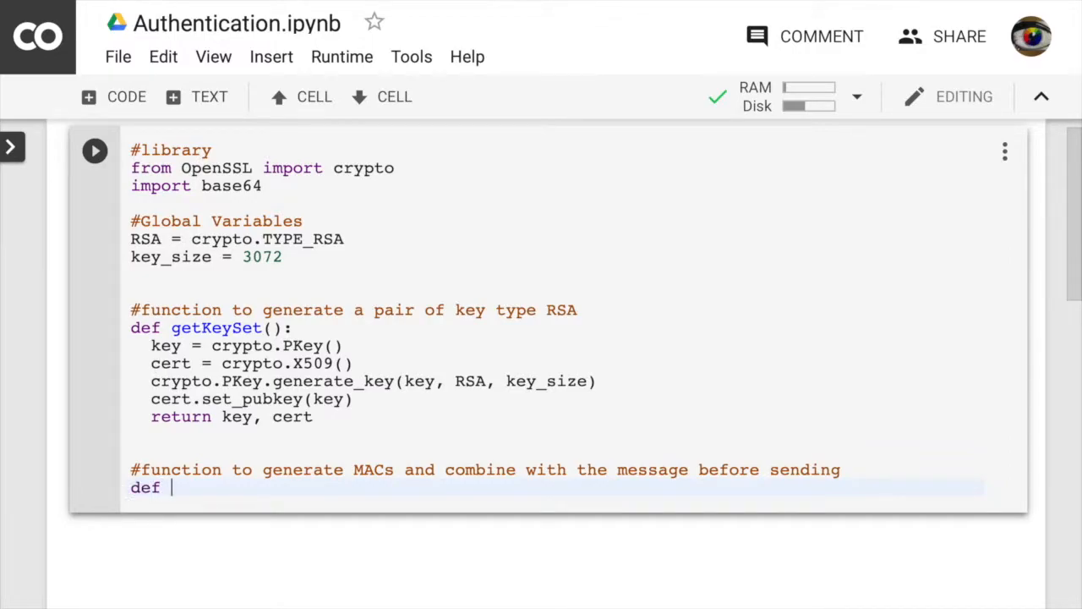
text(sender)
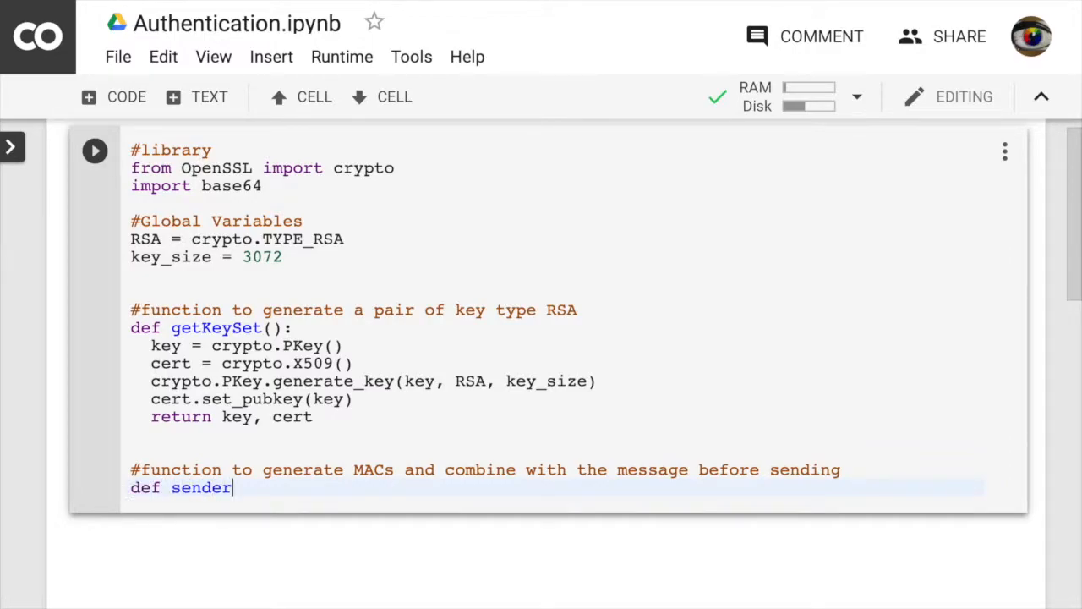
text(())
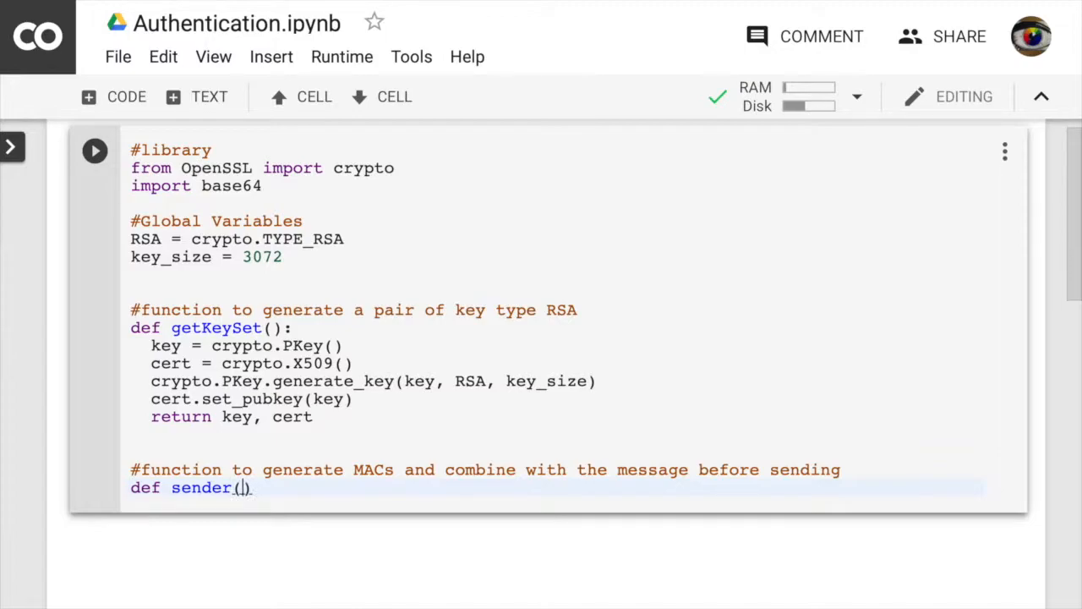
text(message, k)
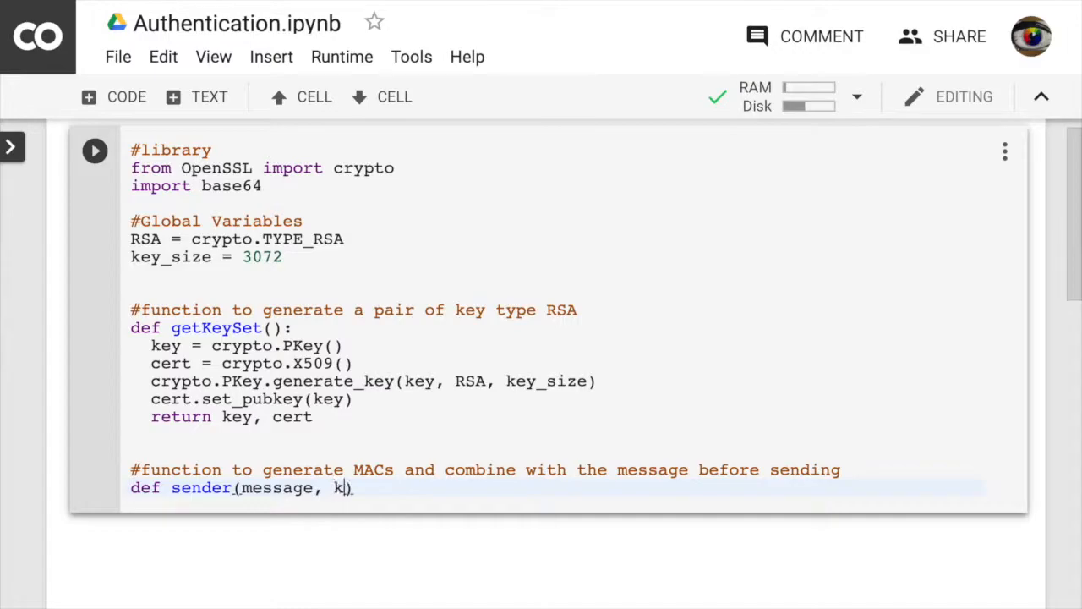
text(ey):)
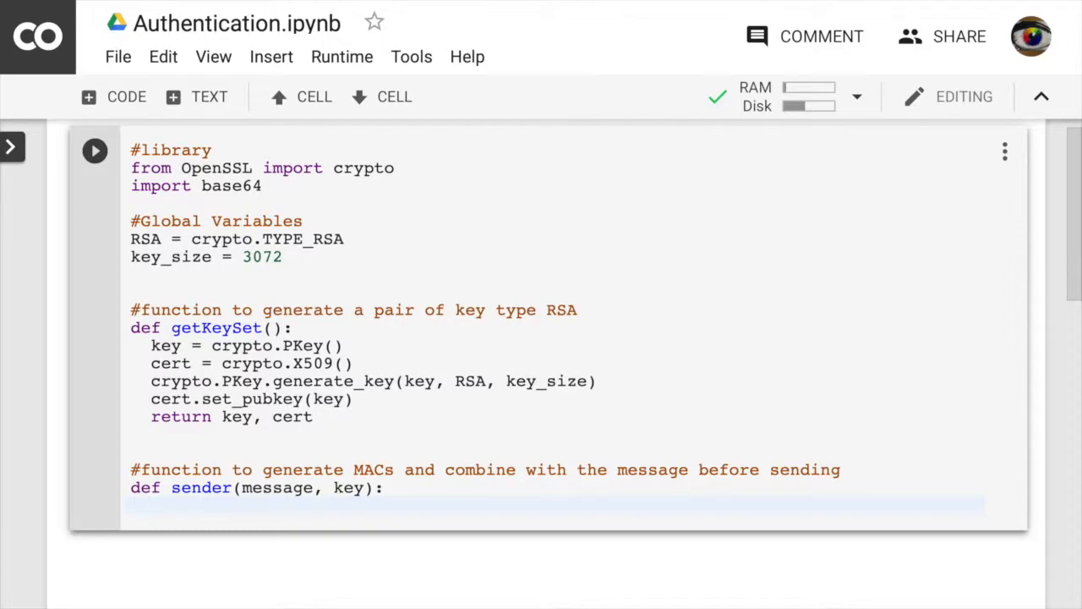
Step: Compute MAC = crypto.sign(key, message.encode(), "sha256")
text(MAC)
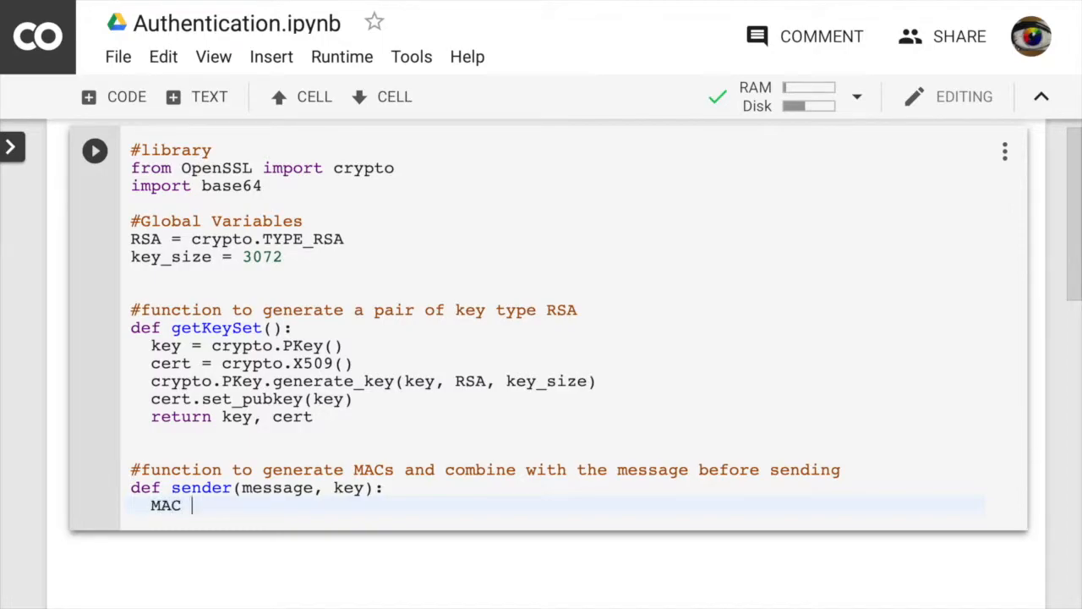
text(= crypt)
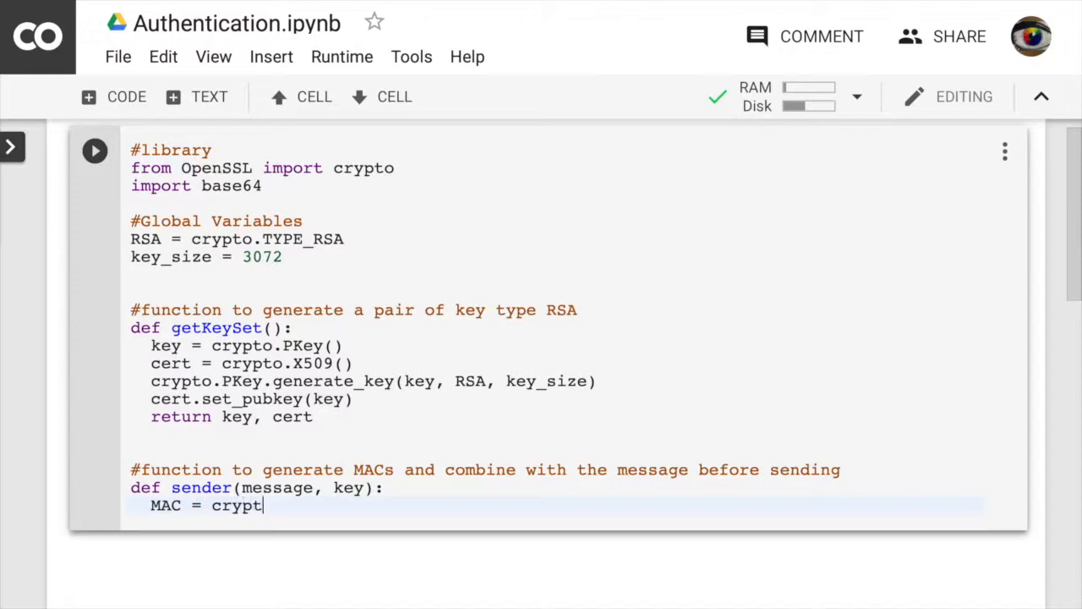
text(o.)
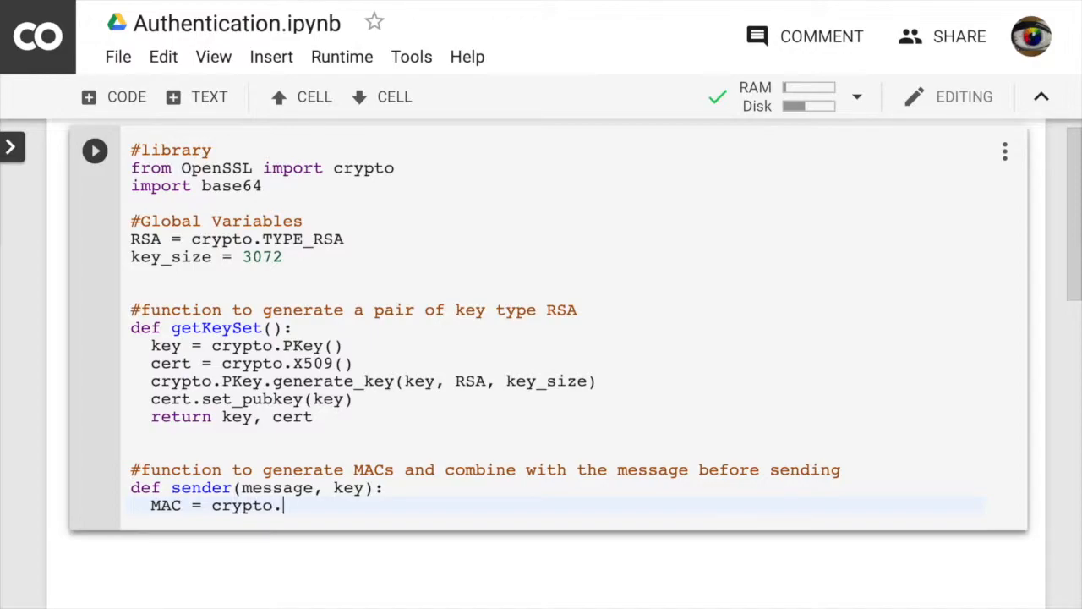
text(sign)
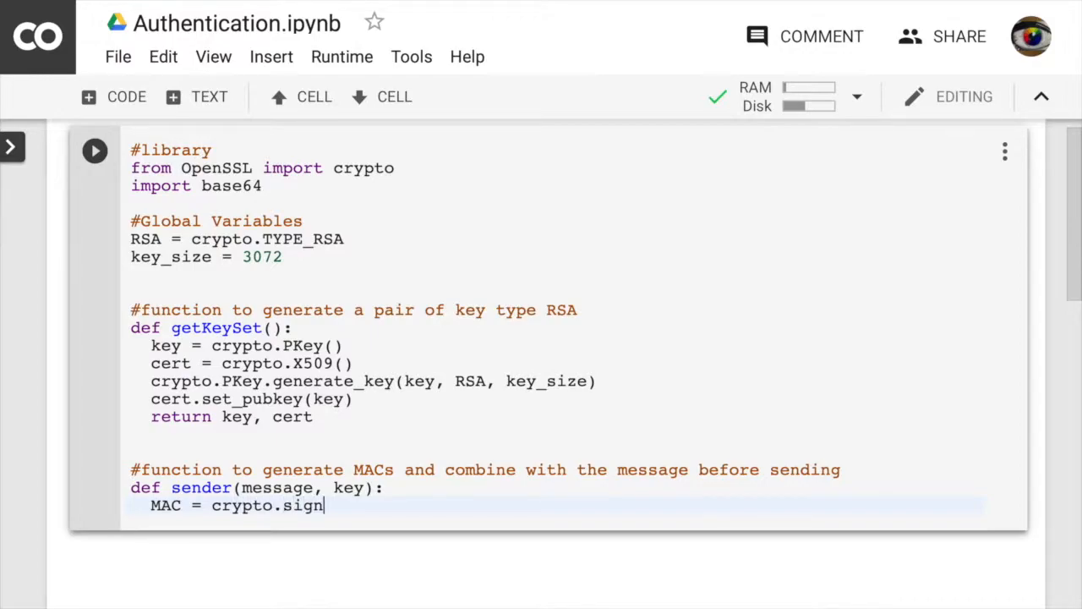
text((key))
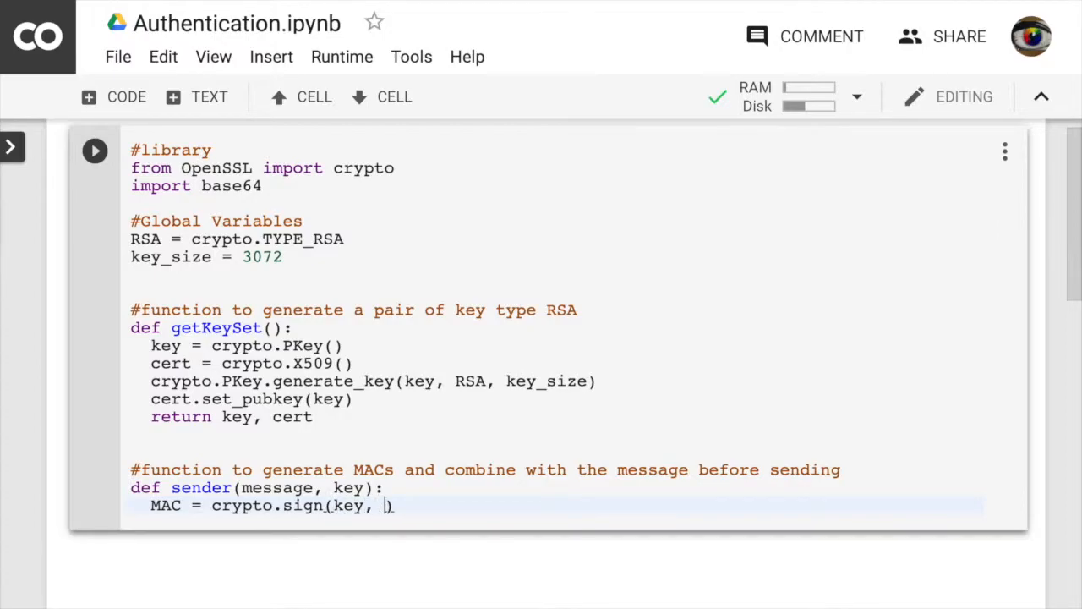
text(message)
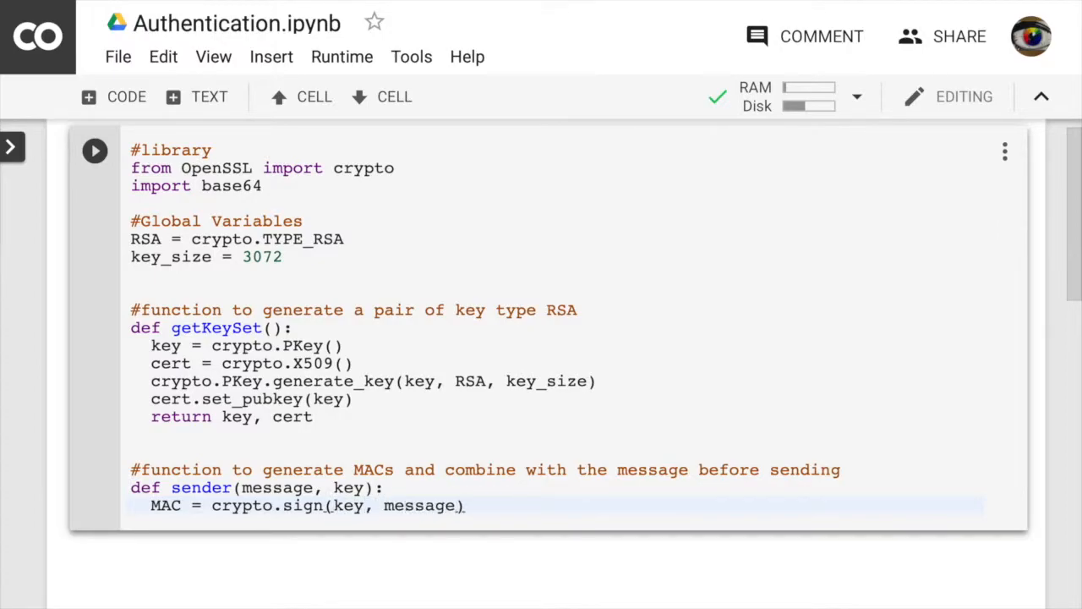
text(.enco)
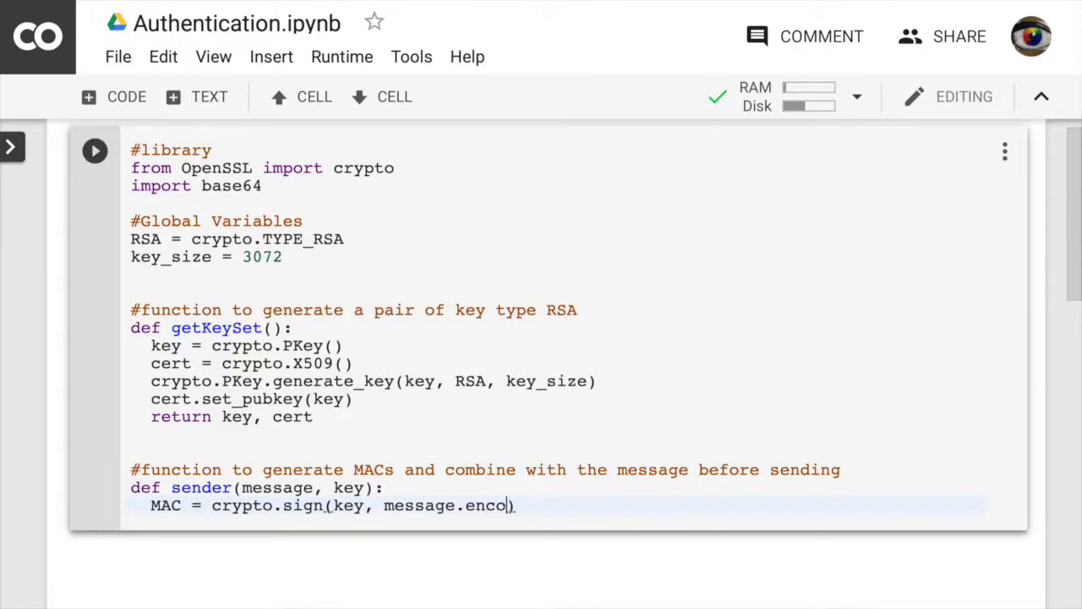
text(de())
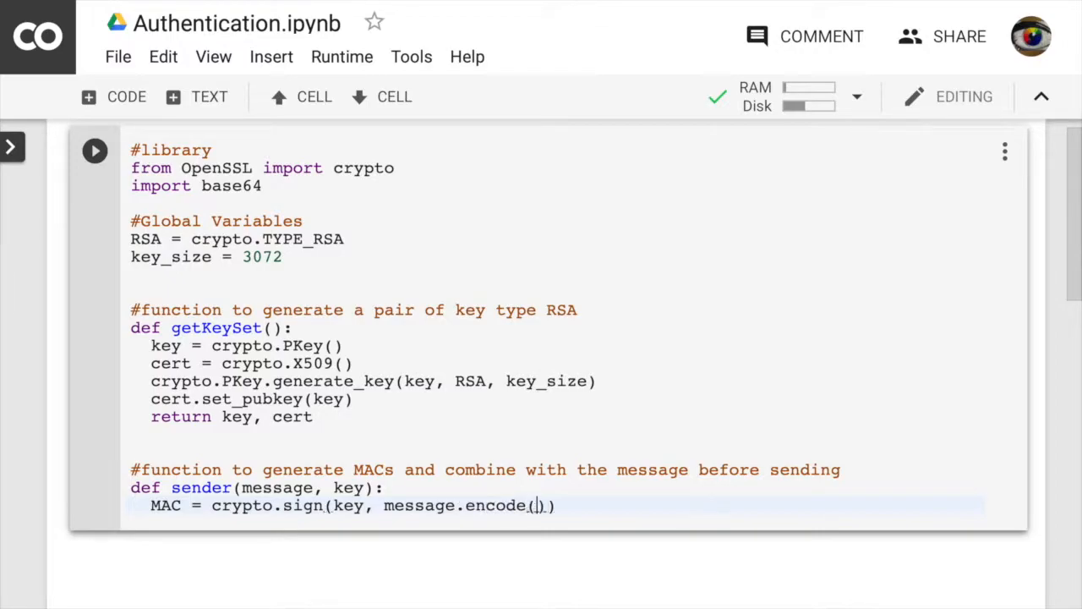
text(,)
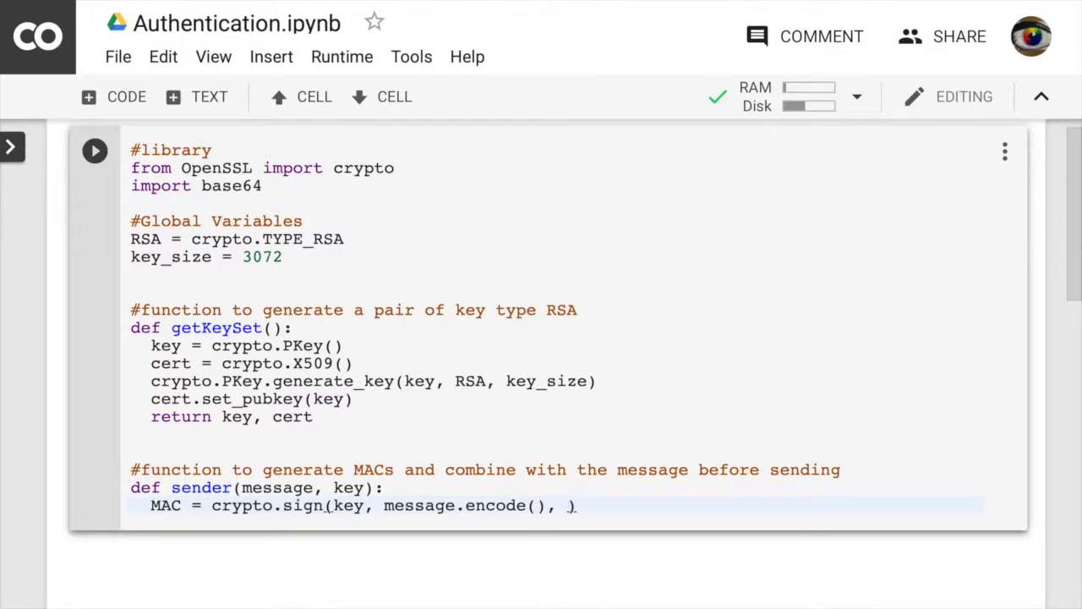
text("sha")
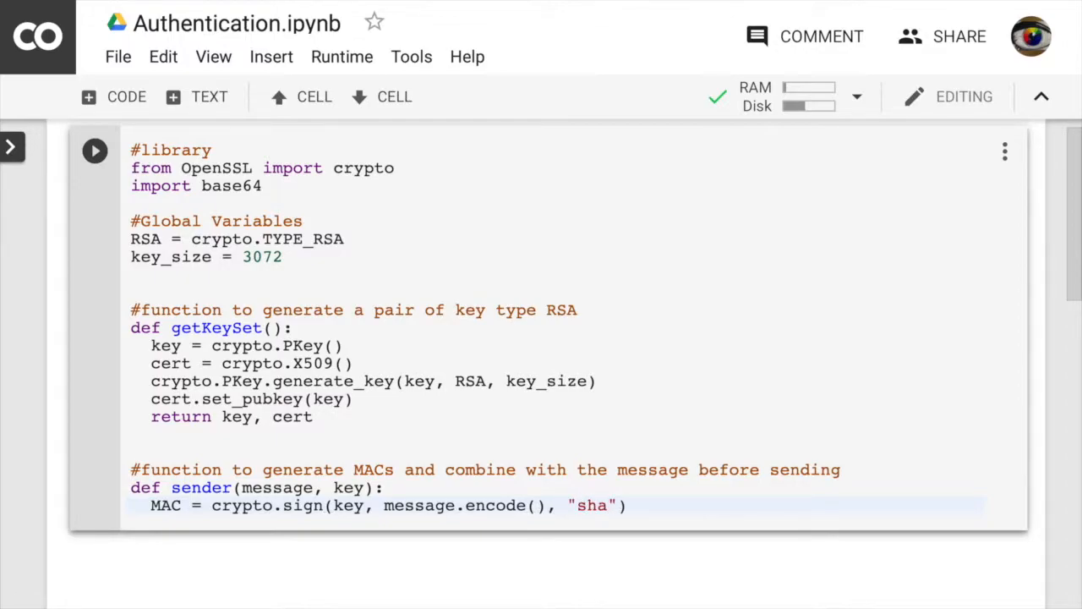
text(256)
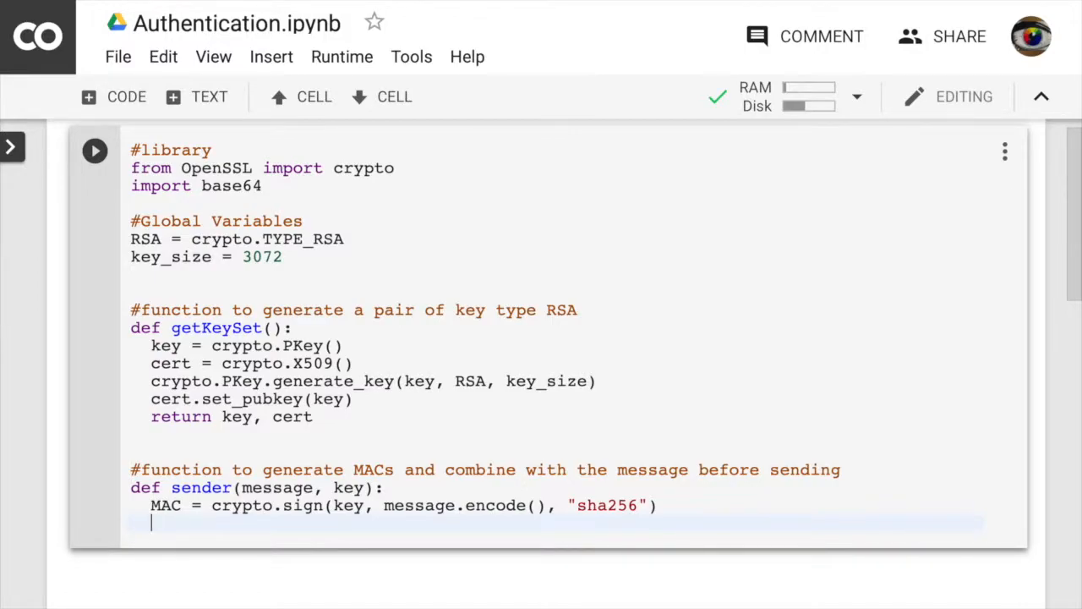
Step: Print the MAC length with print(len(MAC))
text(print)
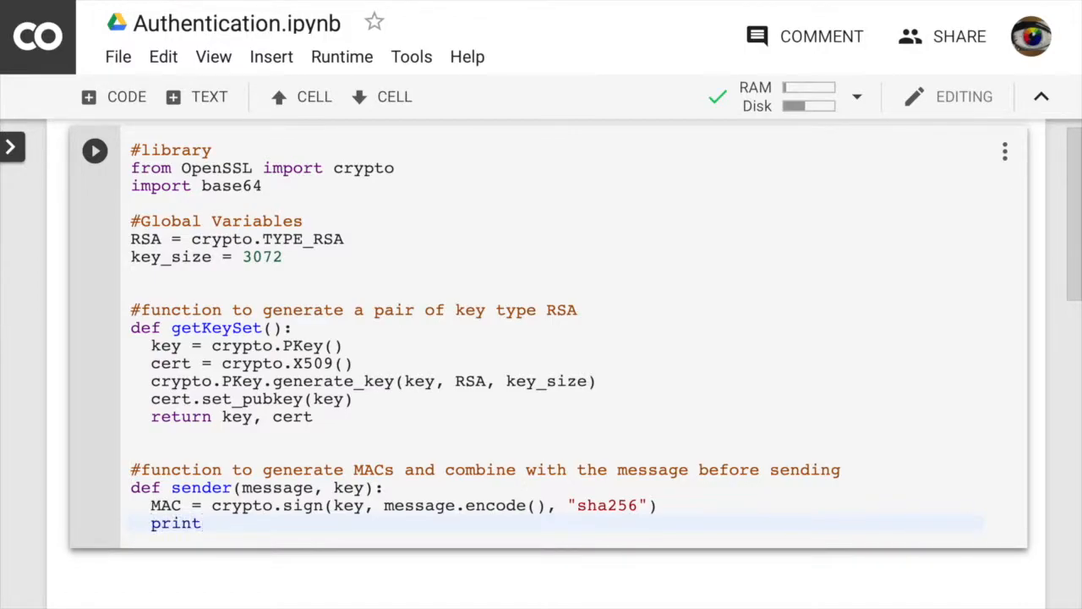
text((len))
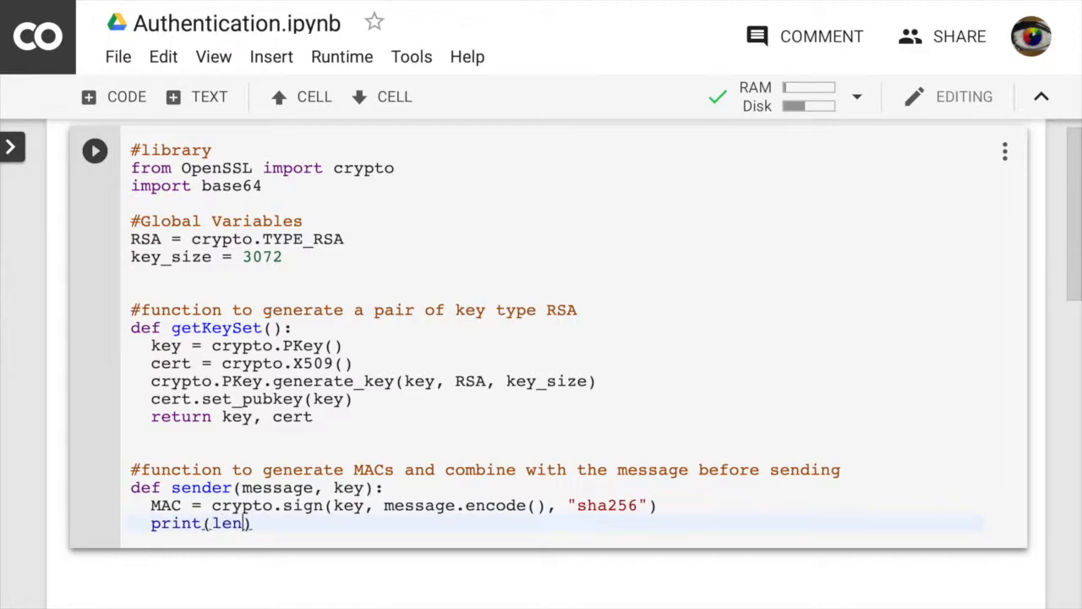
text((M)
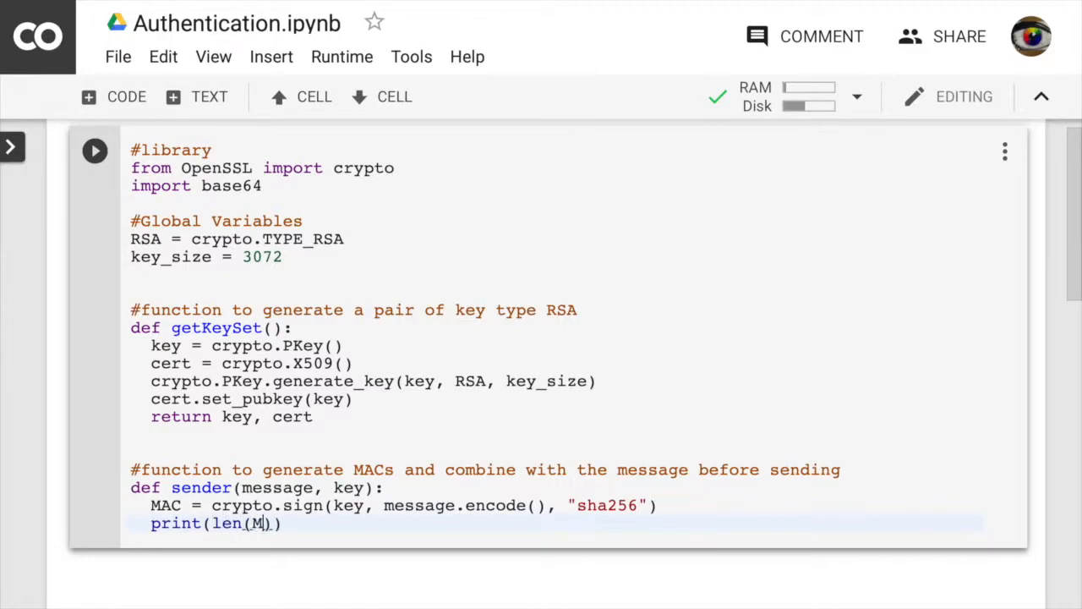
text(AC)
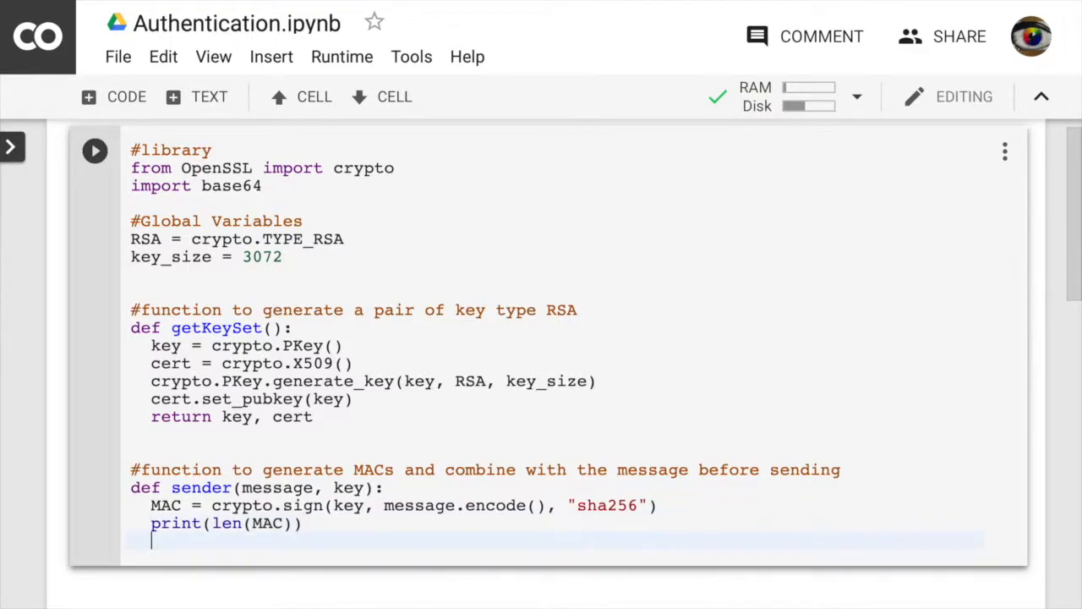
Step: Set outbound = message.encode() + MAC and return outbound
text(out)
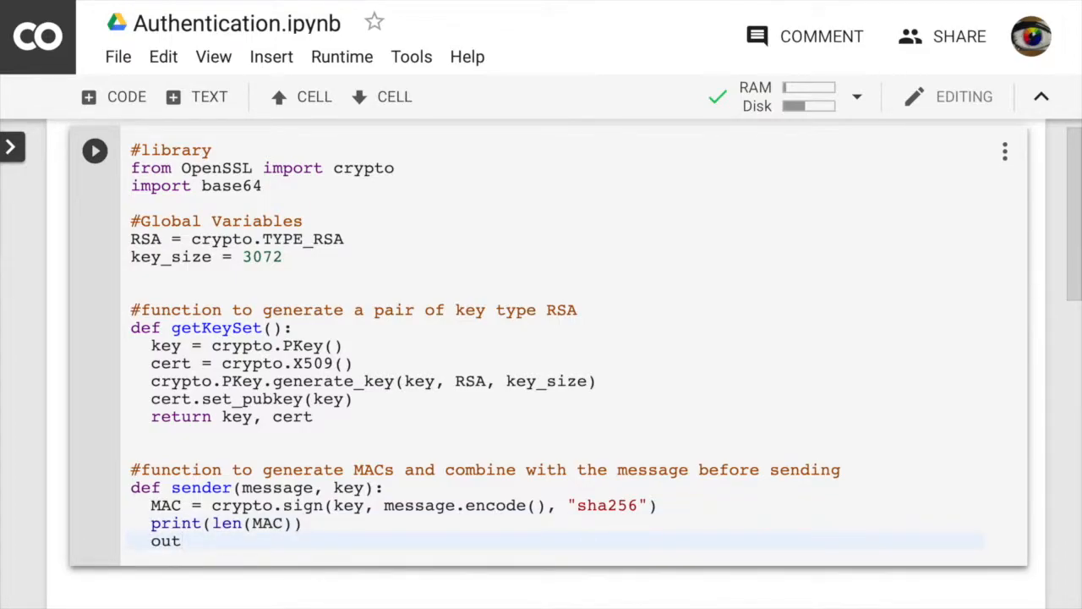
text(bou)
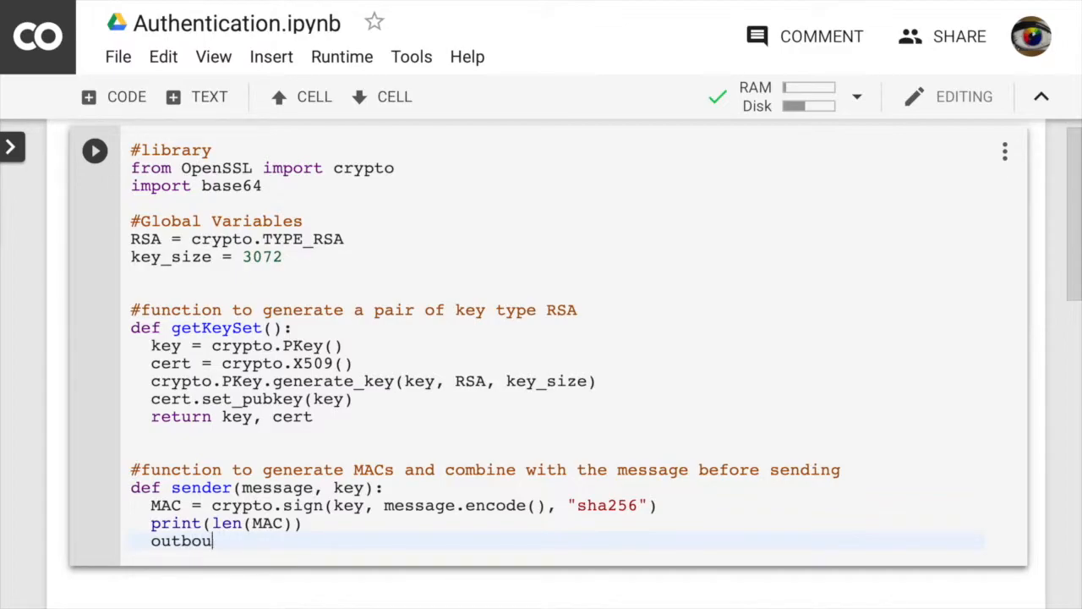
text(nd =)
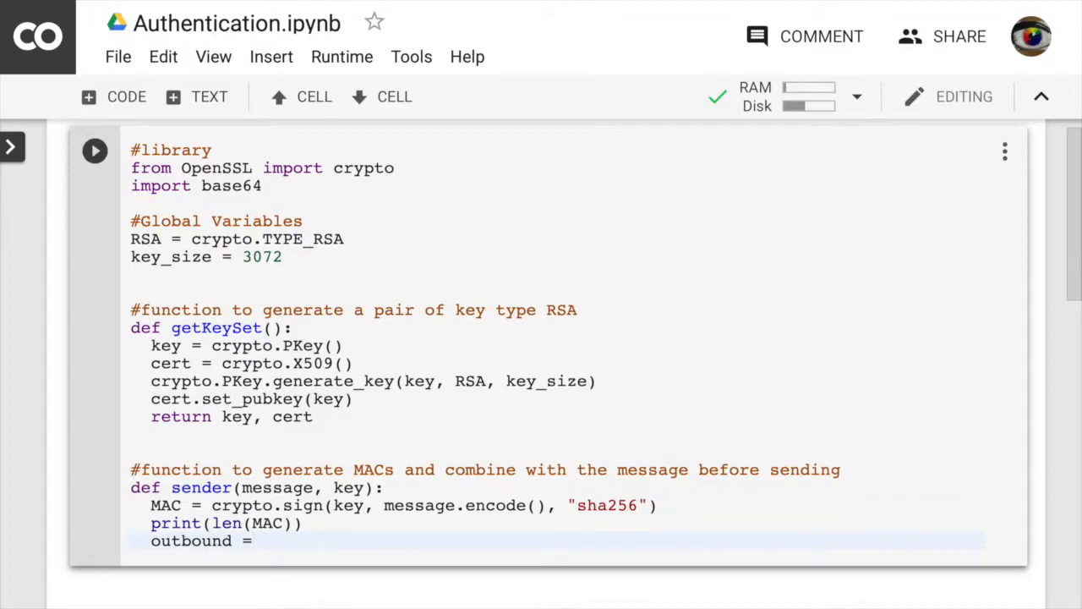
text(messag)
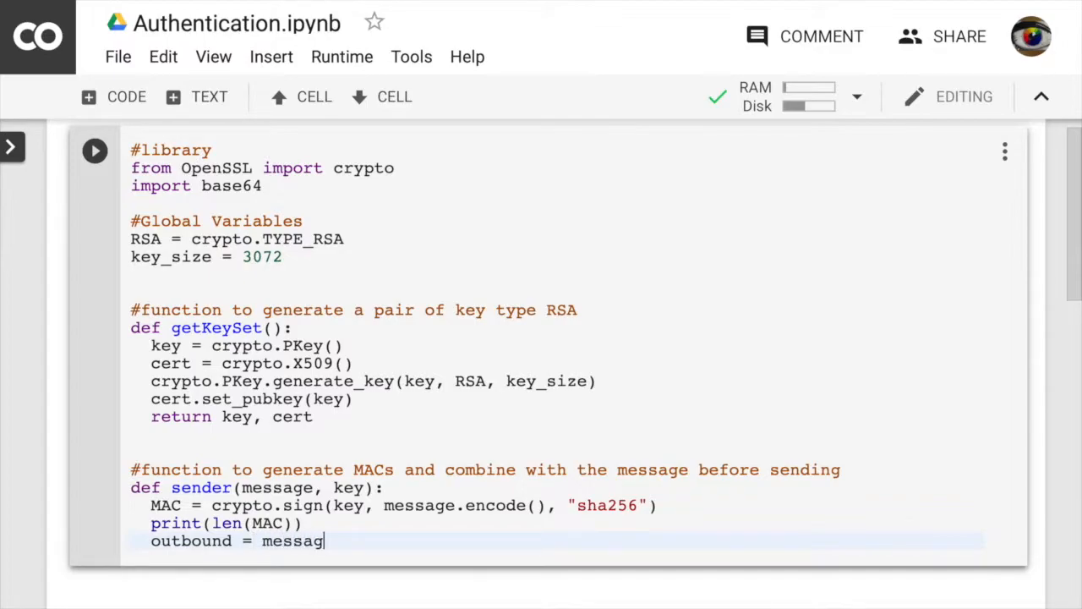
text(e)
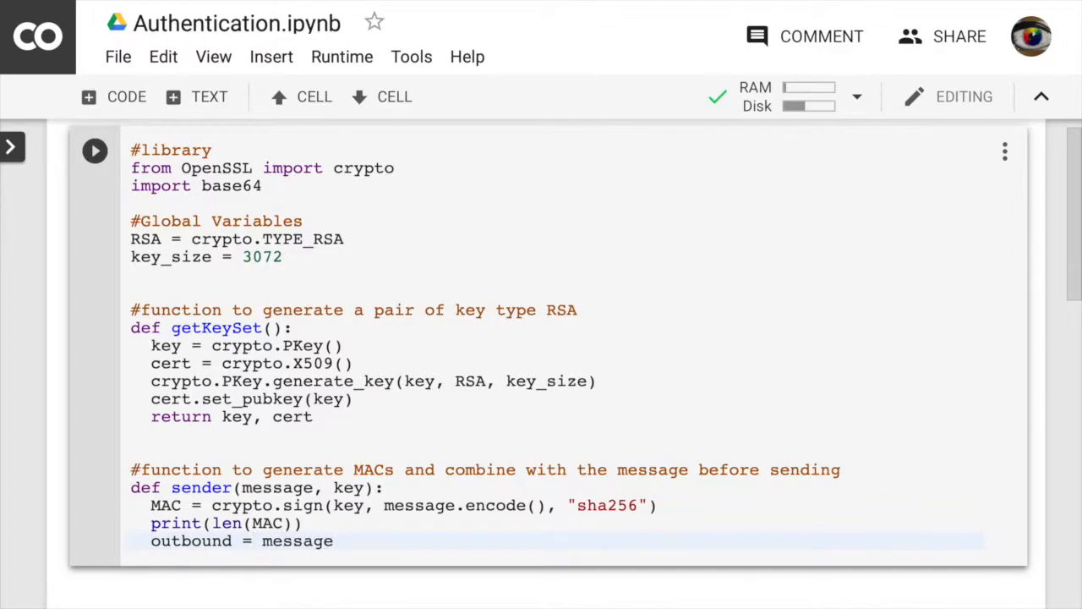
text(.encode())
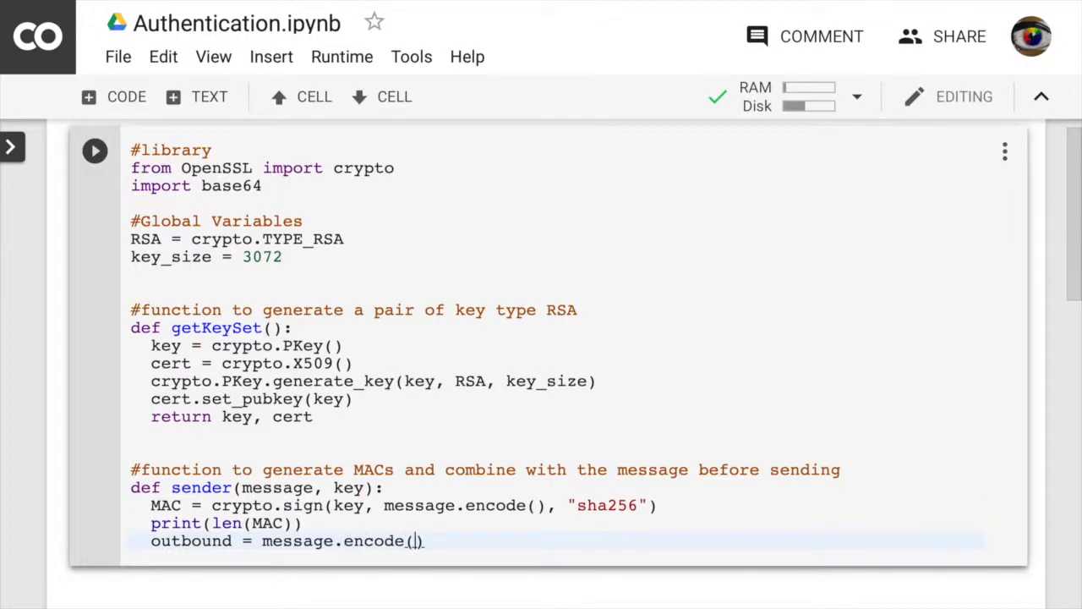
text(+)
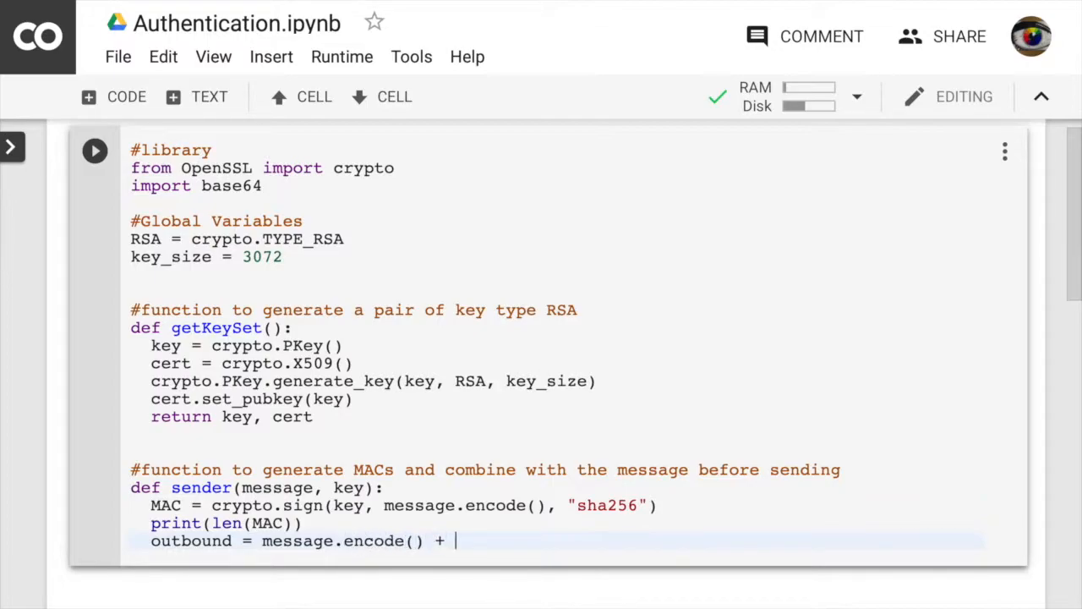
text(MAC)
text(return)
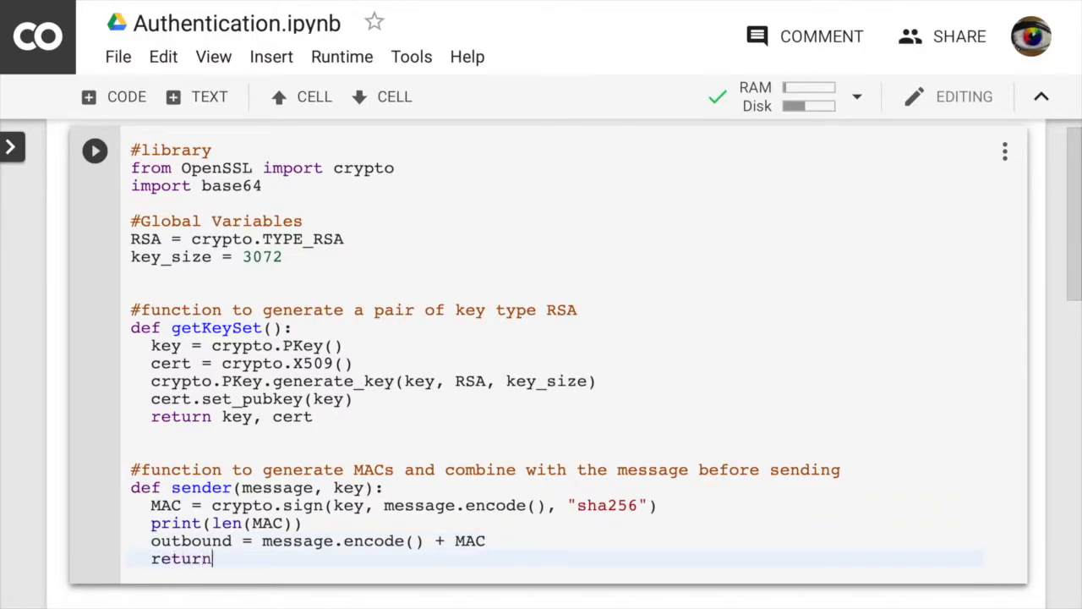
text(outbou)
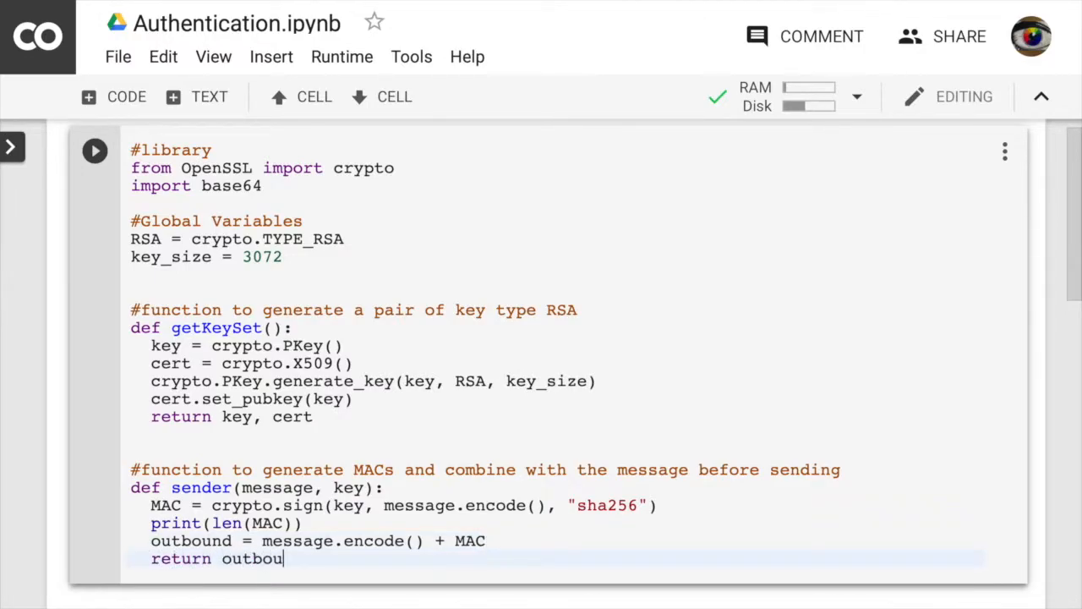
text(nd)
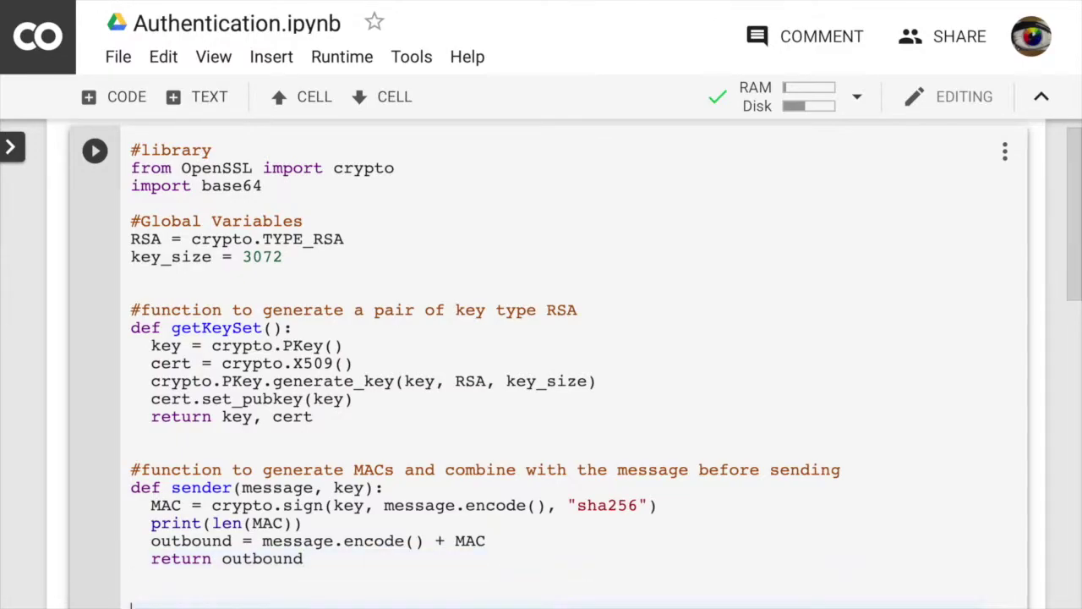
Step: Add the test line 'PR, PU = getKeySet()' below the functions
scroll(down, 3)
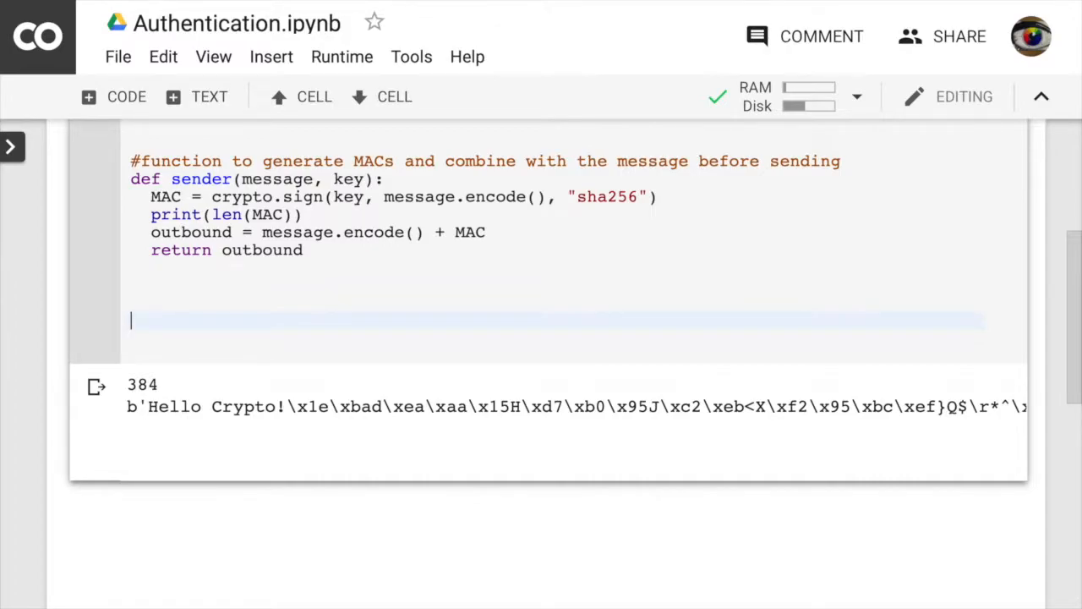
text(PR, PU)
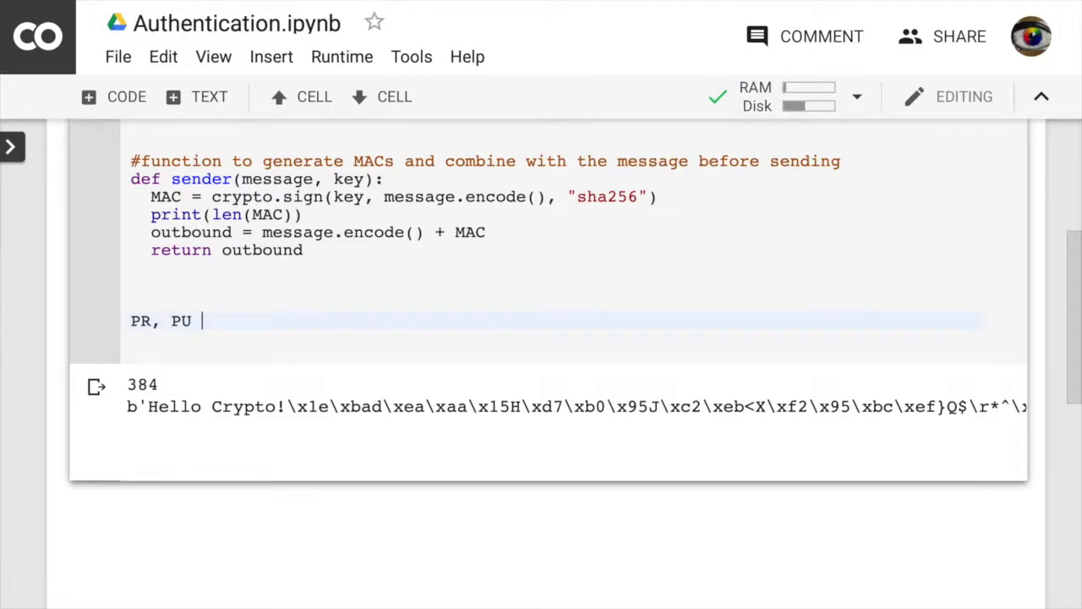
text(=)
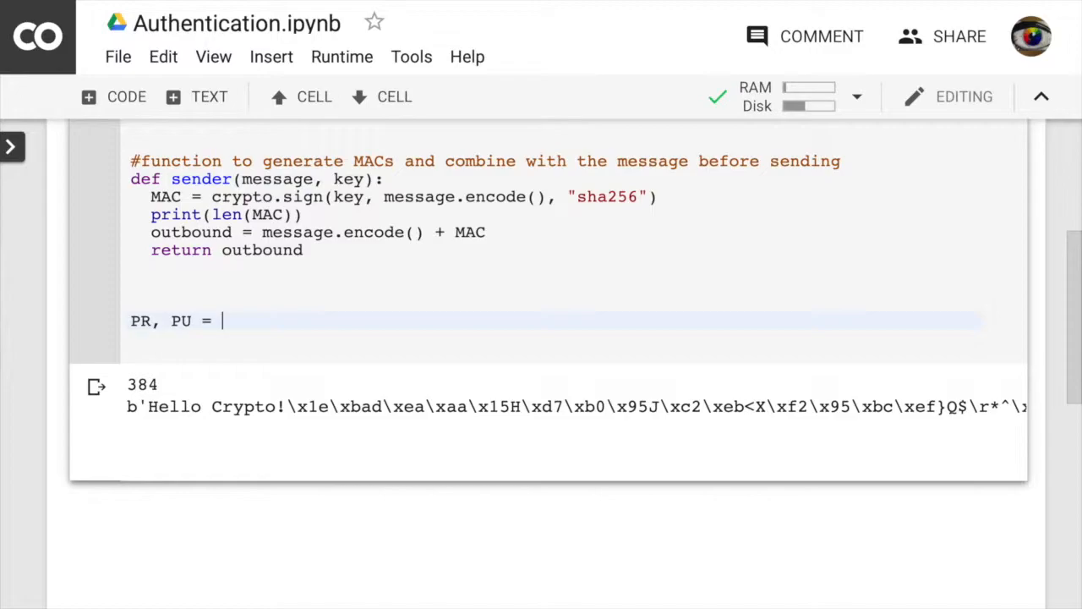
text(getK)
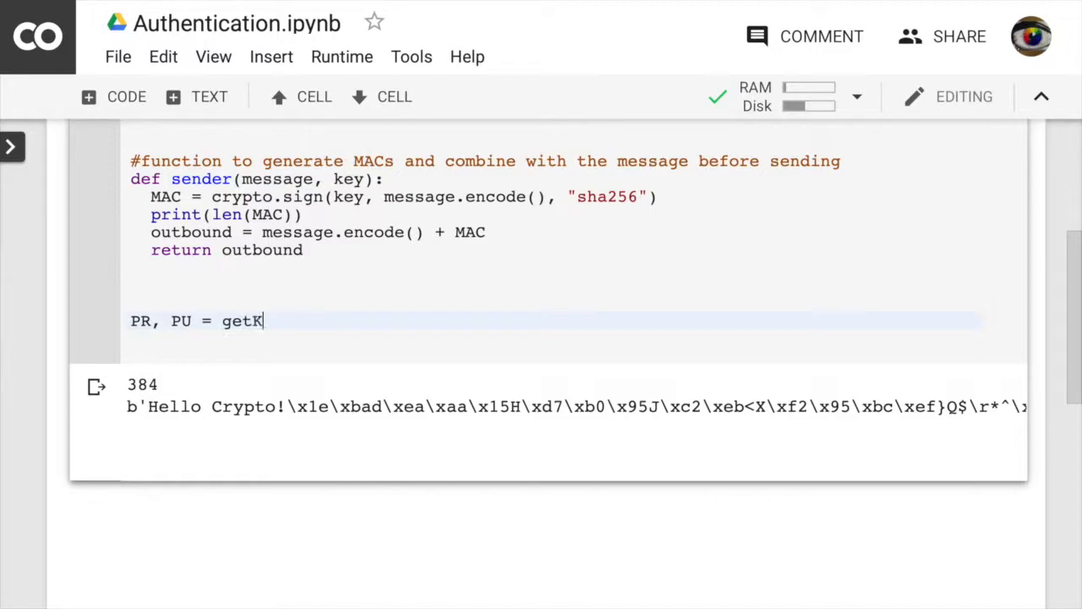
text(eySet()
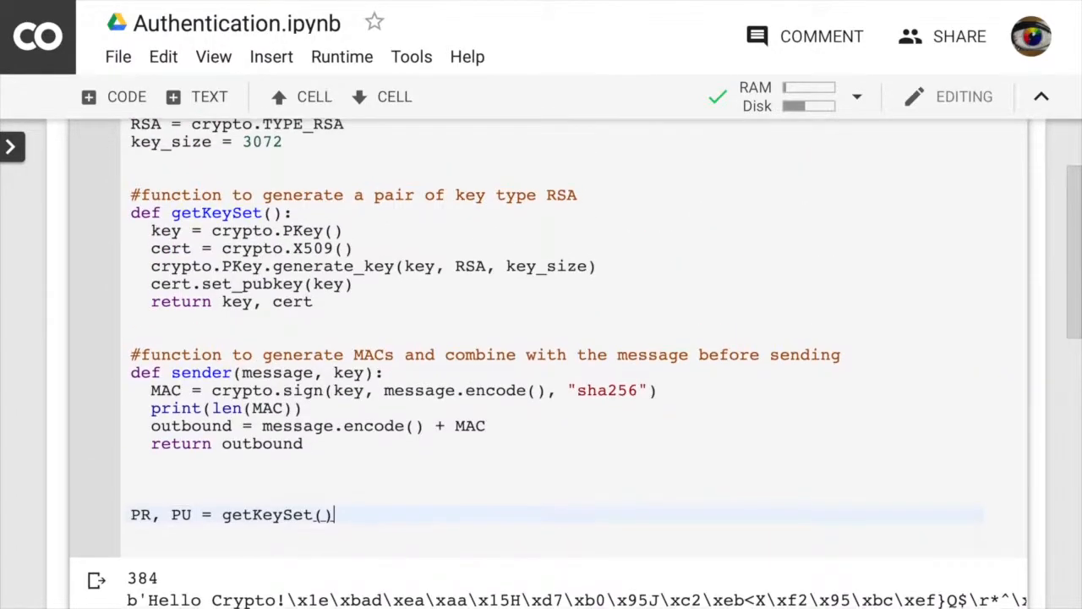
Step: Assign the test message "Hello Crypto!"
scroll(down, 3)
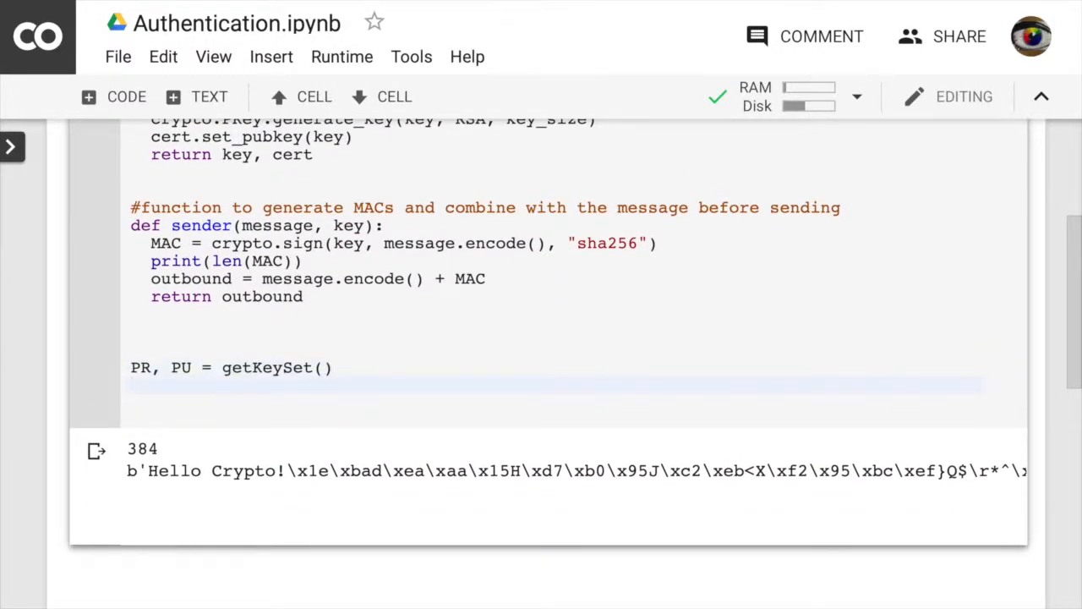
text(messag)
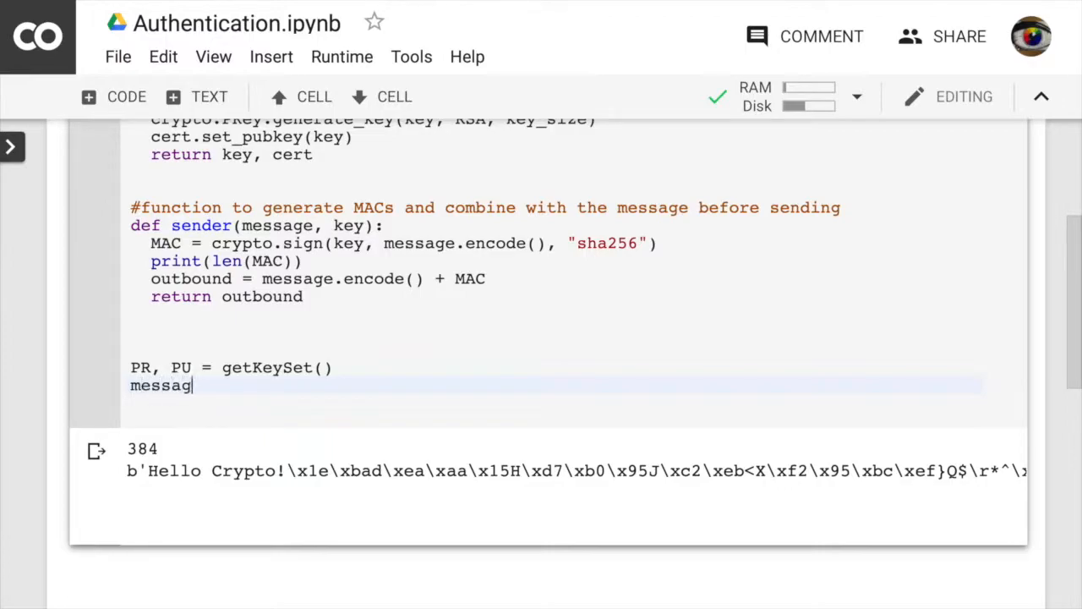
text(e =)
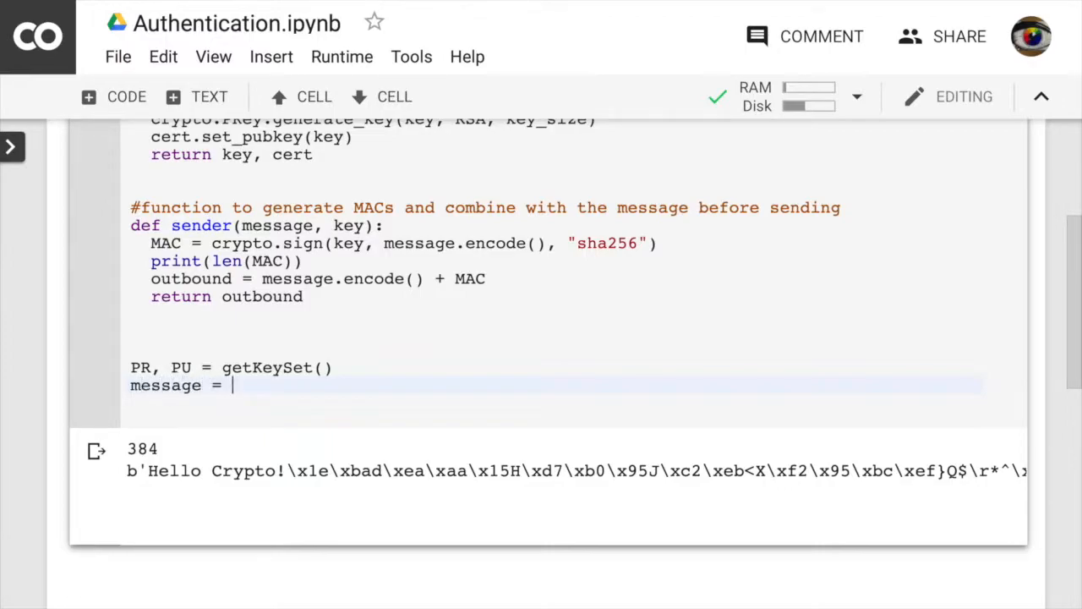
text("Helleo")
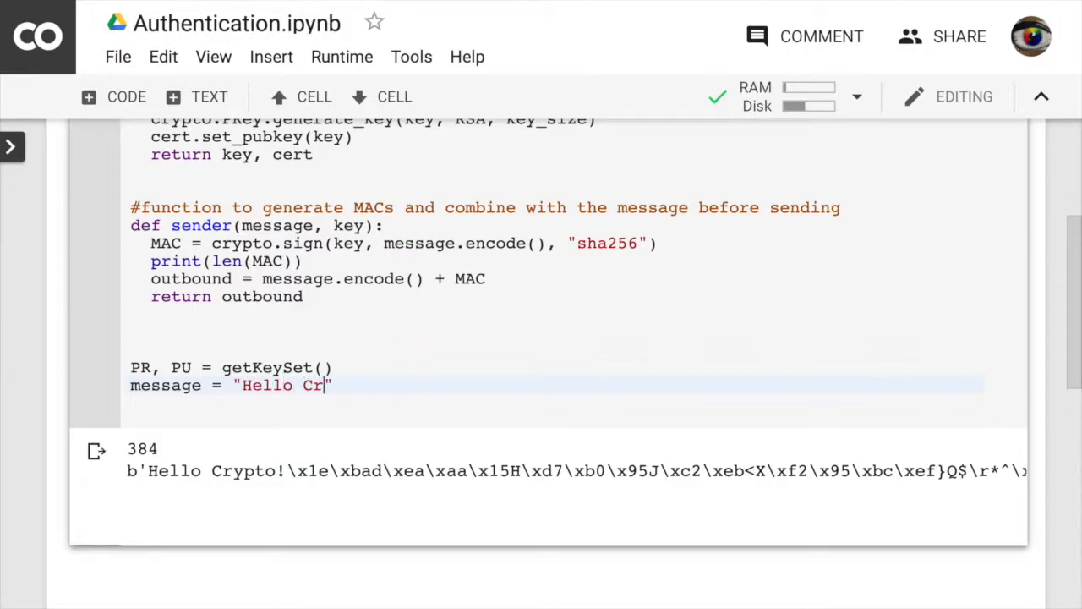
text(ypto!)
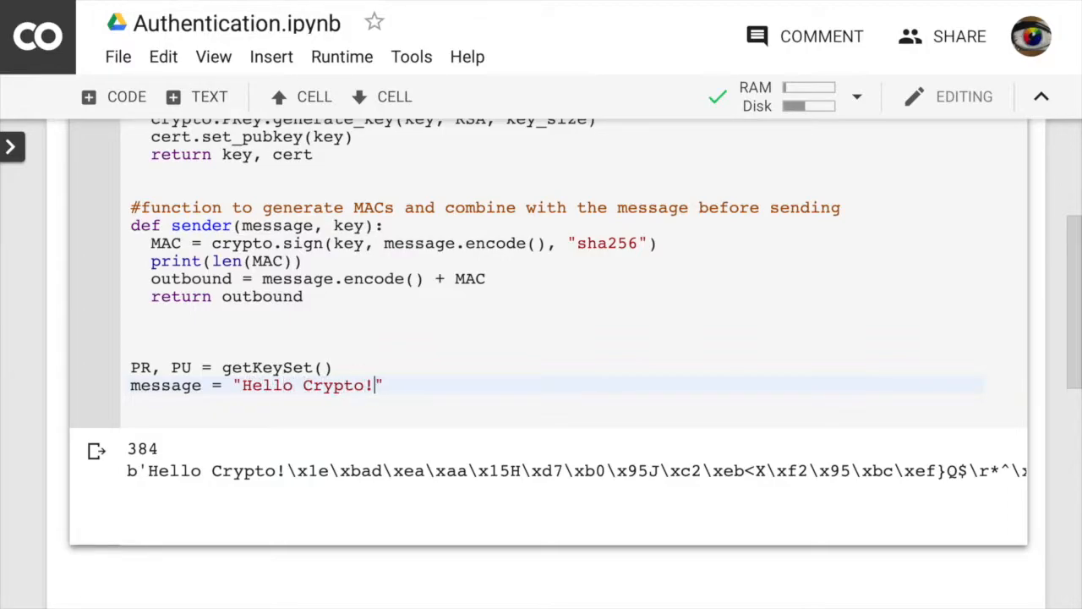
key(Enter)
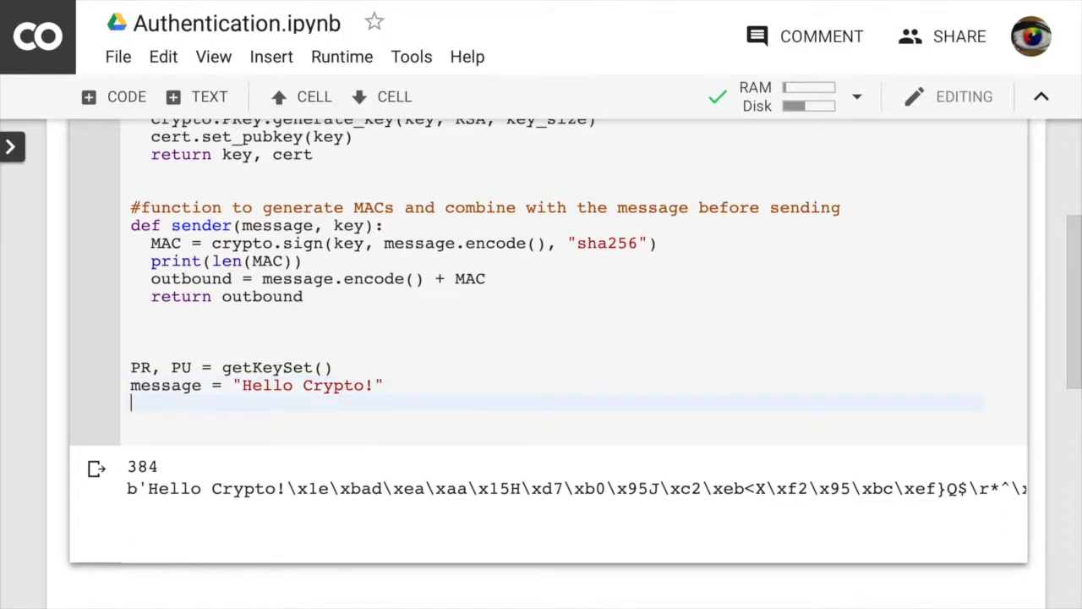
Step: Call outbound = sender(message, PR)
text(o)
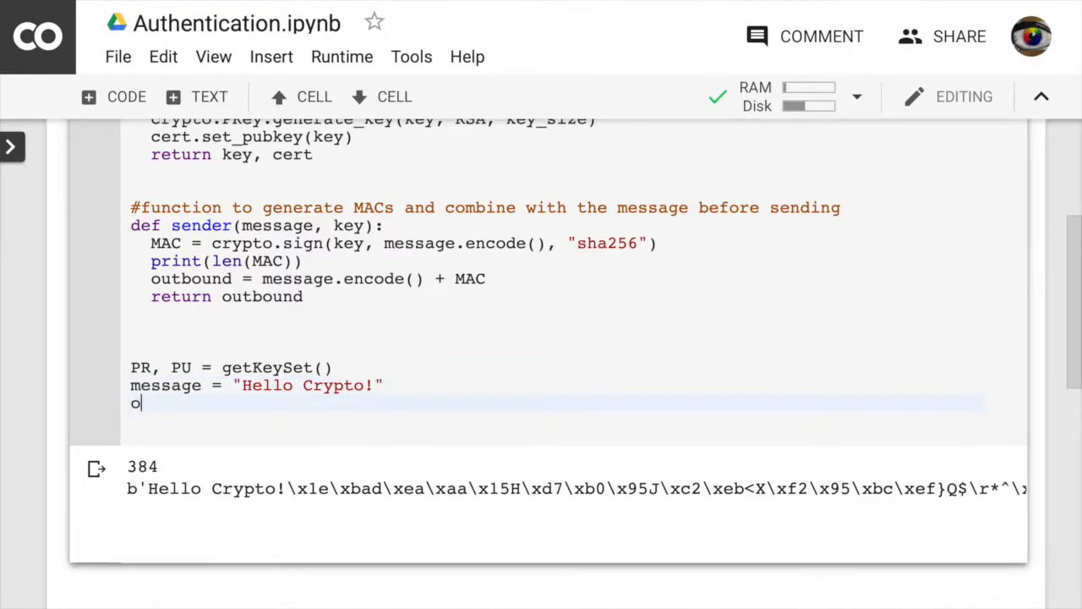
text(utbou)
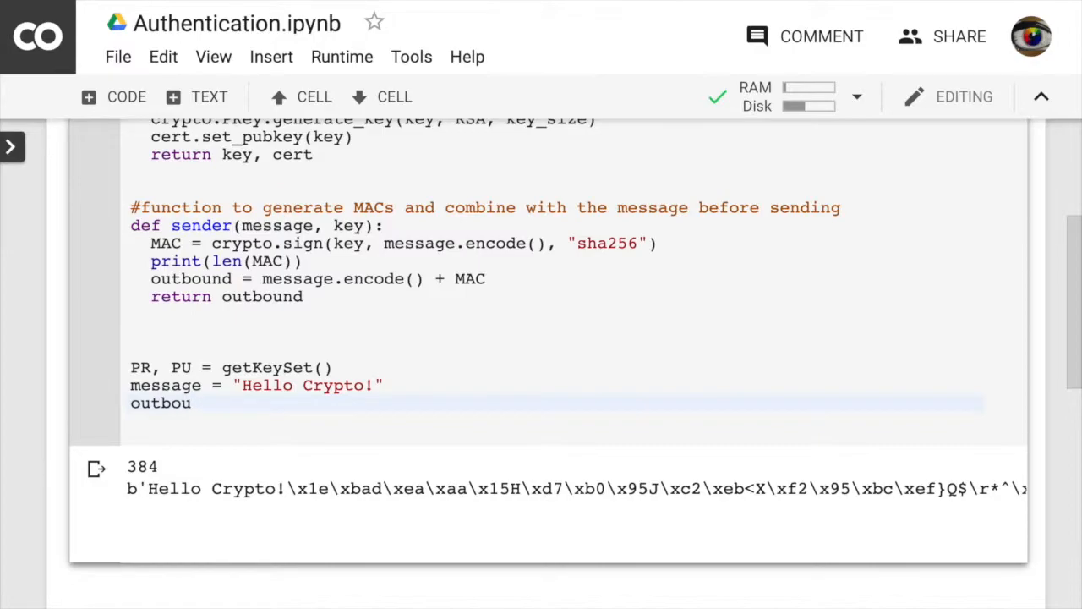
click(192, 403)
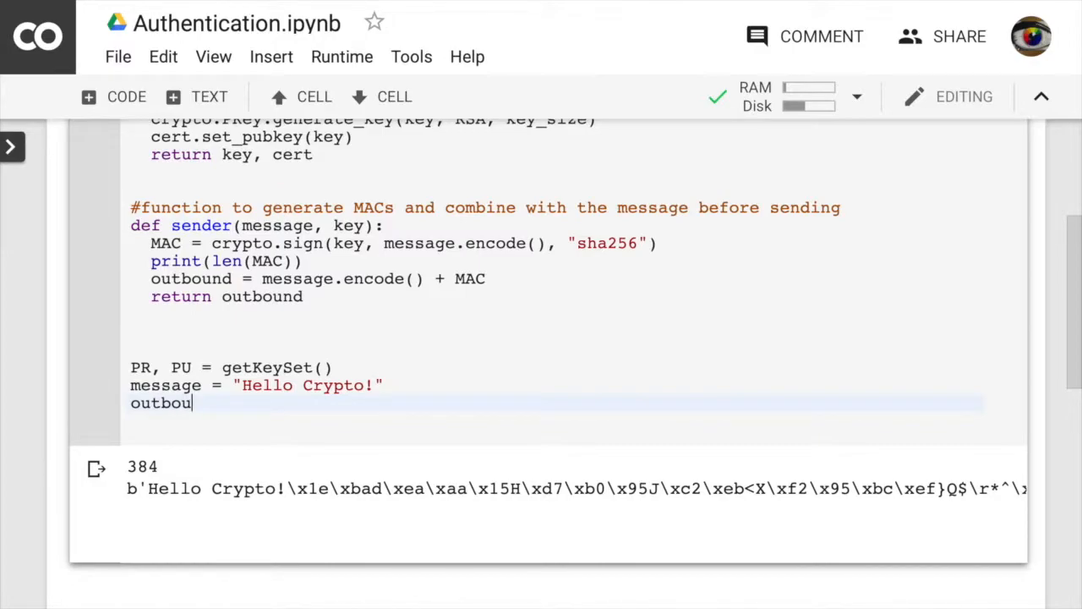
text(nd)
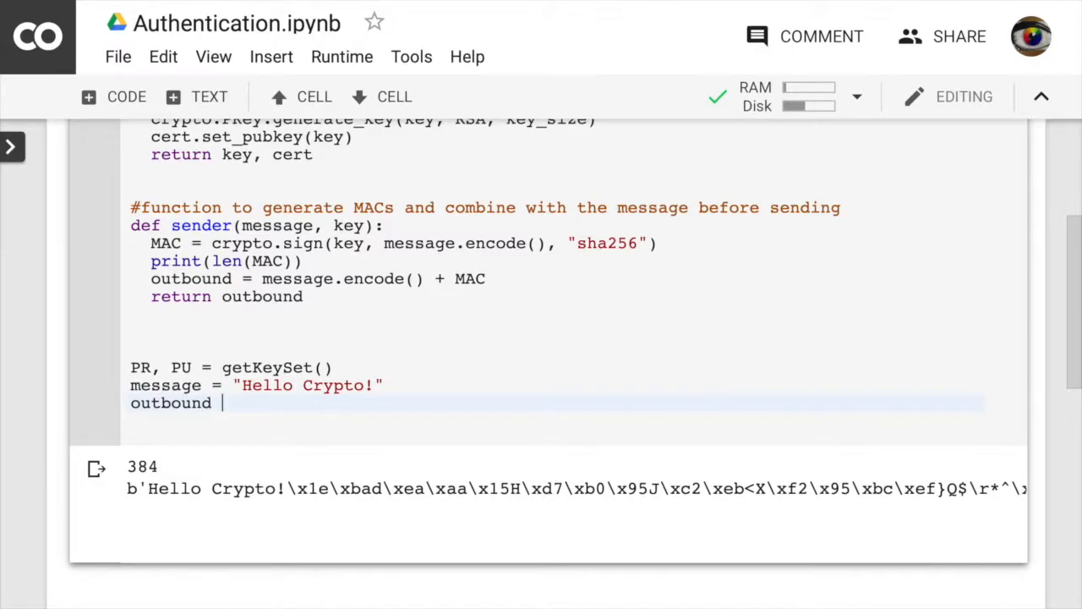
text(=)
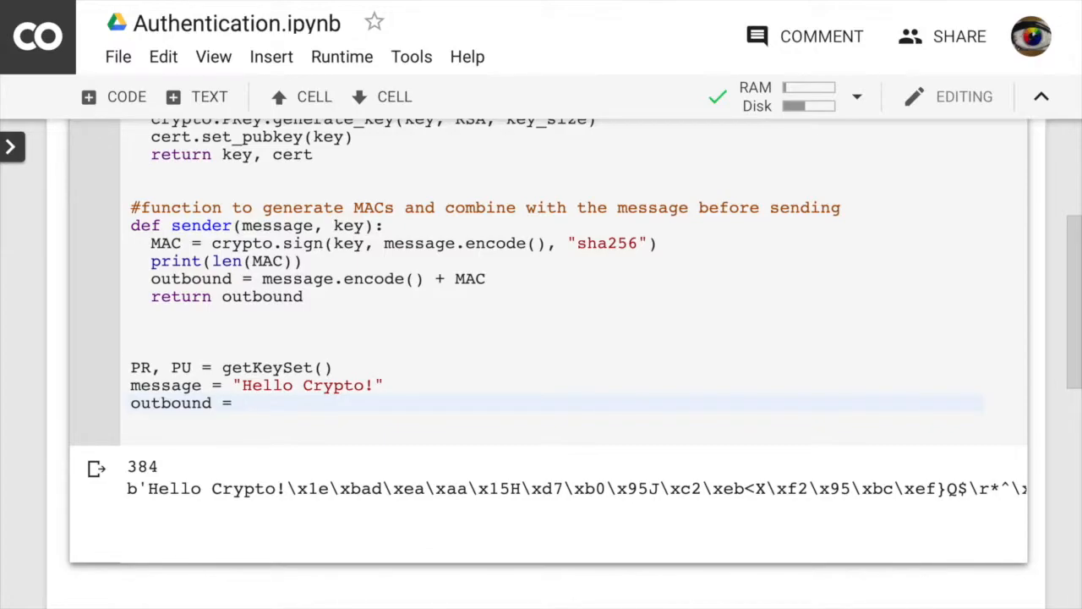
text(sender)
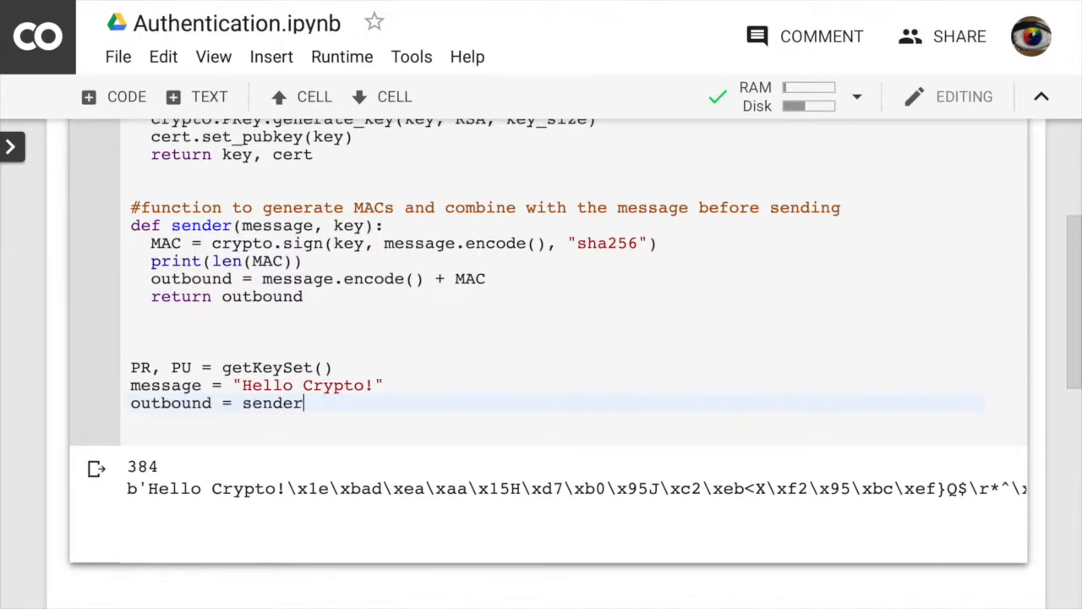
text(())
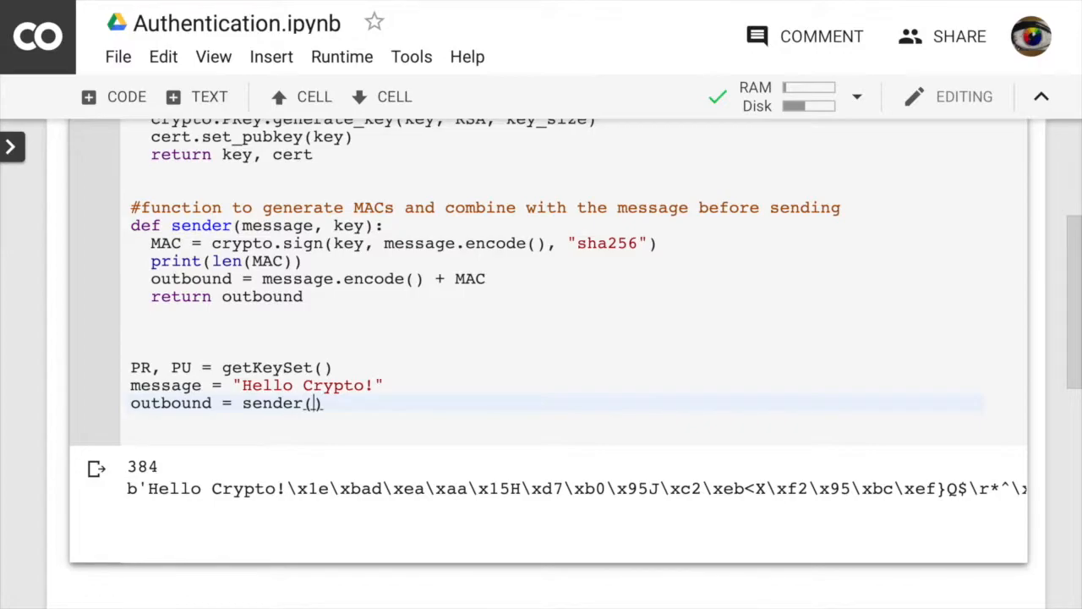
text(message)
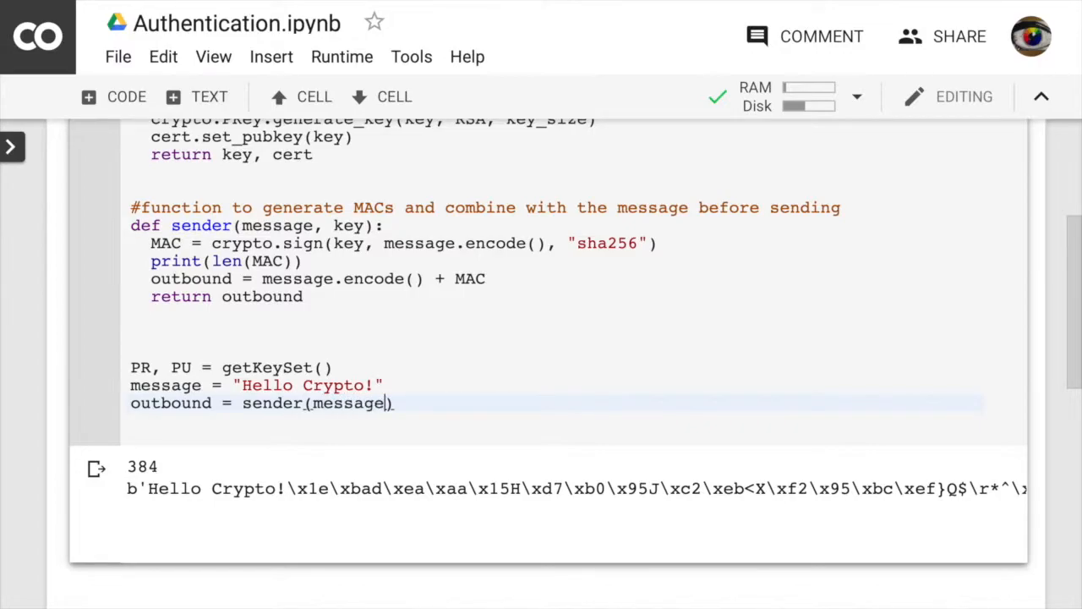
text(, PR)
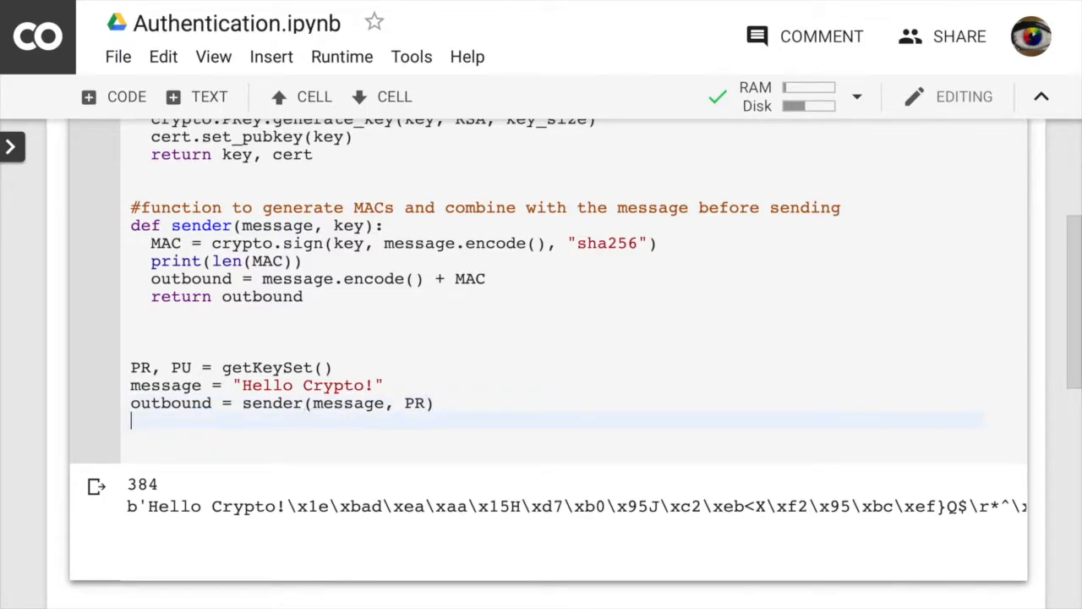
Step: Add print(outbound) at the end of the test code
text(print()
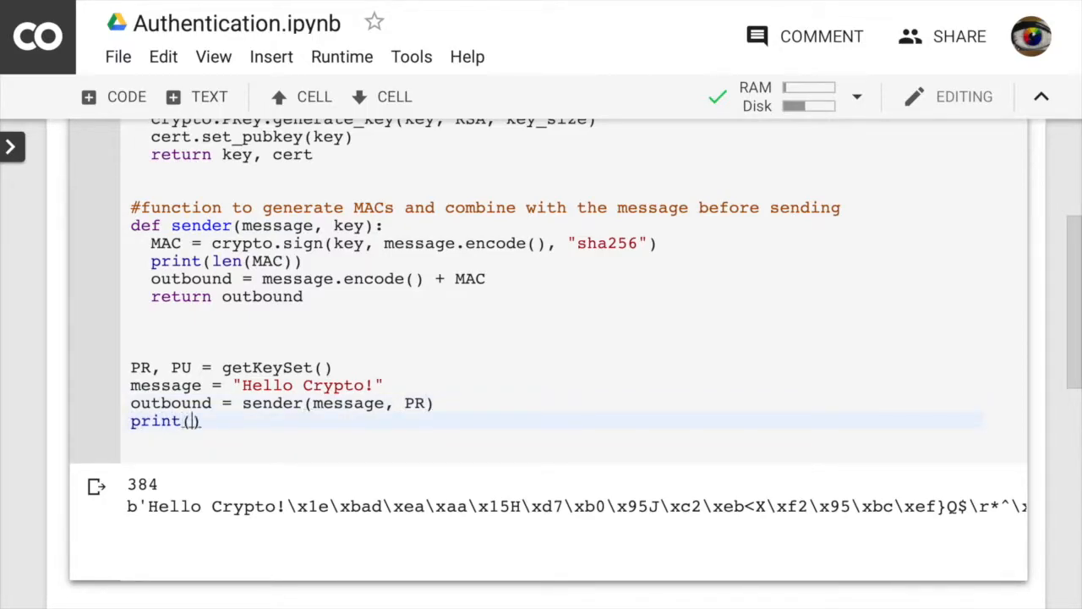
text(out)
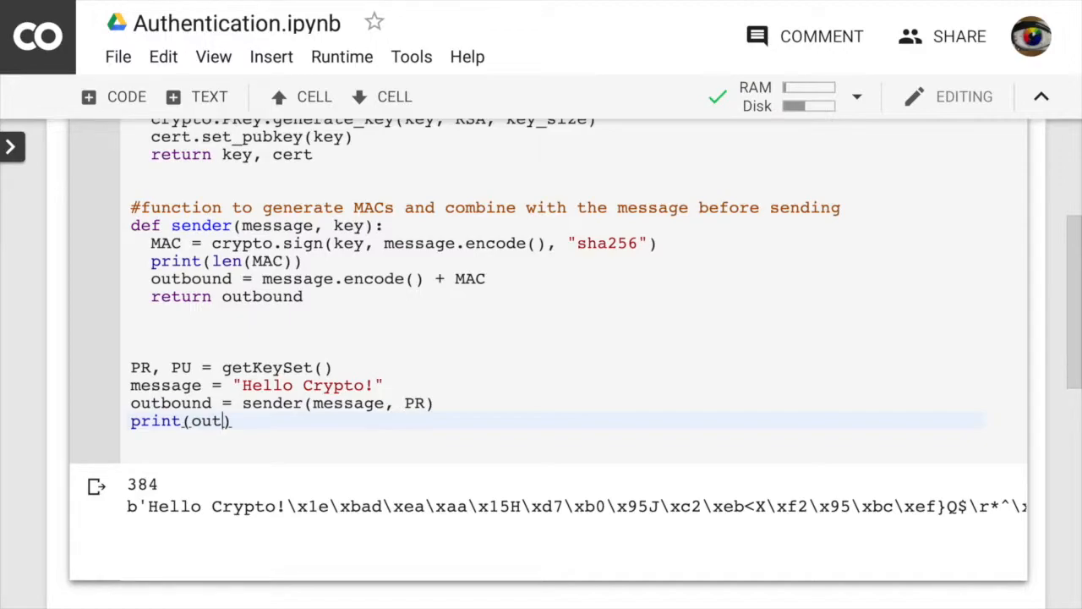
text(bound)
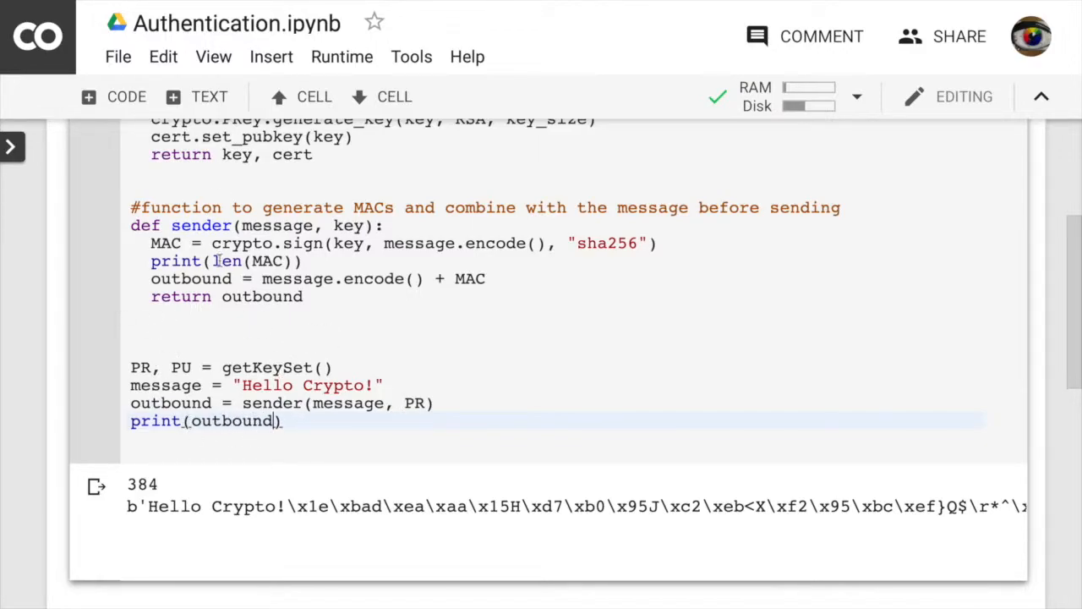
scroll(up, 3)
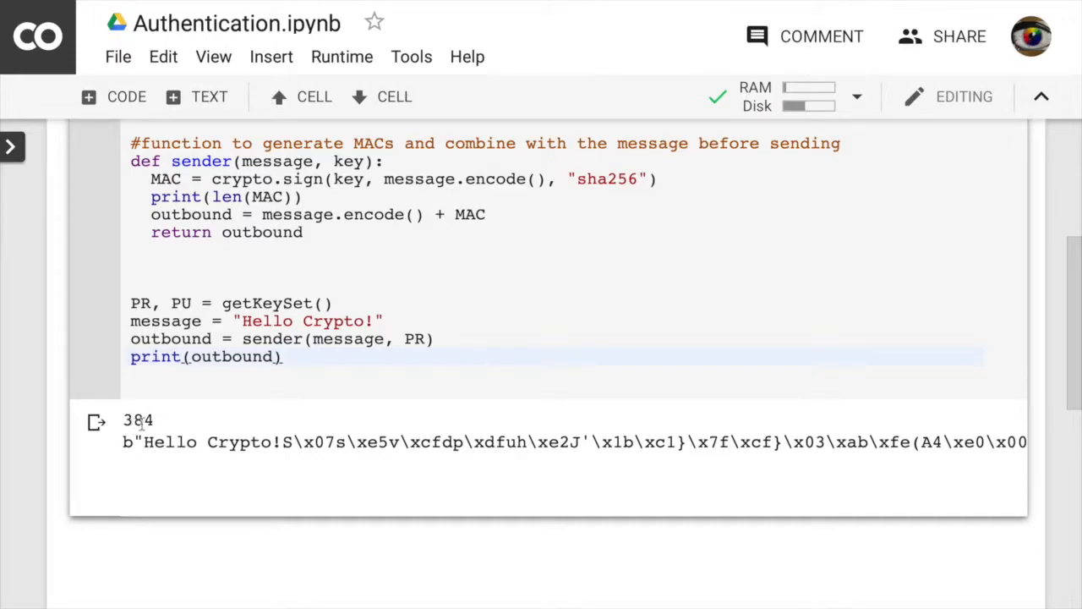
mouse_move(173, 415)
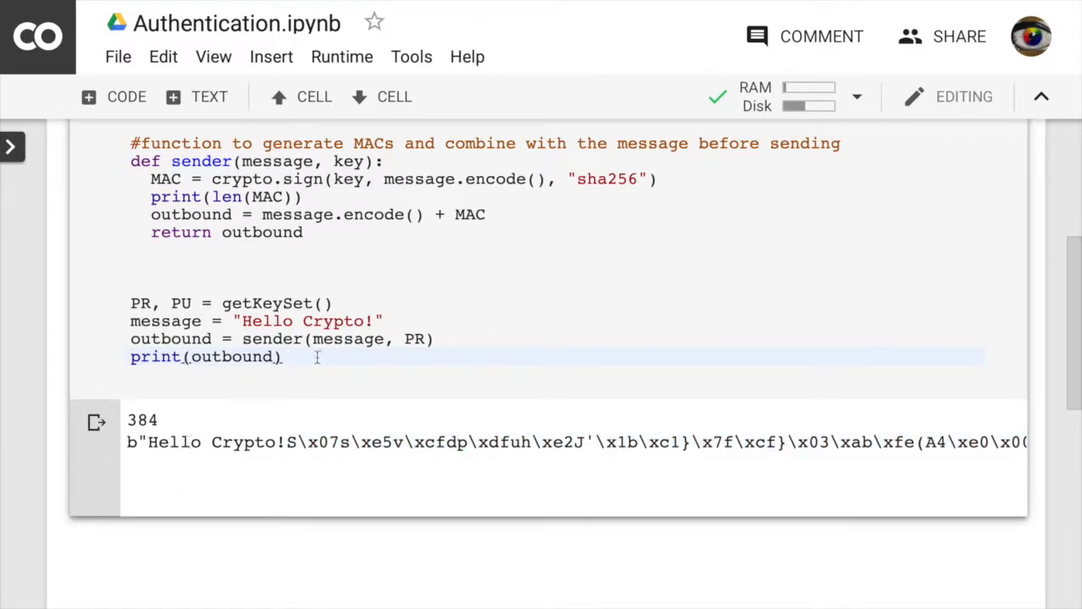
Step: Scroll down through the notebook cell
scroll(down, 3)
text(#)
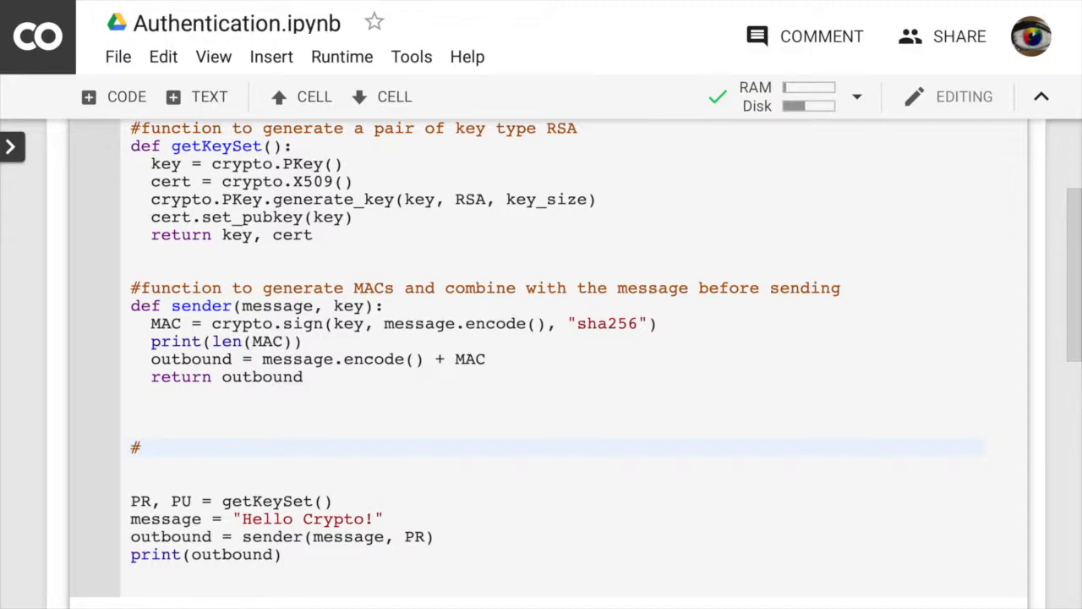
Step: Write a two-line comment: function to verify authentication of received message and extract the message
text(function to veri)
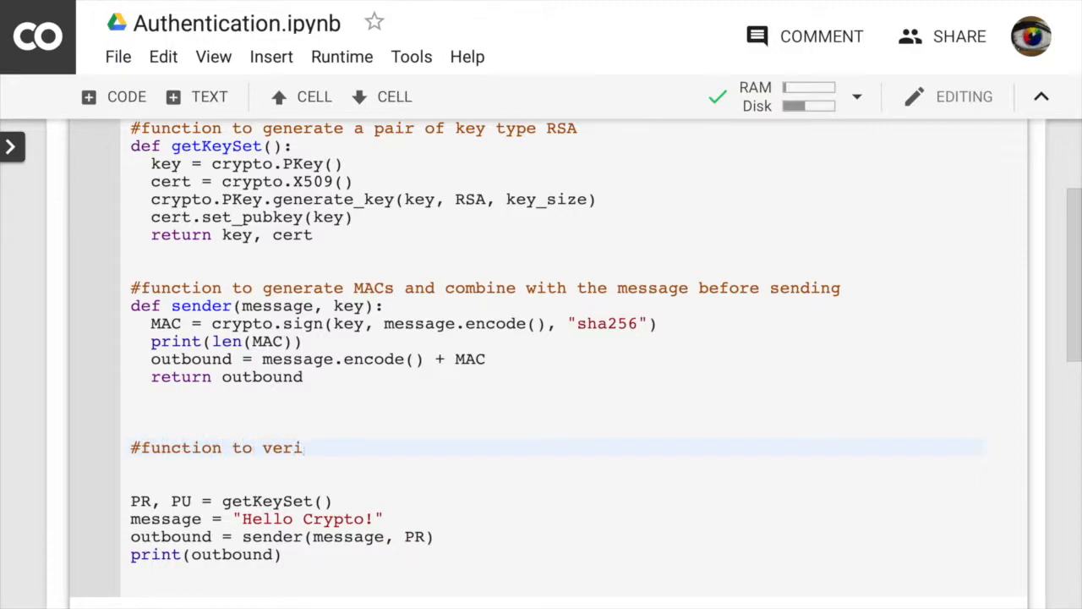
text(fy the auth)
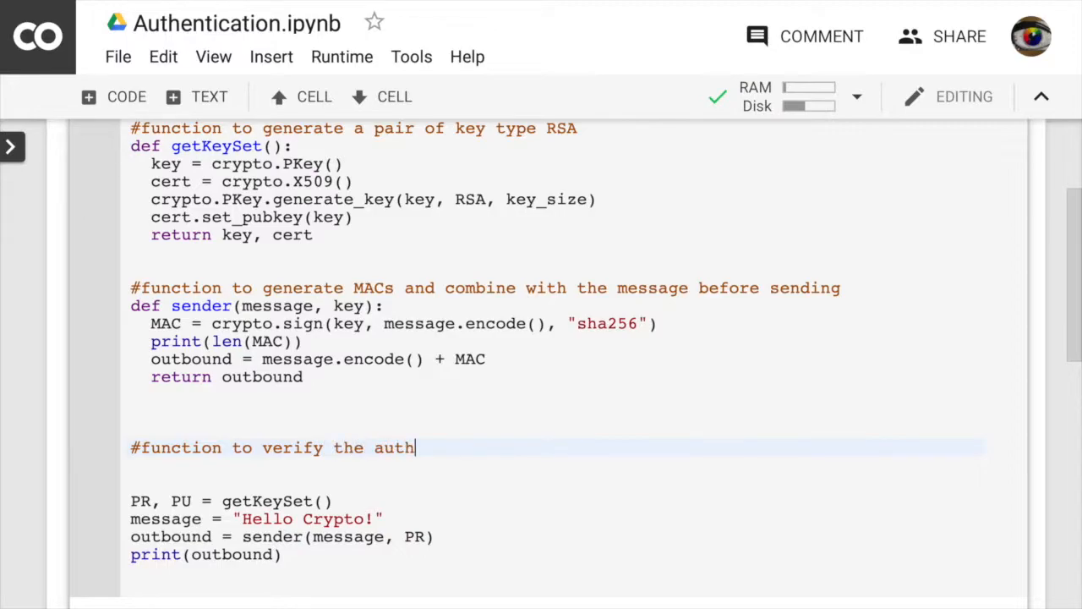
text(entication of the)
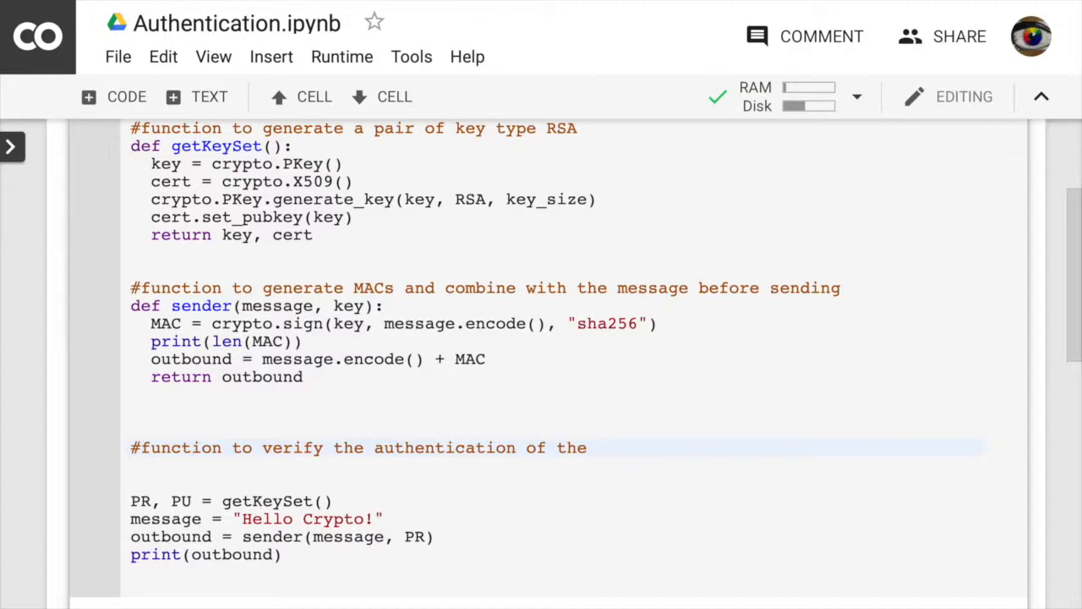
text(recei)
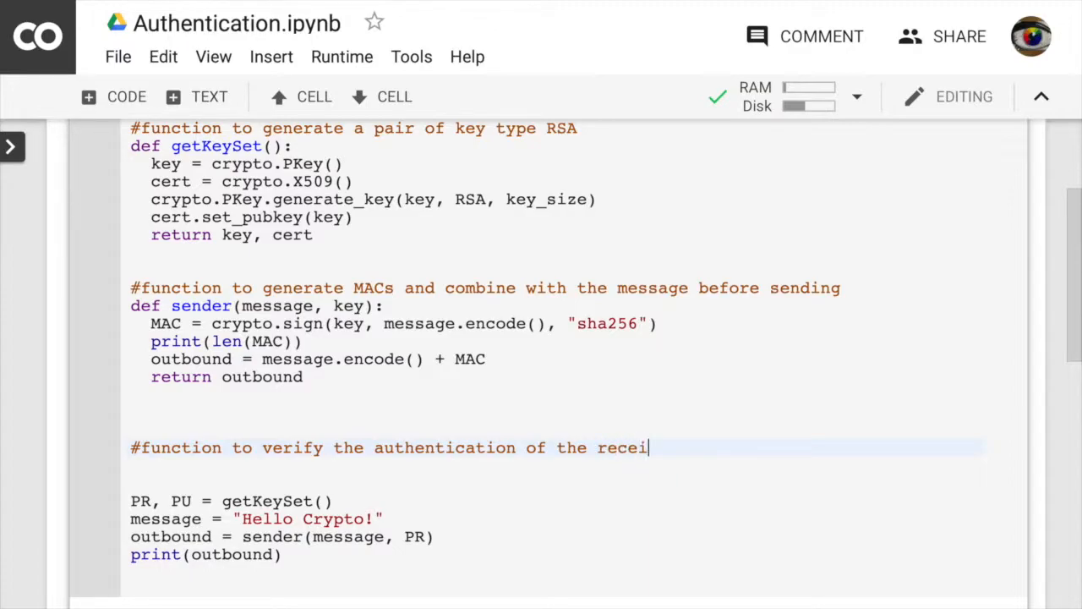
text(ved message)
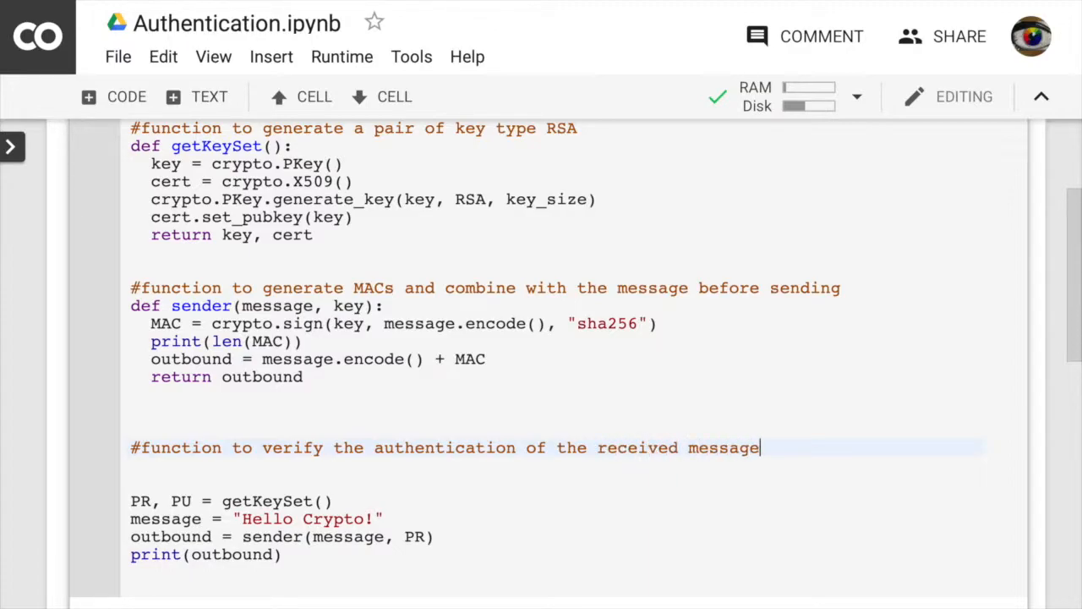
key(Enter)
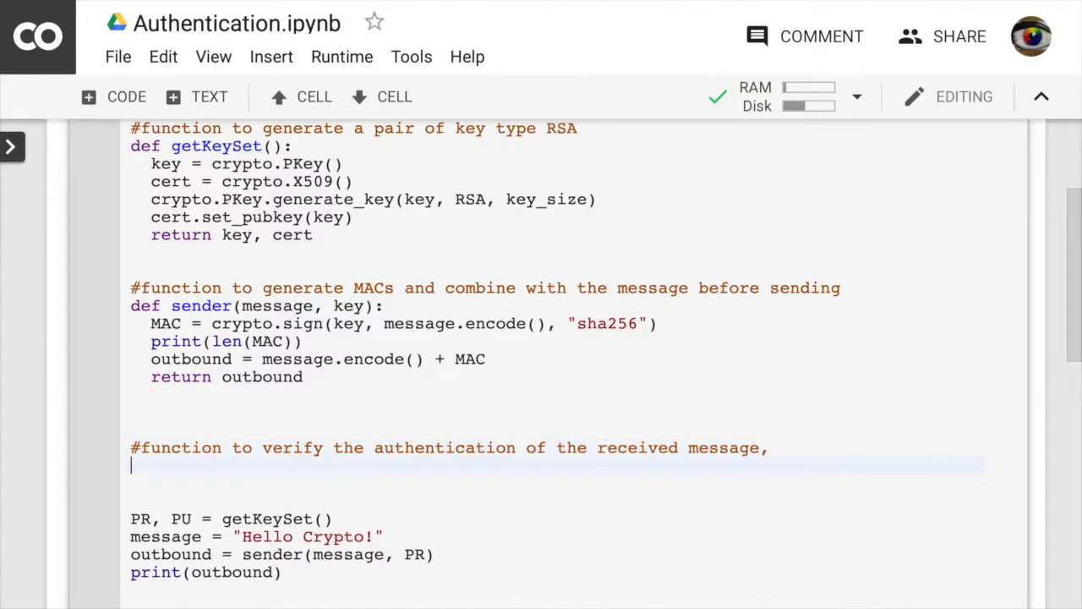
text(#and)
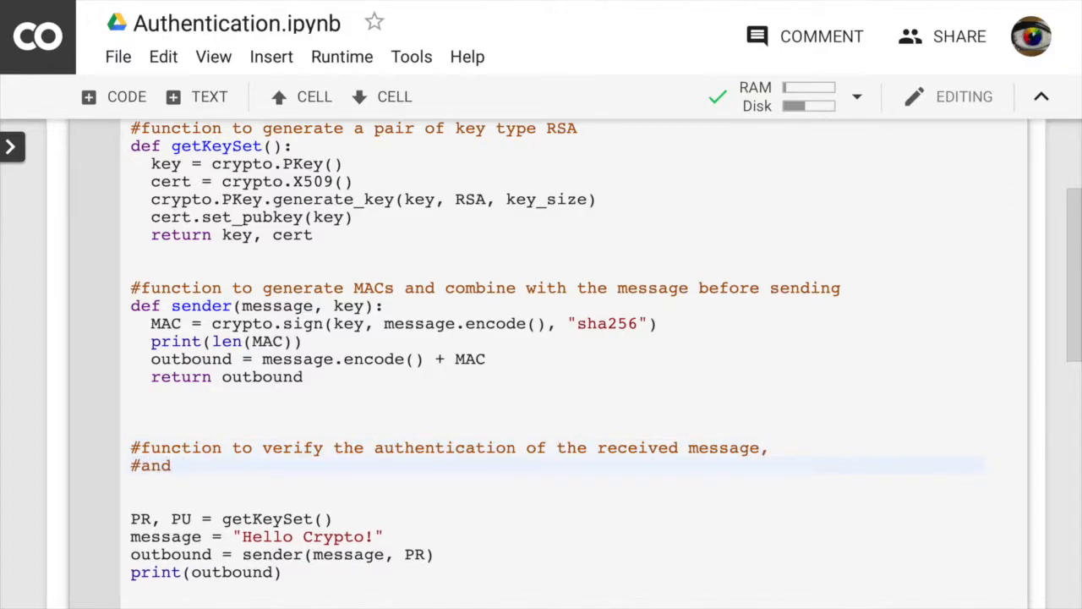
text(extract th)
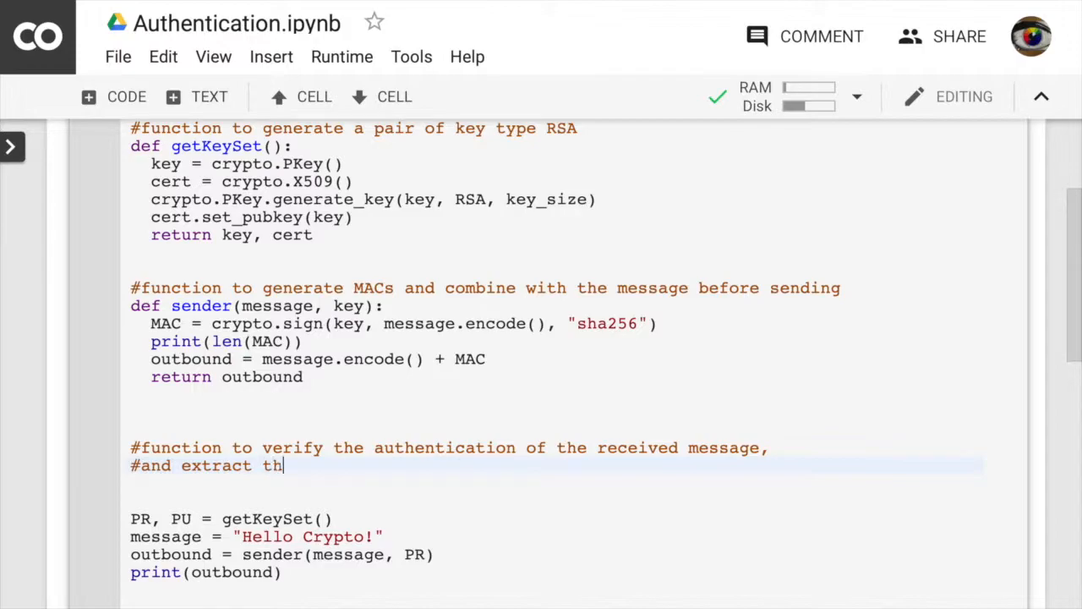
text(e message)
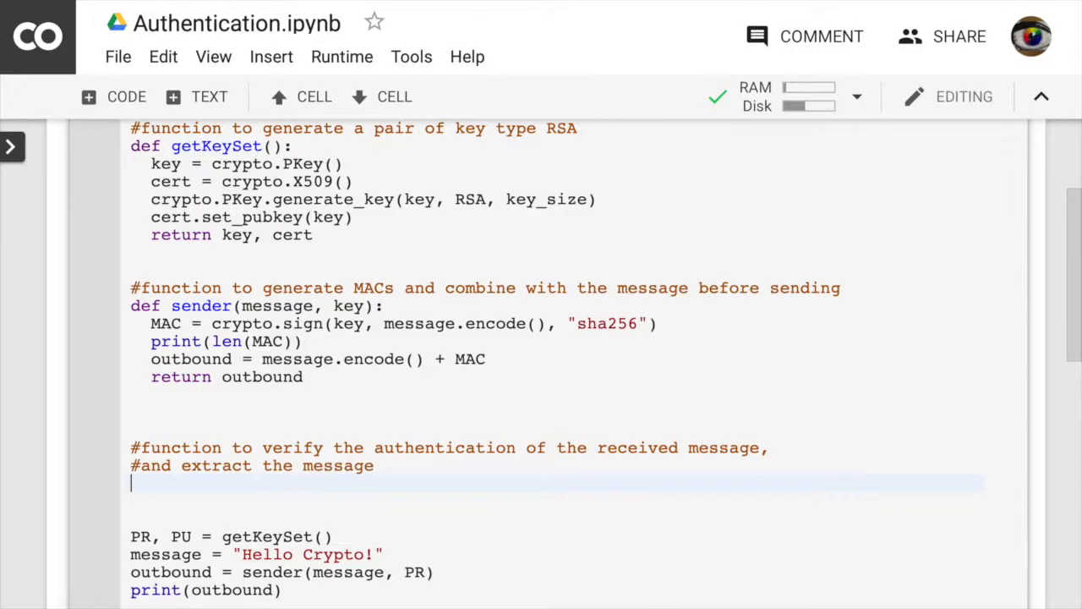
Step: Add the function header def receiver(inbound, cert): below the comment
text(def)
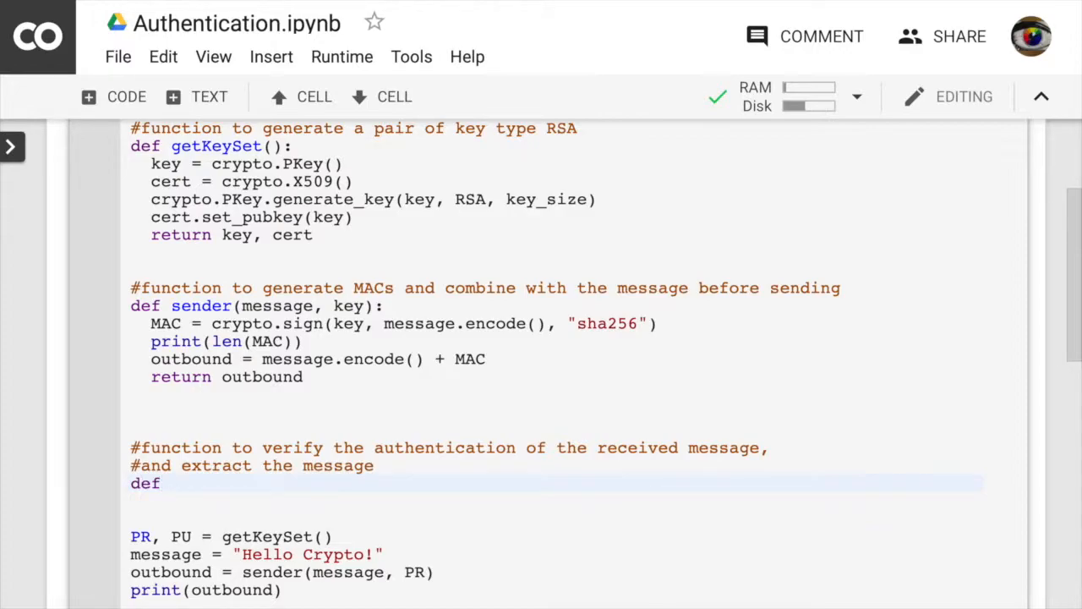
text(receiver)
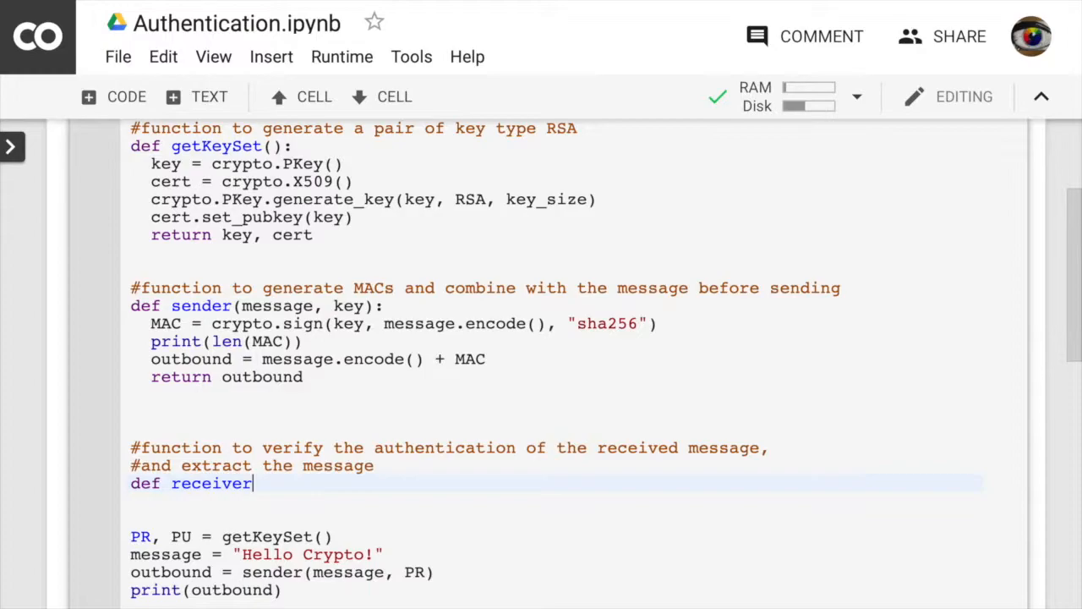
text(())
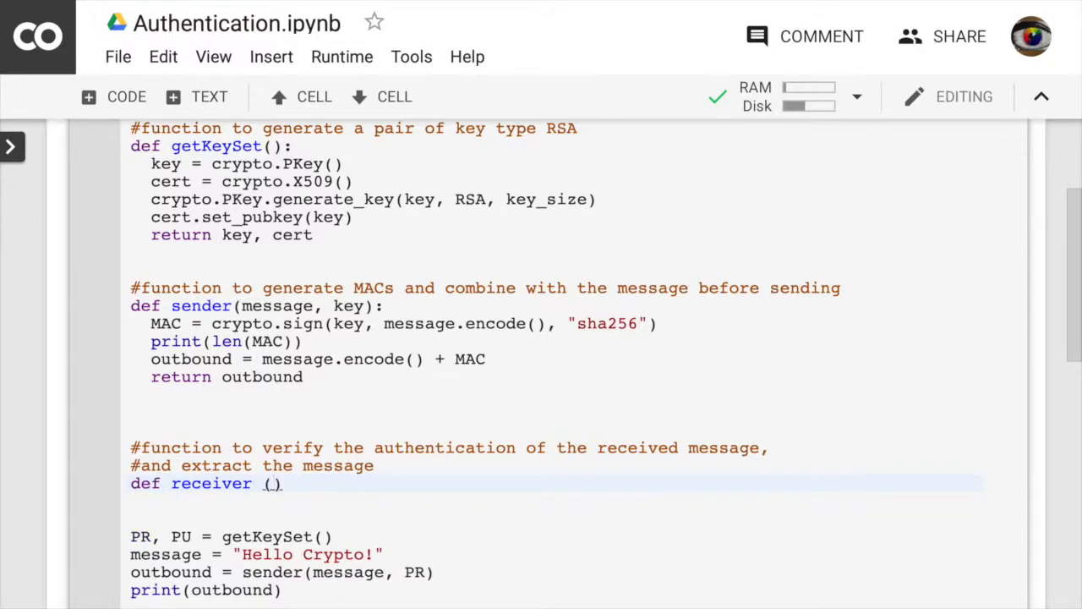
text(inbound)
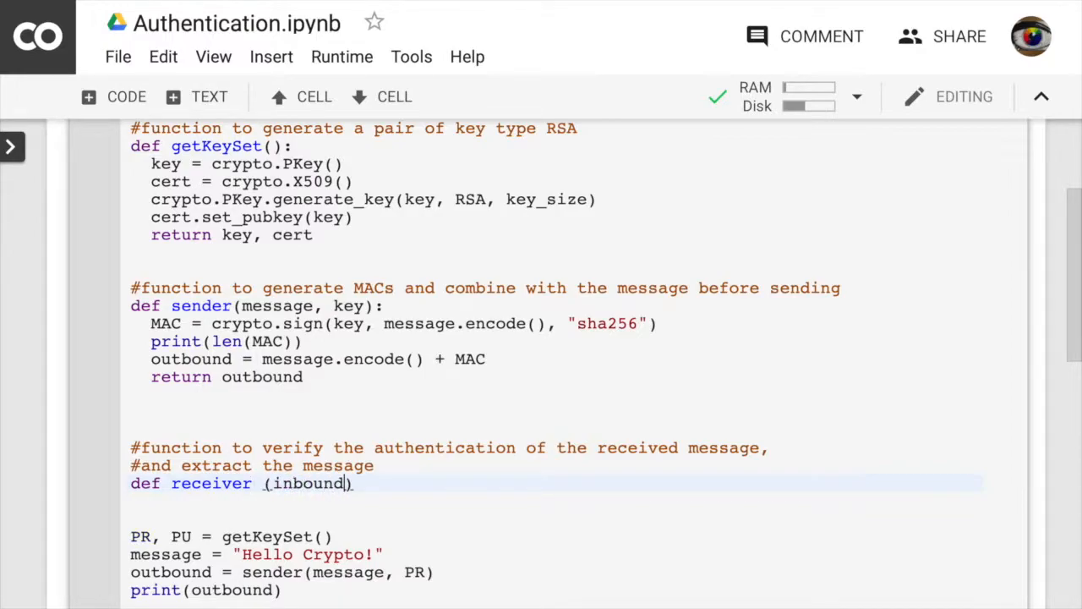
text(", ")
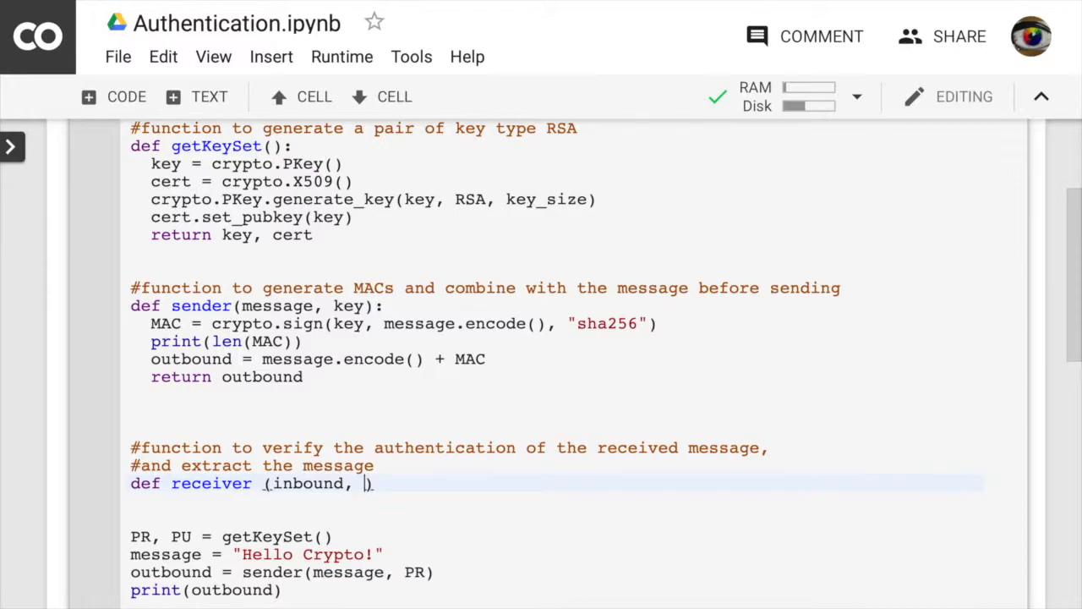
text(cert):)
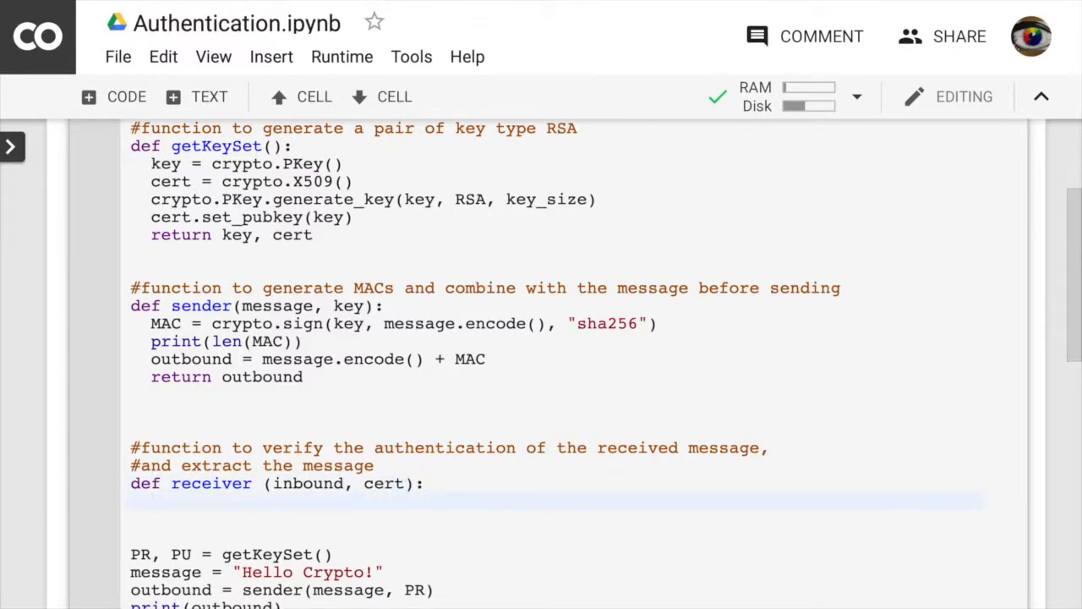
Step: In receiver, set MACSize = 384 and message = inbound[:-MACSize]
text(M)
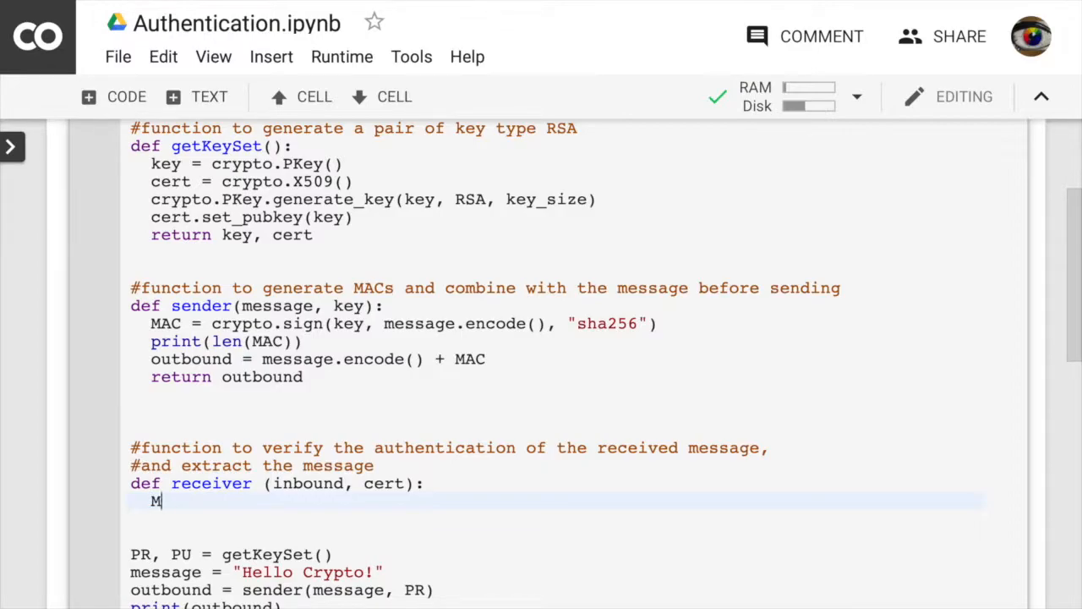
text(ACSize =)
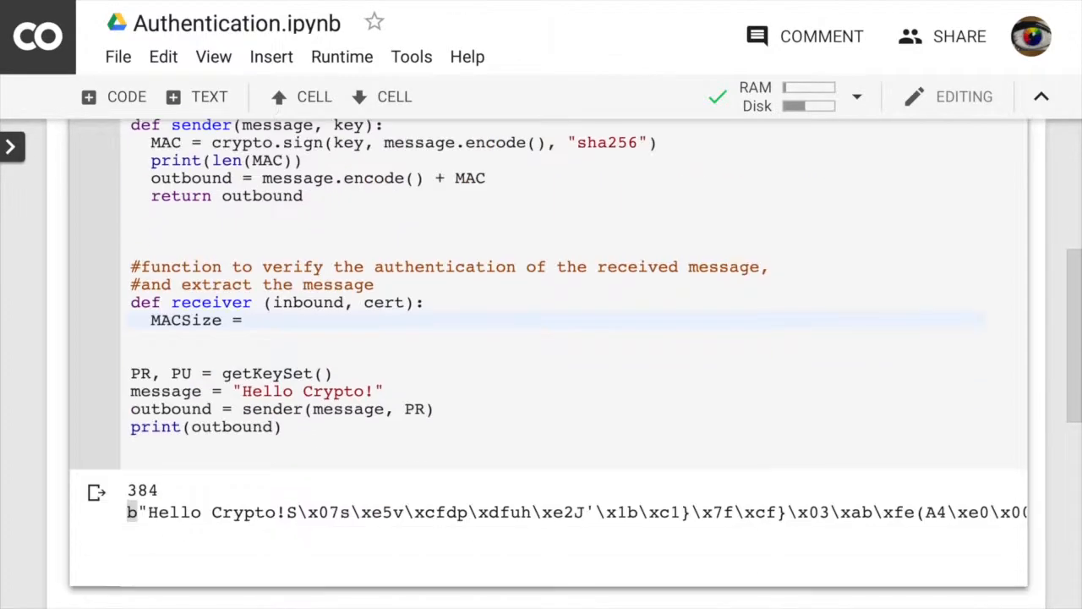
text(3)
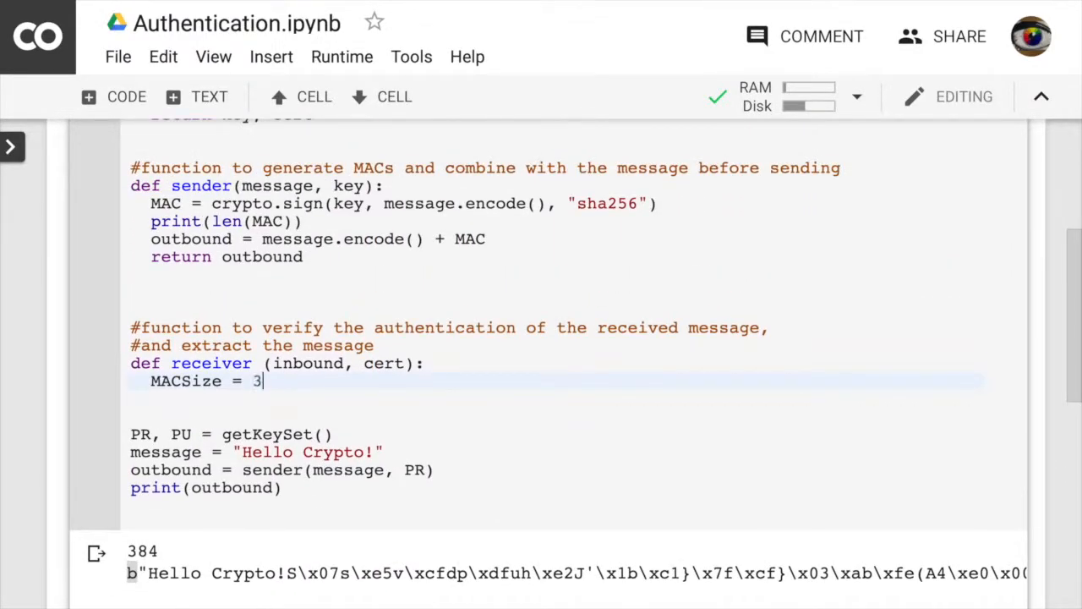
text(84)
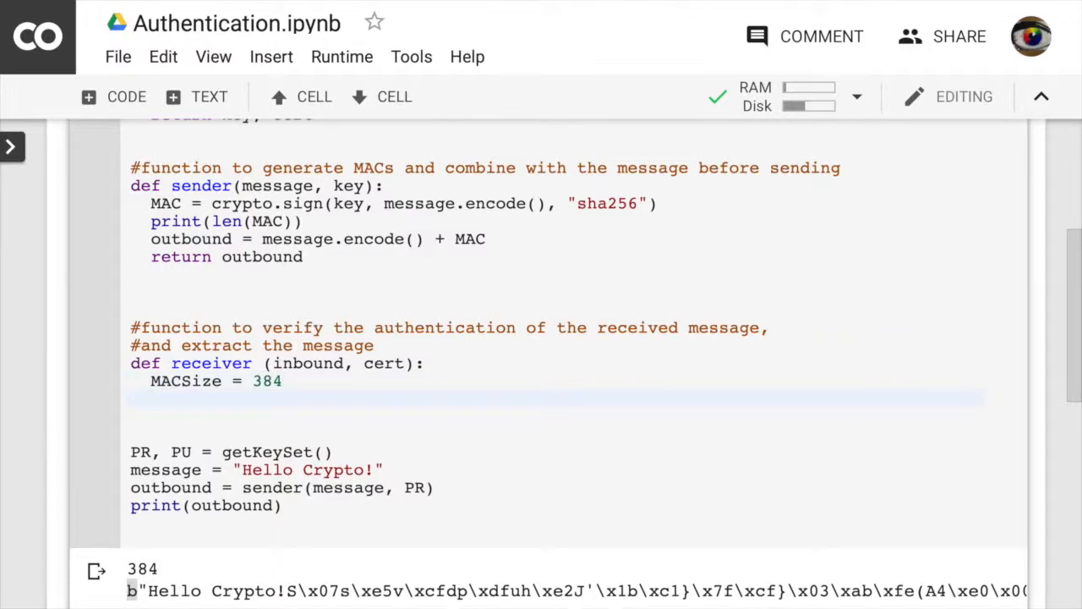
text(mess)
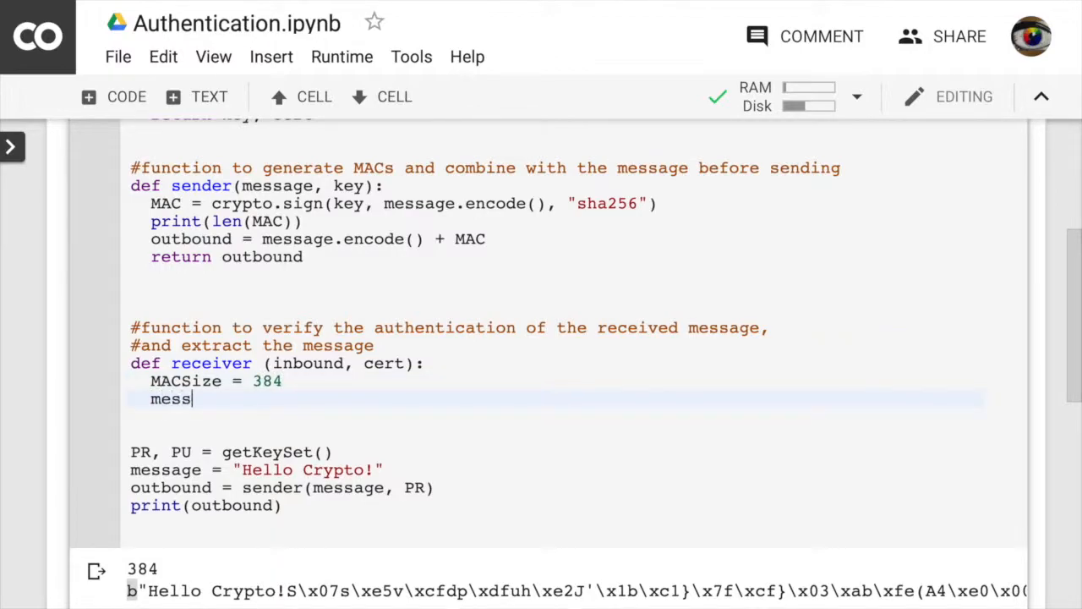
text(age = in)
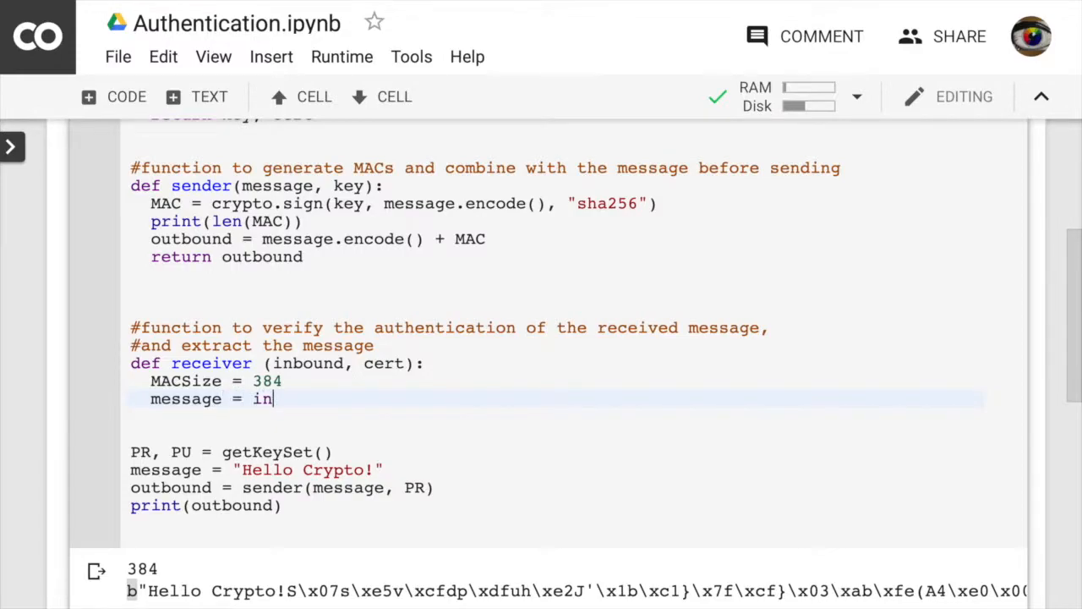
text(bound)
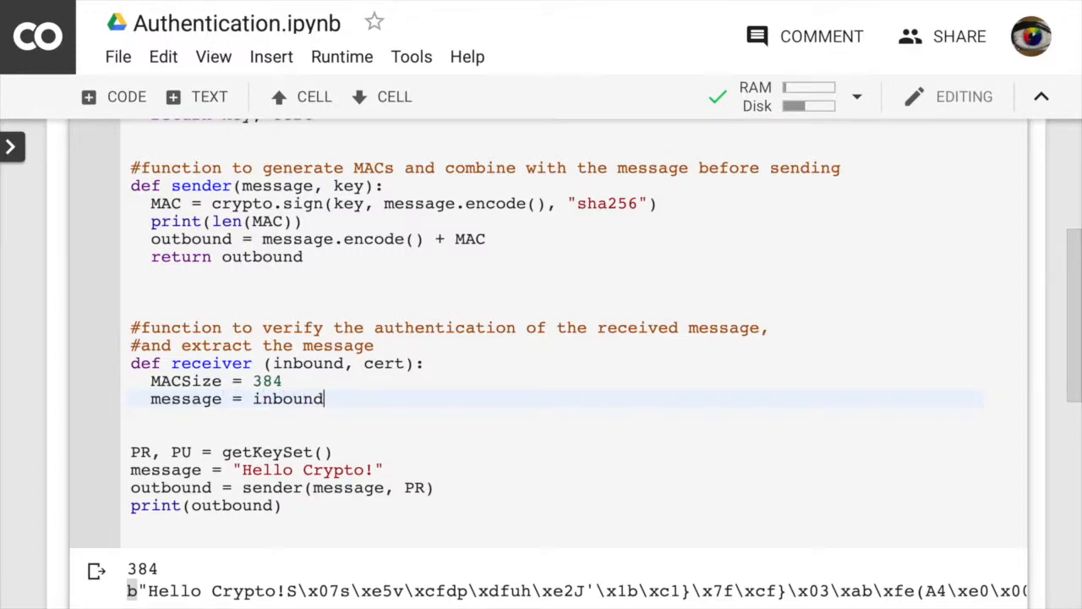
text([:])
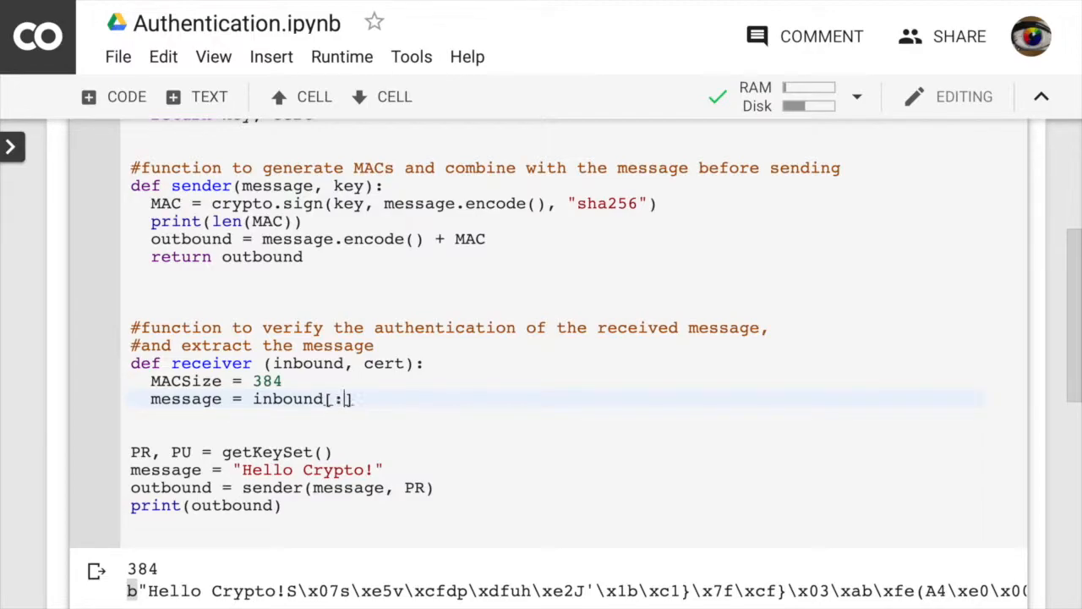
text(-)
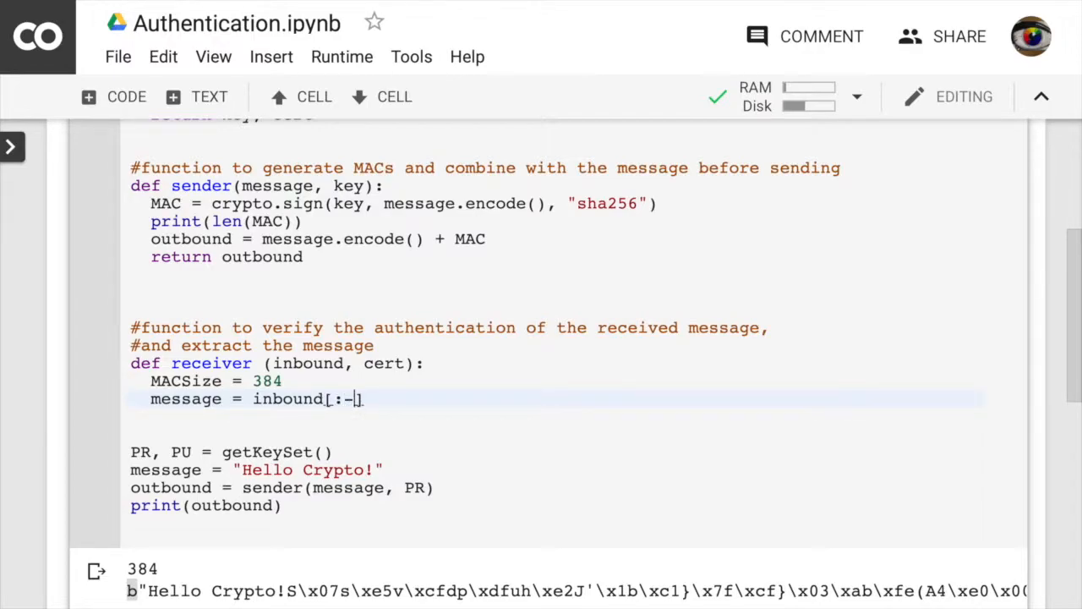
text(MACSiz)
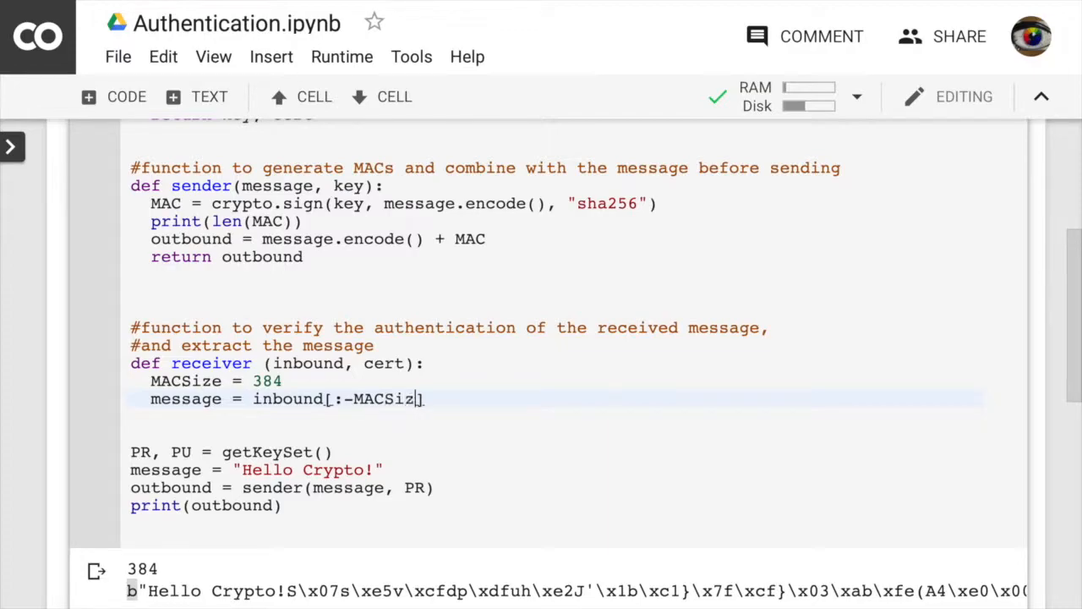
text(e)
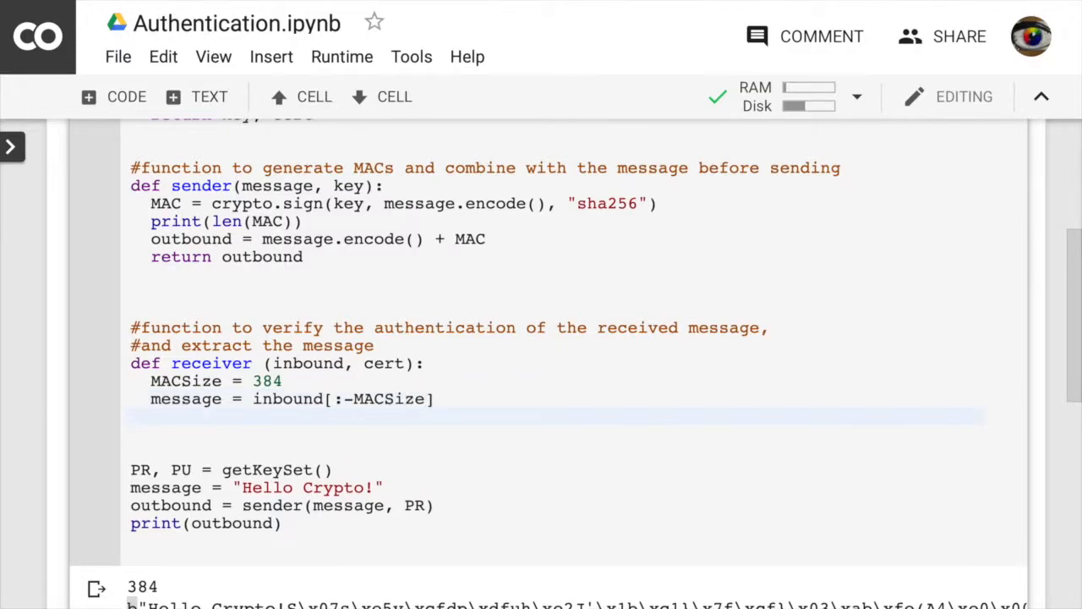
Step: Add MAC = inbound[-MACSize:] below the message slice
text(MAC =)
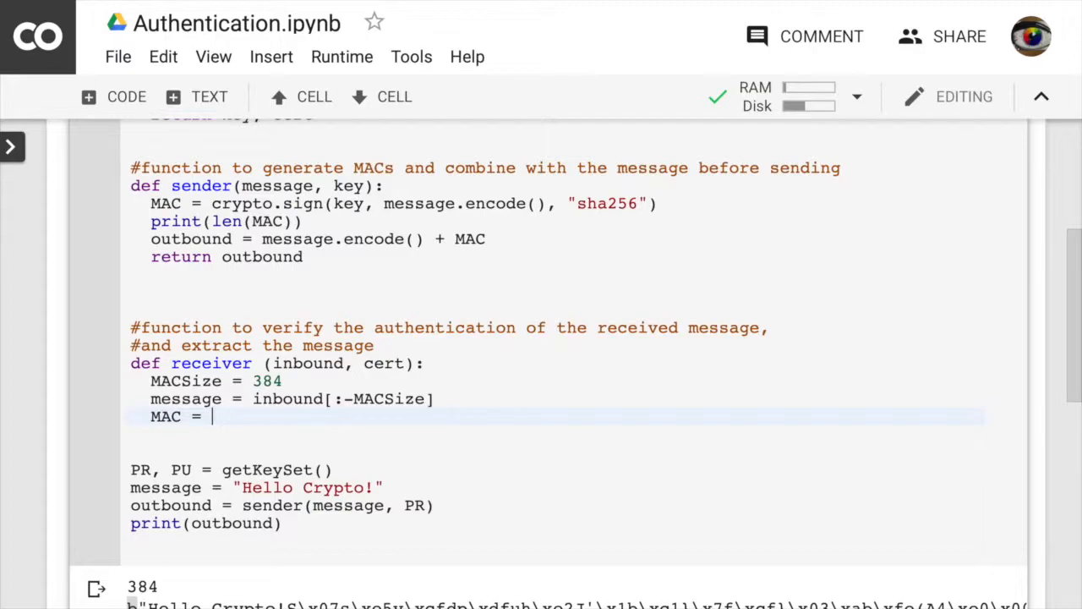
text(inbound)
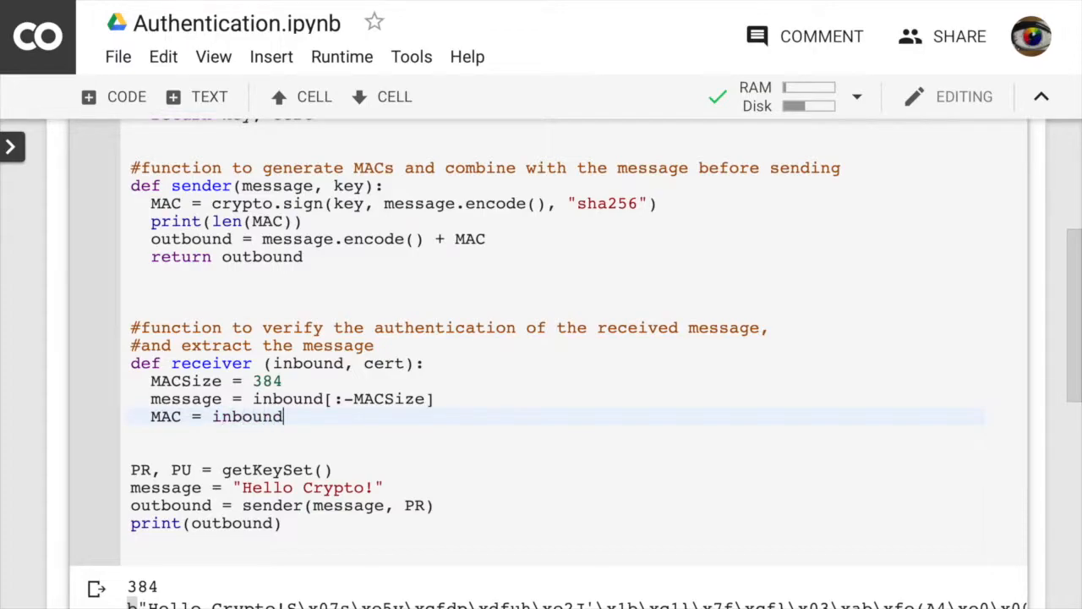
text([])
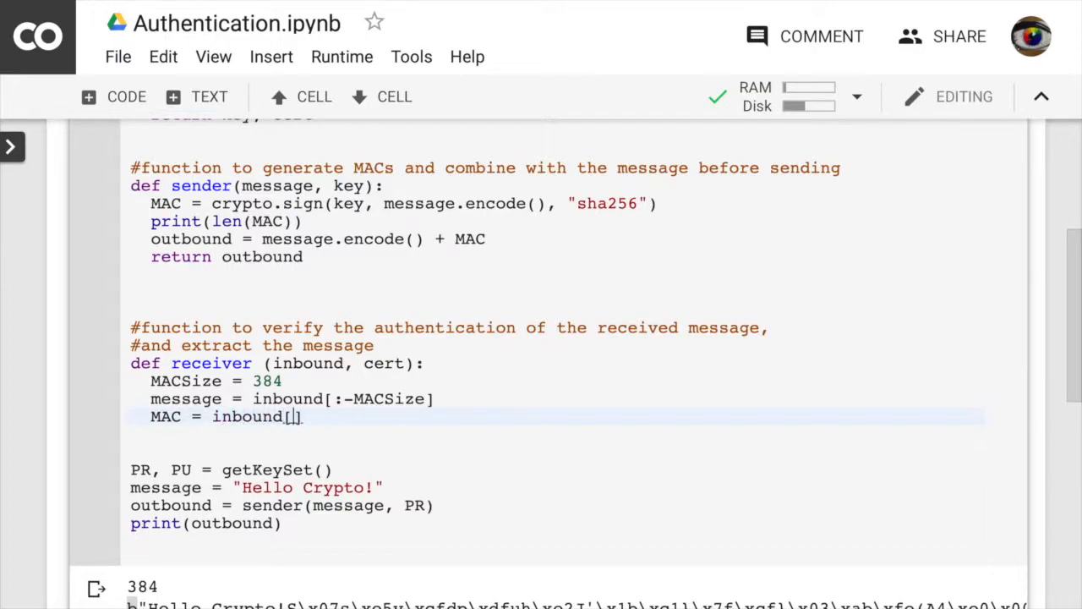
text(-)
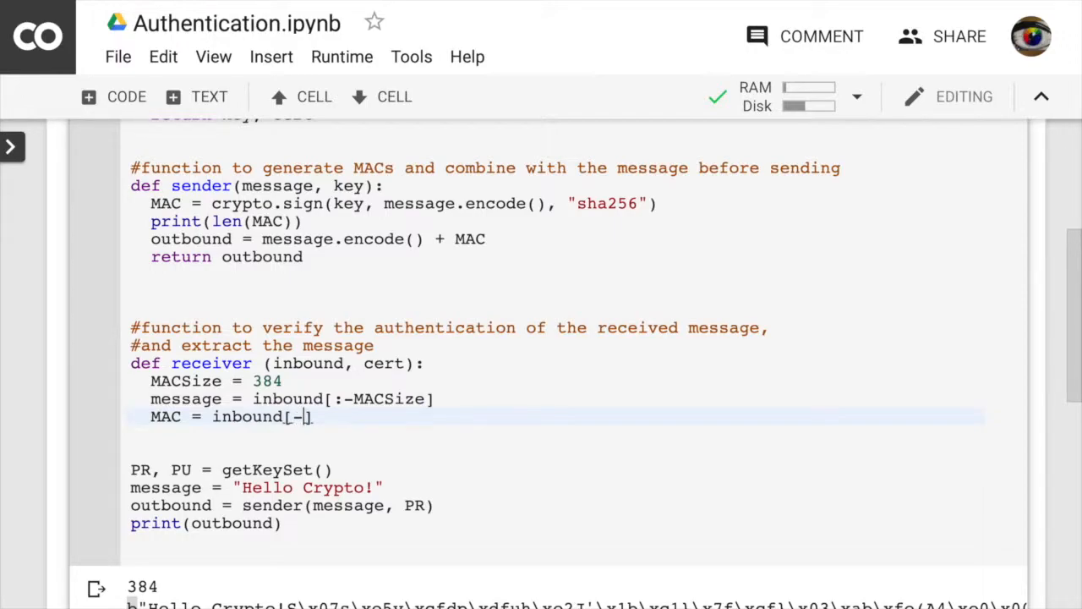
text(MAC)
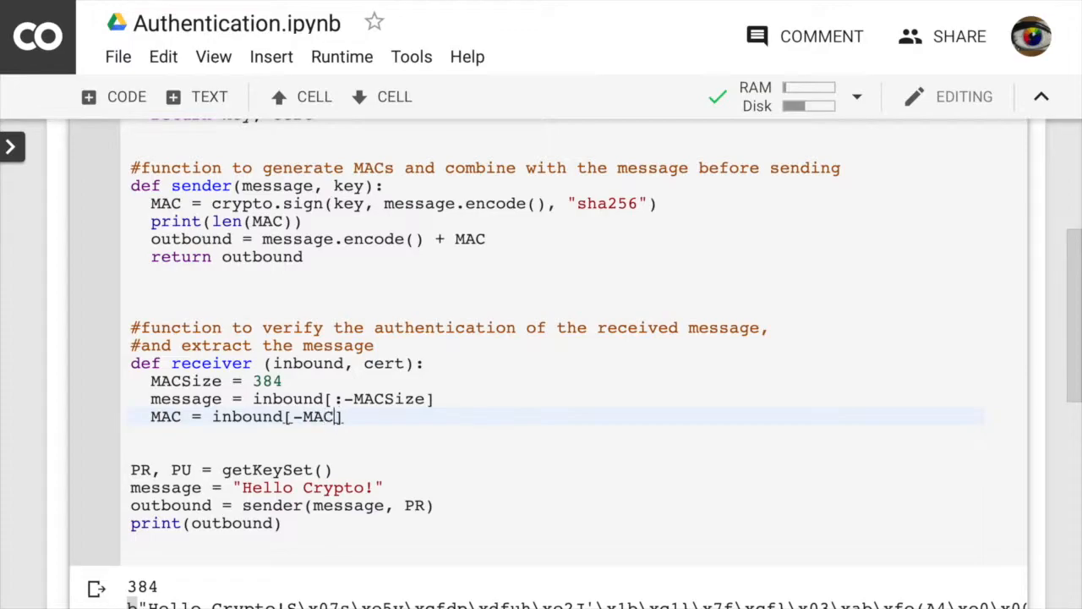
text(Size)
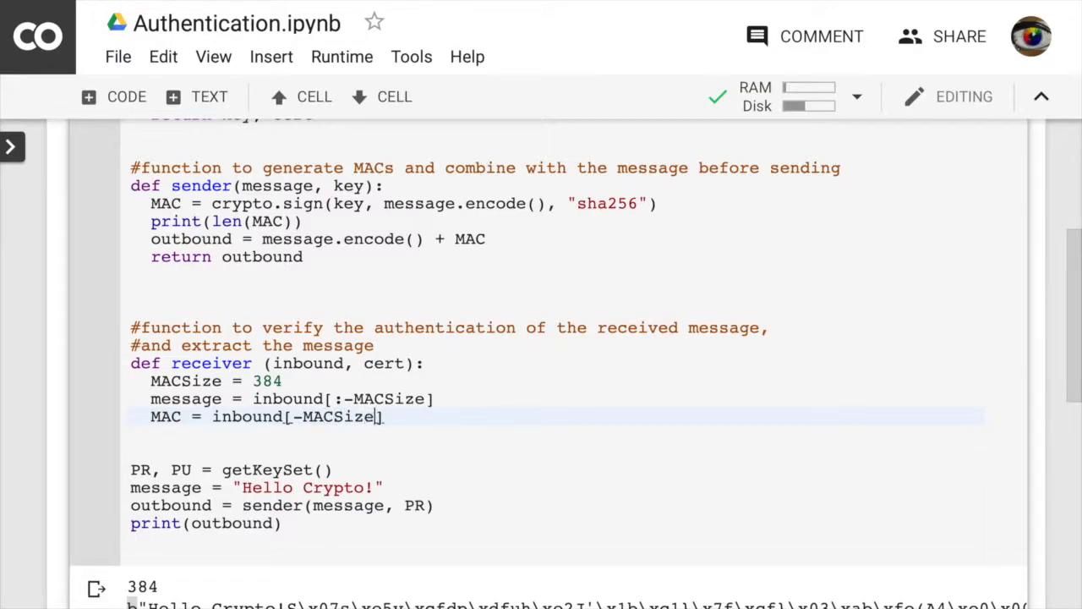
text(:)
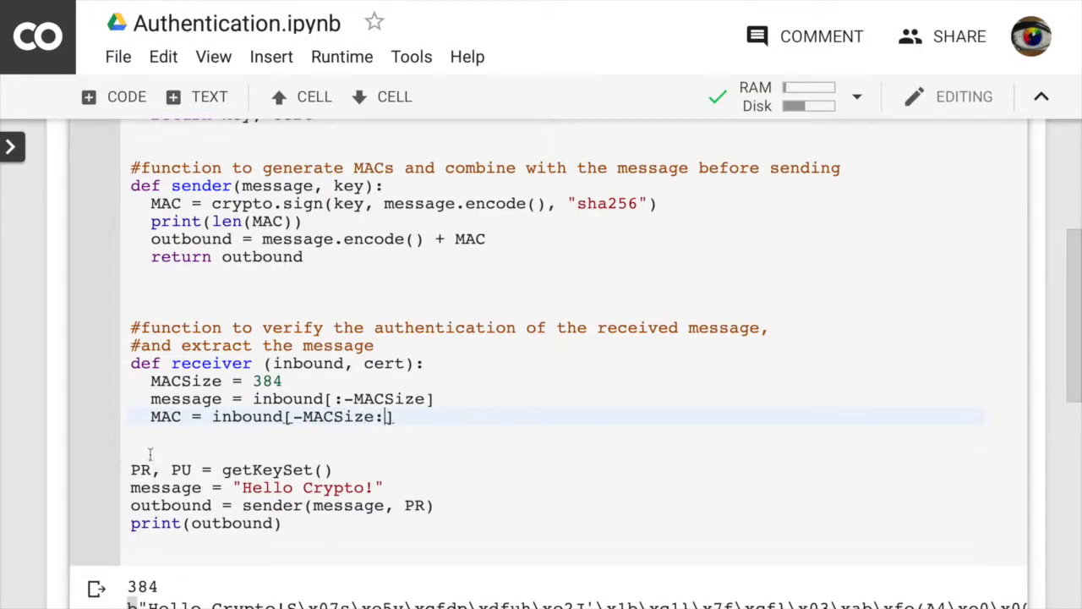
mouse_move(254, 429)
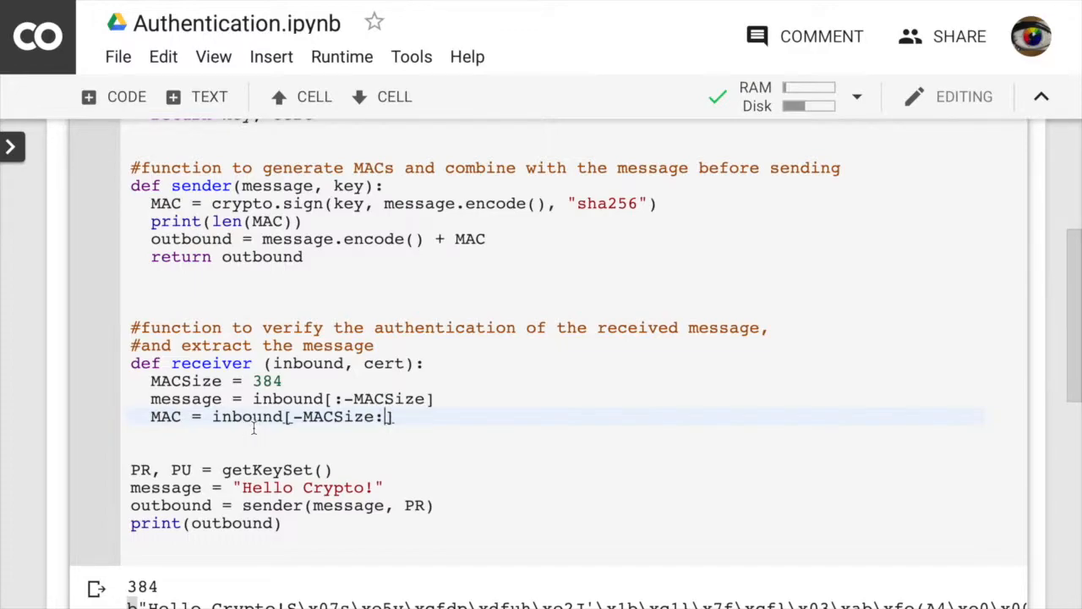
key(Enter)
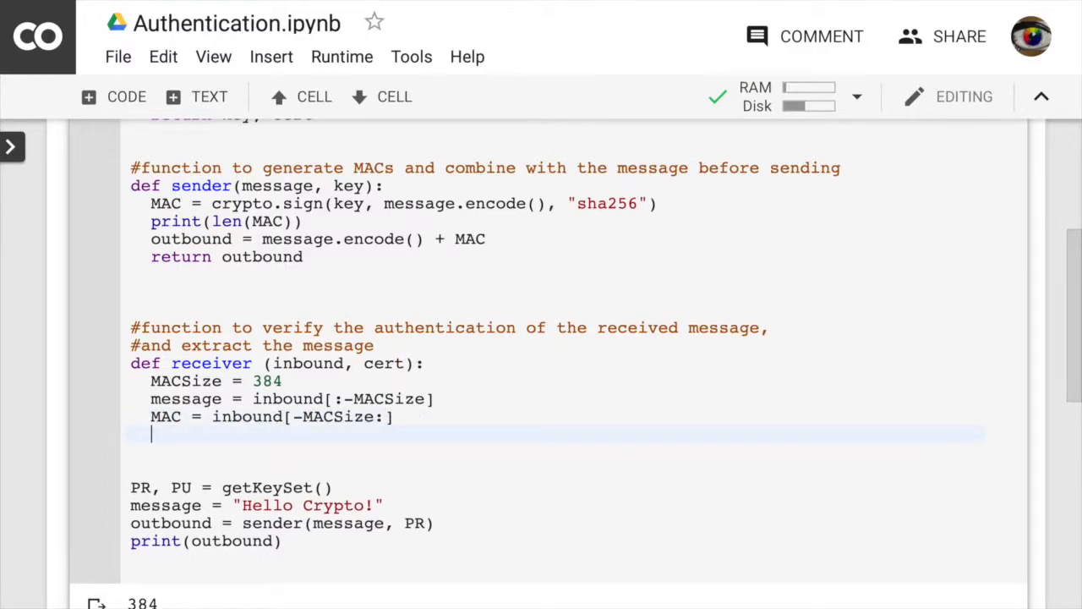
Step: Add a try block calling crypto.verify(cert, MAC, message, "sha256") and returning message
text(try:)
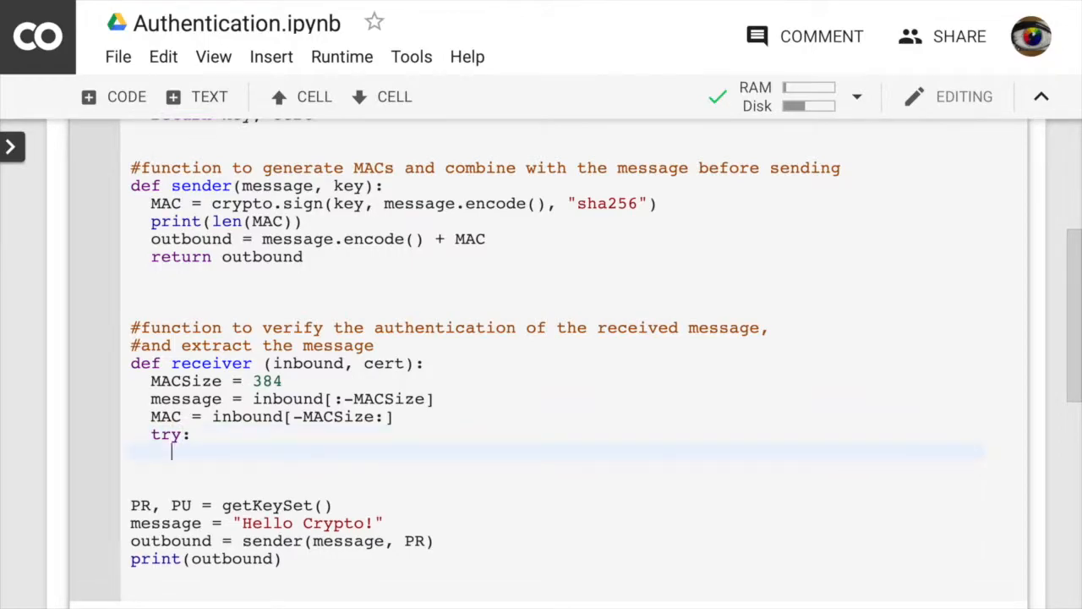
text(crypto)
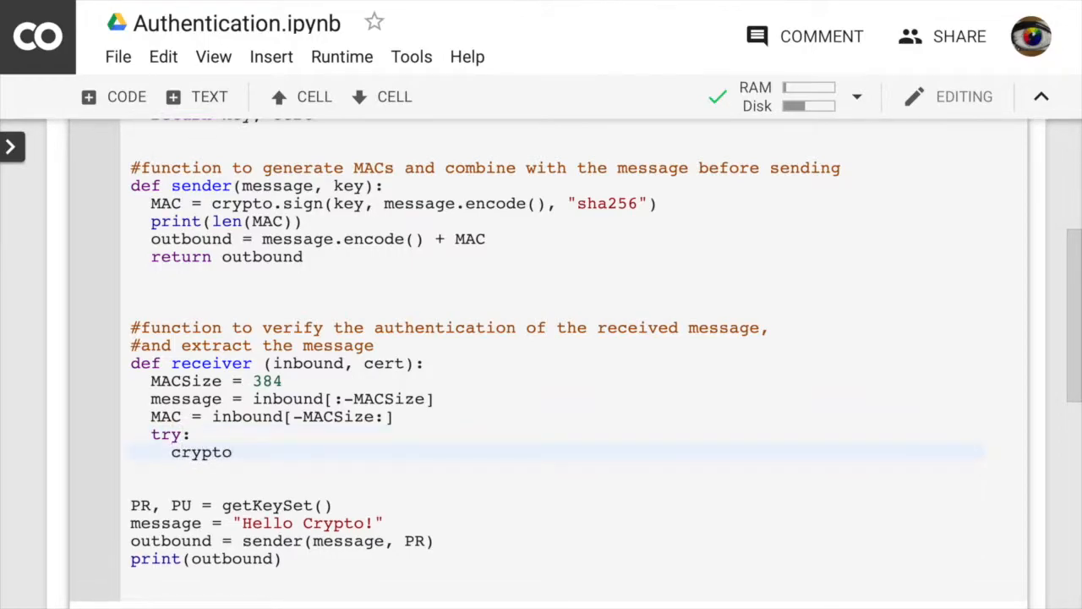
text(.veri)
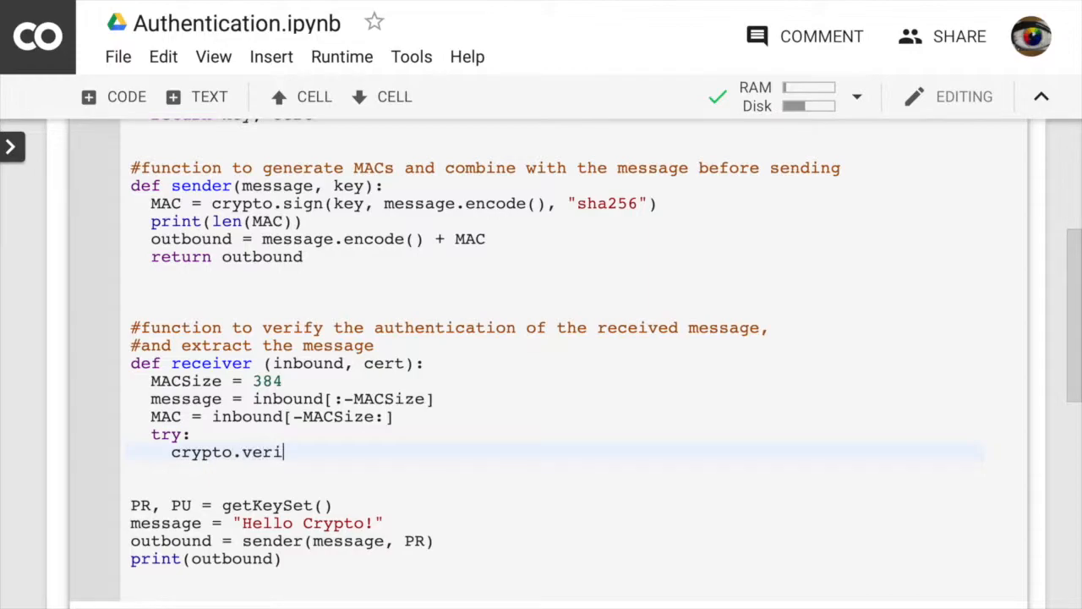
text(fy())
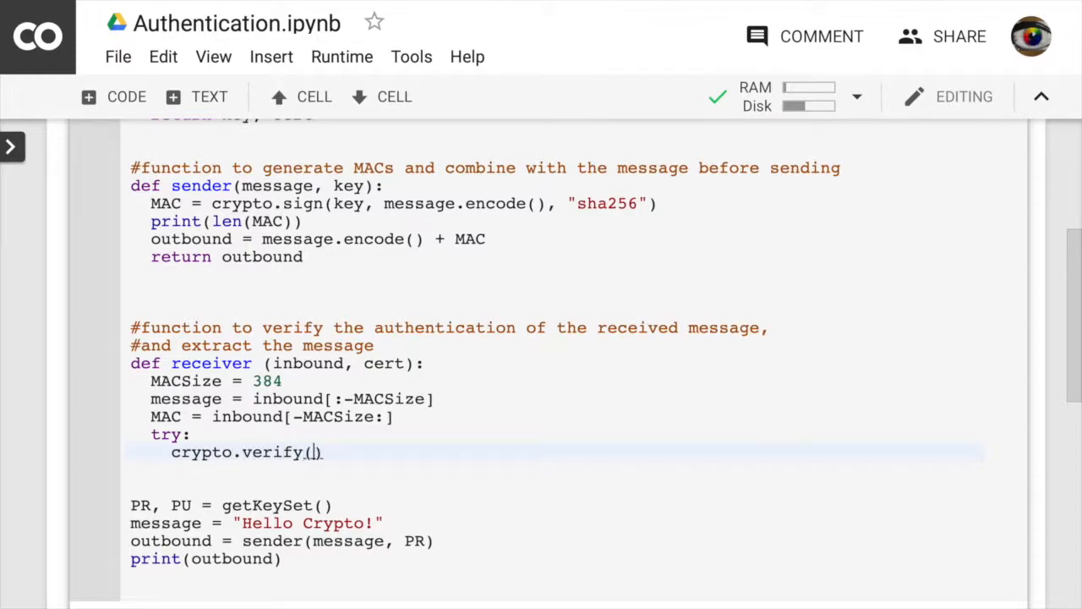
text(cert,)
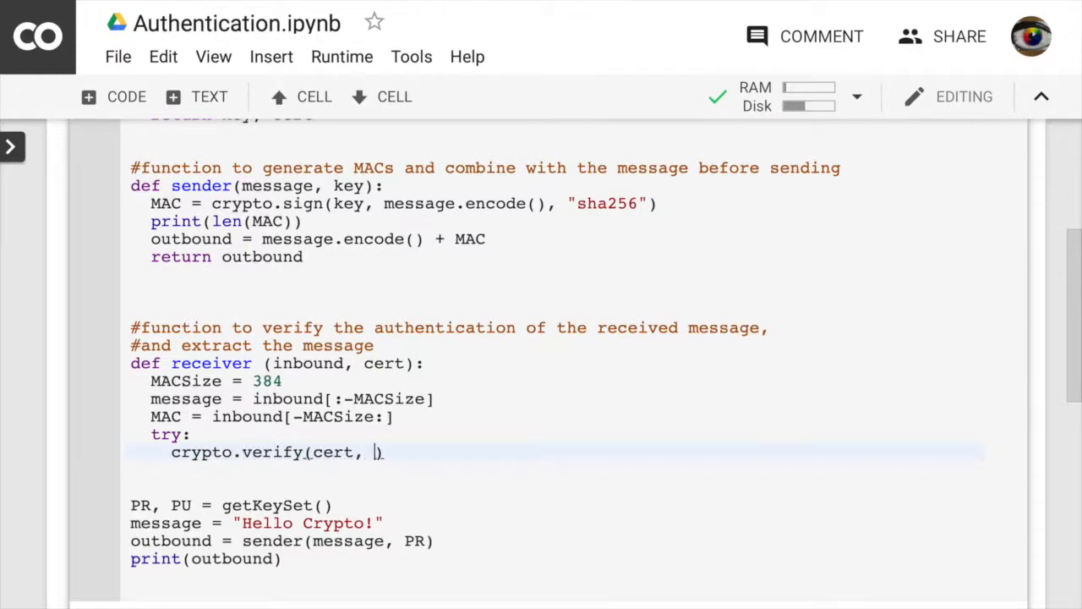
text(MAC, message,)
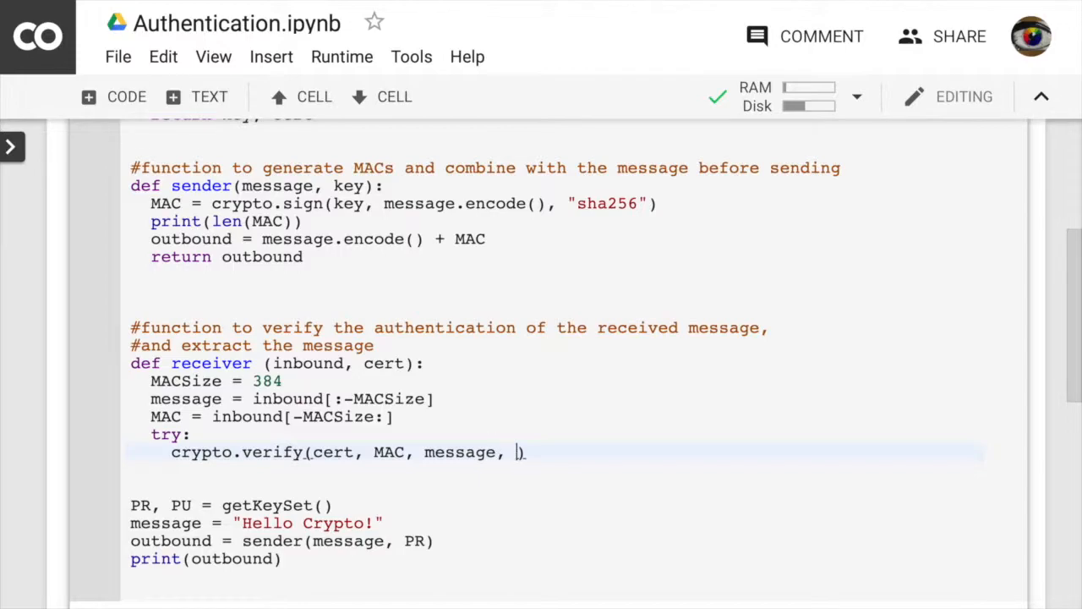
text("sha")
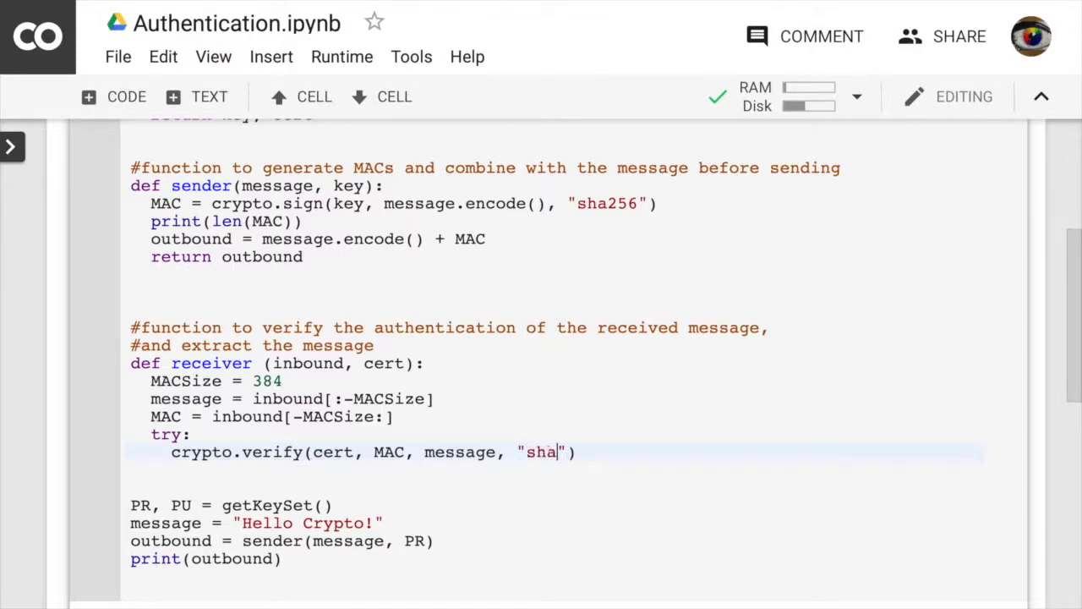
text(25)
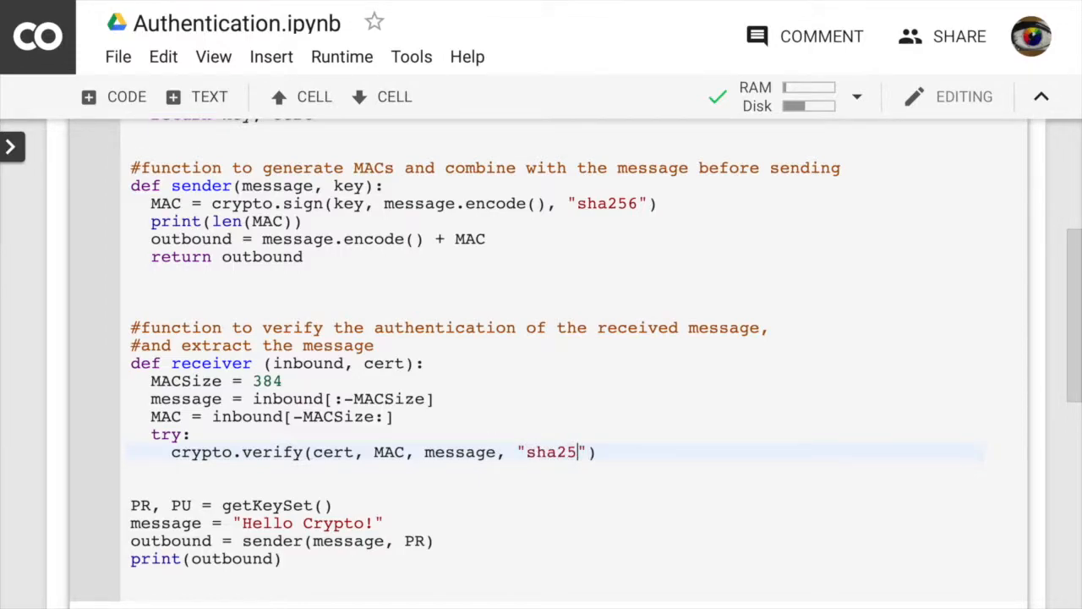
text(6)
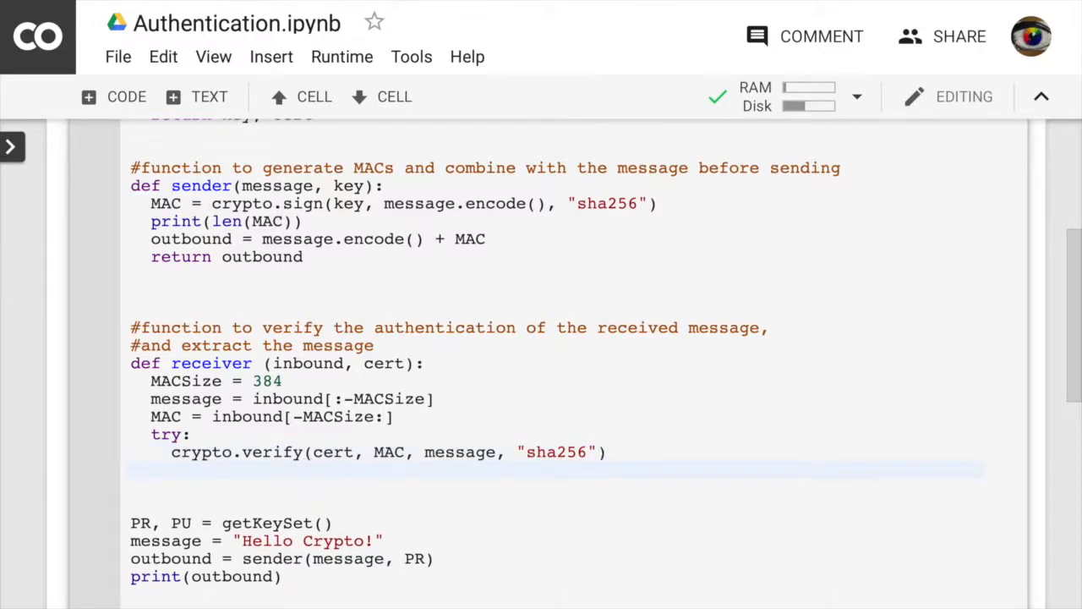
text(return me)
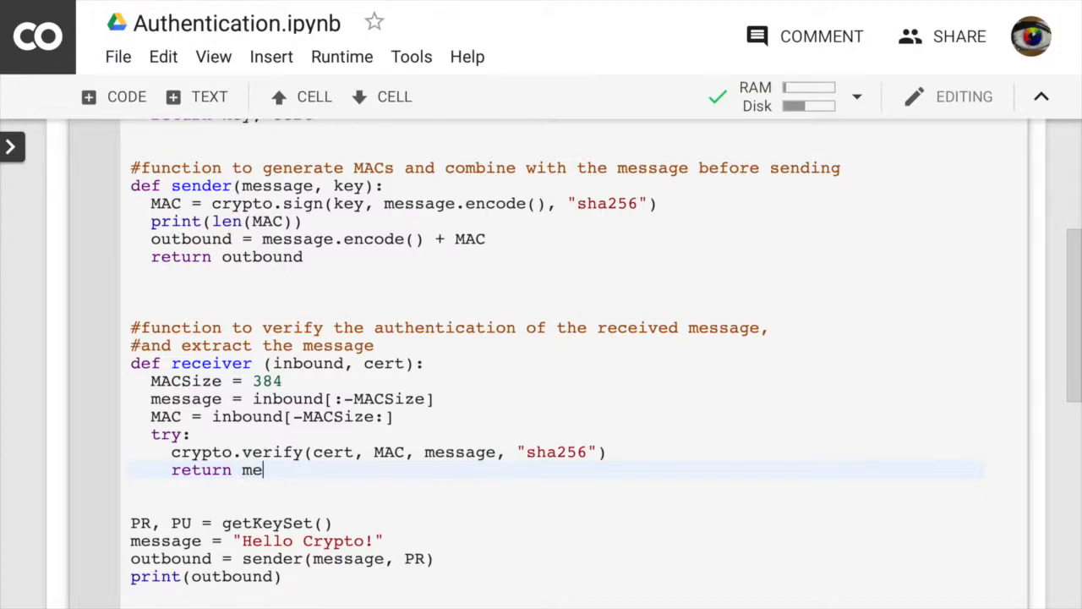
text(ssage)
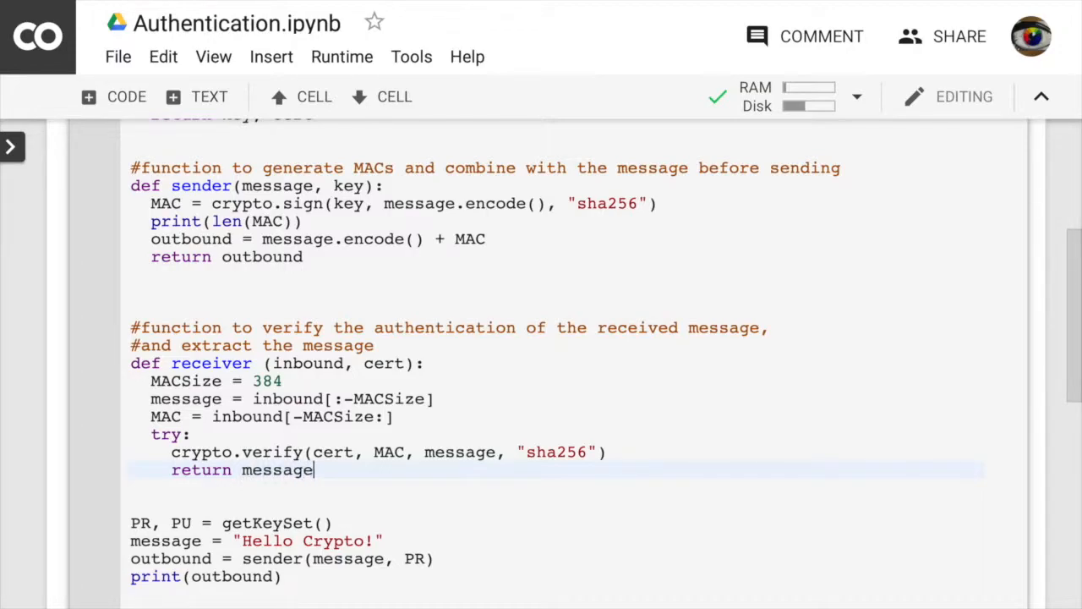
Step: Add an except block that prints "Unauthentic" and returns ""
text(else)
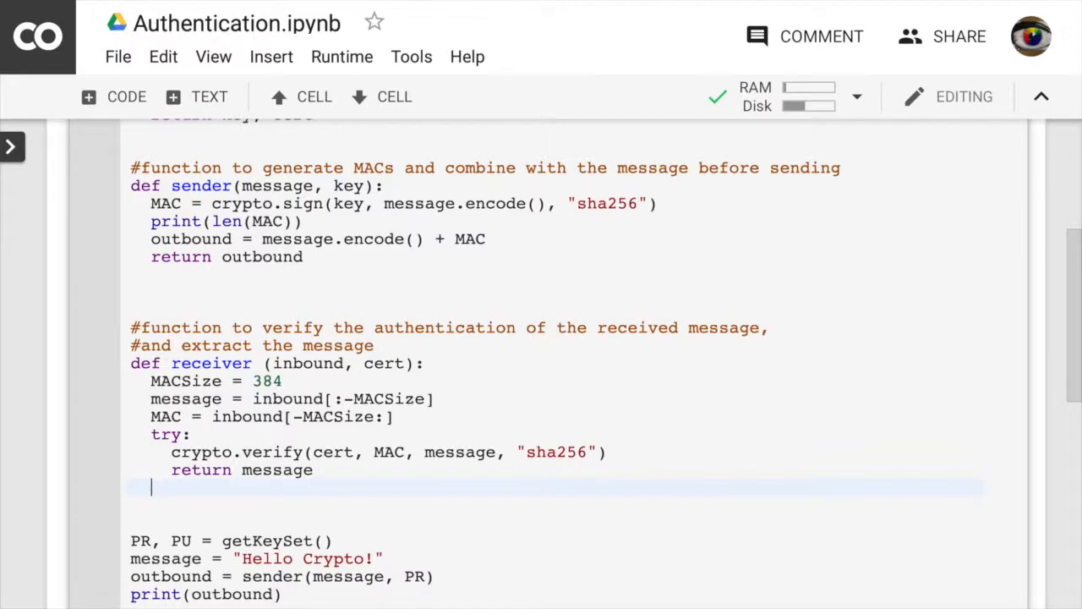
text(except:)
text(pr)
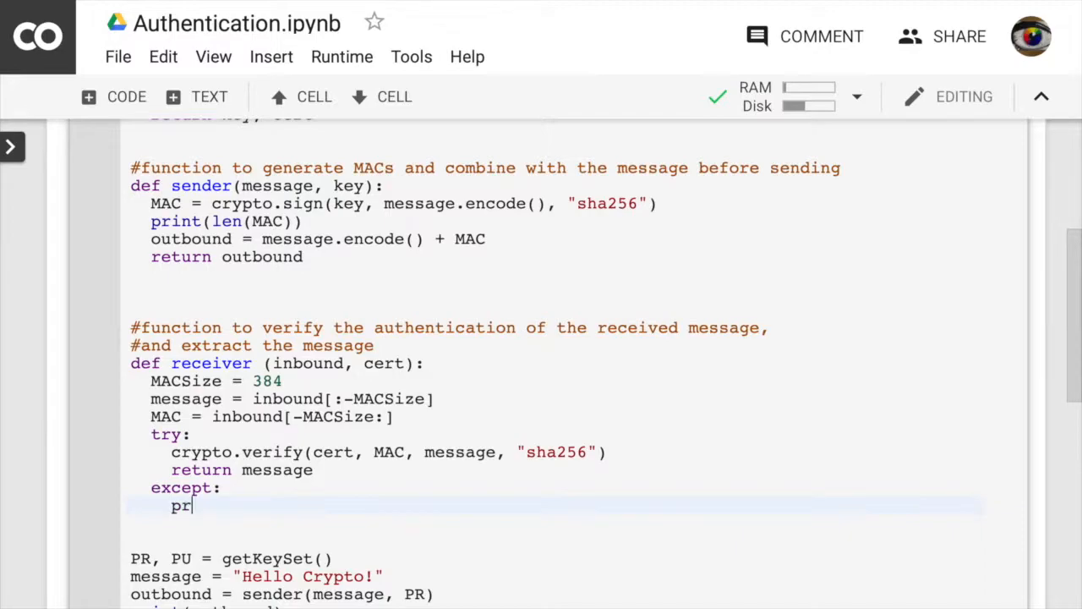
text(int)
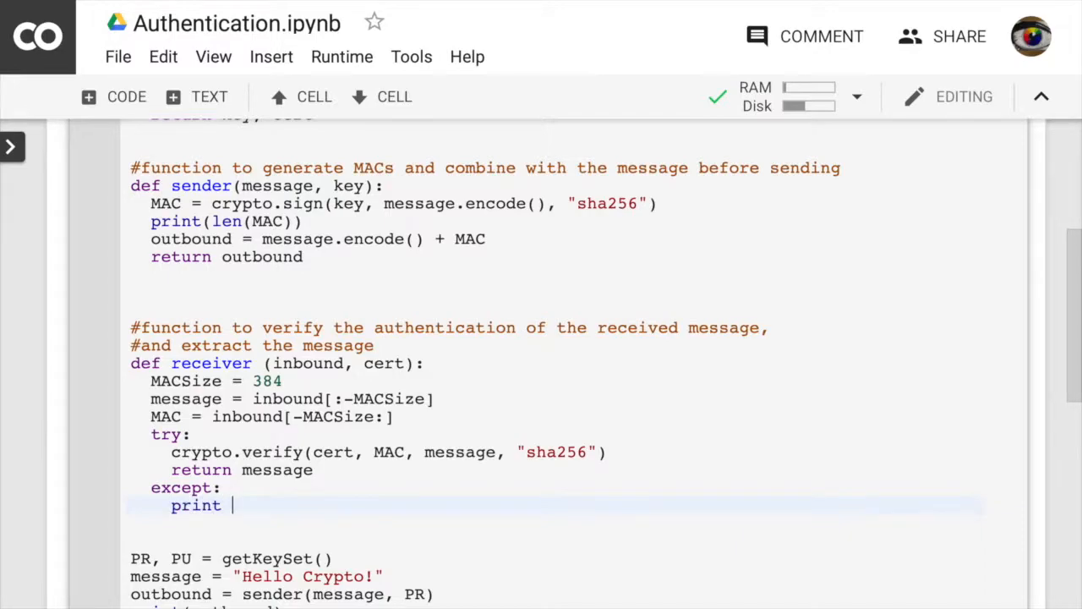
text(("U"))
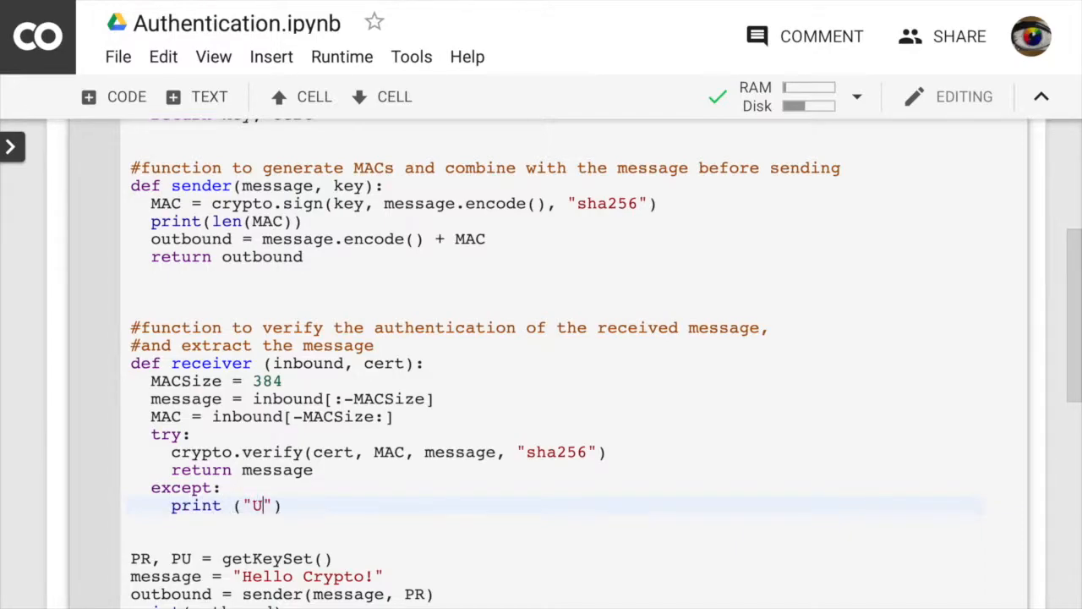
text(nau)
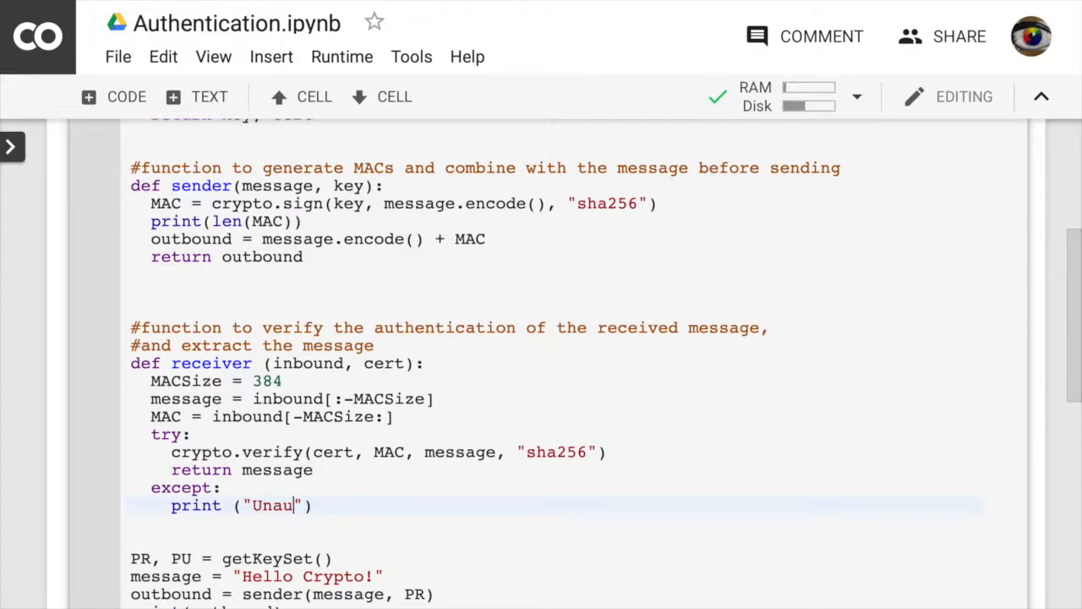
text(then)
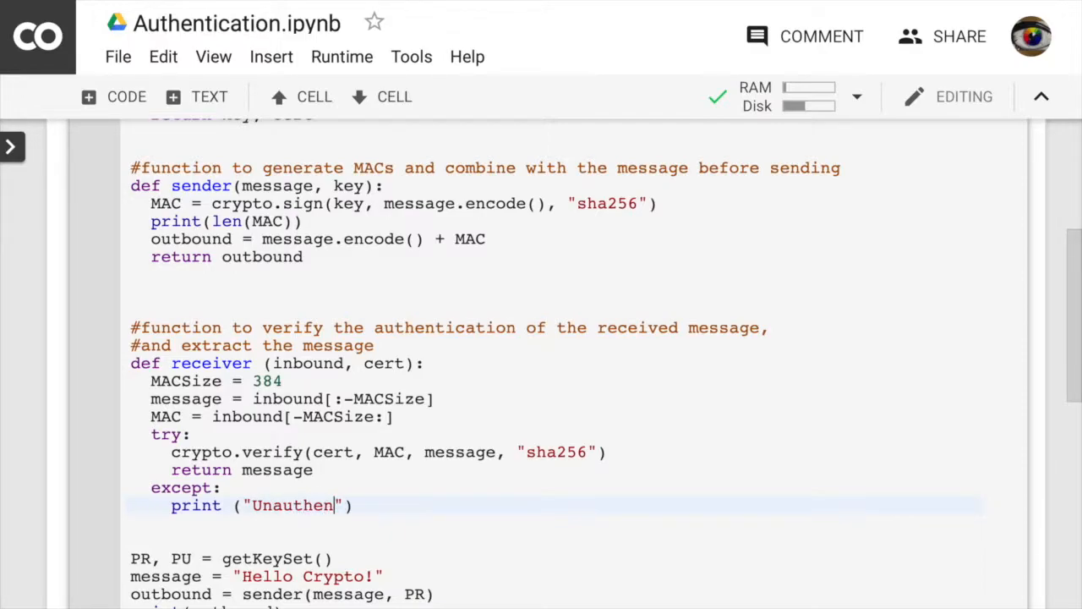
text(tic)
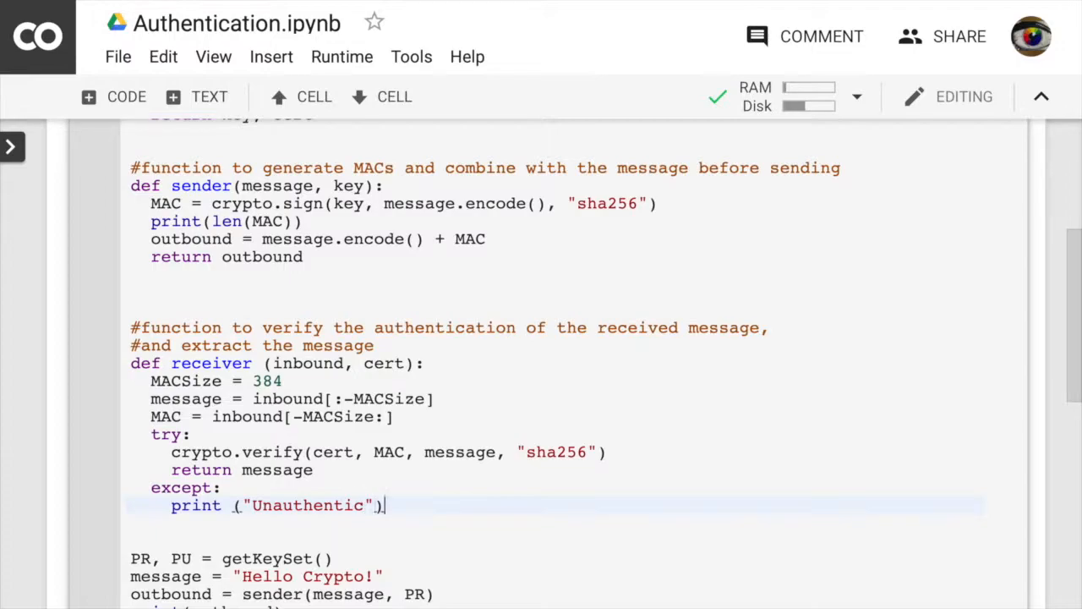
key(Enter)
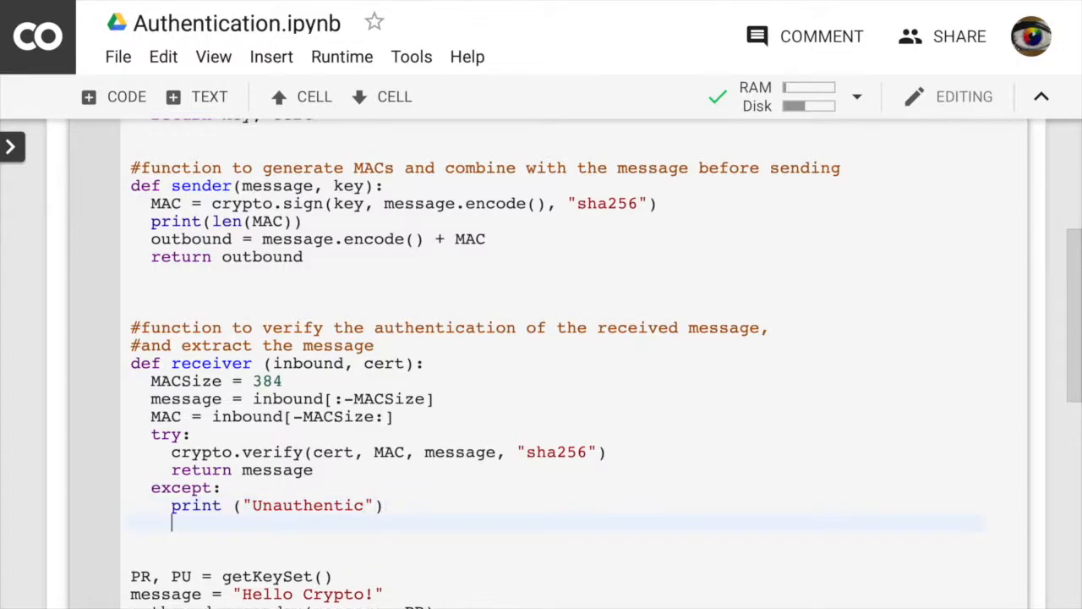
text(return)
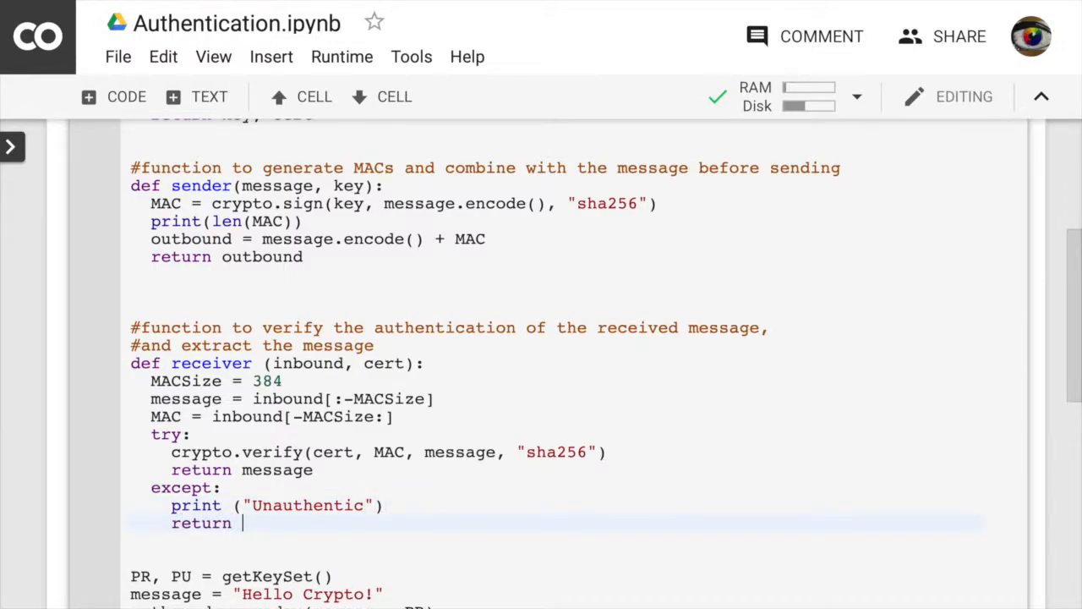
text("")
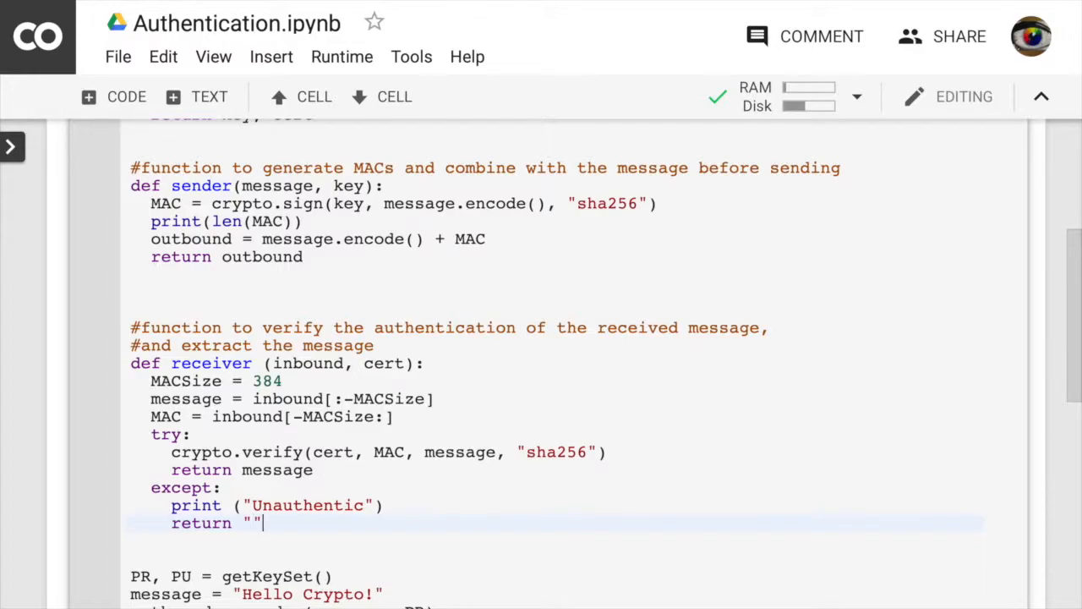
scroll(down, 3)
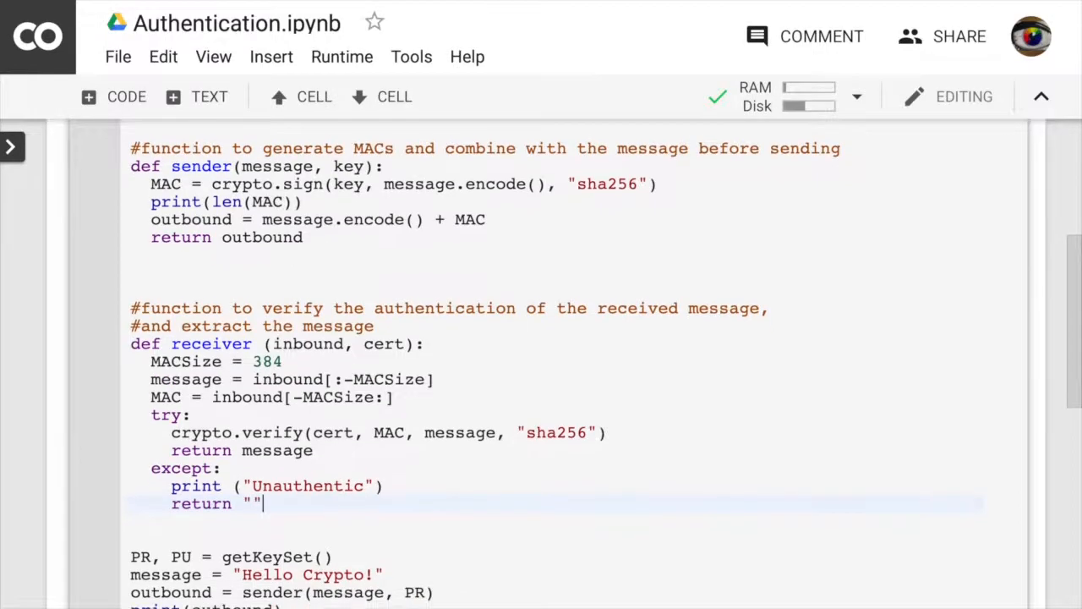
Step: Below the sender call, add message1 = receiver(outbound, PU)
scroll(down, 3)
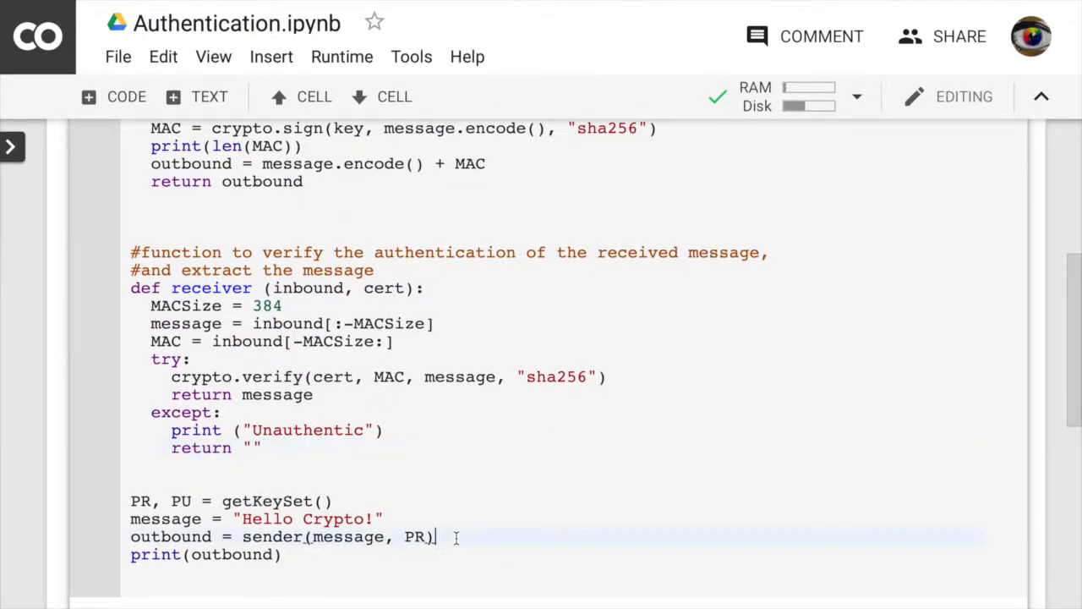
text(messag)
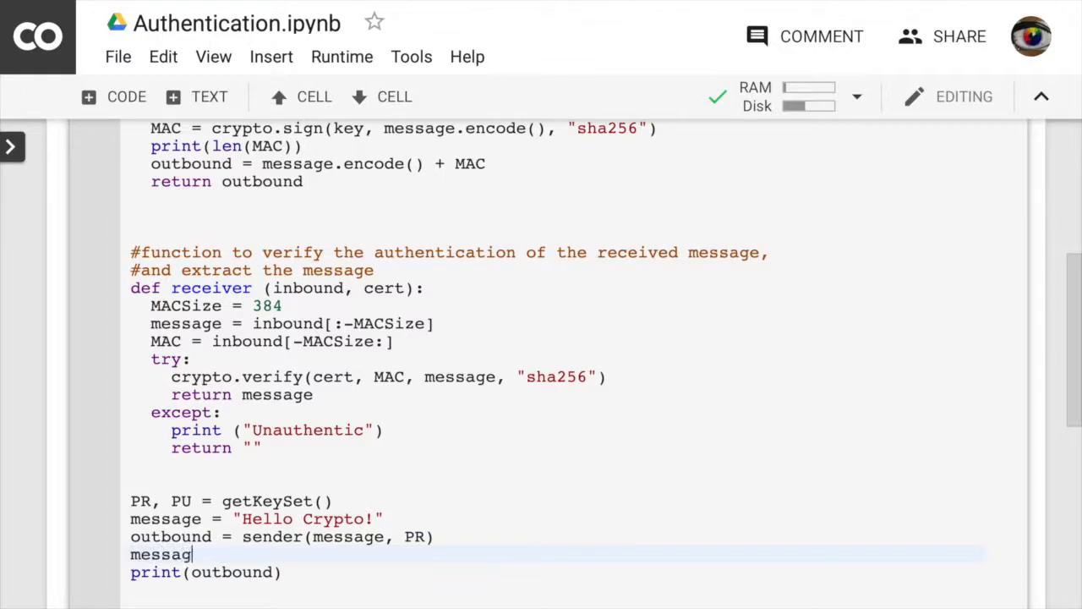
text(e1)
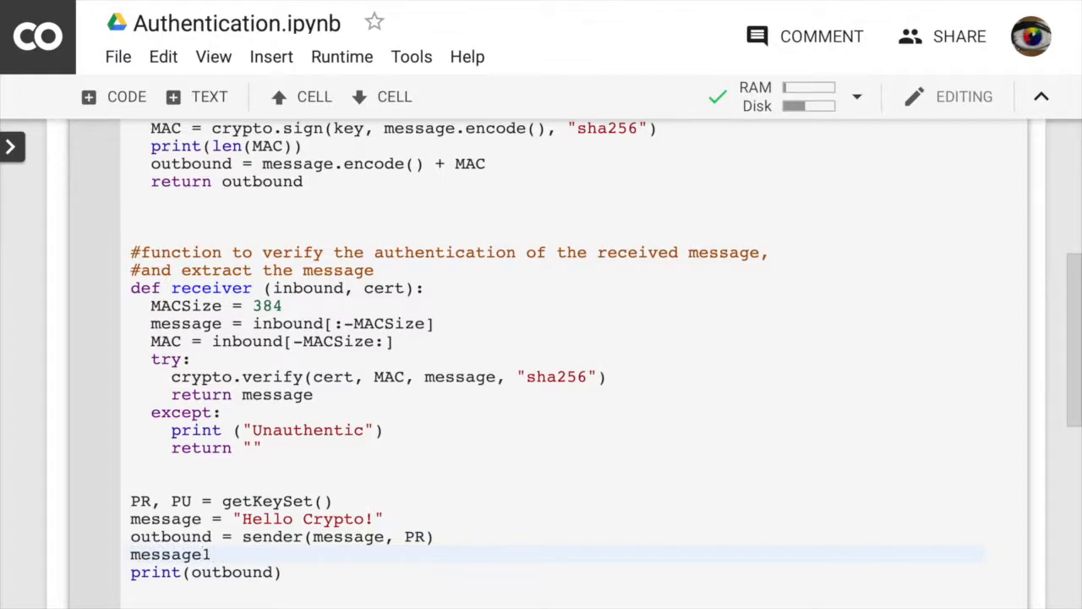
text(= re)
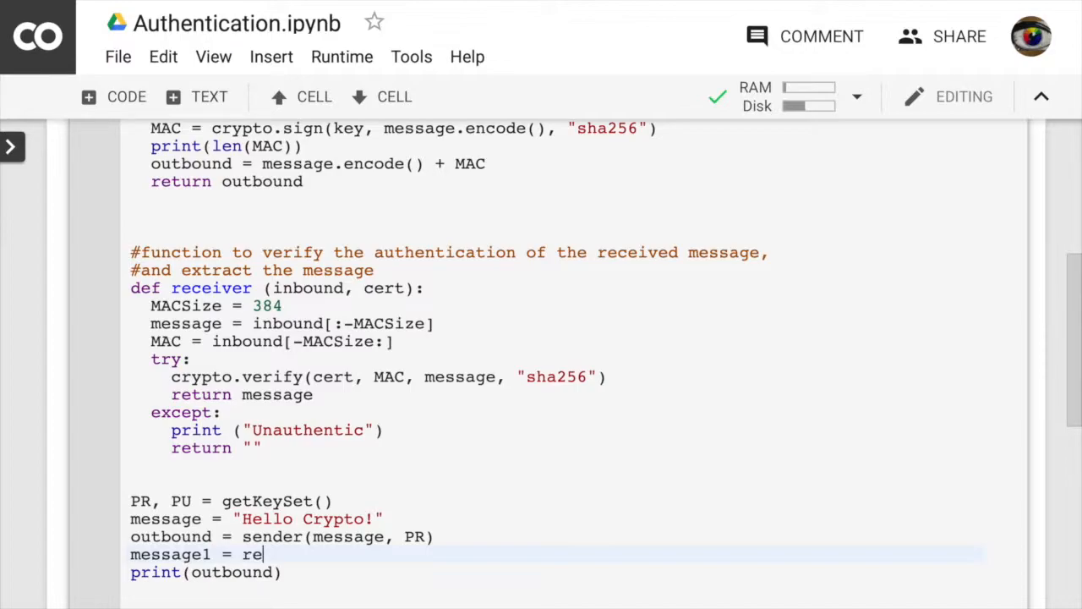
text(ceiver)
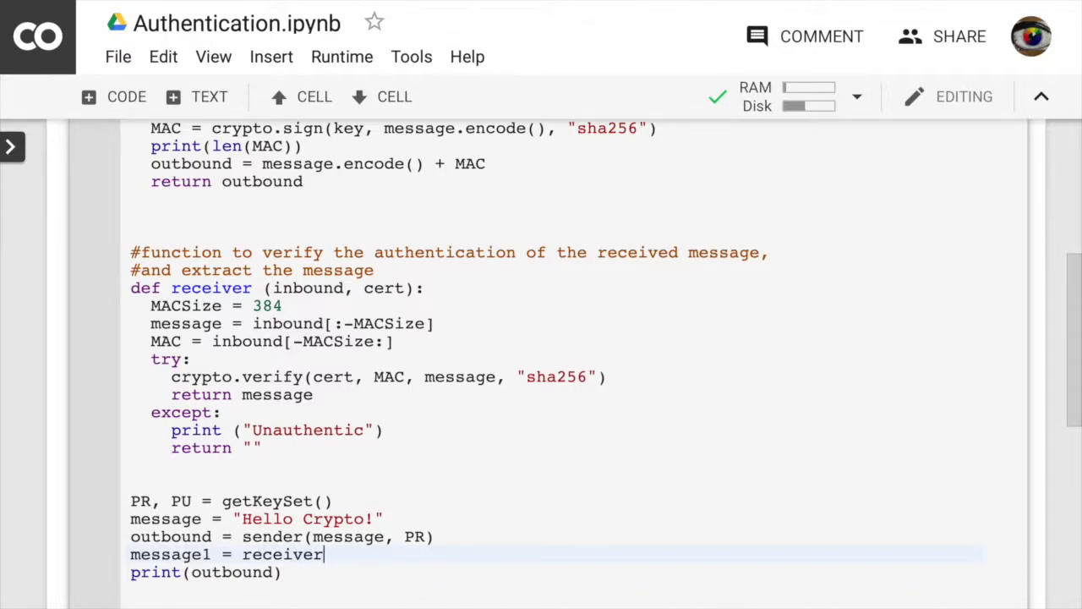
text(())
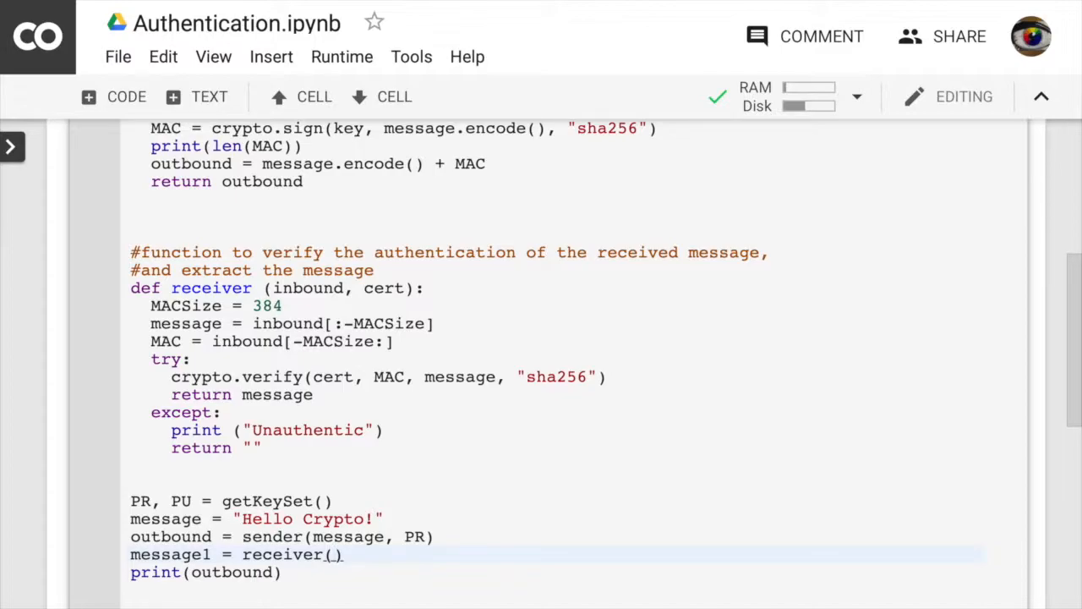
text(outbound)
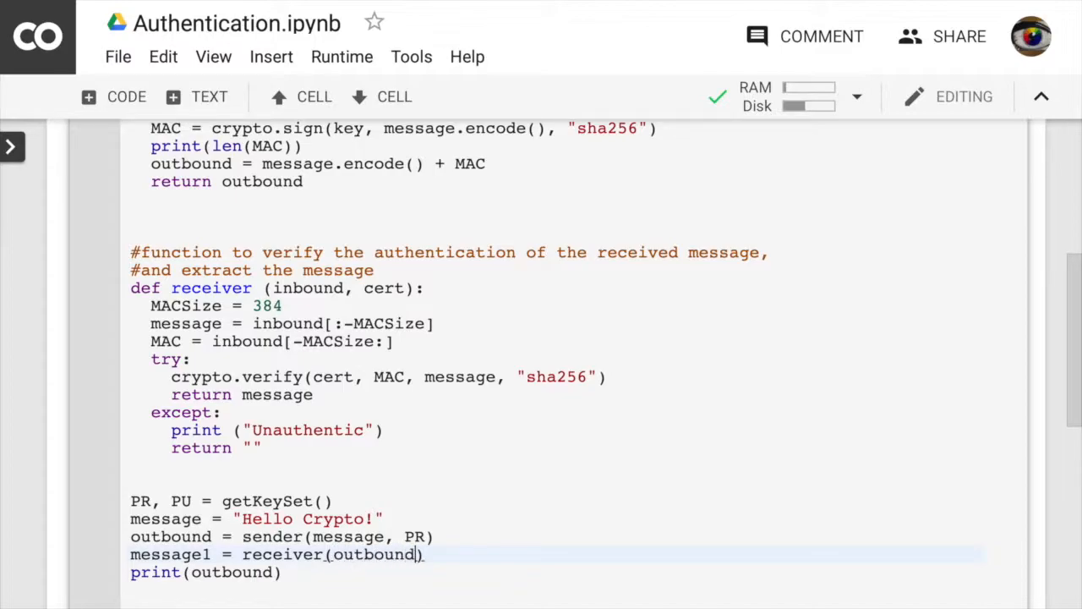
text(, cert)
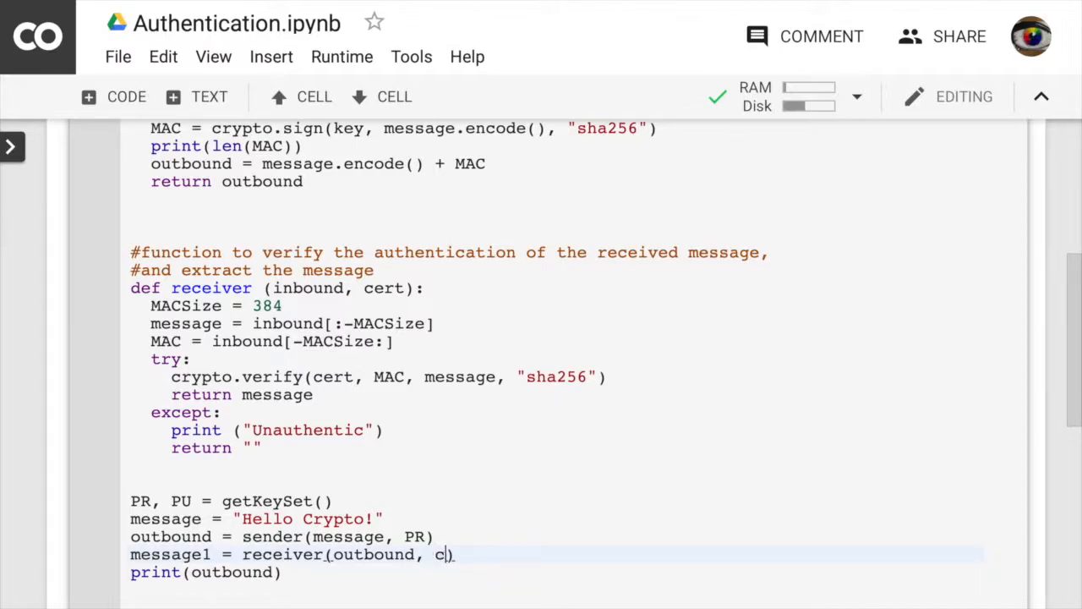
text(U))
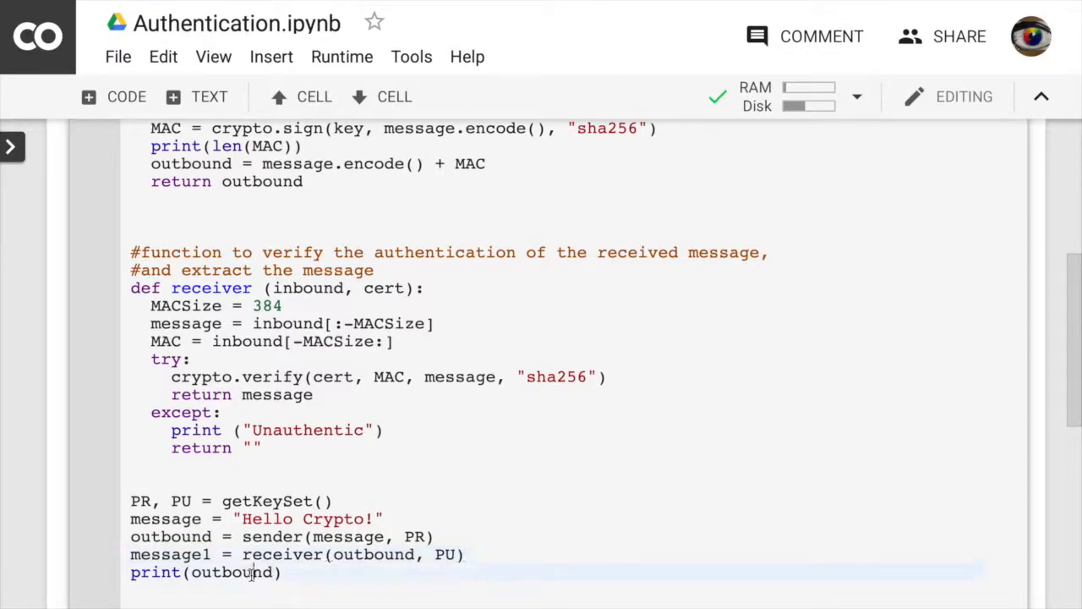
Step: Change the print statement to print message1
text(messgae))
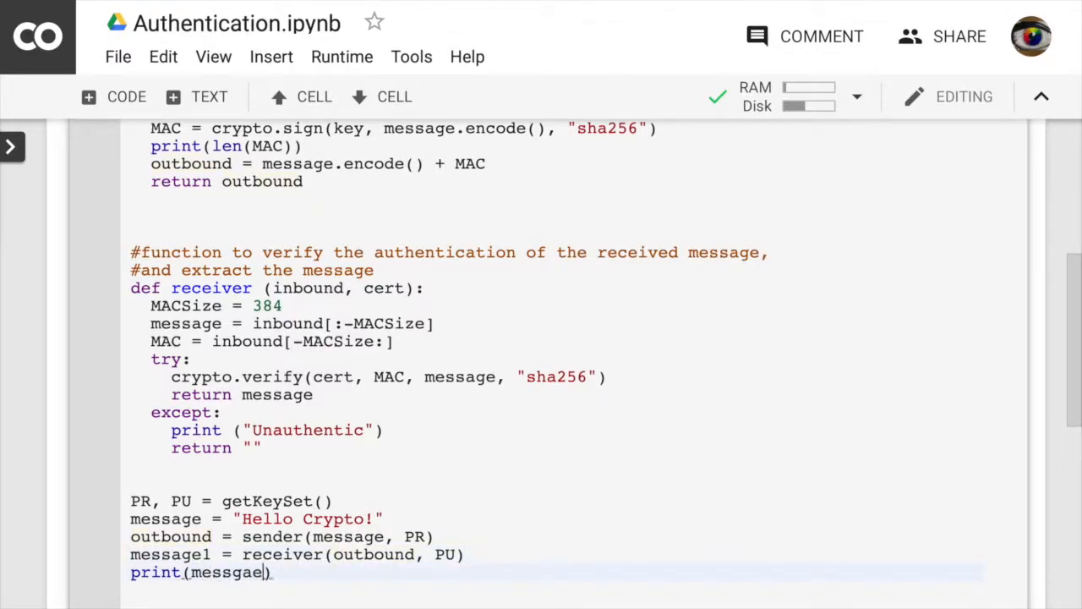
text(message)
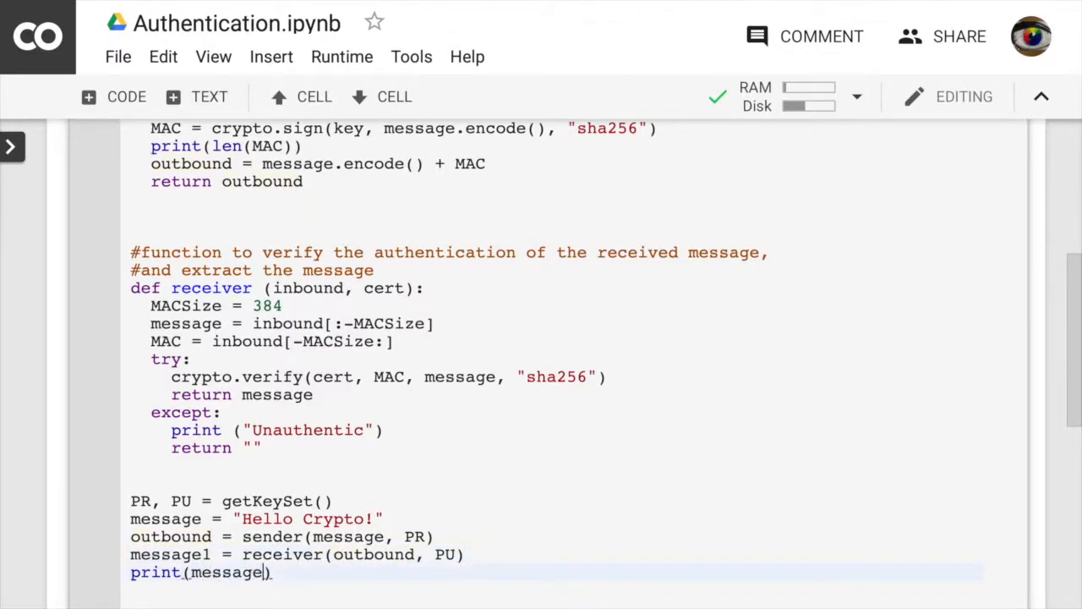
text(1)
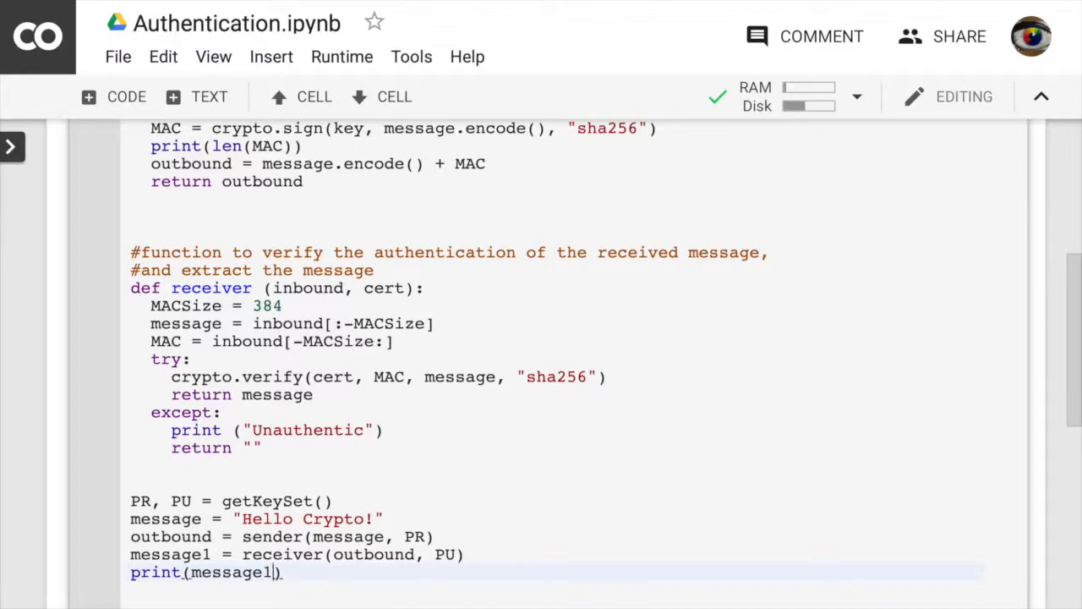
scroll(down, 3)
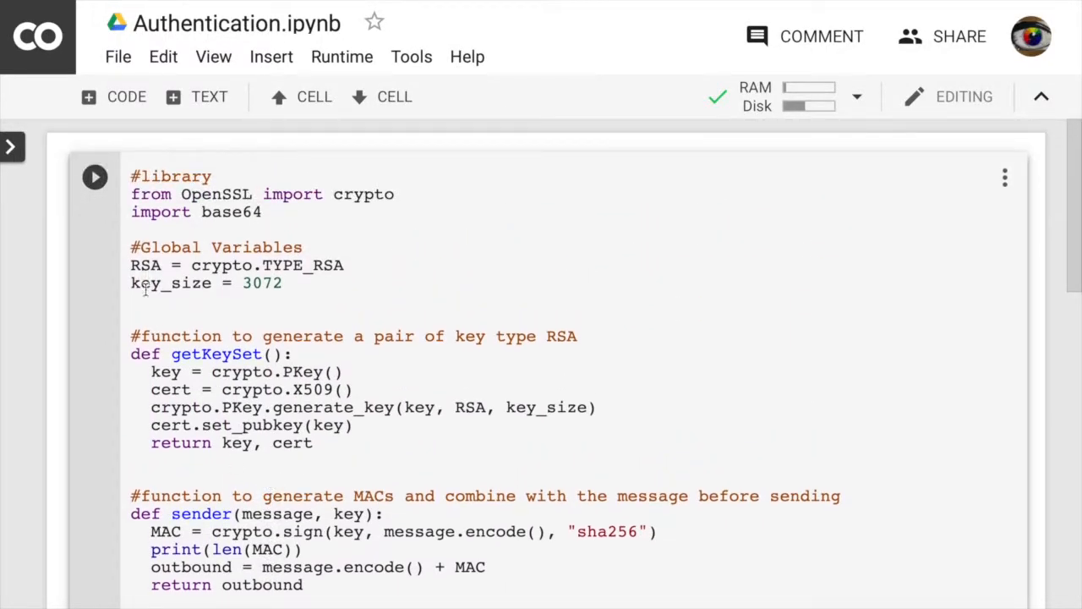
Step: Create a tampered copy: inbound = outbound + "nd".encode()
scroll(down, 3)
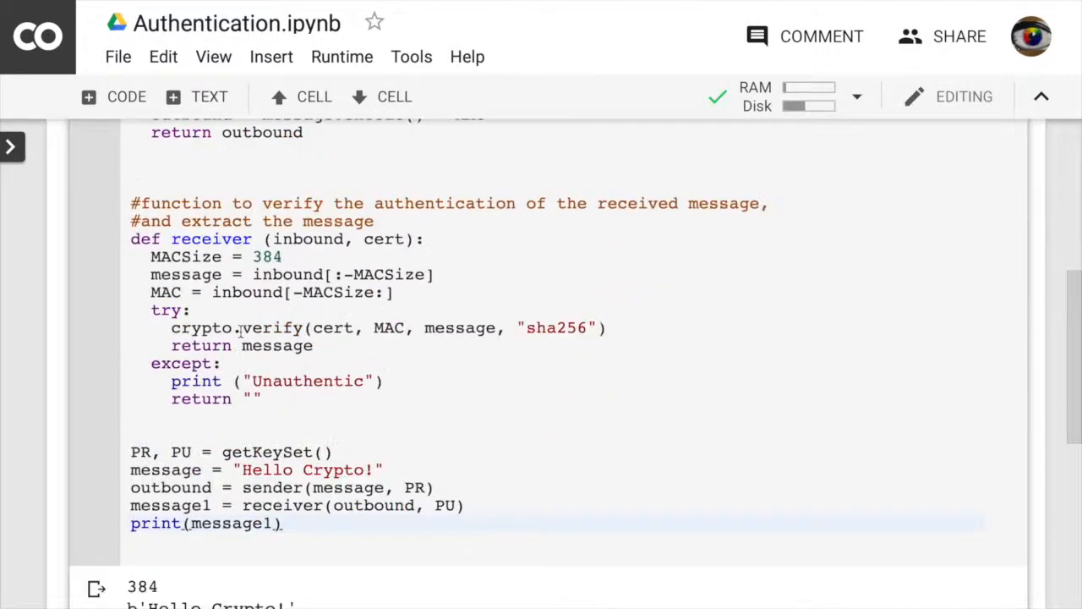
scroll(down, 3)
text(inb)
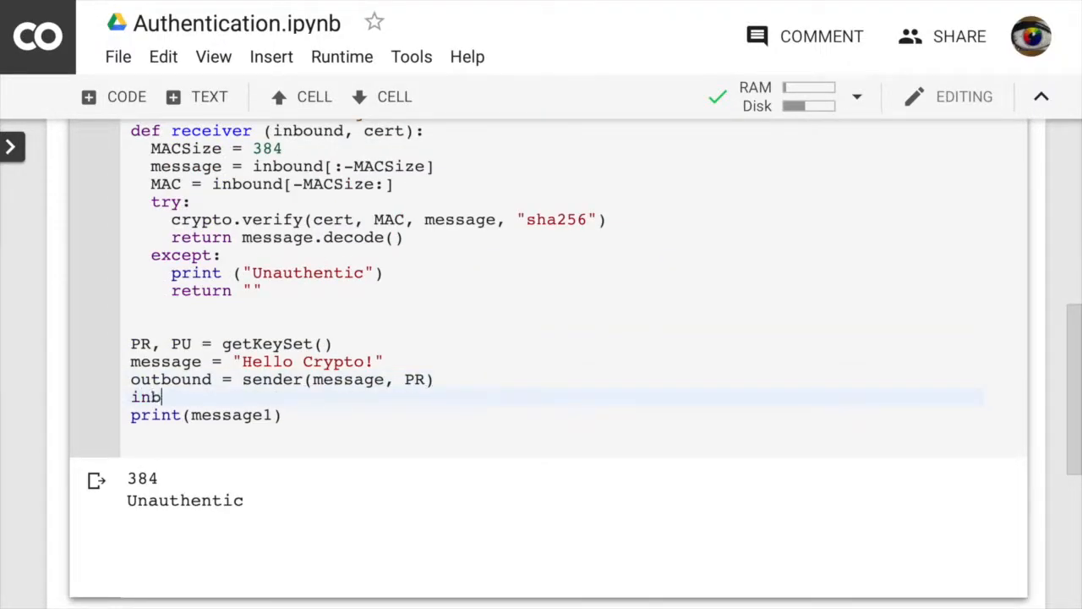
text(ound =)
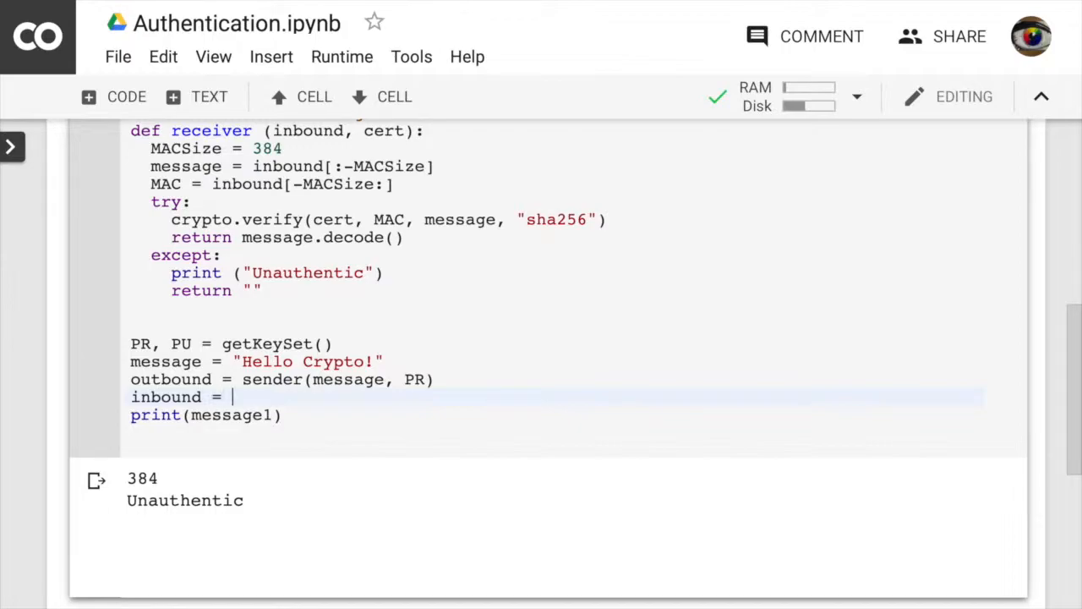
text(outbound +)
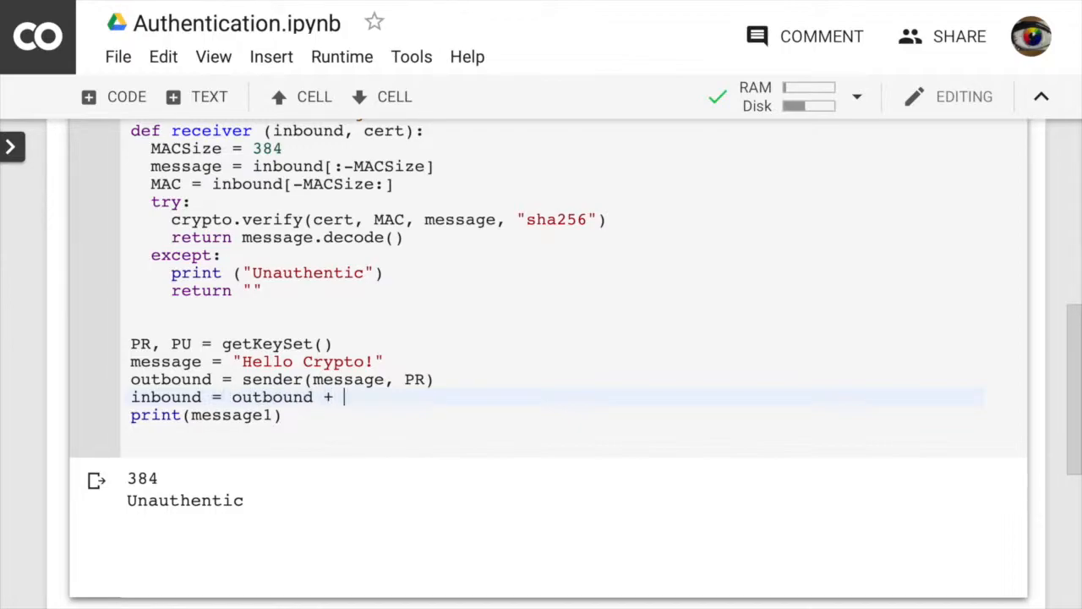
text("nd")
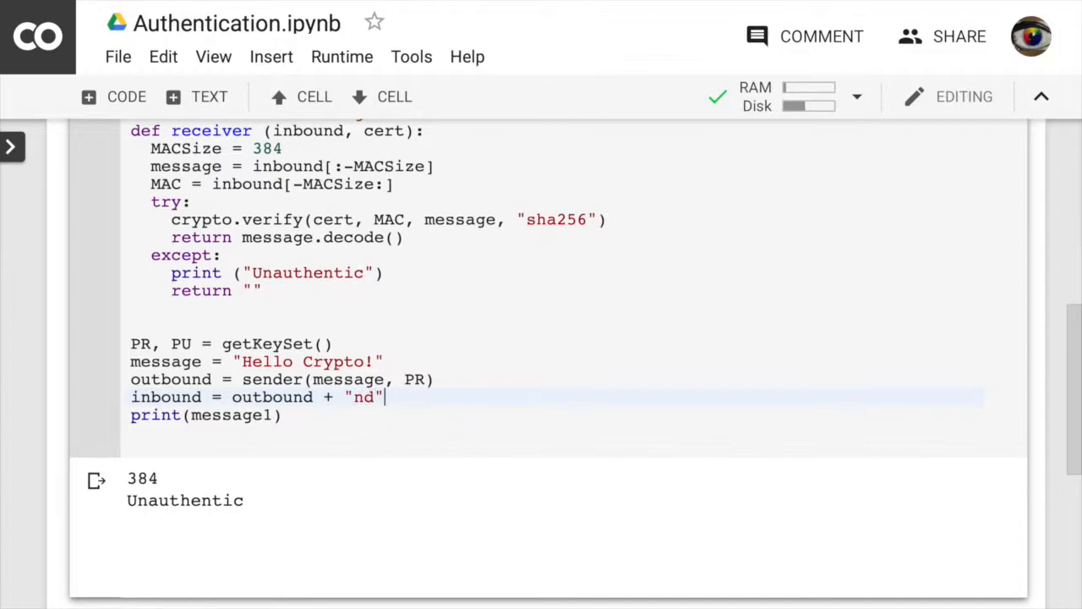
text(.encod)
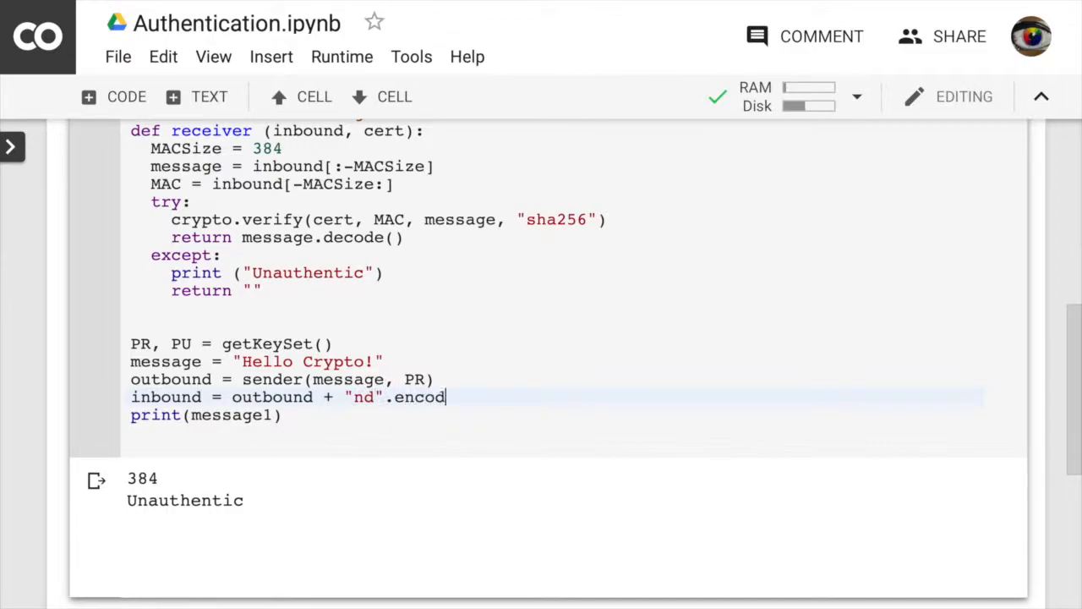
text(e())
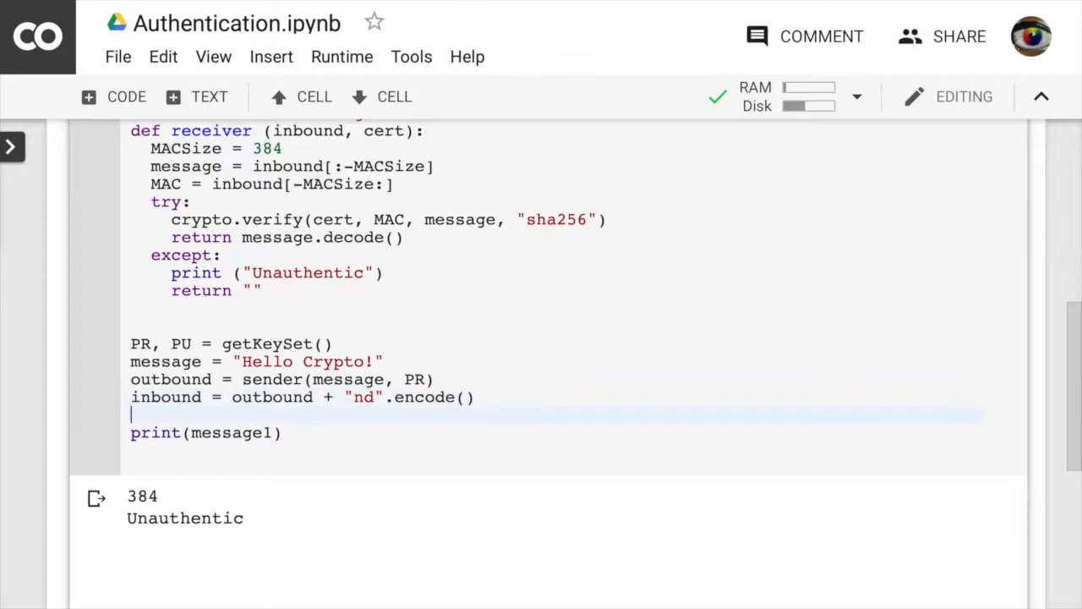
Step: Set message1 = receiver(inbound, PU) to verify the tampered message
text(mess)
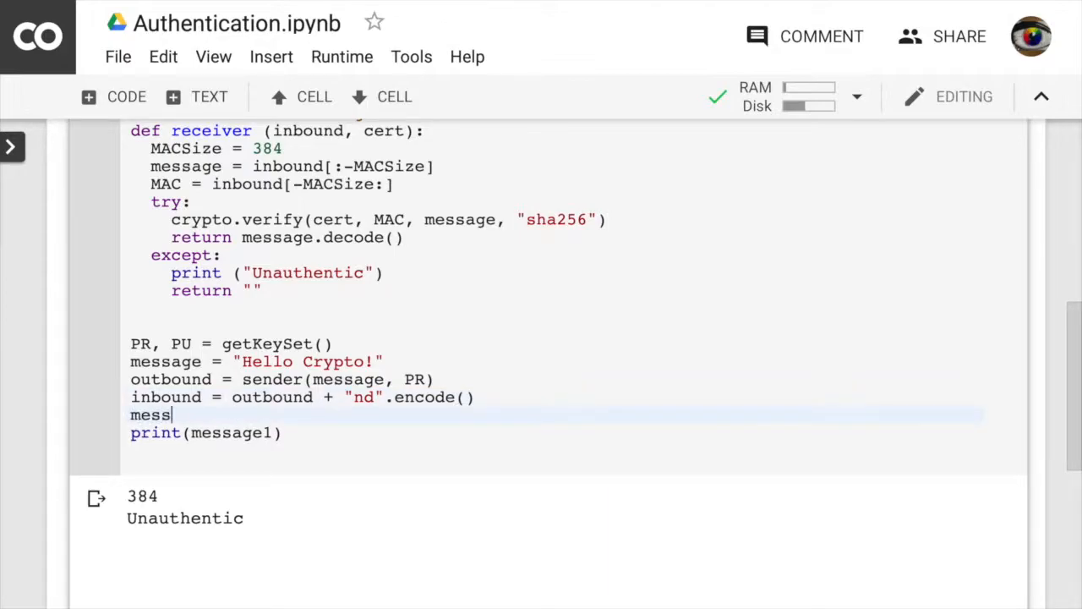
text(age1 = recei)
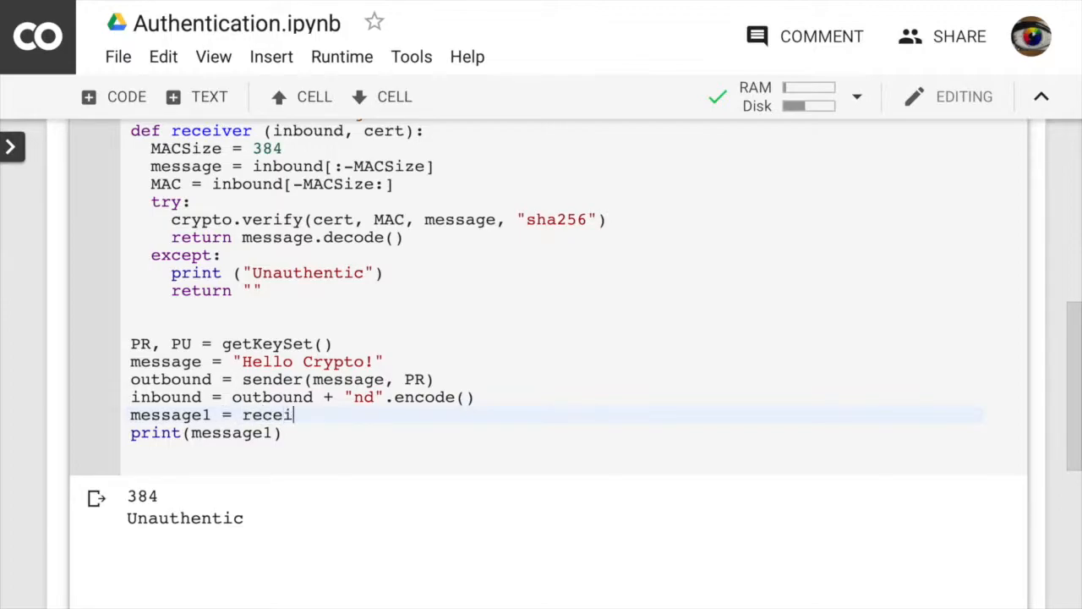
text(ver())
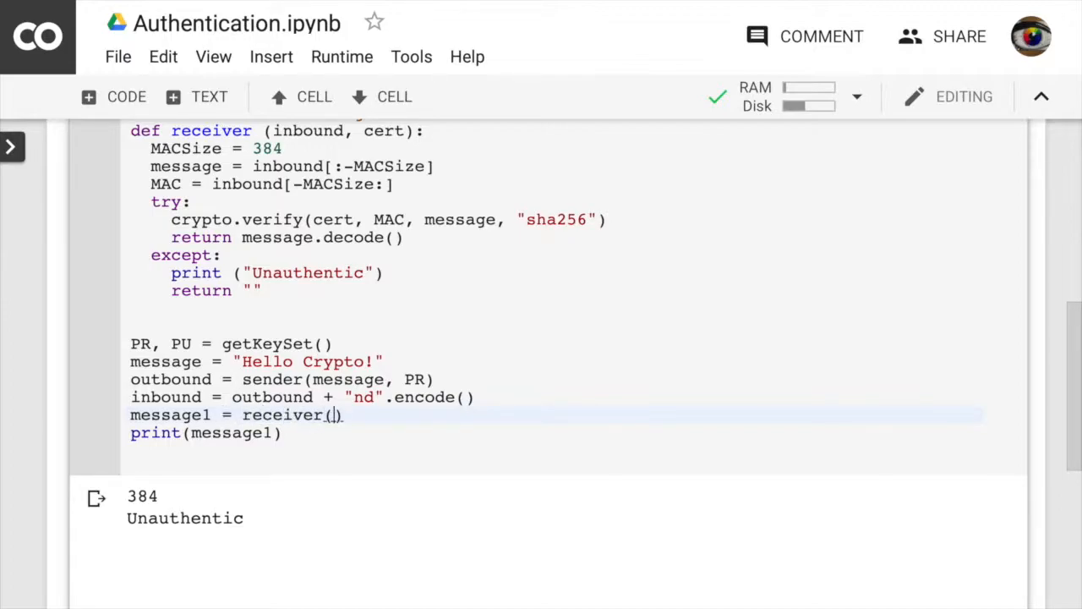
text(inbound)
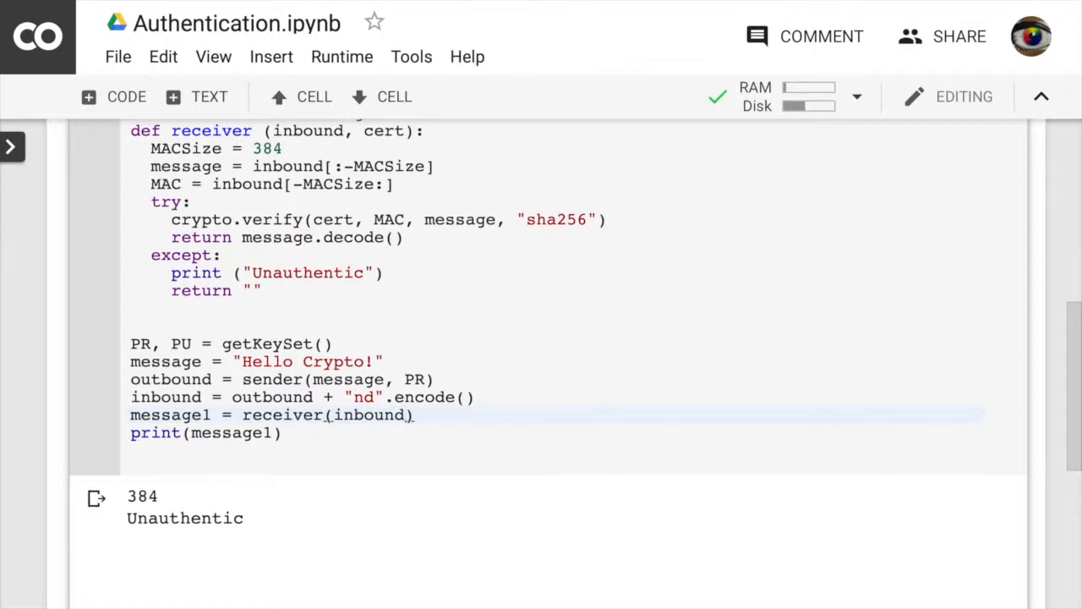
text(, PU)
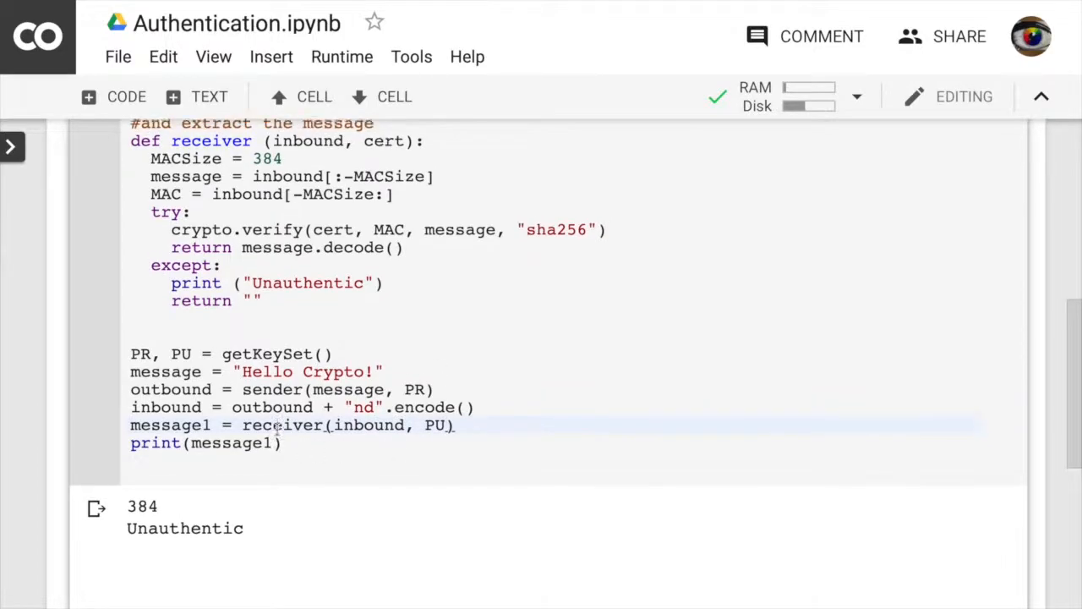
scroll(up, 3)
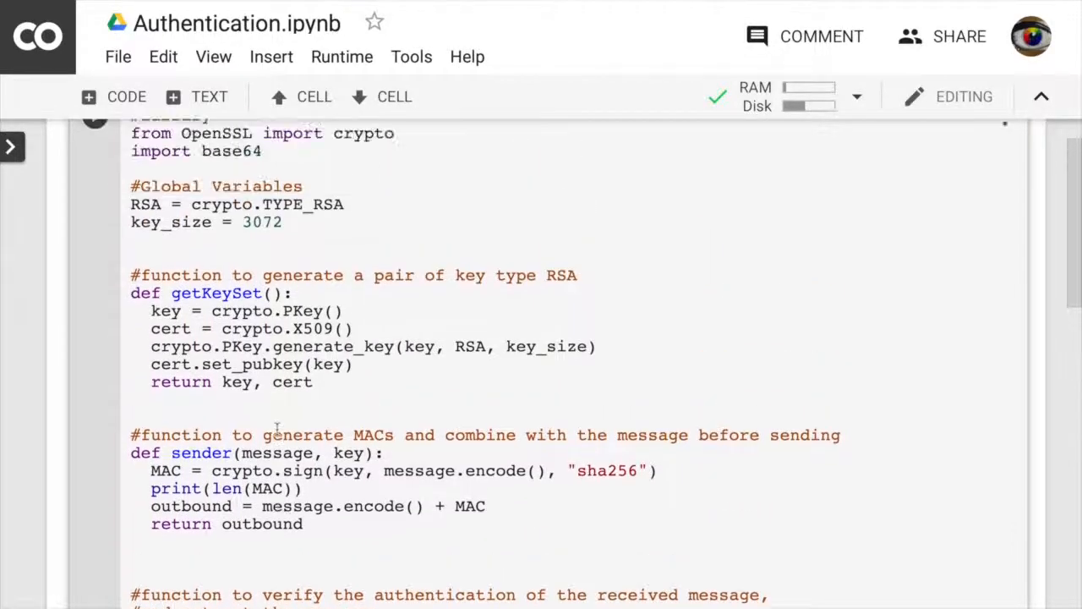
scroll(down, 3)
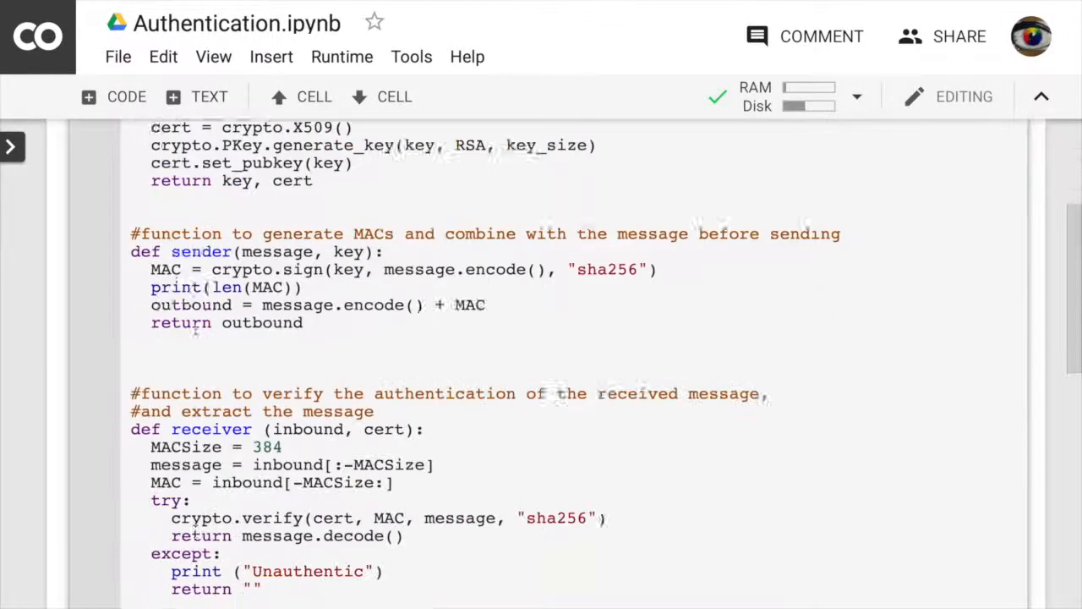